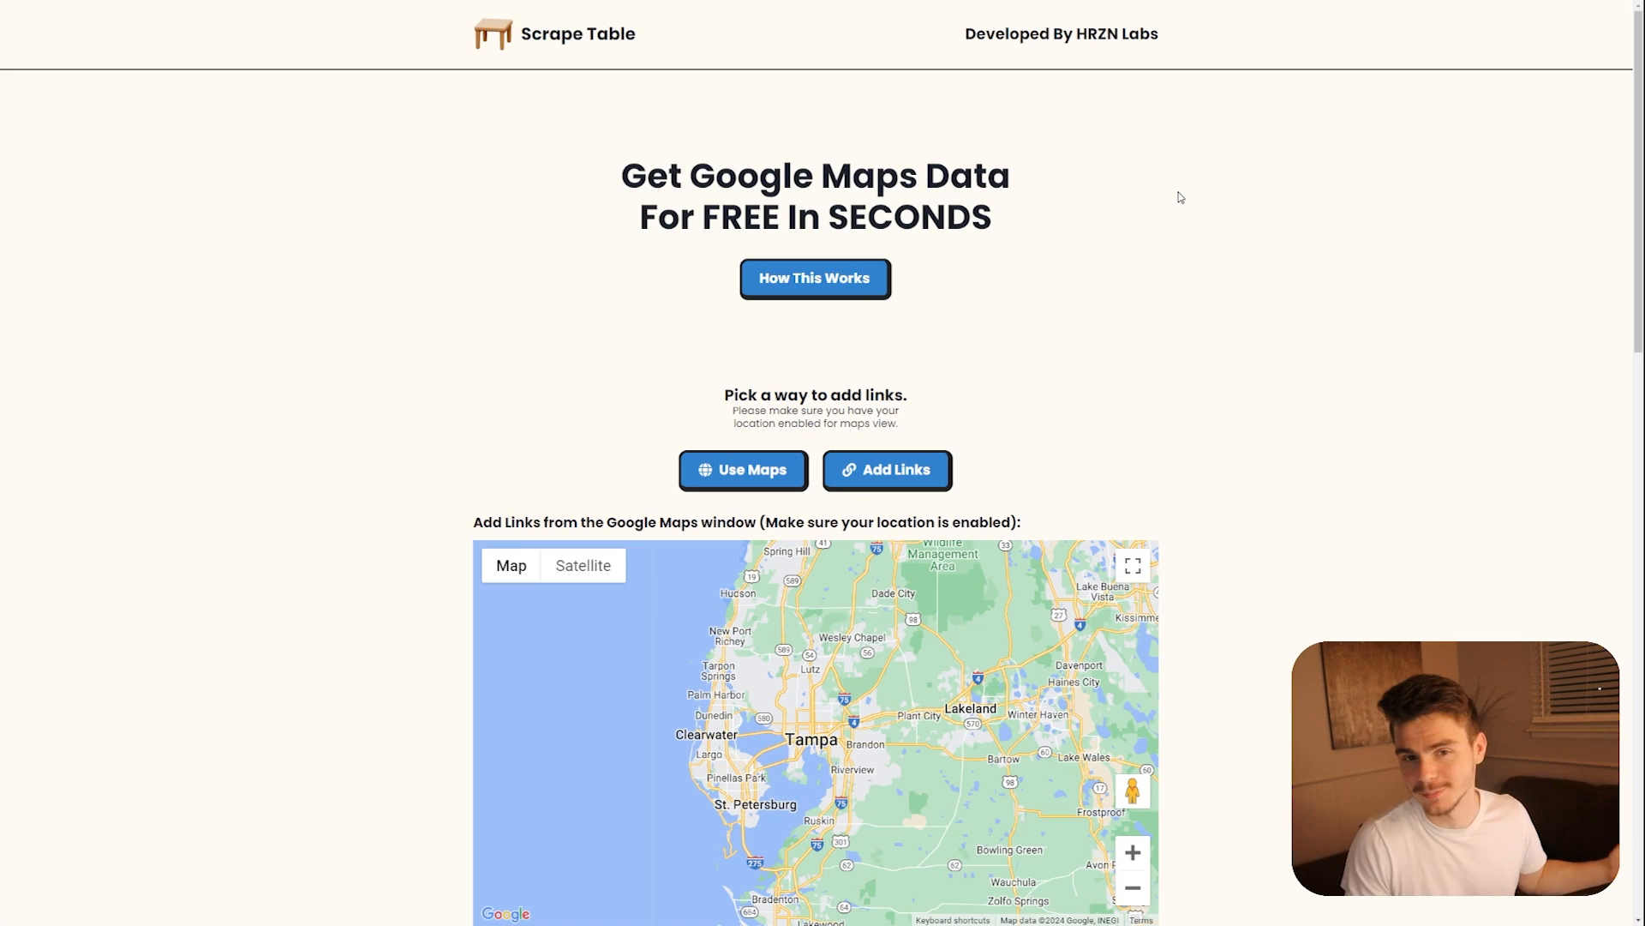
# - Switch to entering map links by hand and check the site's location permission
pyautogui.scroll(-3)
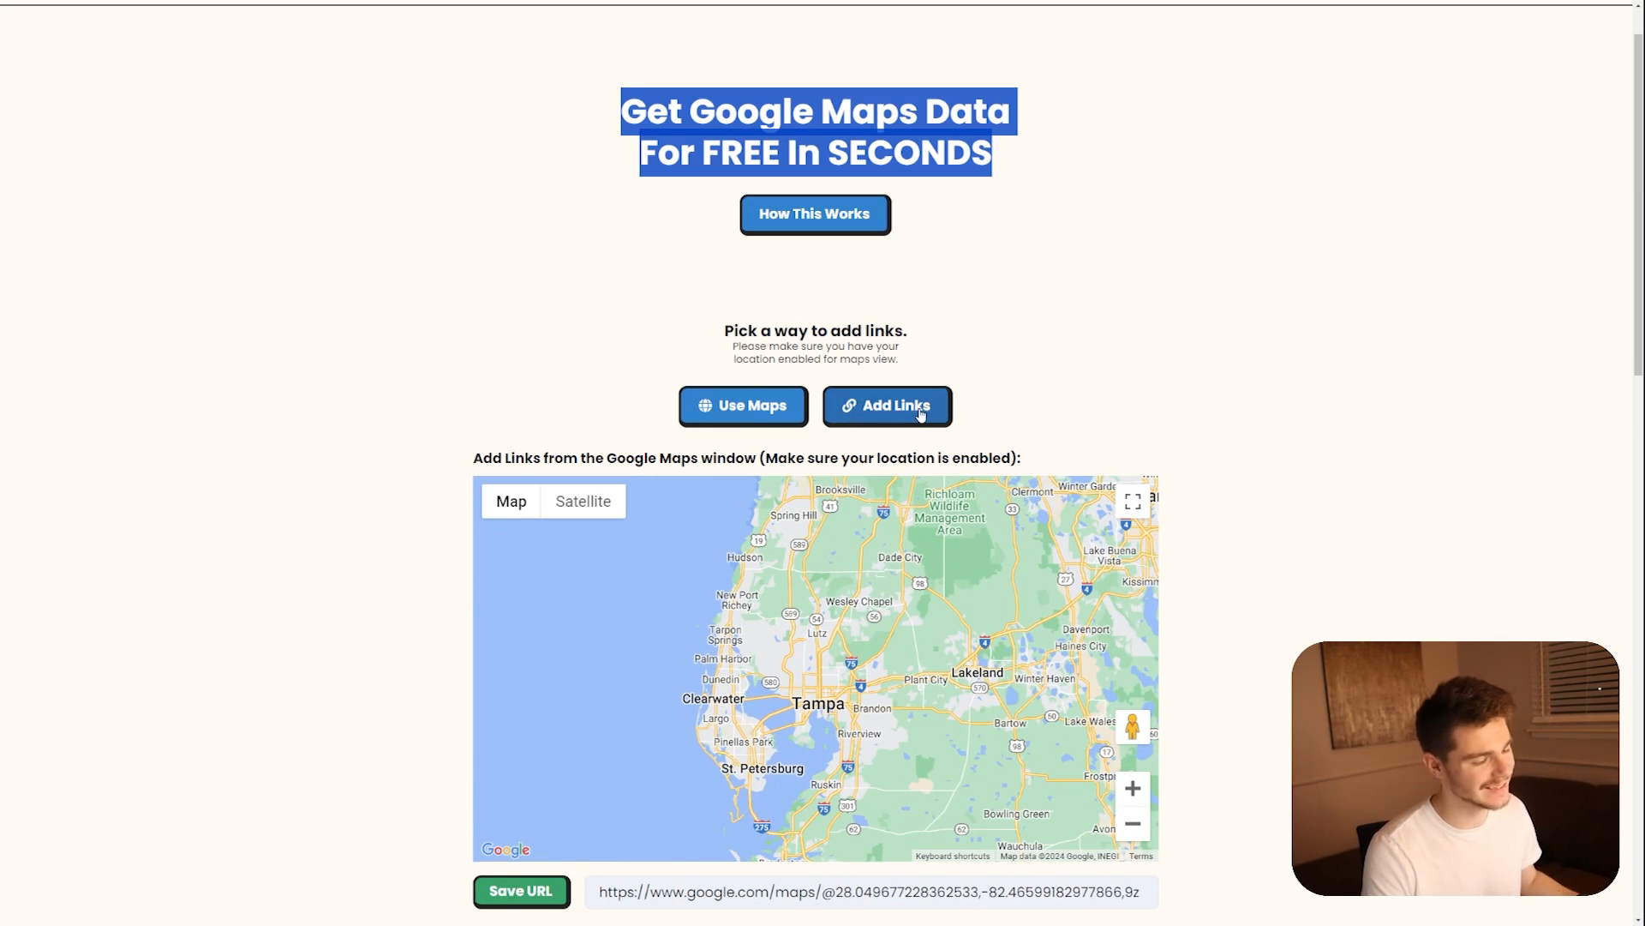
pyautogui.click(885, 405)
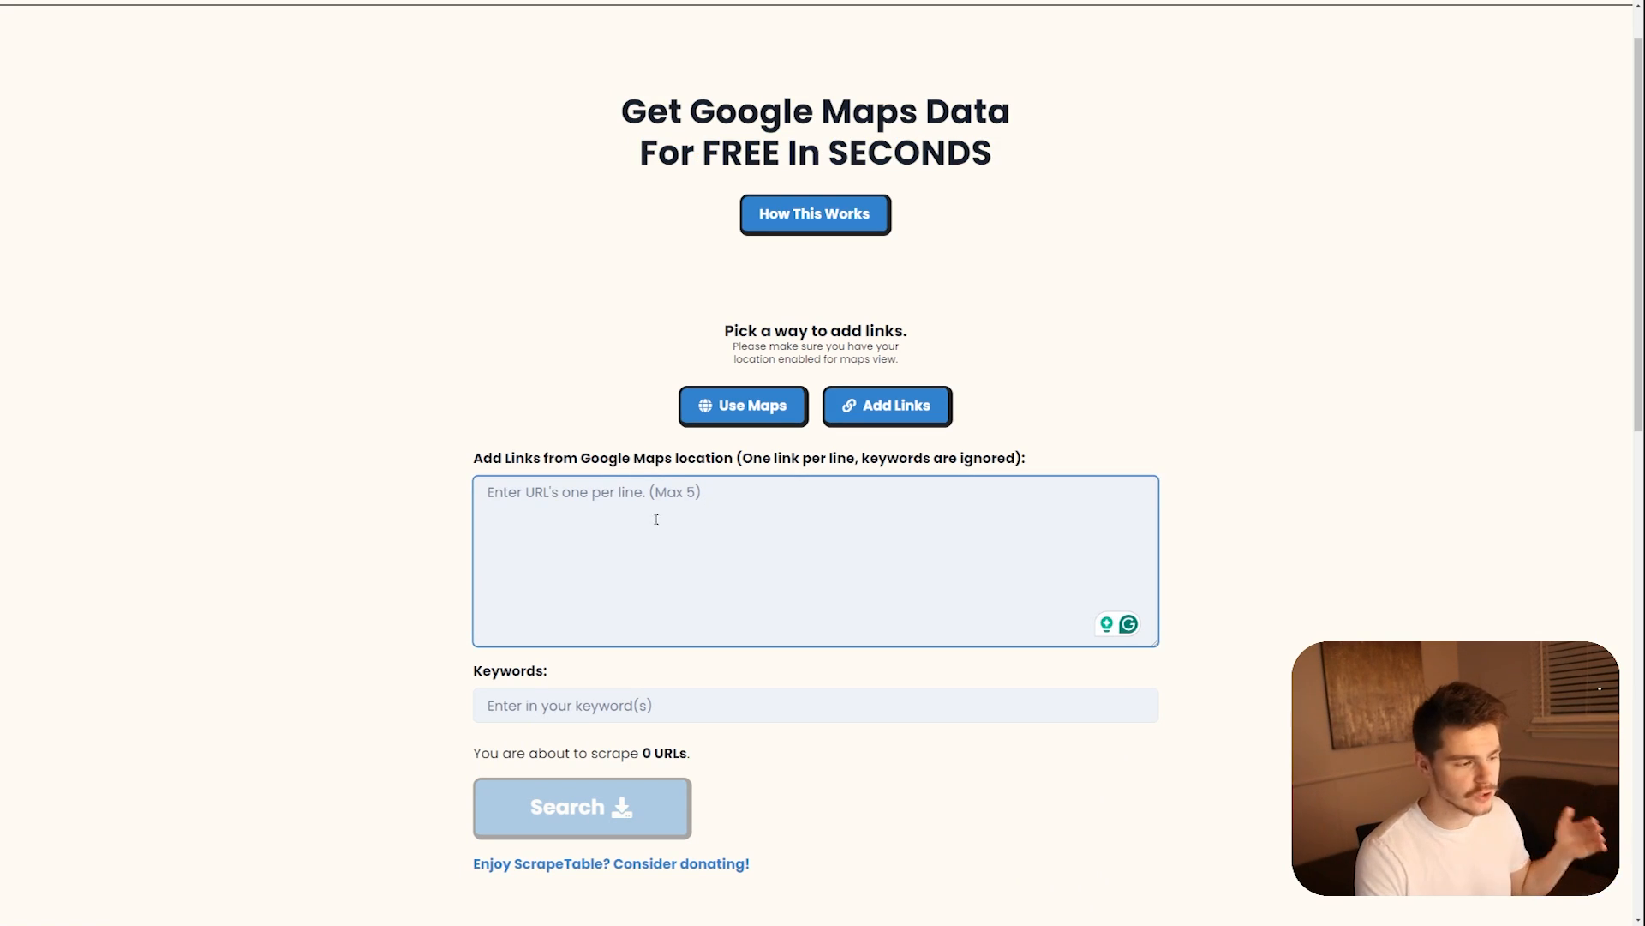
pyautogui.click(655, 520)
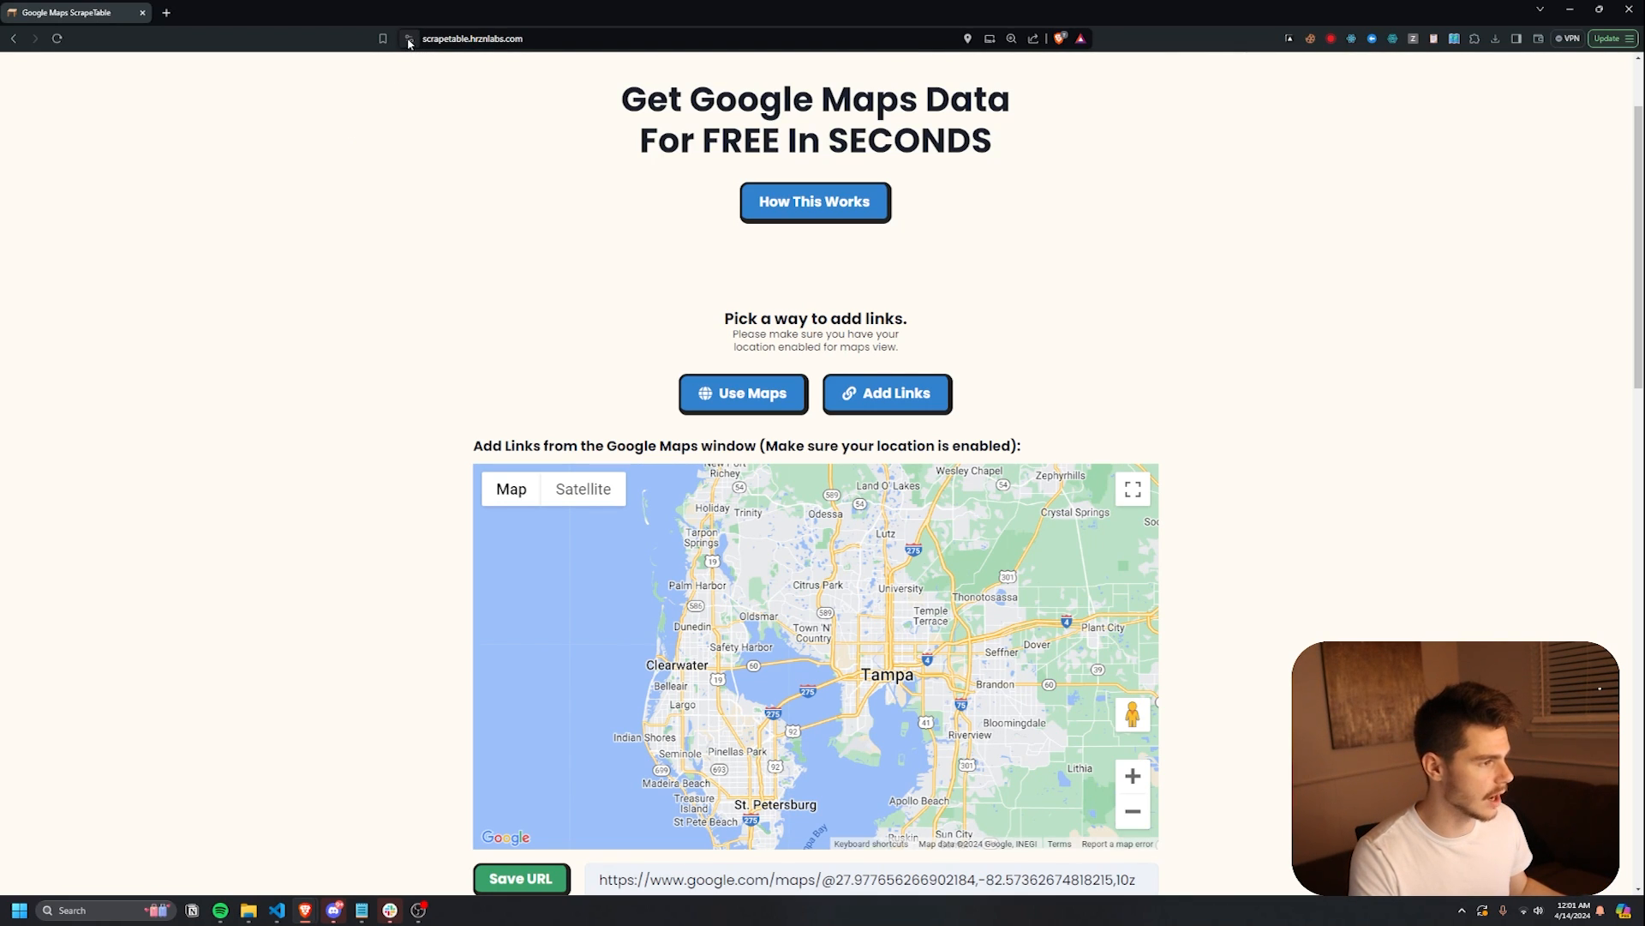
pyautogui.click(407, 39)
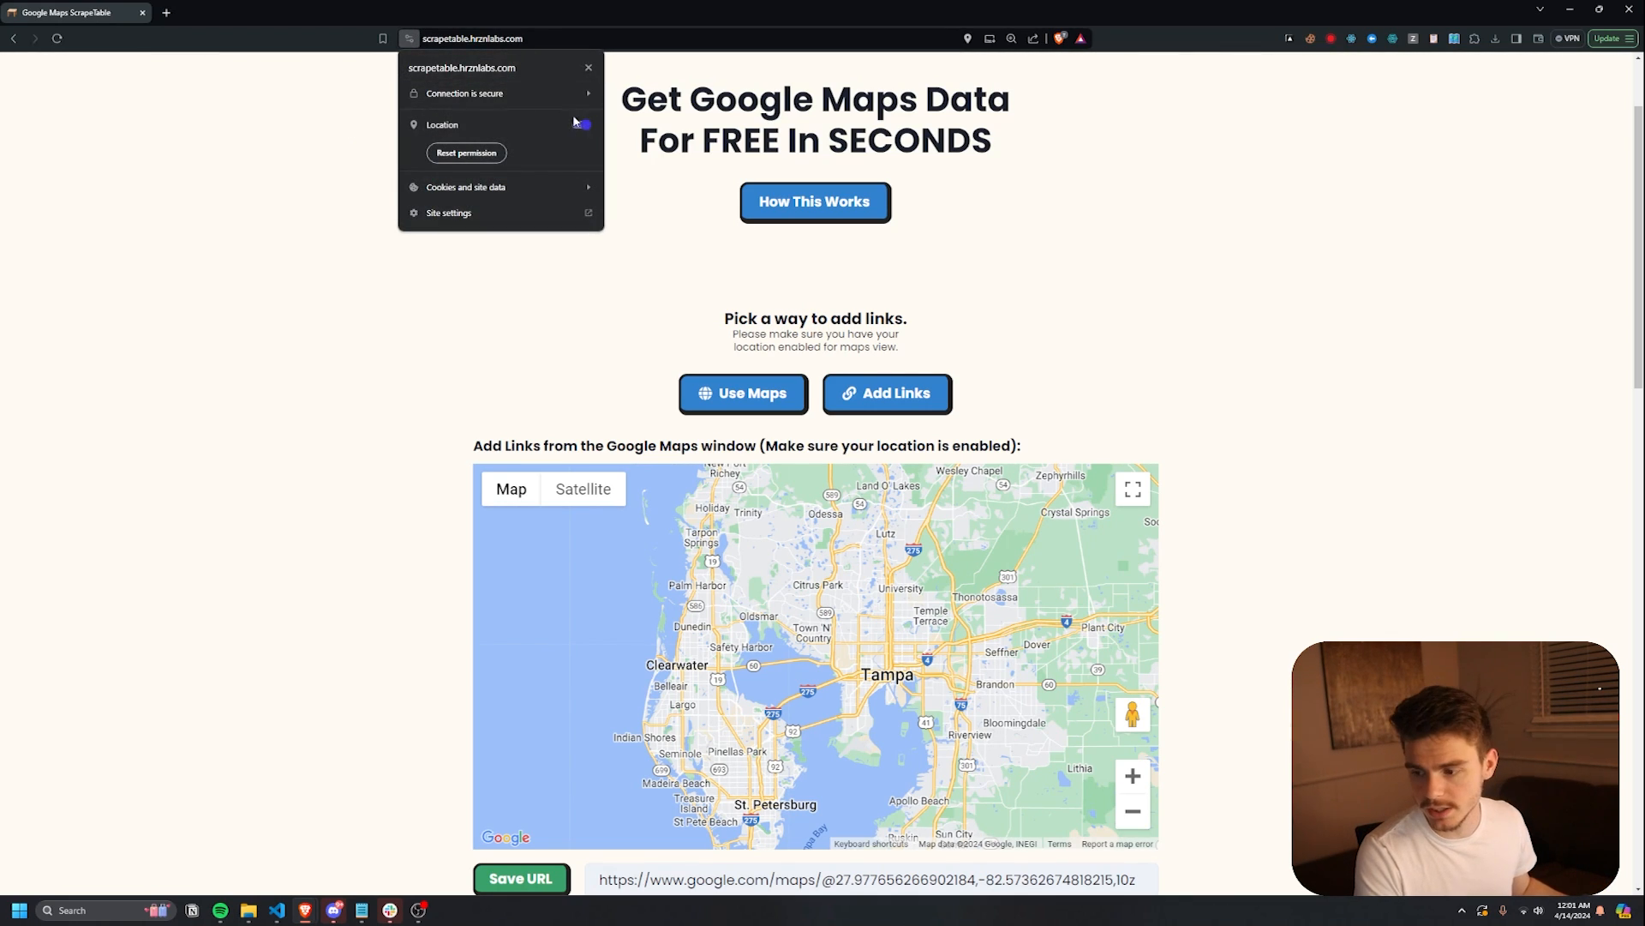
# - Save the current Florida map areas as links, then remove the last saved Miami link
pyautogui.scroll(-3)
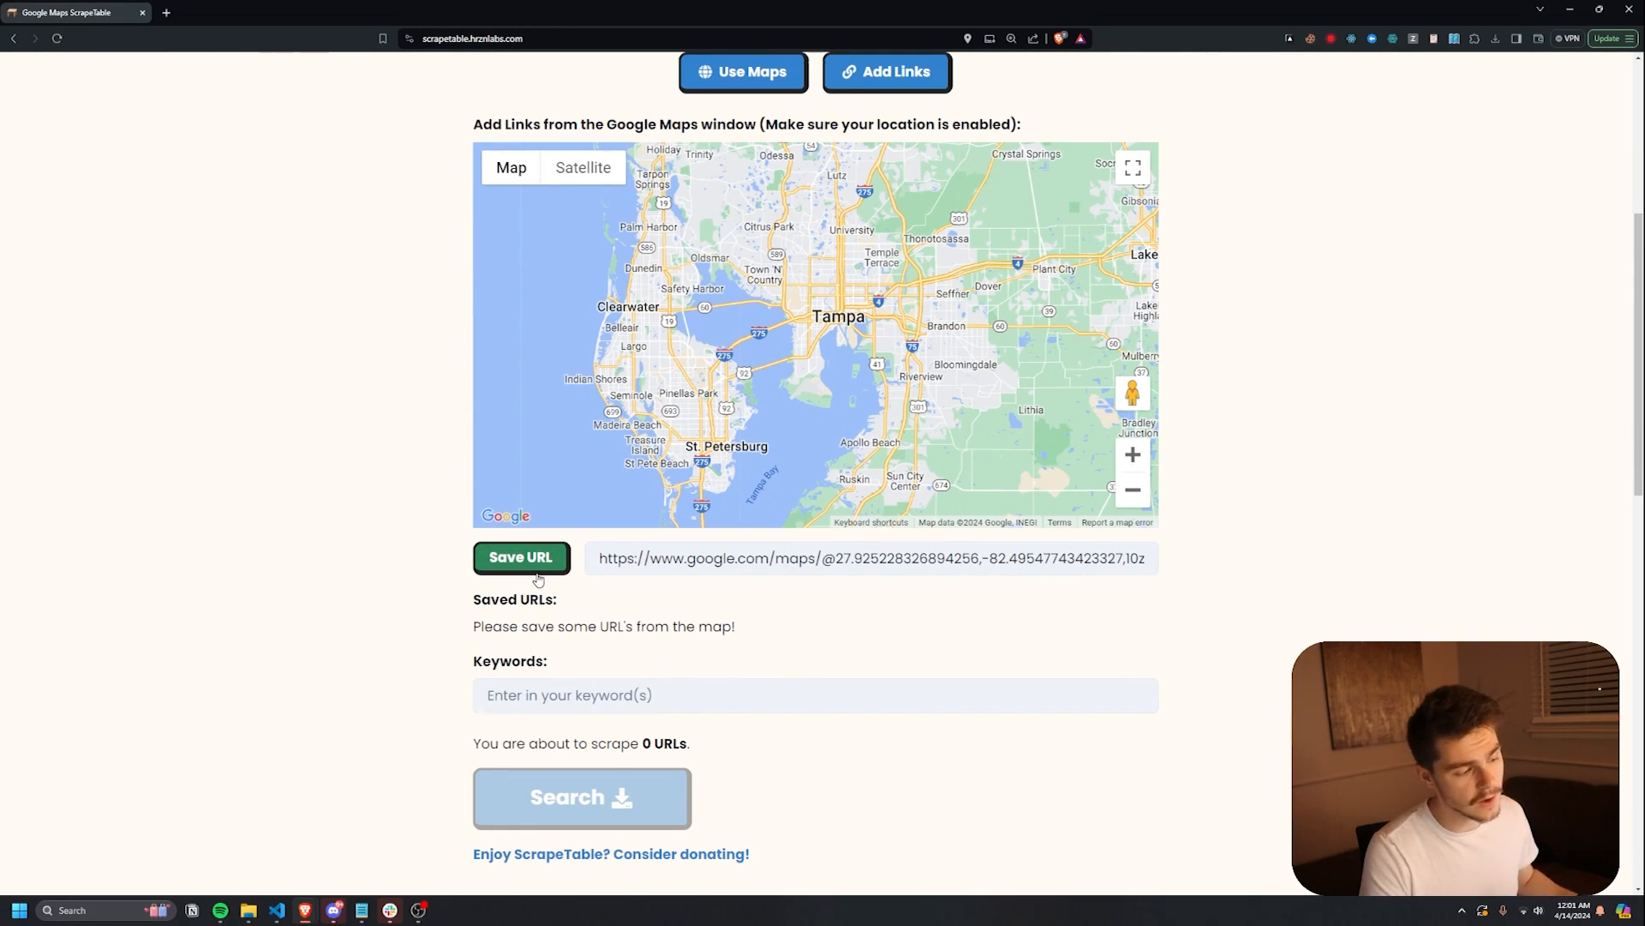
pyautogui.click(521, 557)
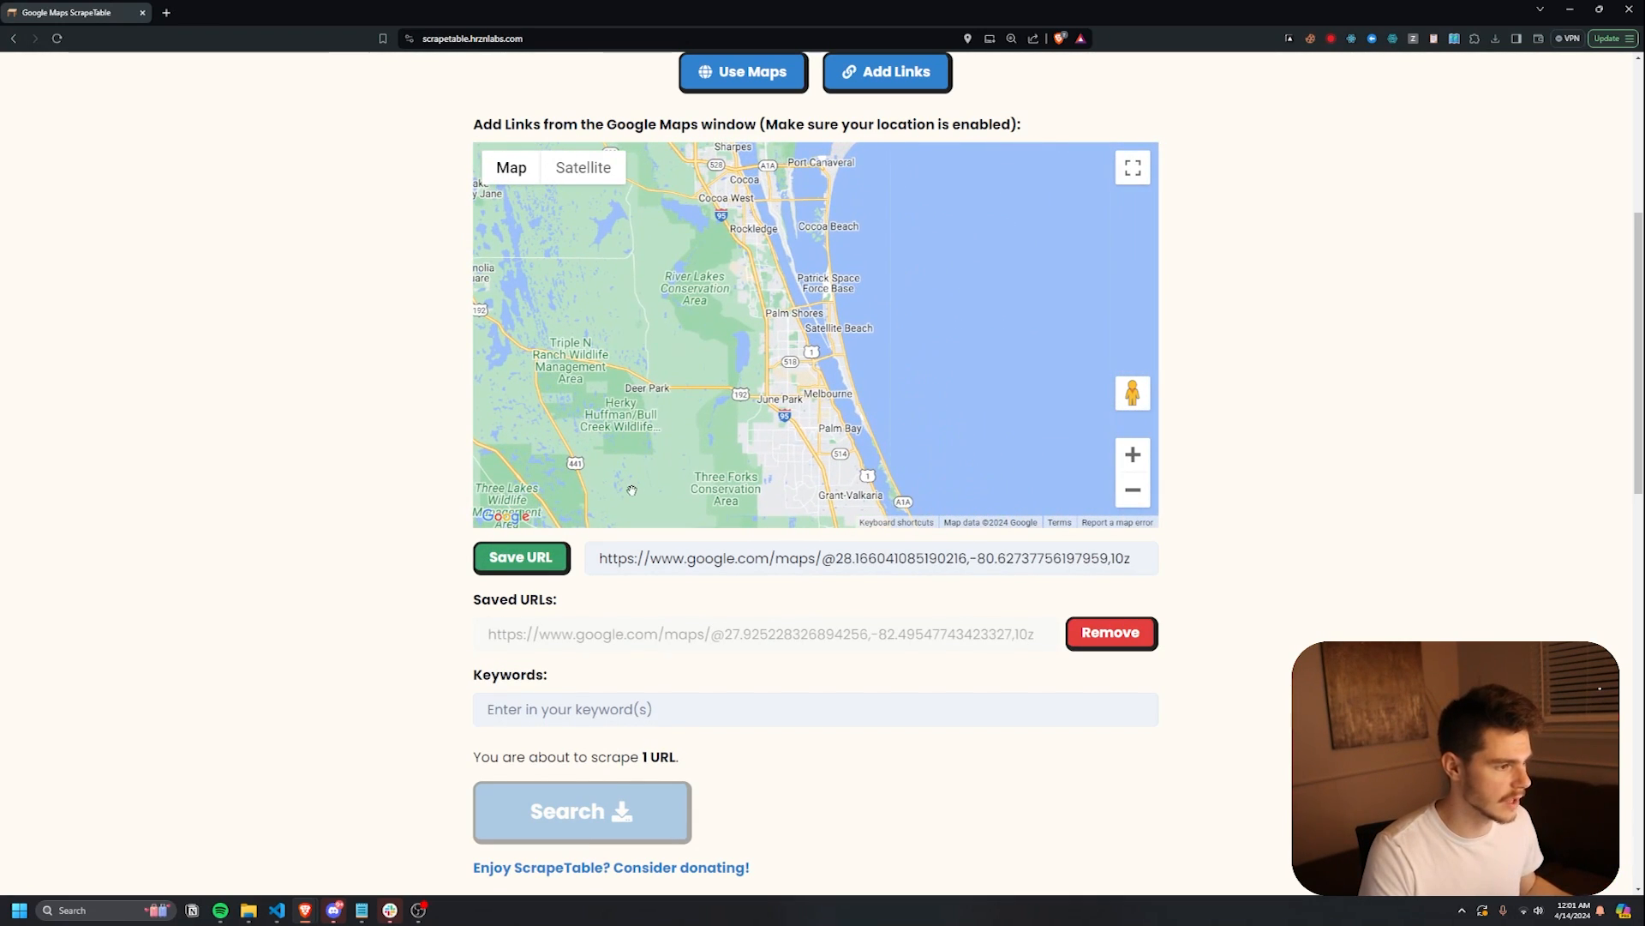
pyautogui.click(520, 557)
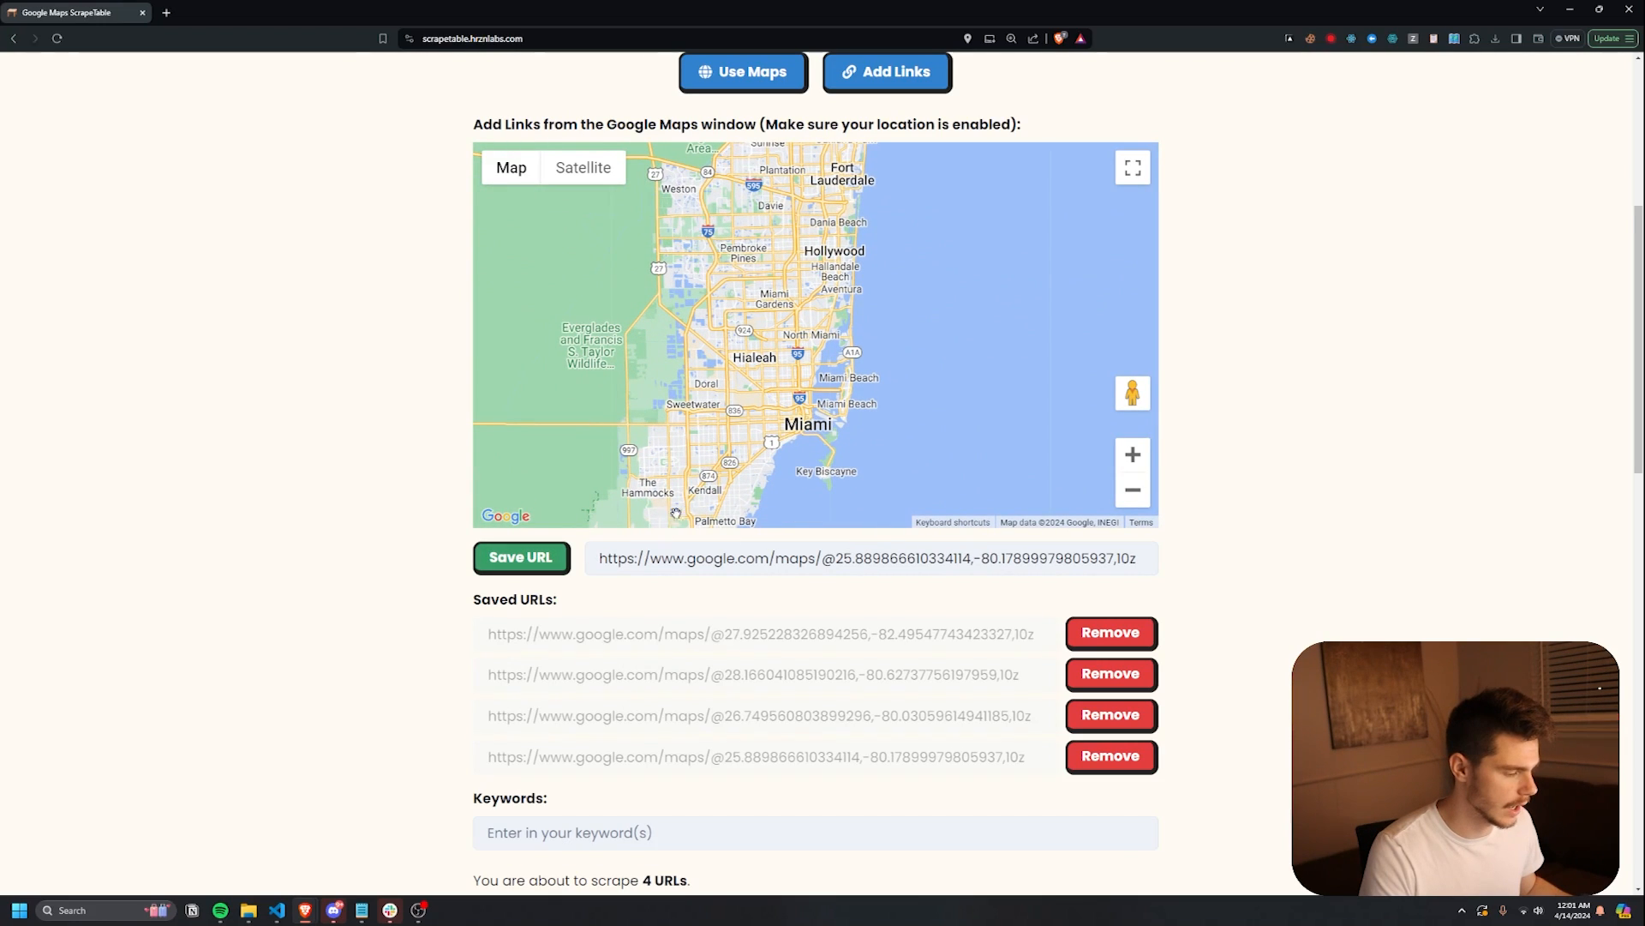
pyautogui.scroll(-3)
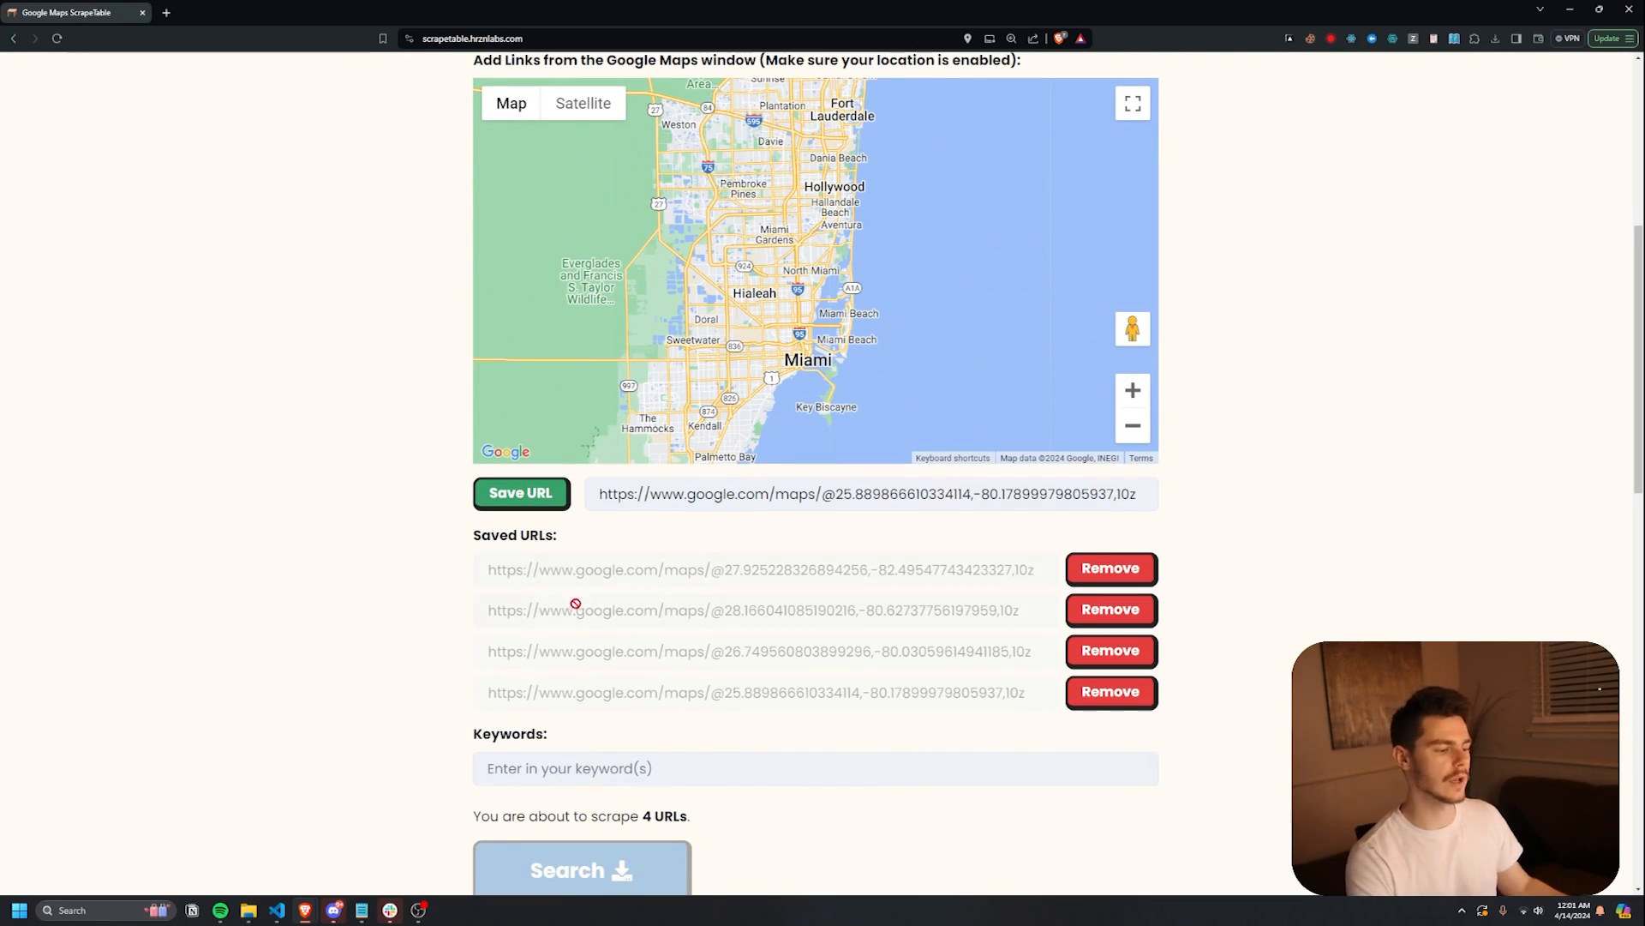
pyautogui.moveTo(912, 622)
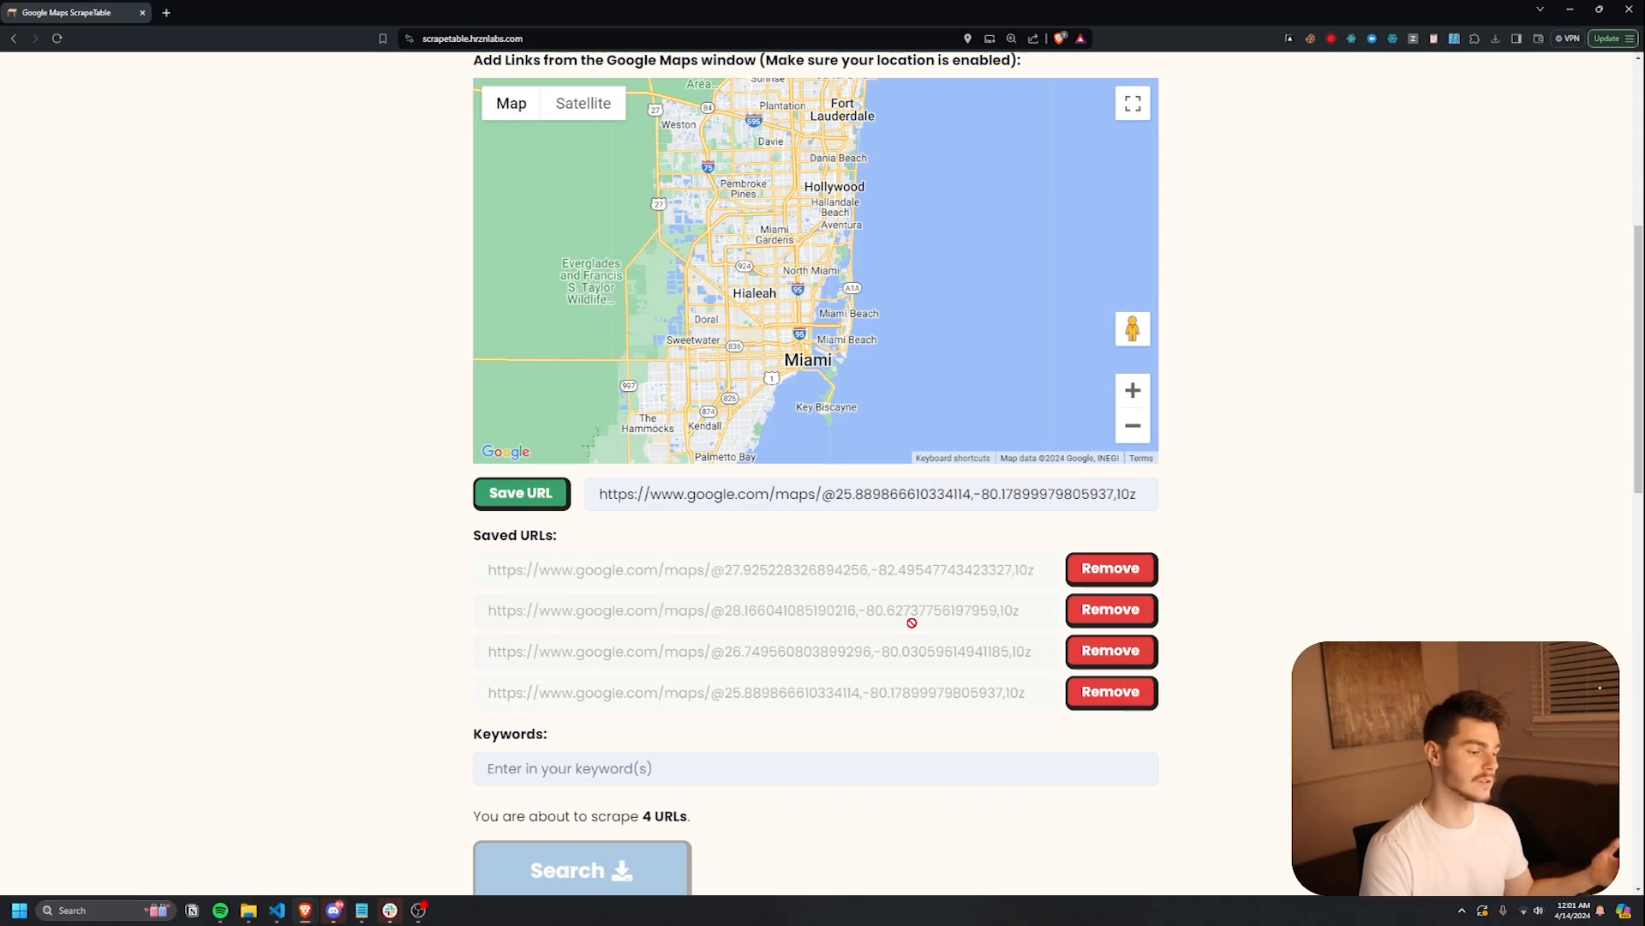
pyautogui.click(1109, 691)
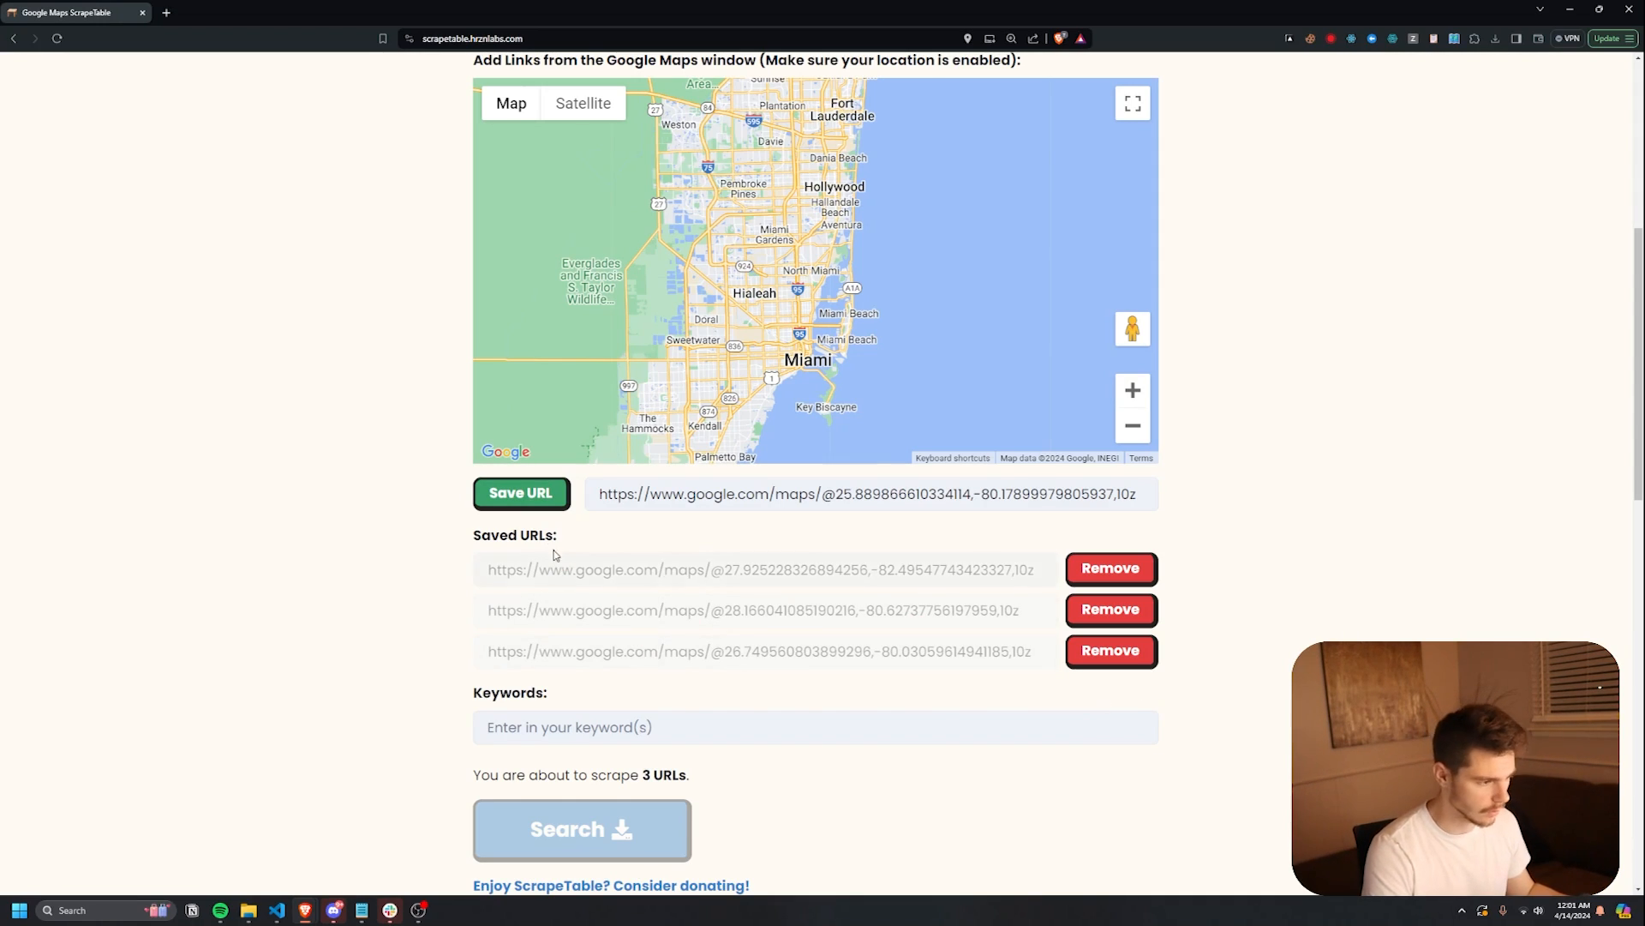
# - Scrape the saved areas for 'real estate' and highlight the 676 businesses found
pyautogui.click(519, 494)
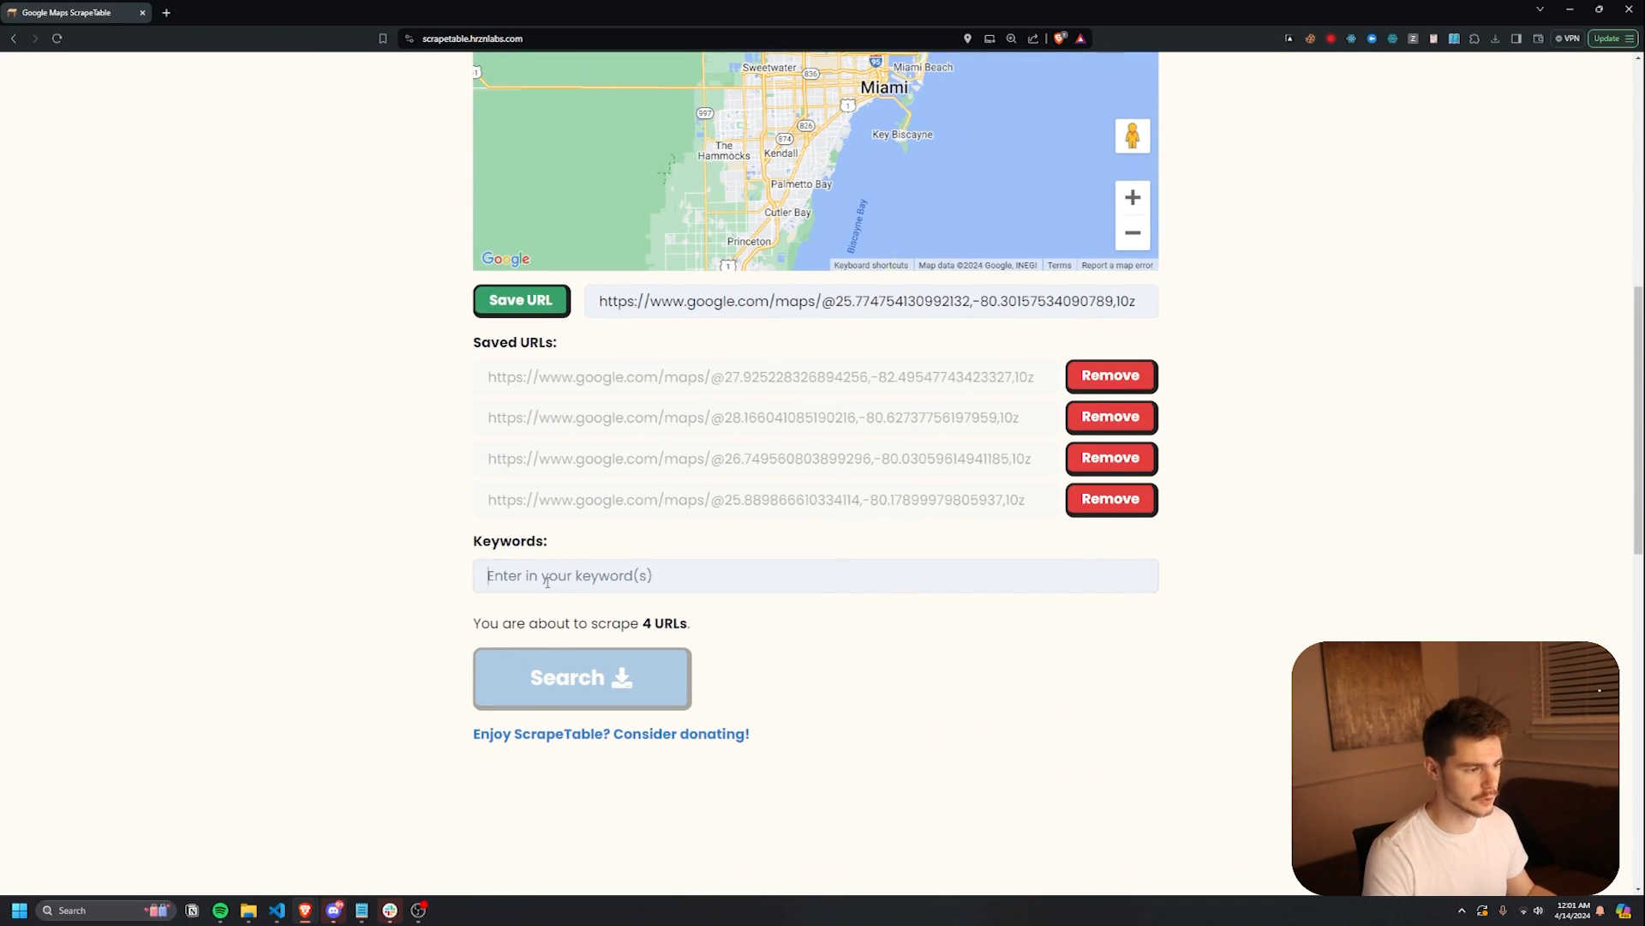
pyautogui.write('real estate')
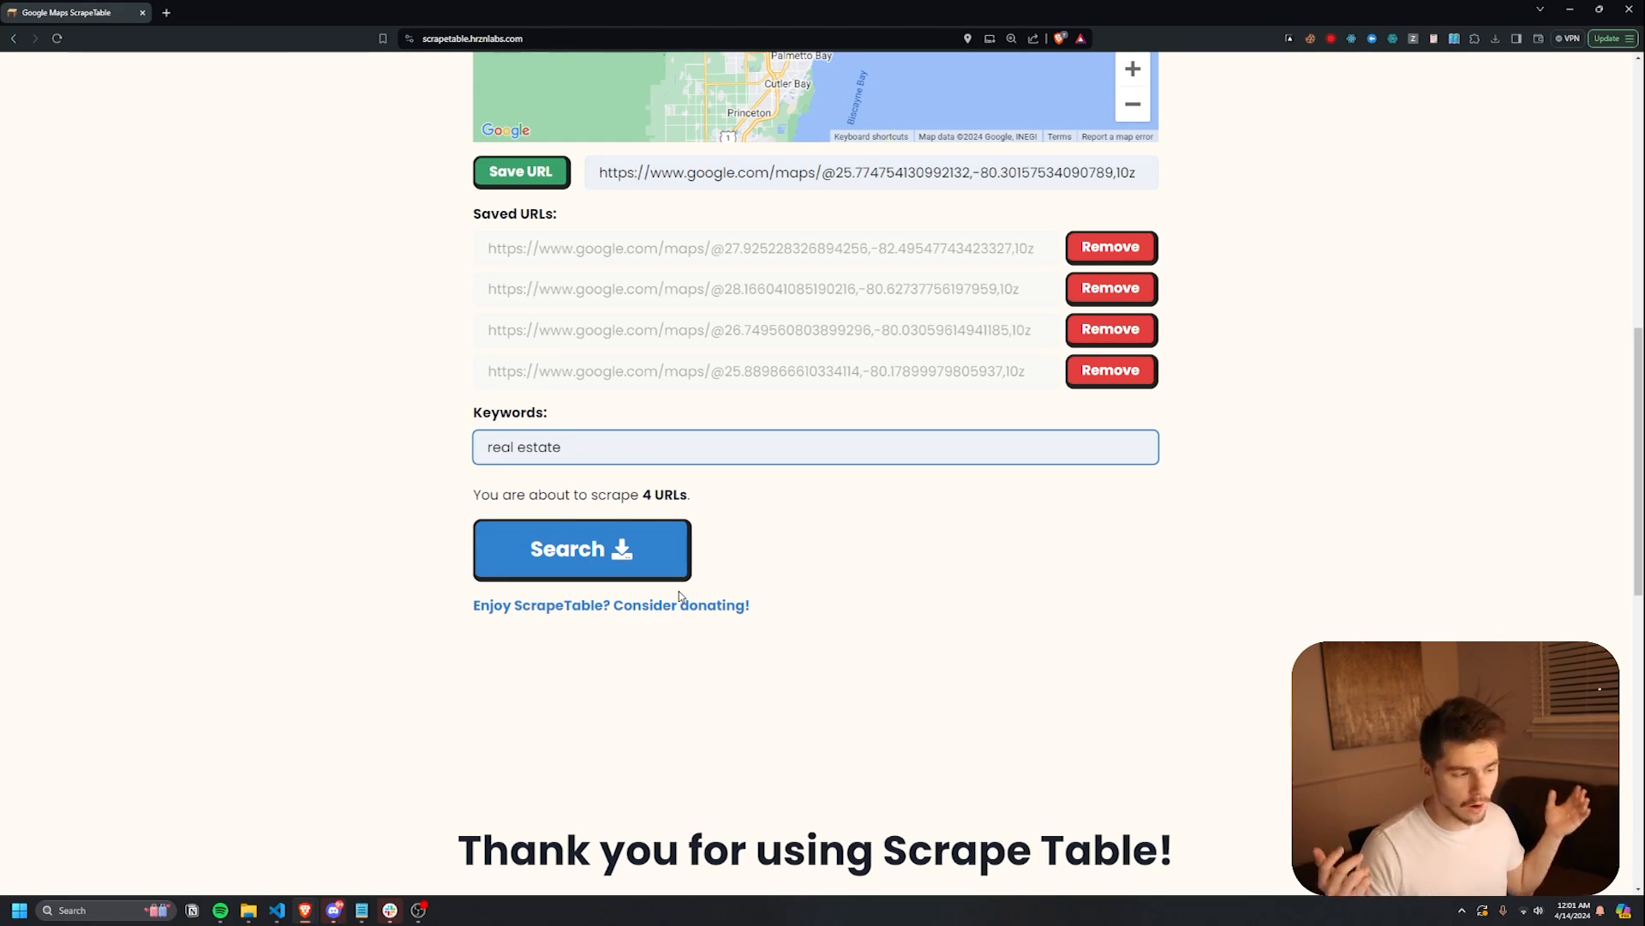
pyautogui.click(581, 549)
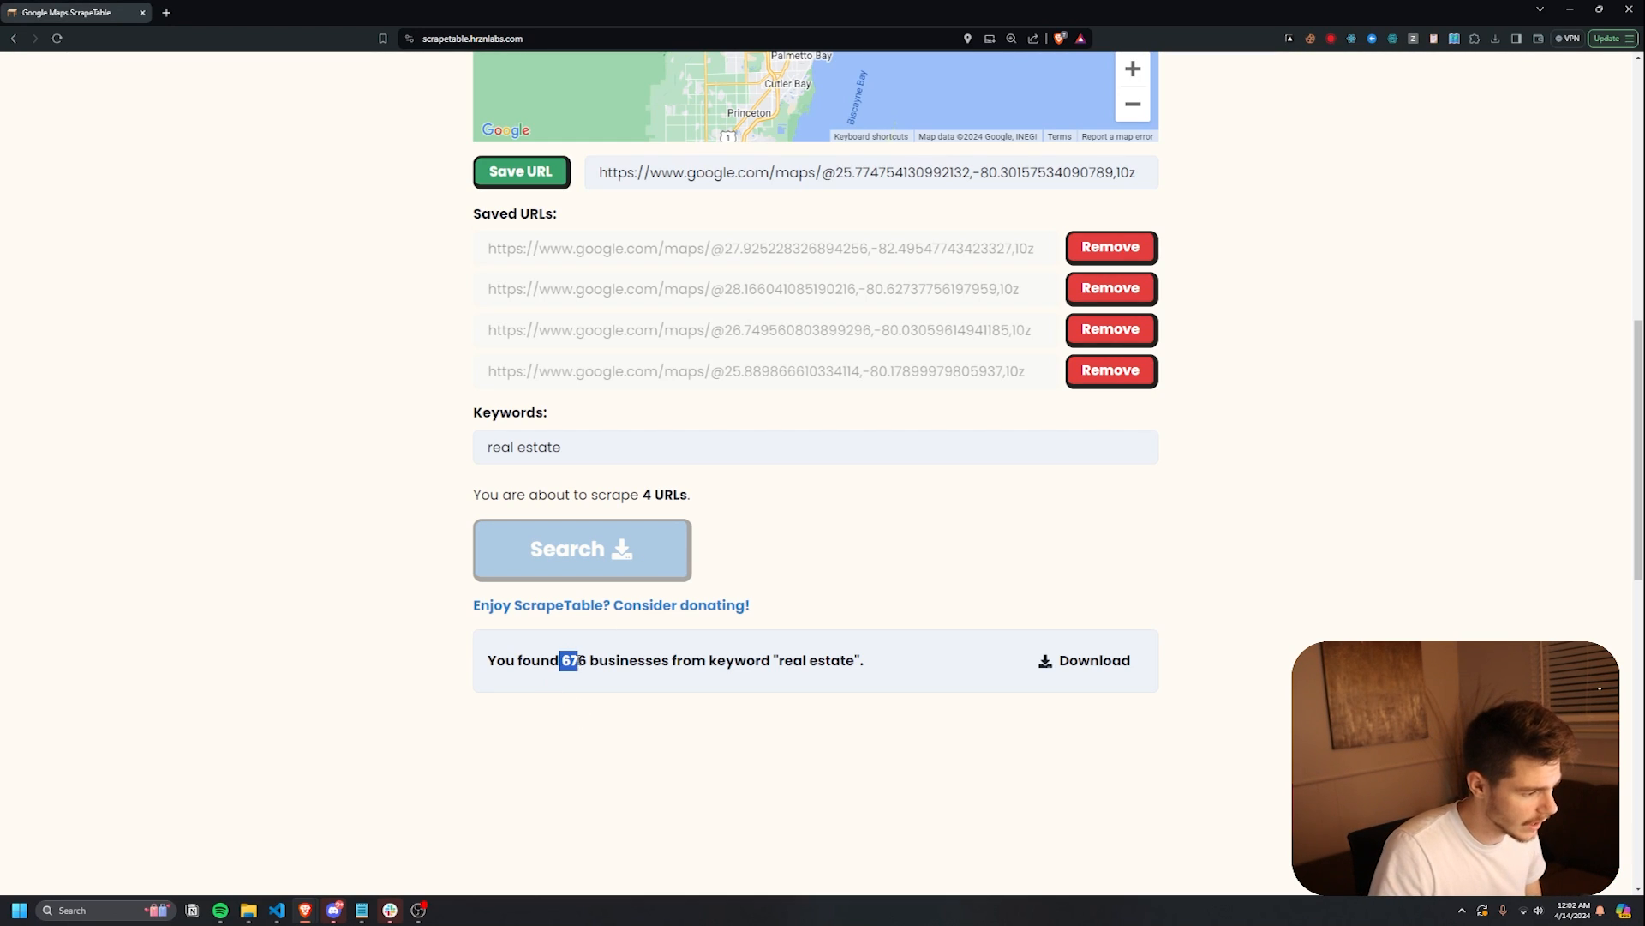
pyautogui.moveTo(567, 660); pyautogui.dragTo(748, 660)
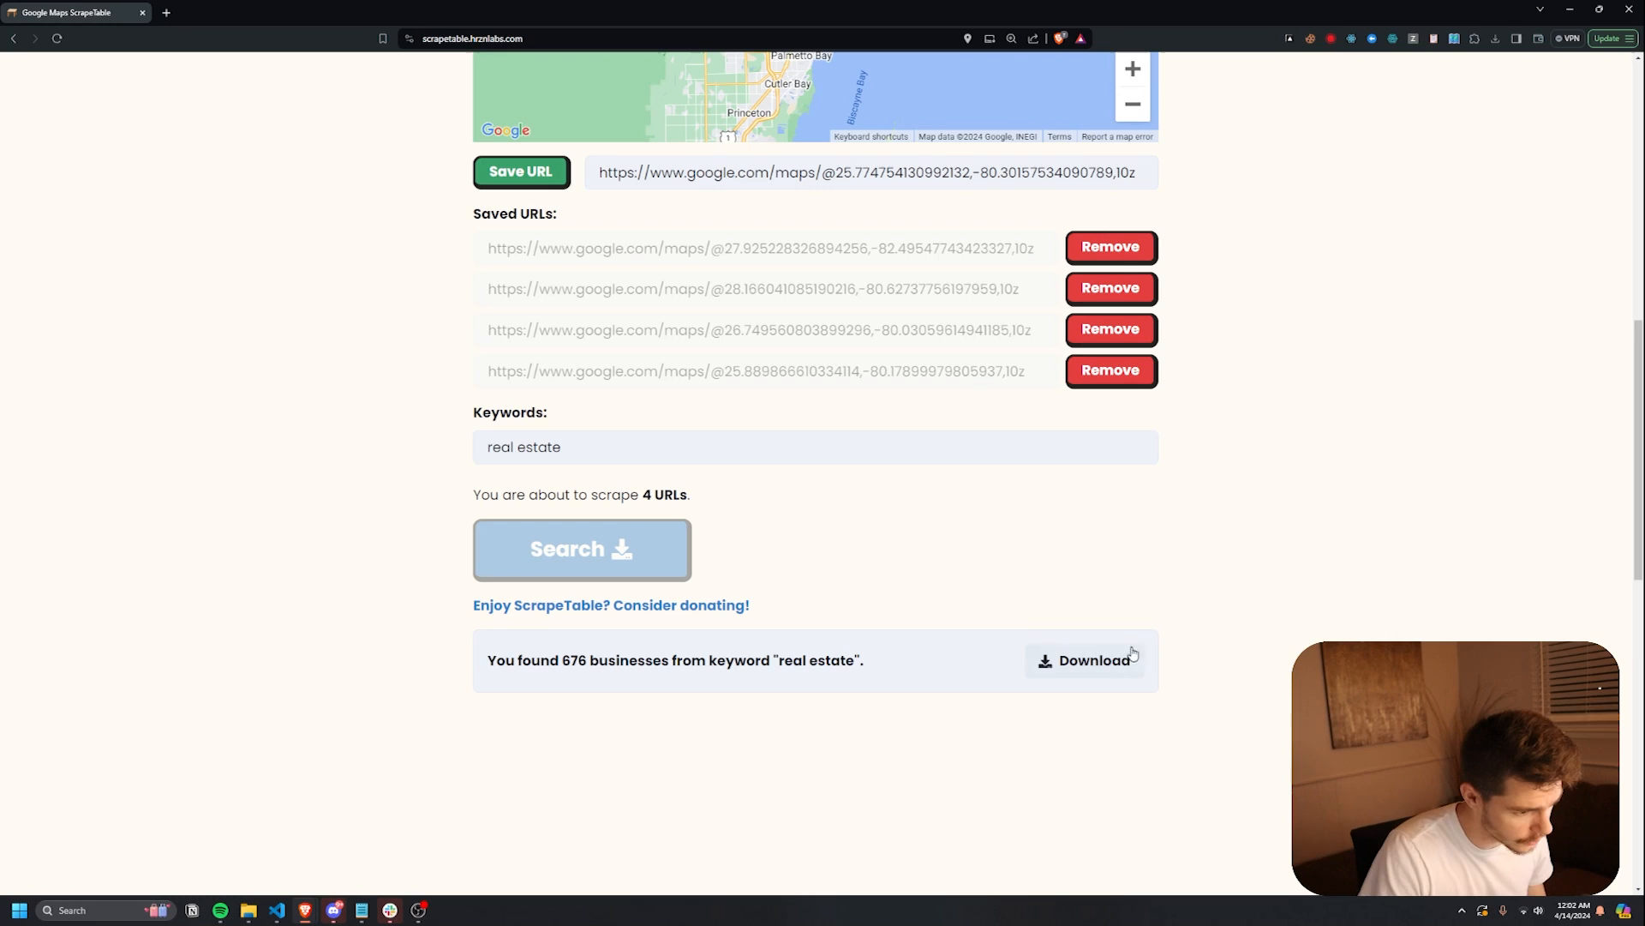
# - Download the real estate results as CSV and open the file
pyautogui.click(1085, 660)
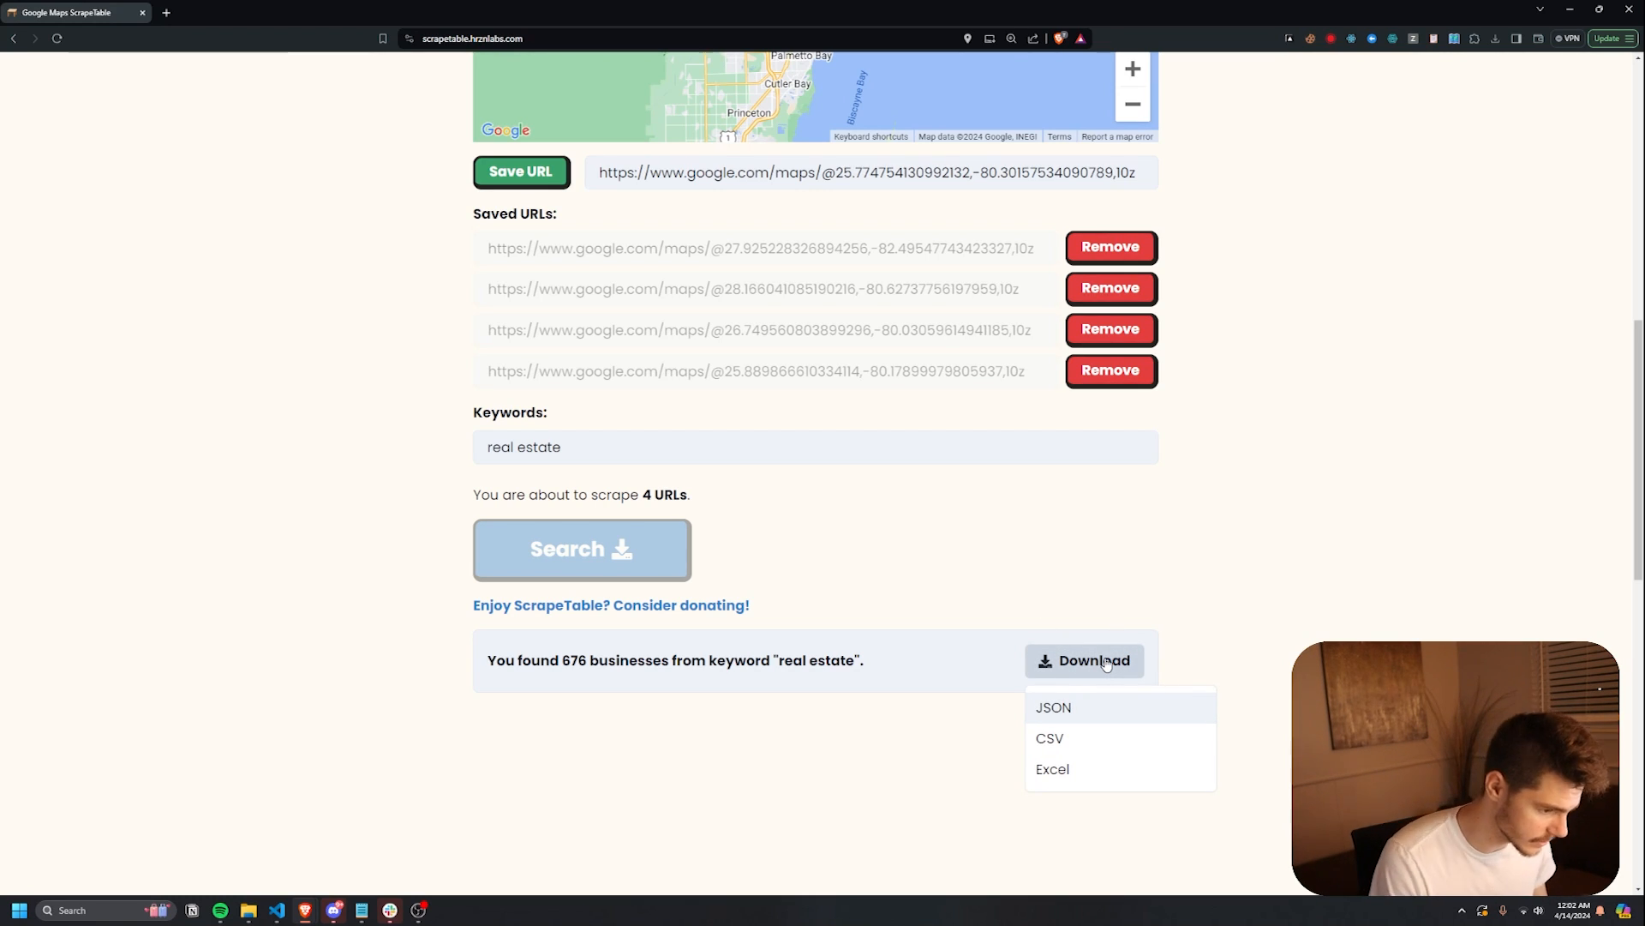
pyautogui.click(1048, 738)
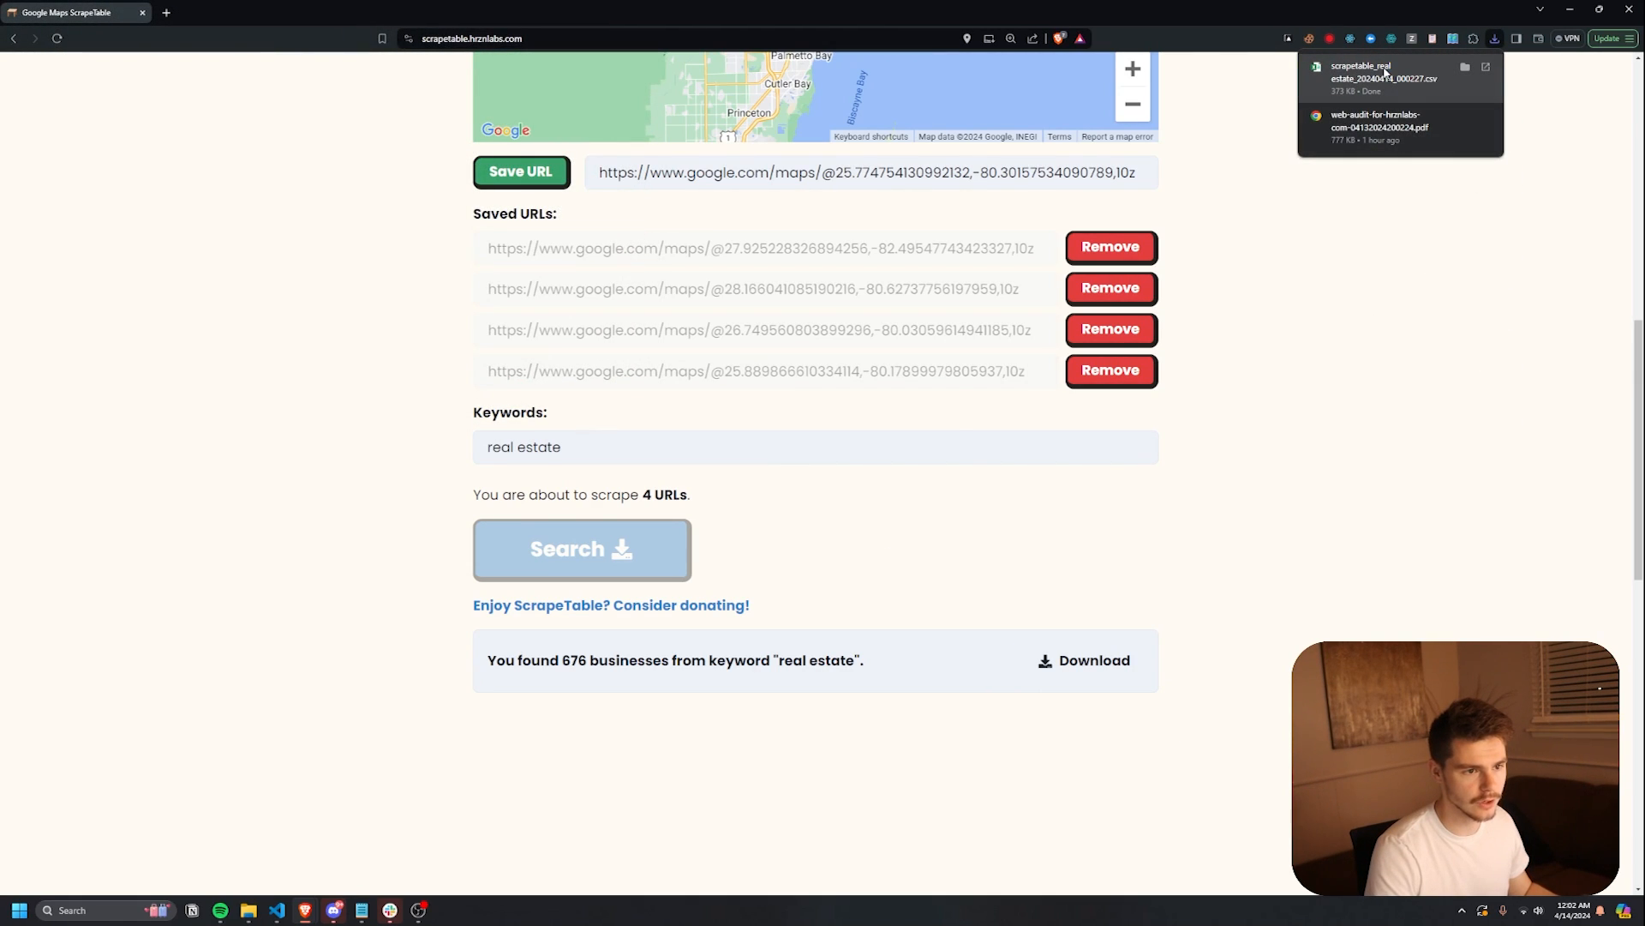
pyautogui.click(1385, 72)
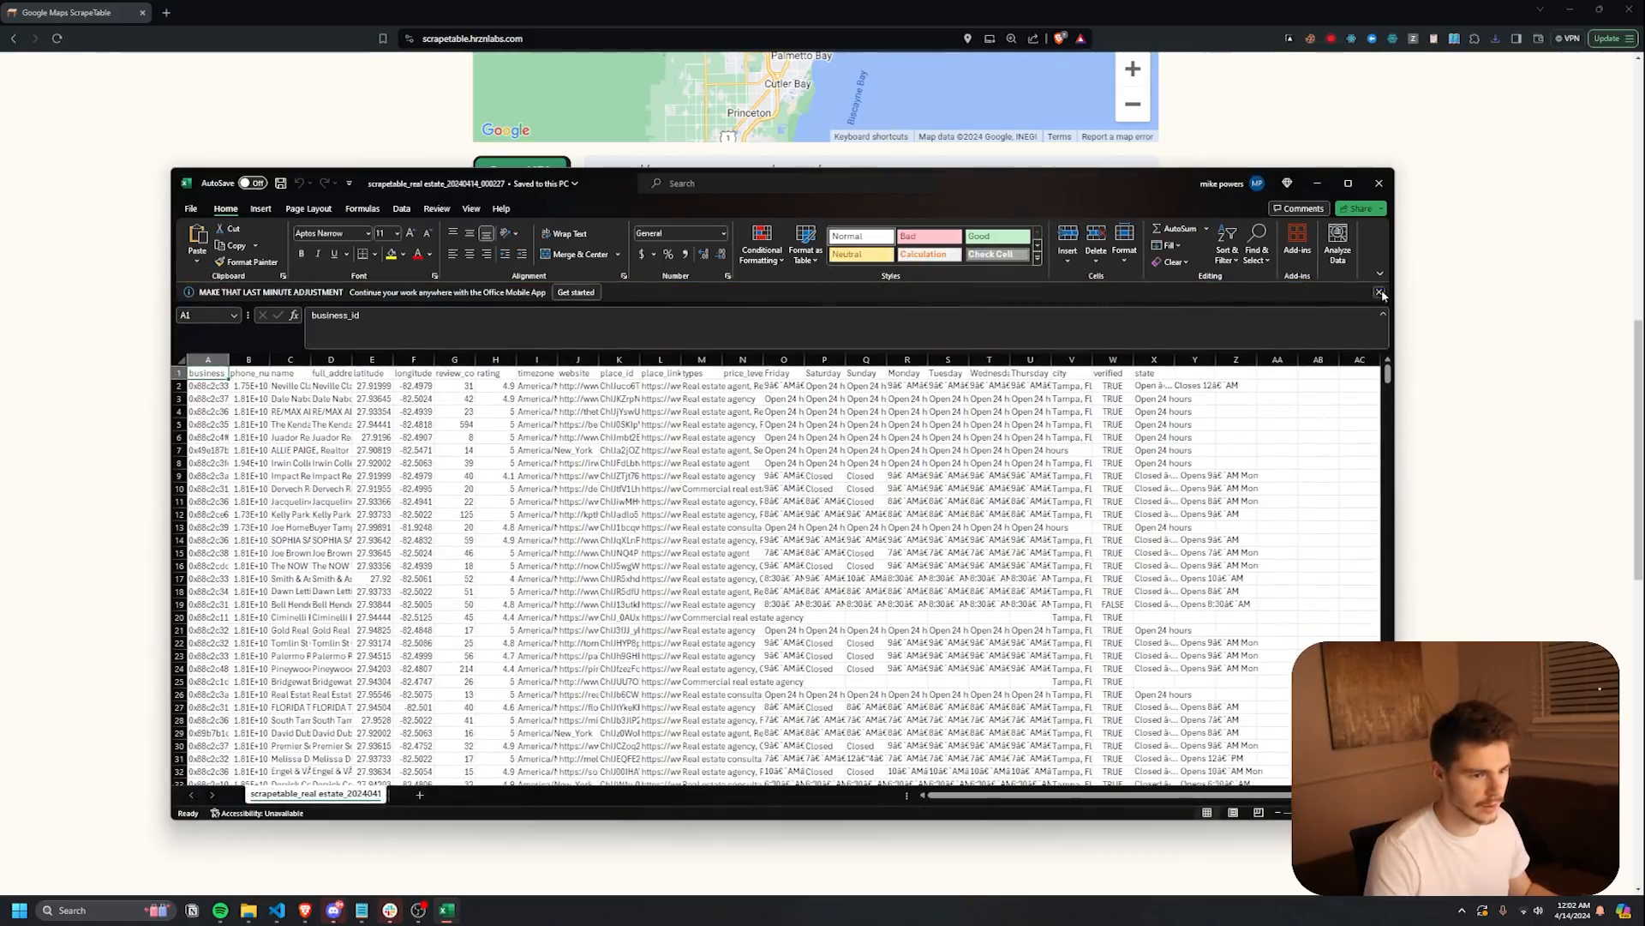
# - Maximize the real estate leads spreadsheet and scroll through its rows and columns
pyautogui.click(1351, 184)
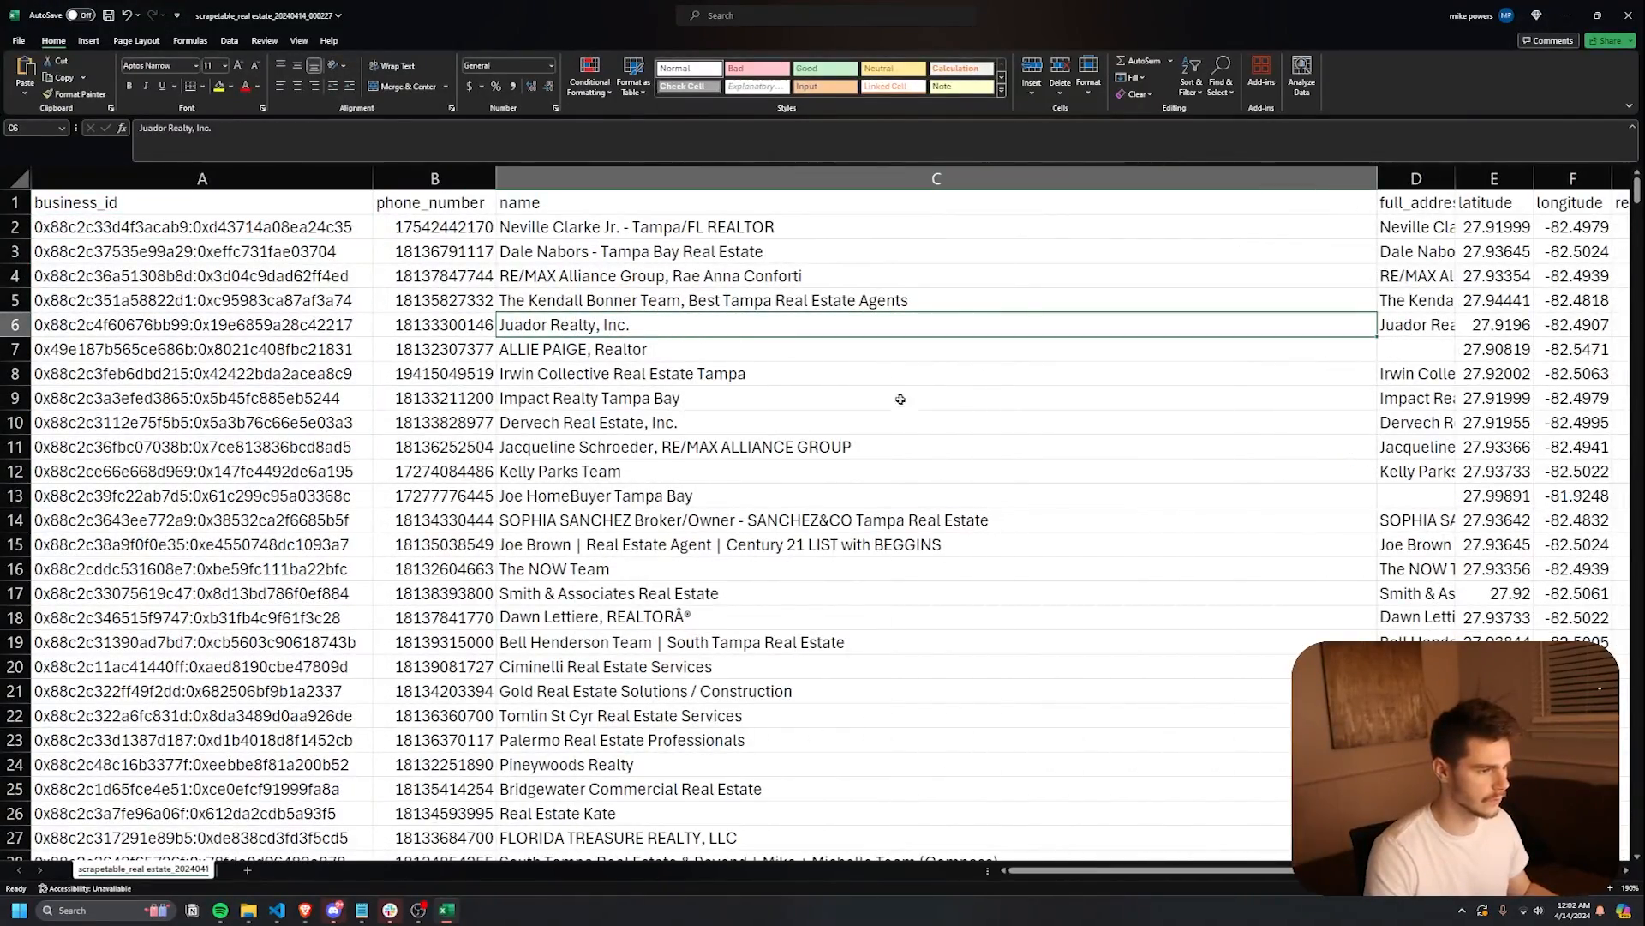
pyautogui.hscroll(3)
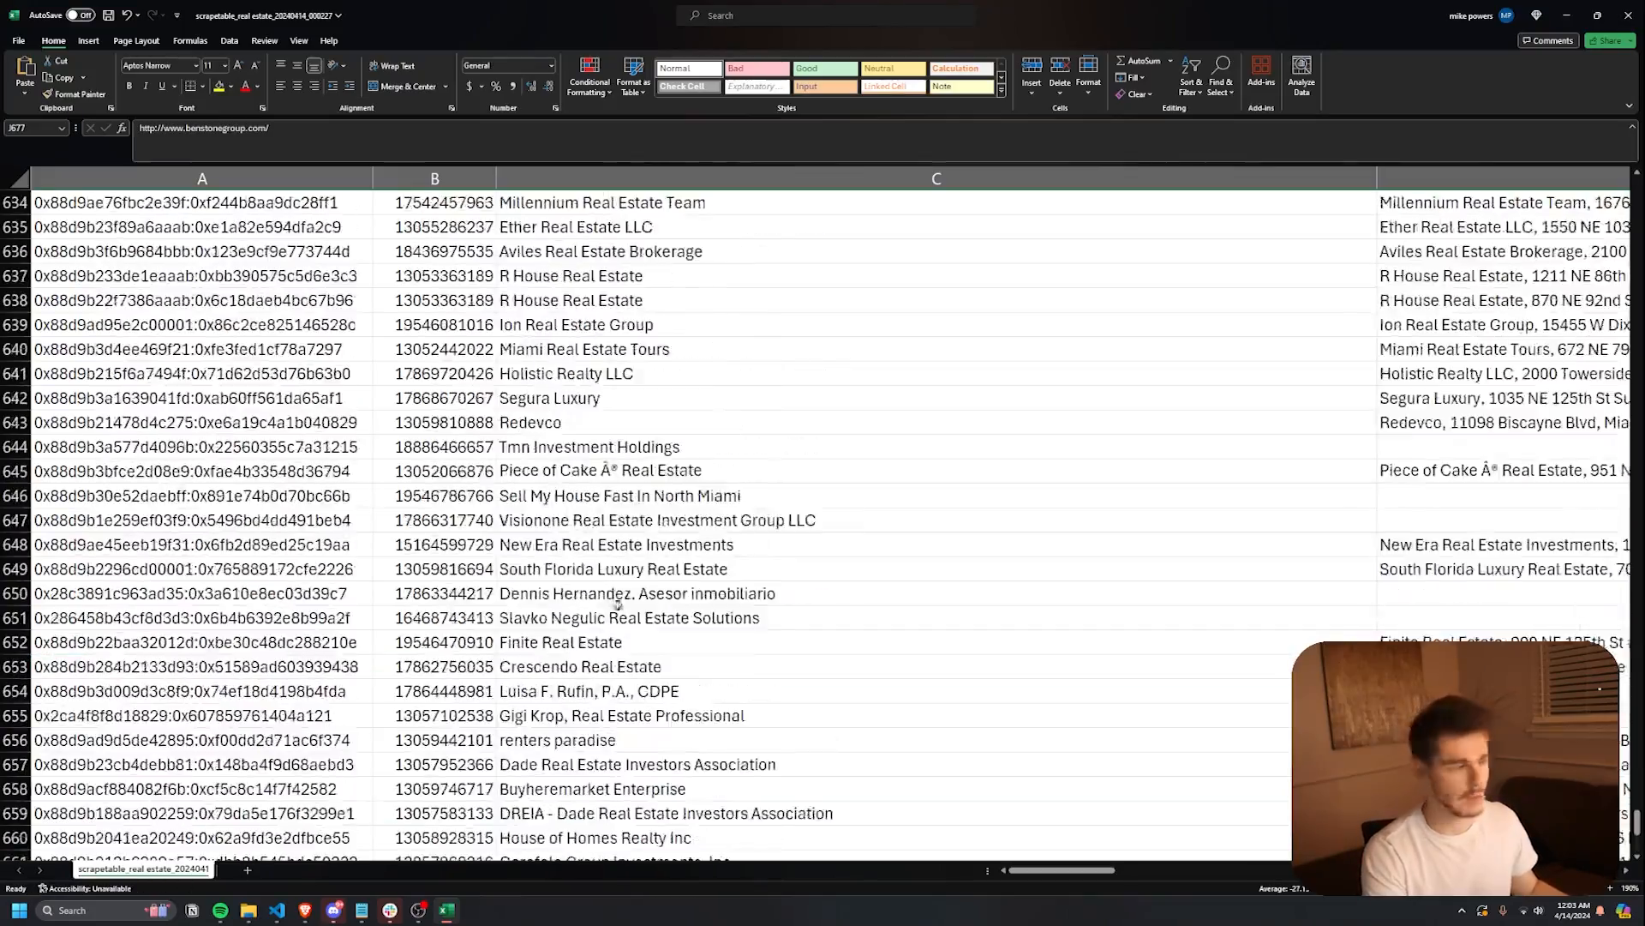
pyautogui.scroll(3)
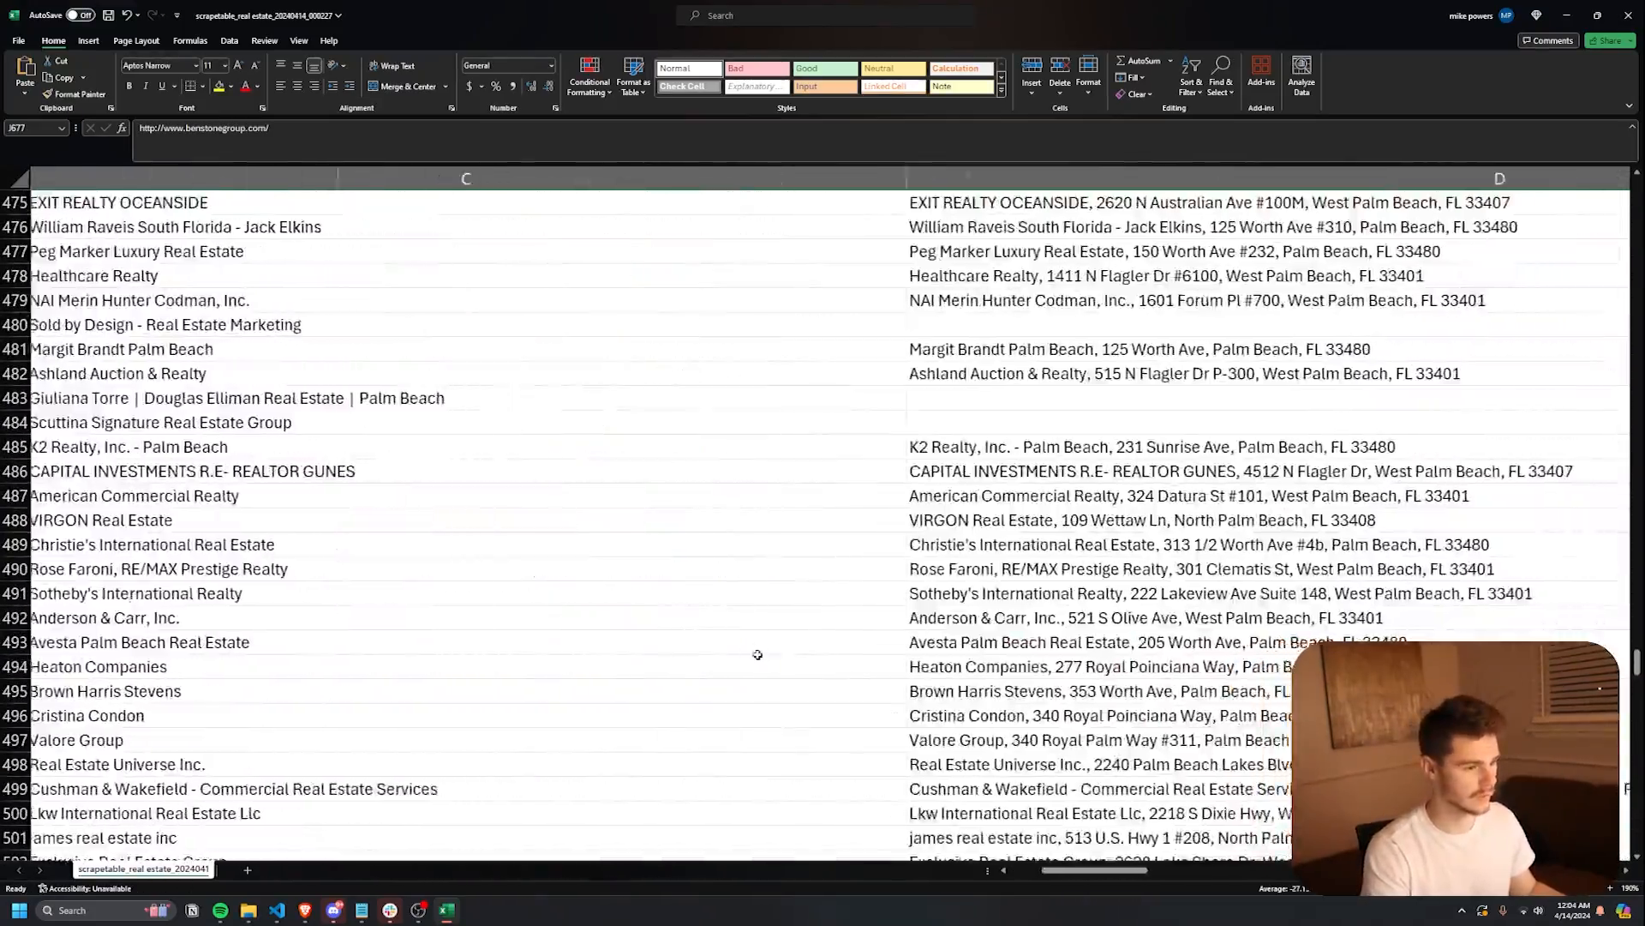
pyautogui.hscroll(-3)
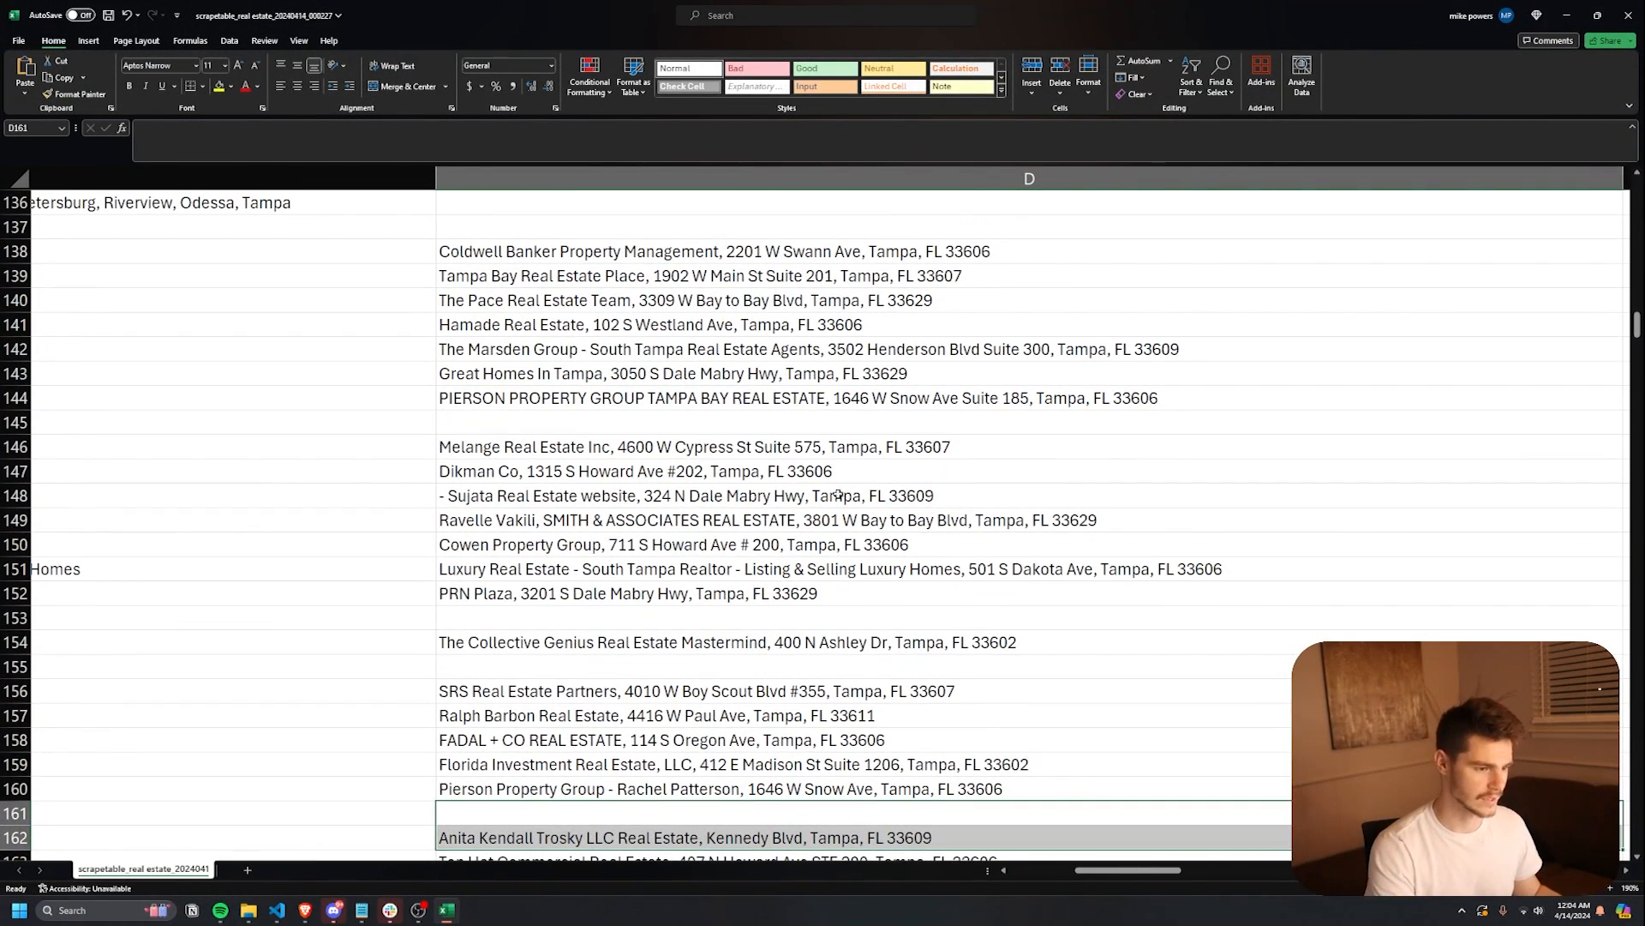
pyautogui.moveTo(1033, 570)
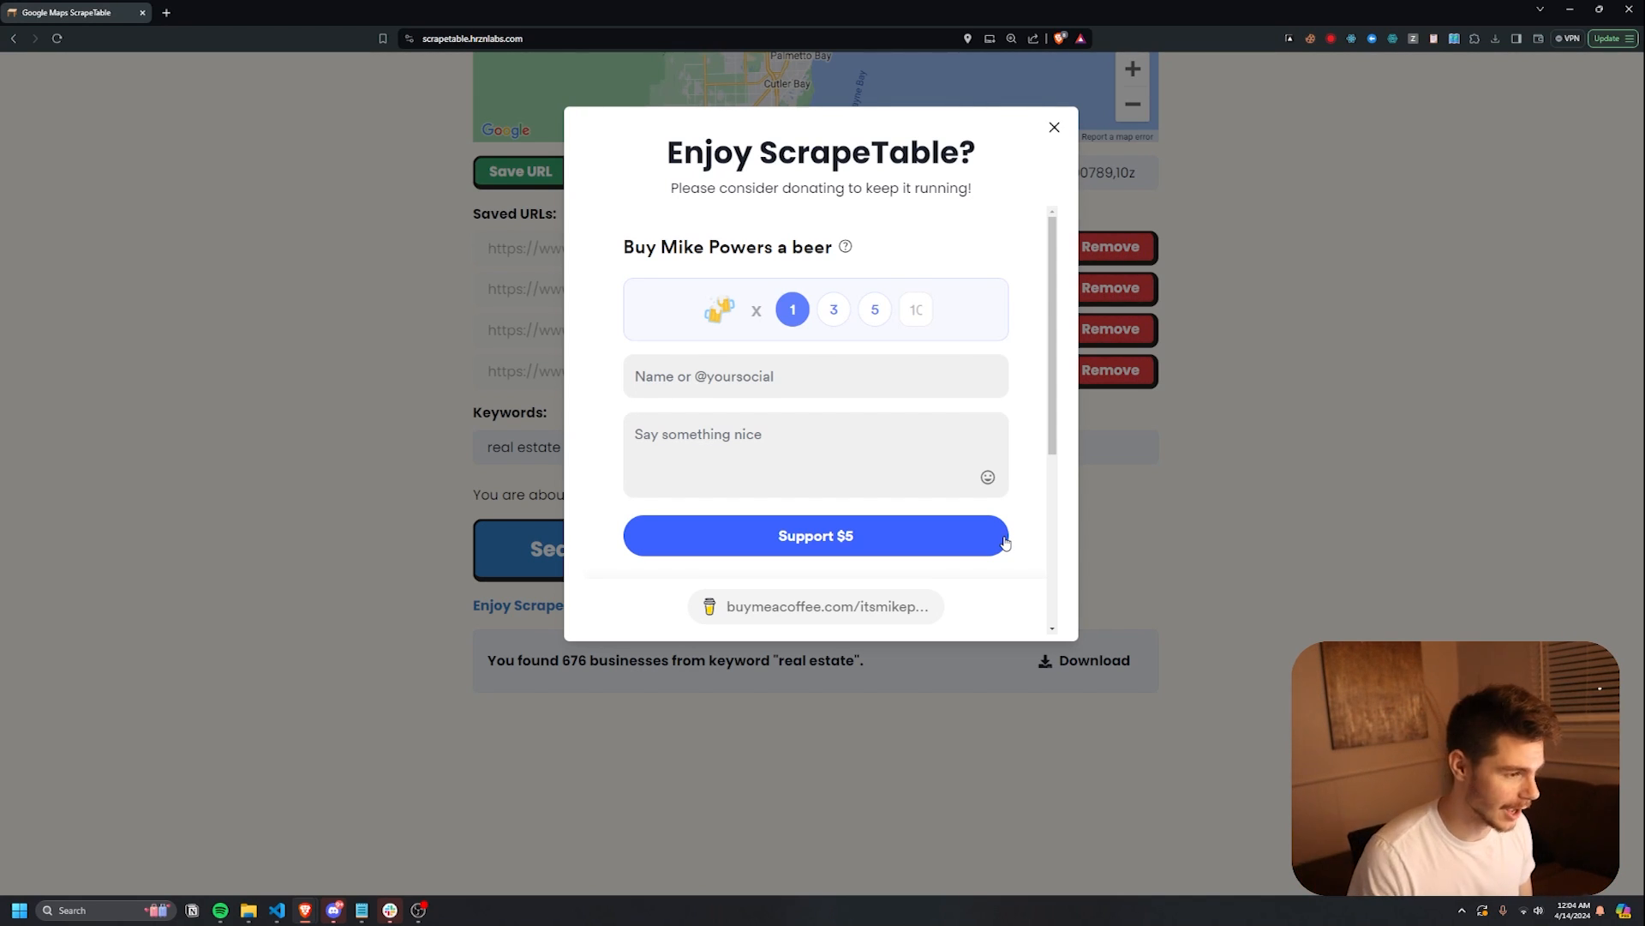
# - Dismiss the donation request and replace the keyword with 'pizza'
pyautogui.click(1053, 127)
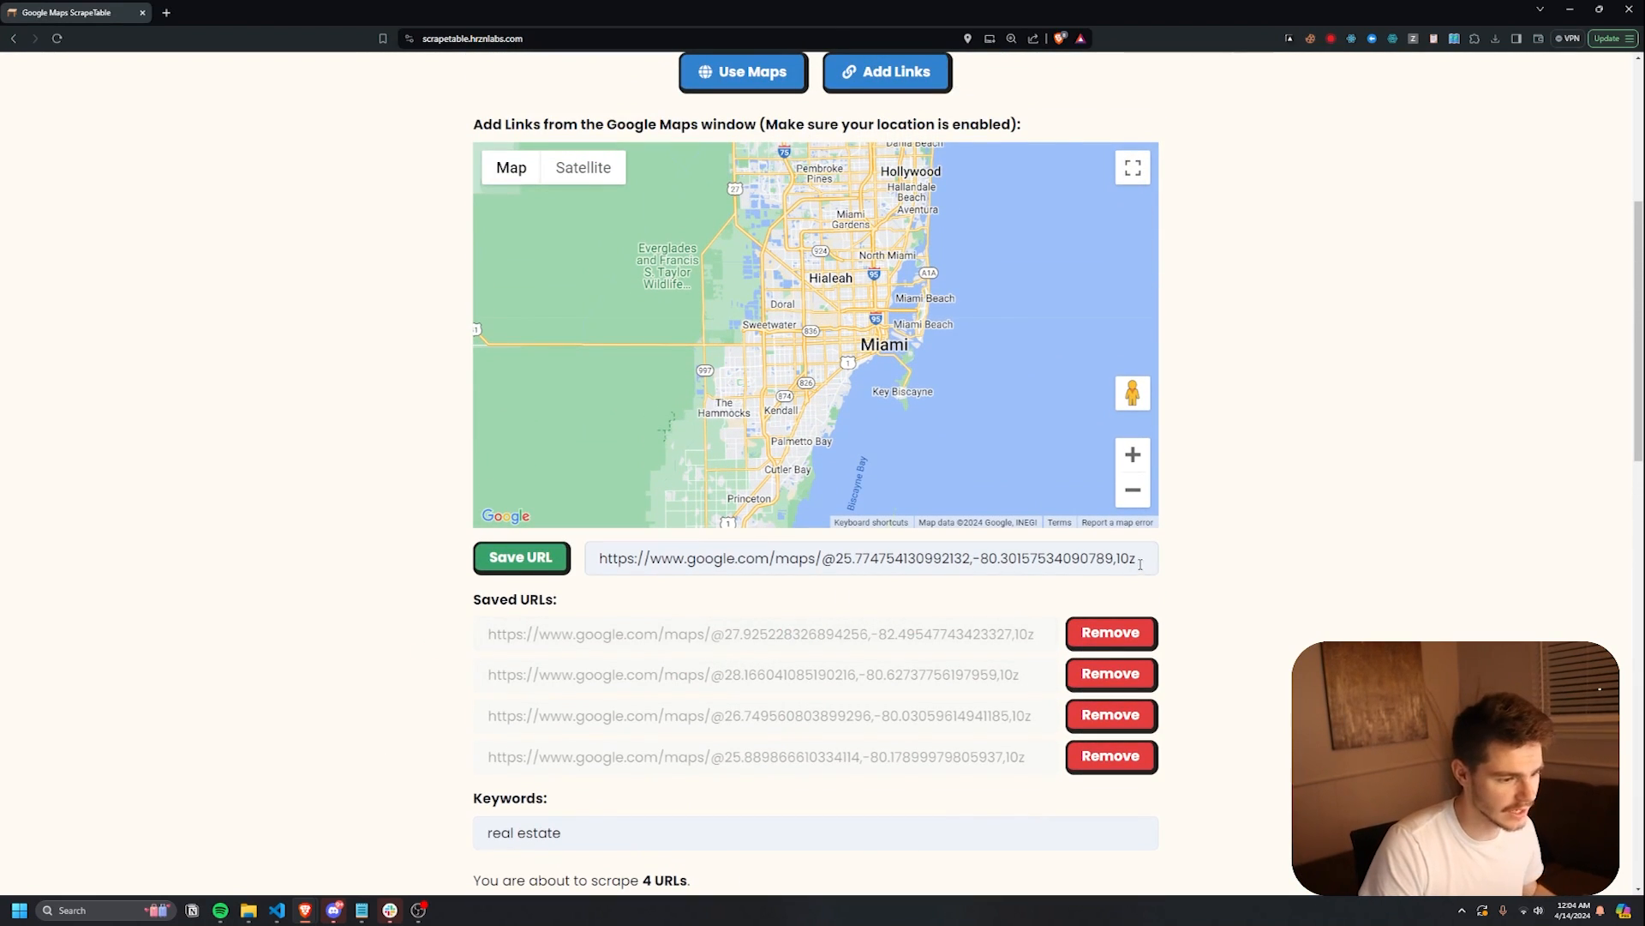
pyautogui.tripleClick(869, 557)
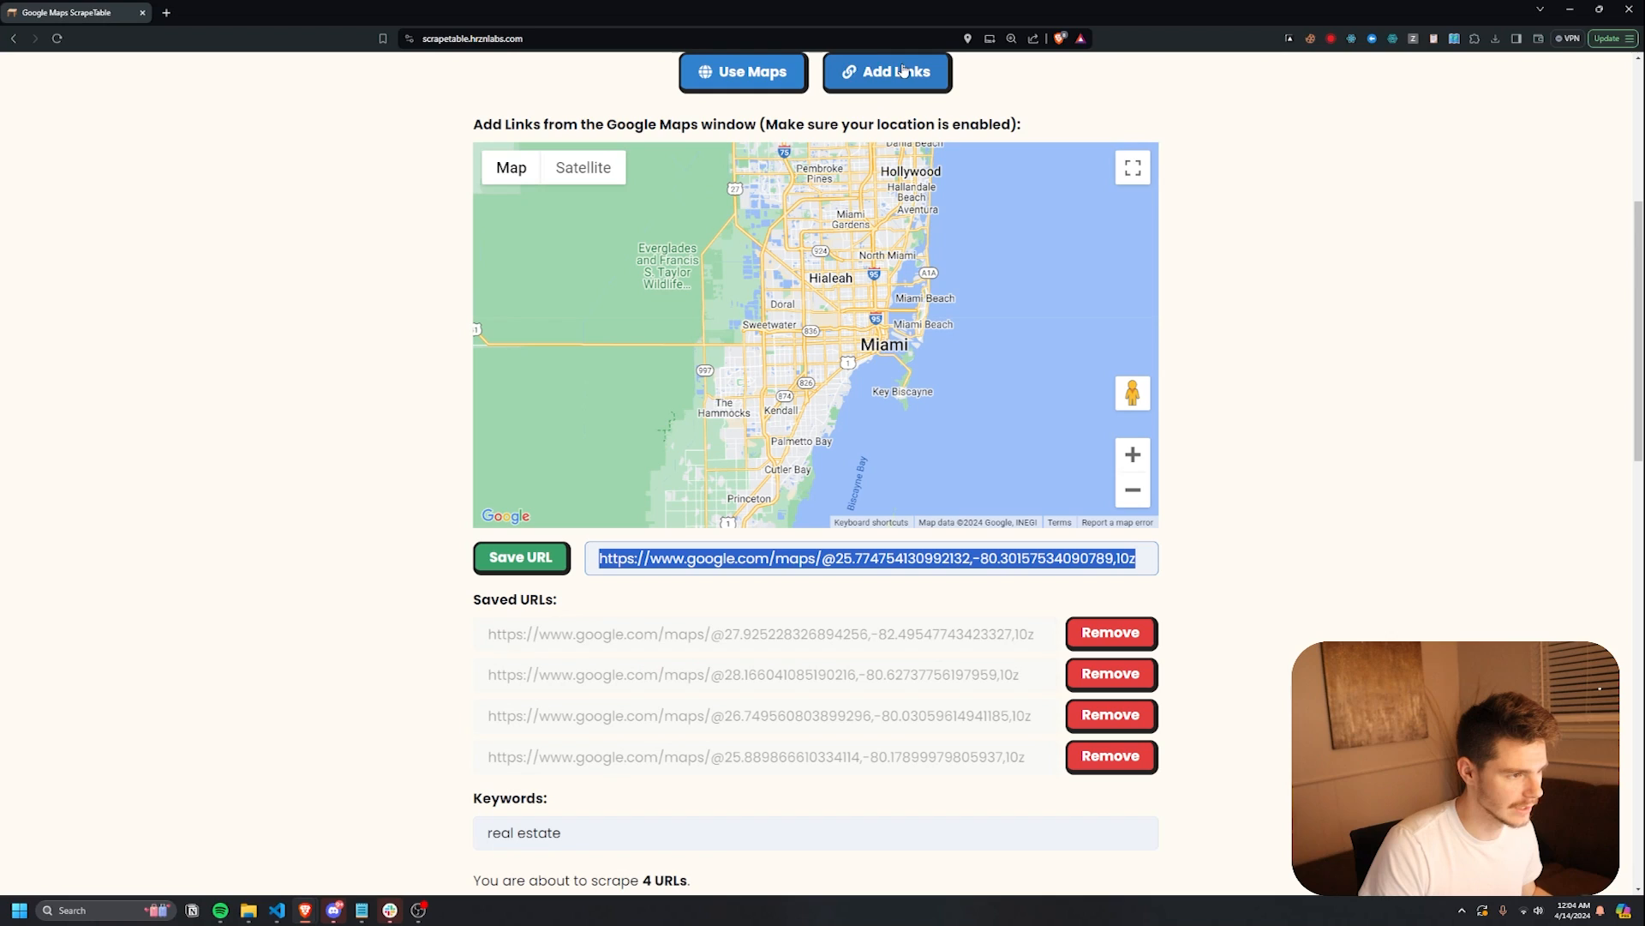
pyautogui.moveTo(919, 539)
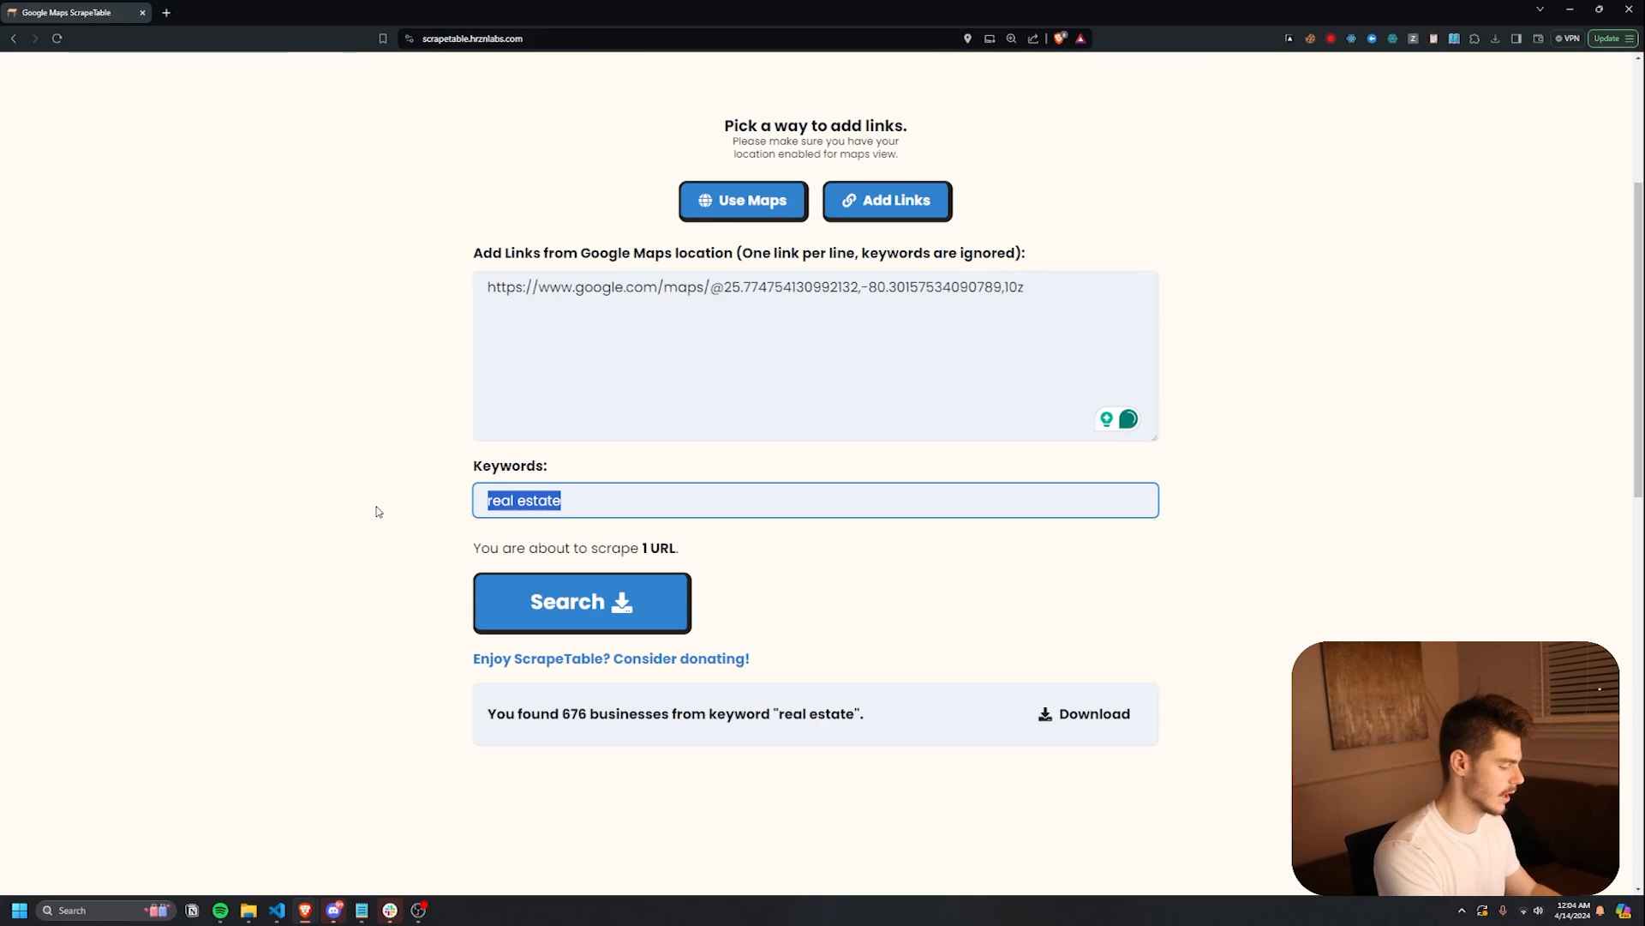
pyautogui.write('pizza')
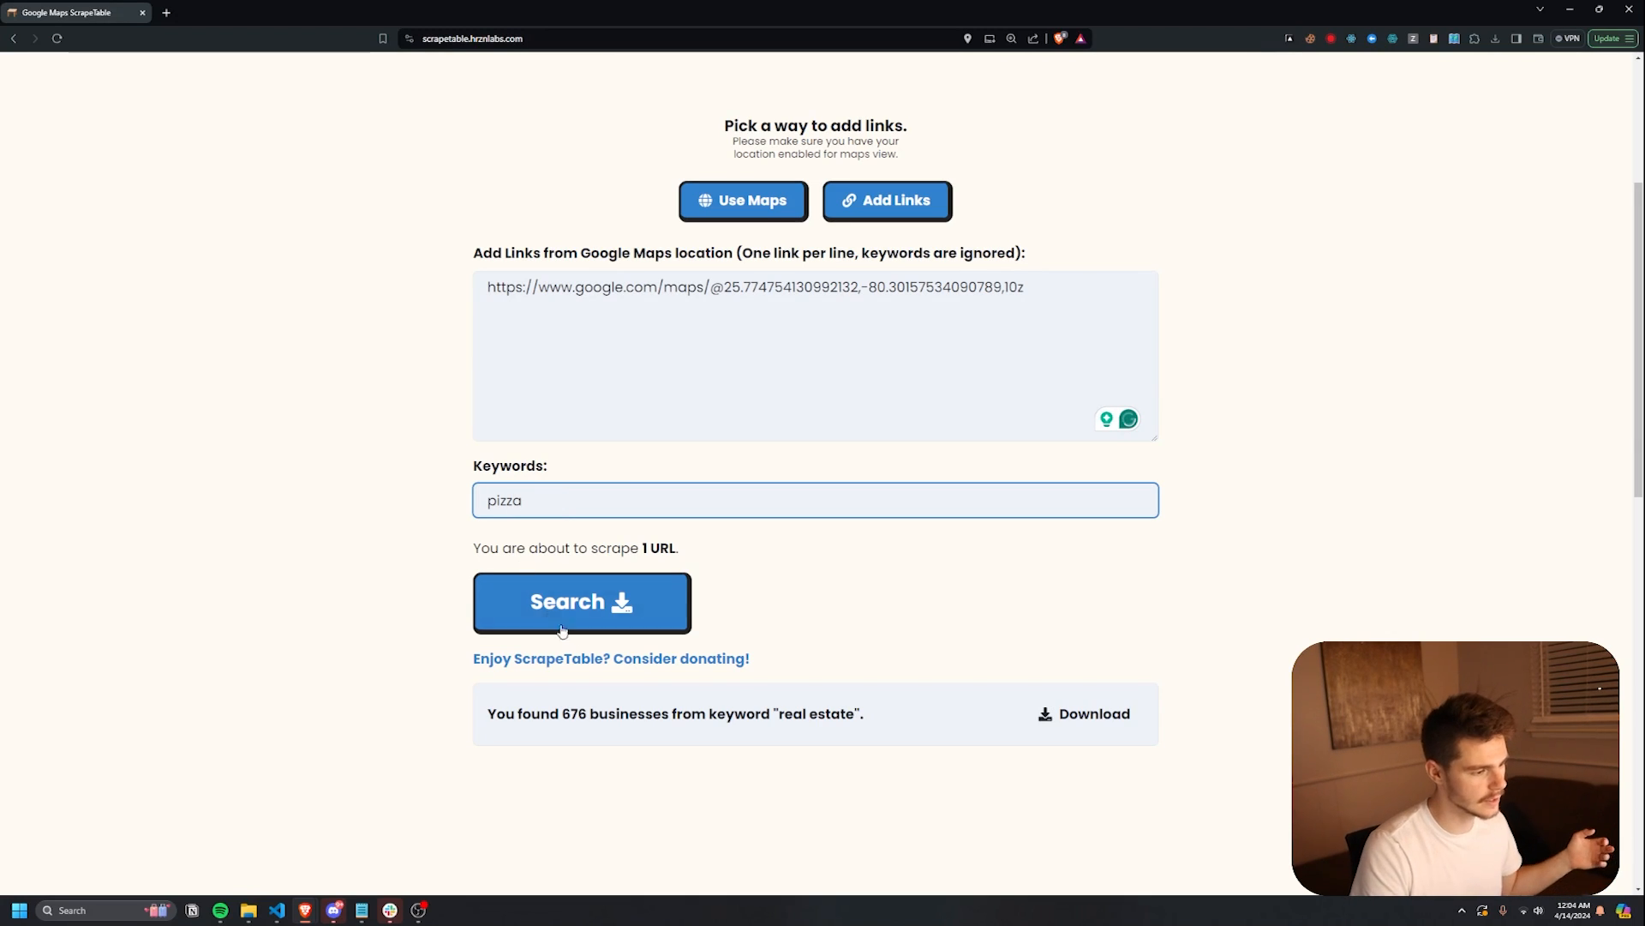
# - Scrape the 139 pizza businesses and download them as an Excel file
pyautogui.click(581, 601)
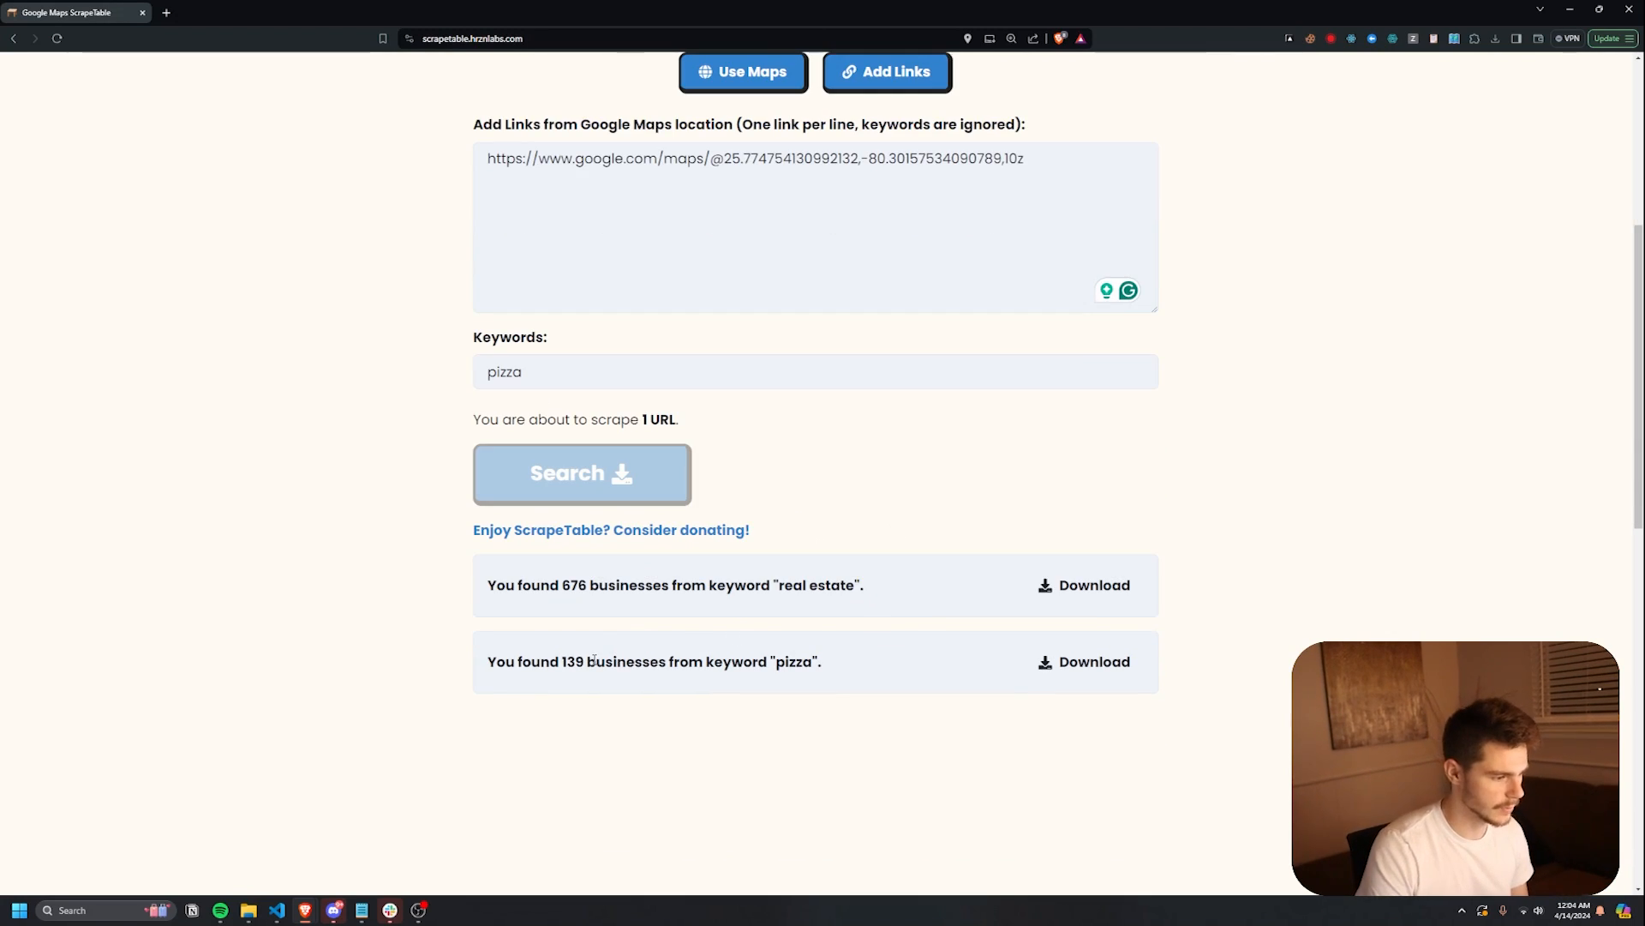
pyautogui.click(1093, 661)
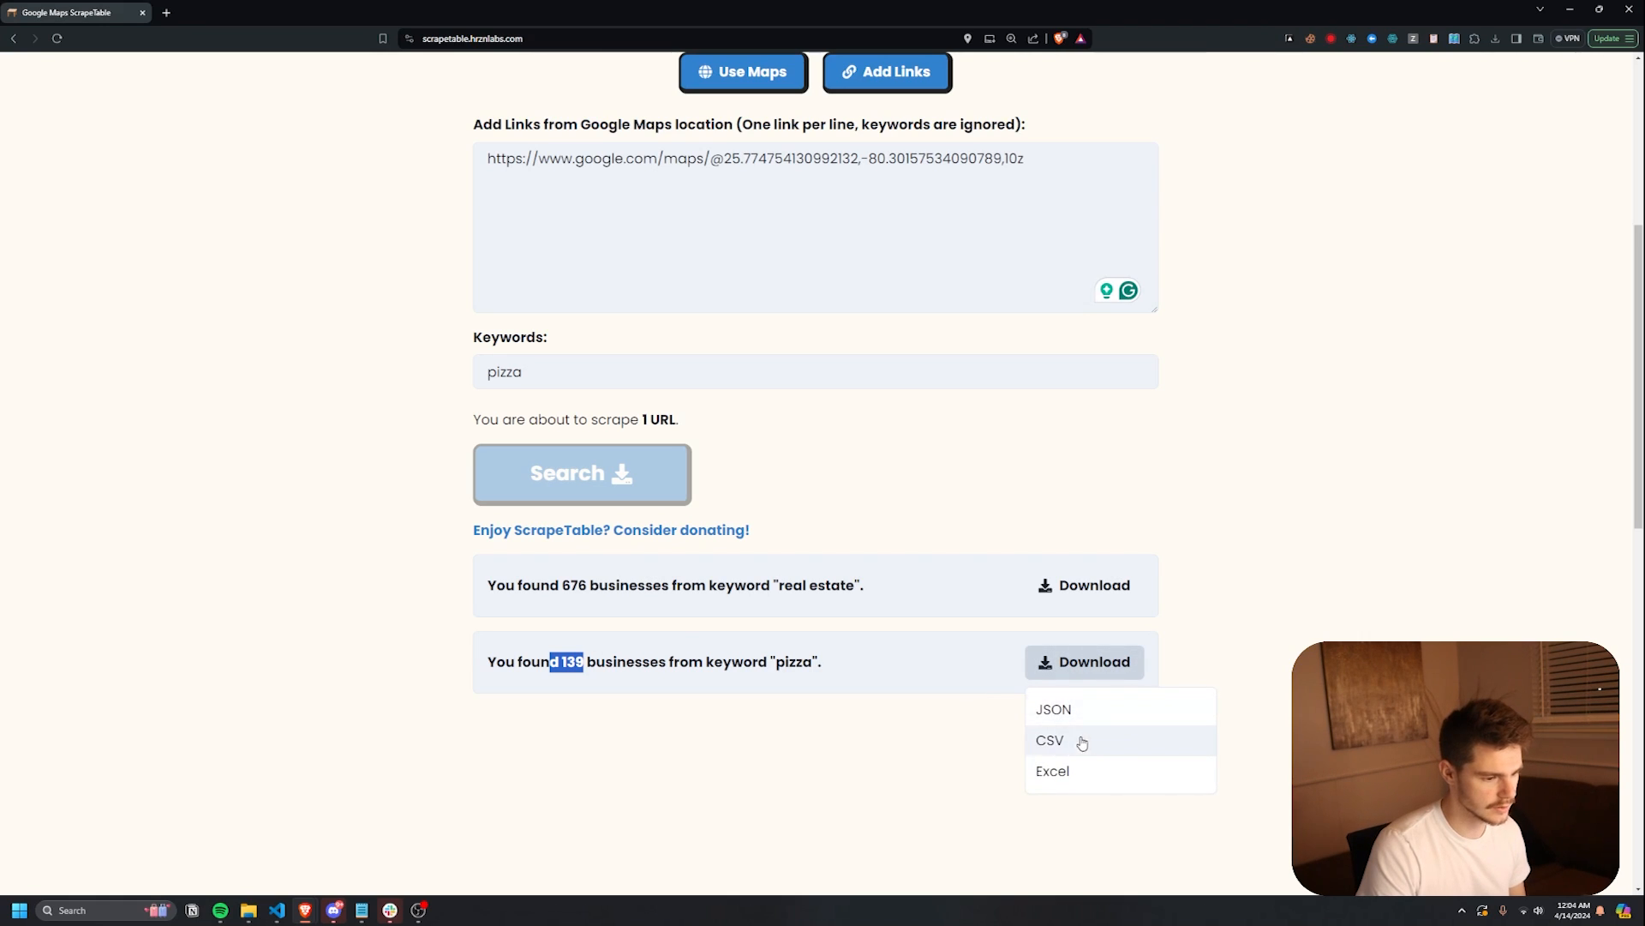
pyautogui.click(1052, 771)
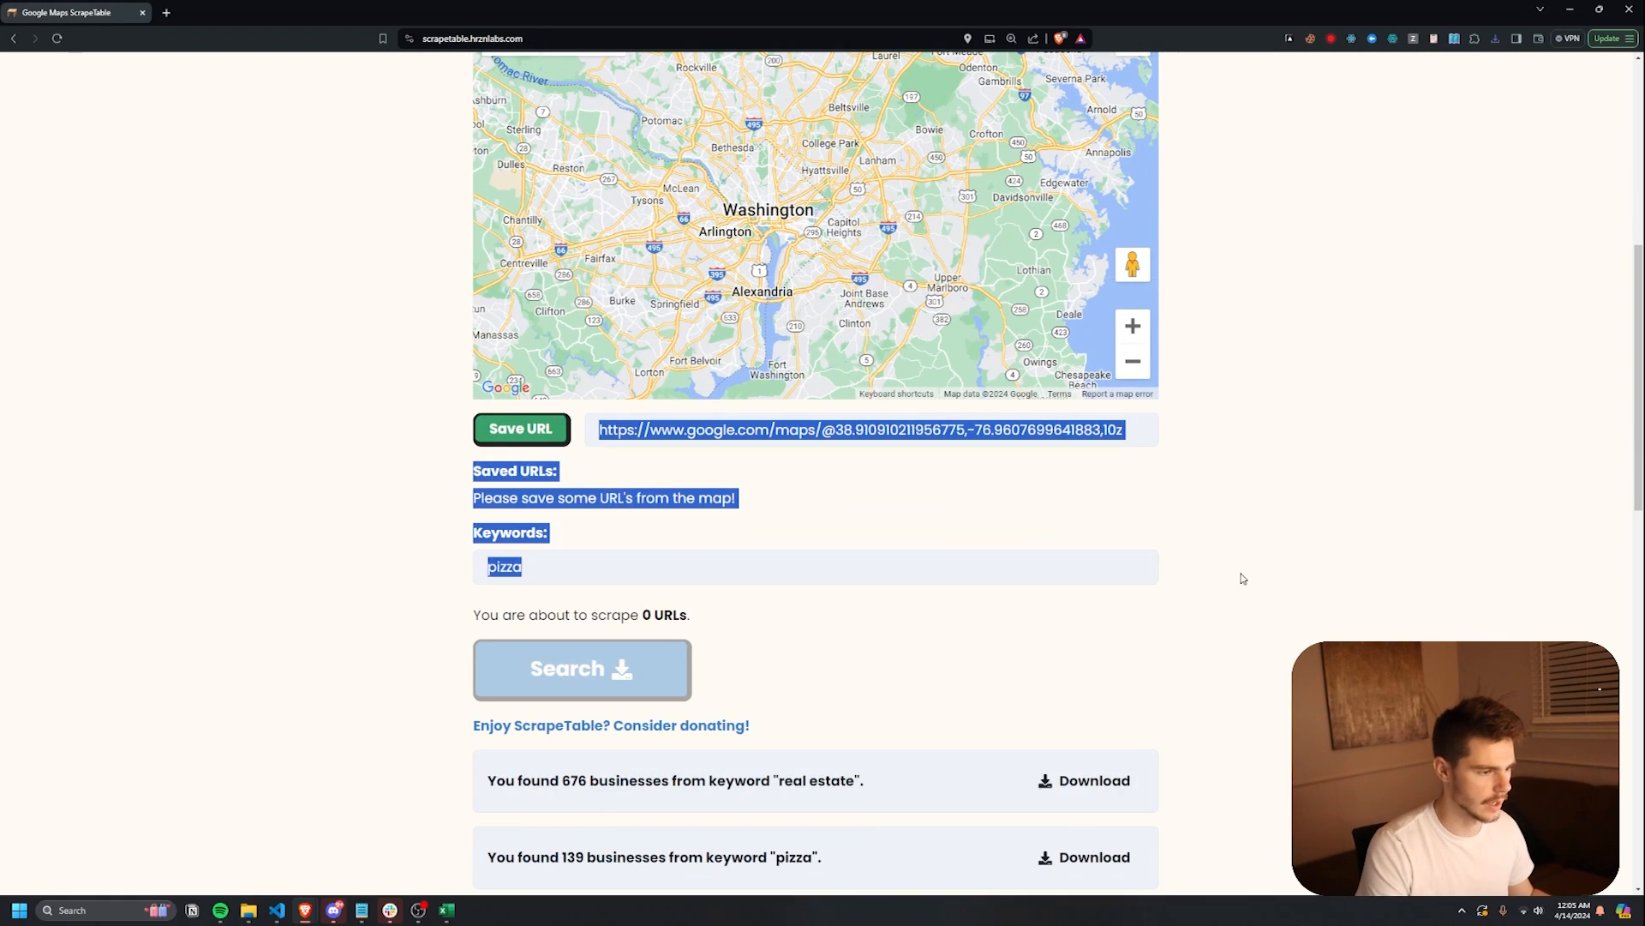
# - Save another map location, then download and save the 877 hvac results as Excel
pyautogui.click(520, 429)
pyautogui.write('hvac')
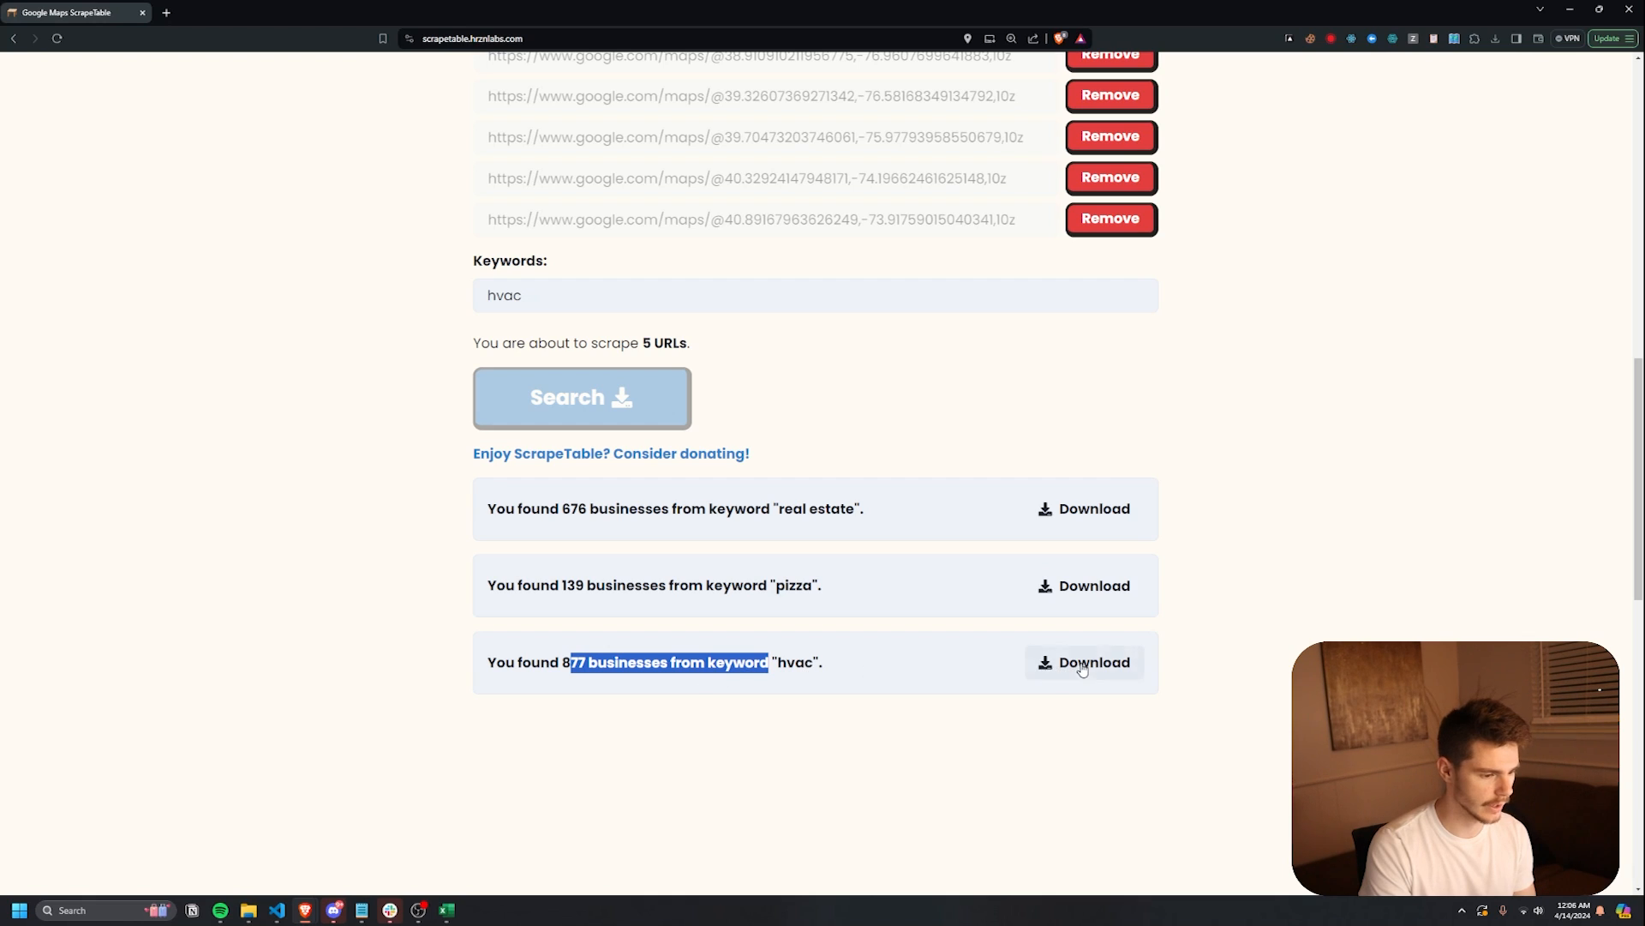
pyautogui.click(1084, 663)
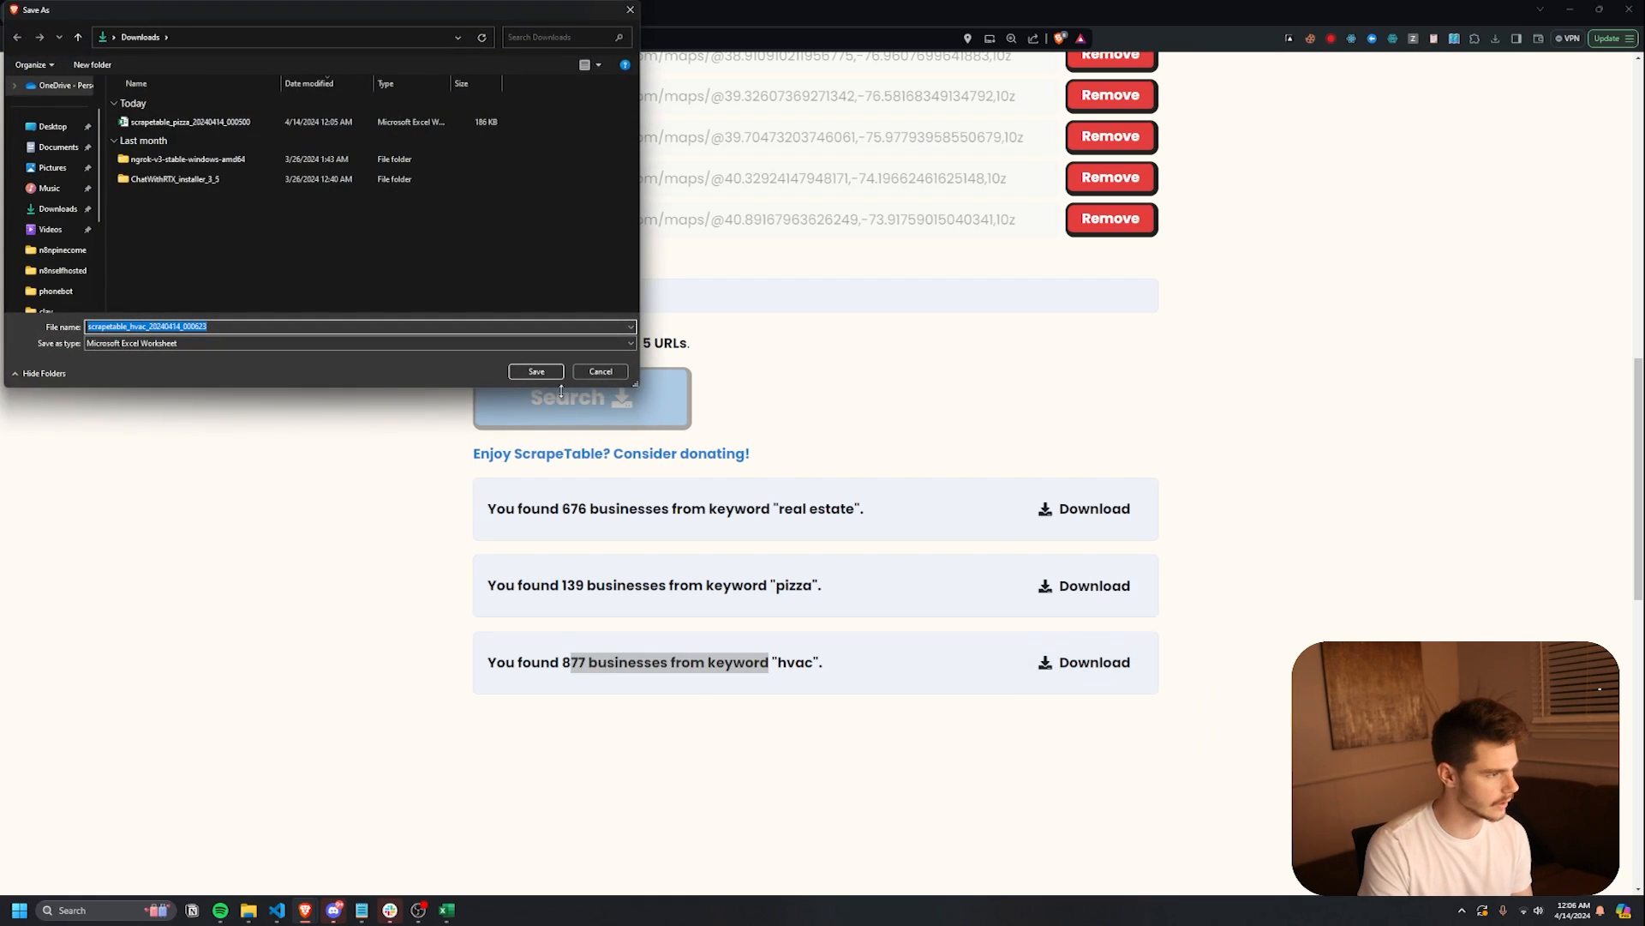
pyautogui.click(600, 371)
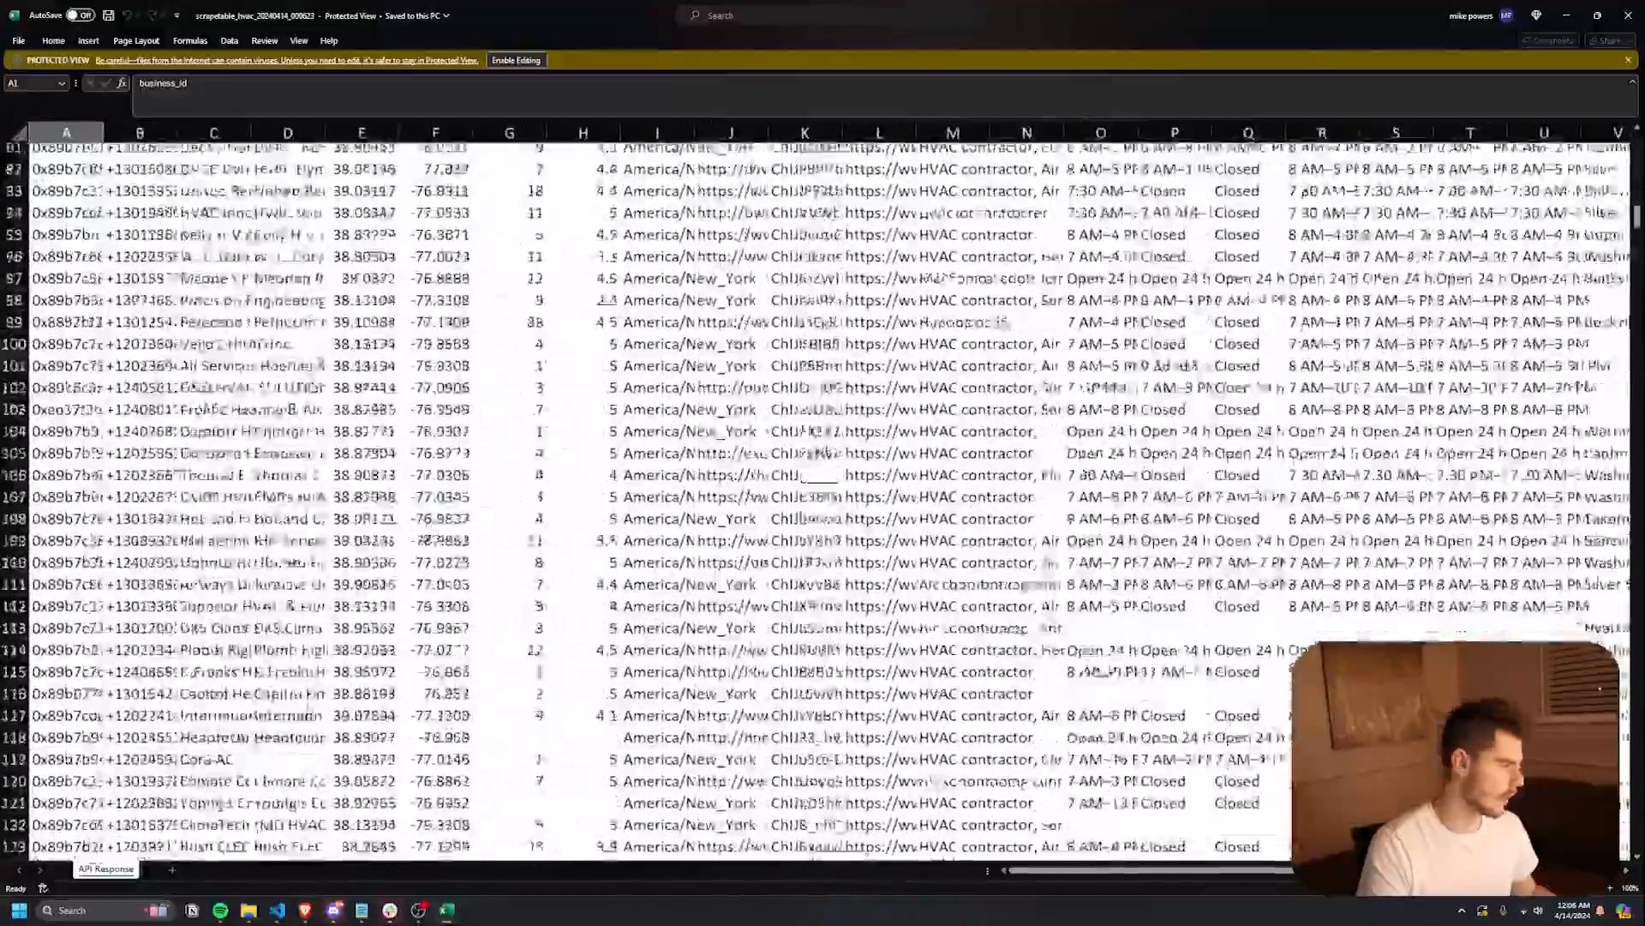
pyautogui.scroll(-3)
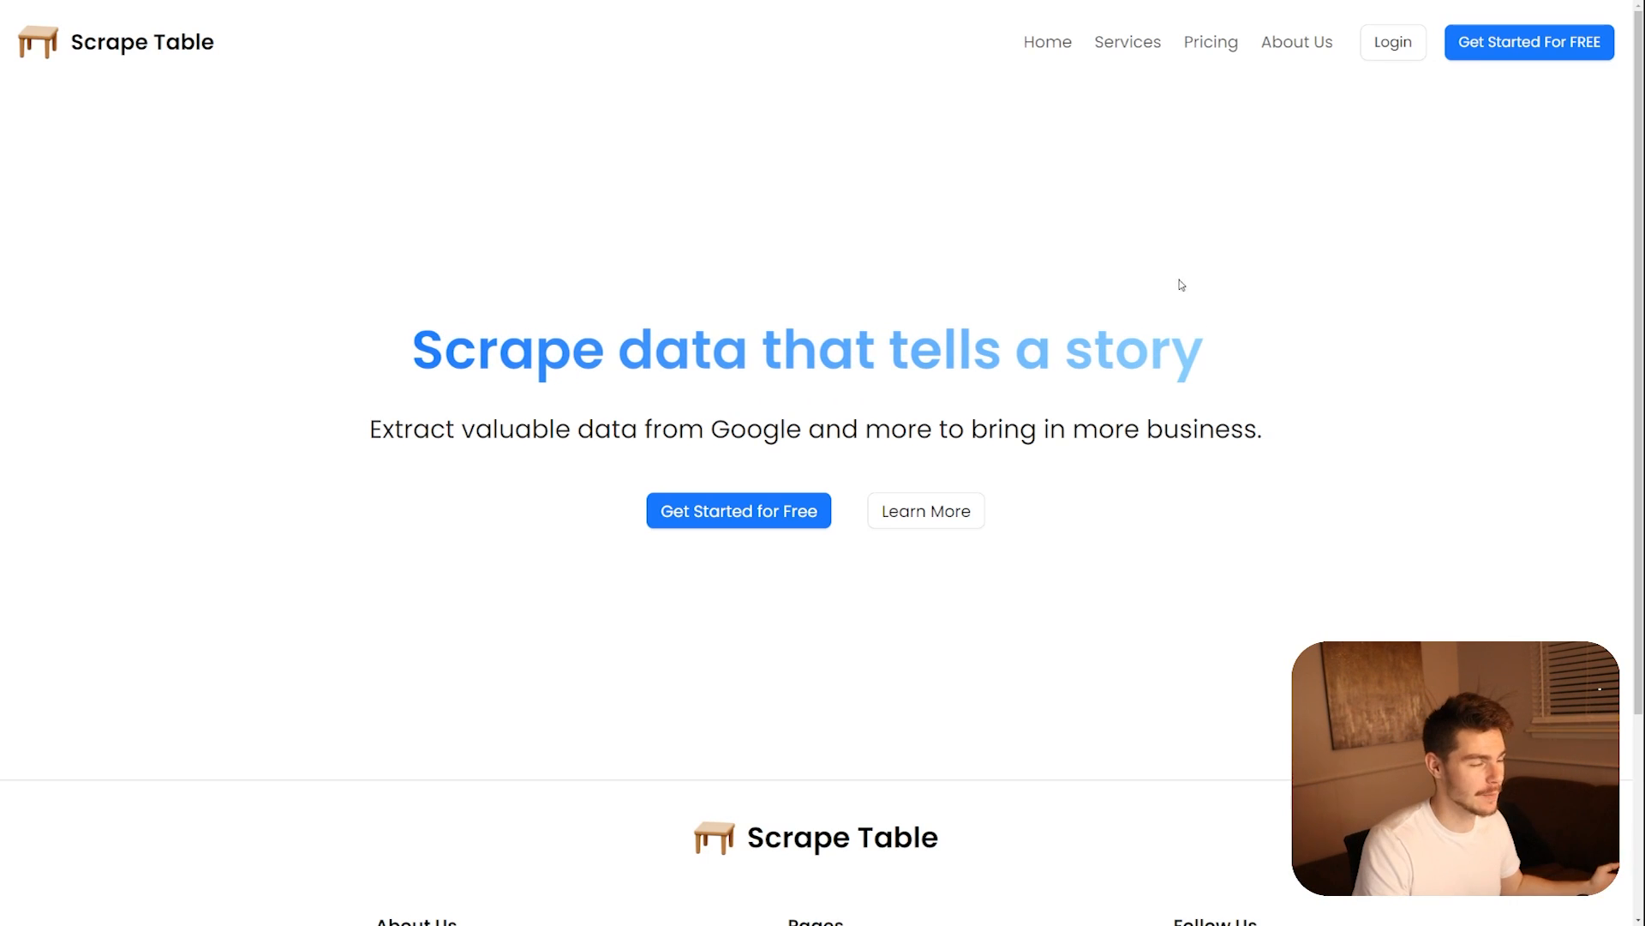
pyautogui.moveTo(1211, 69)
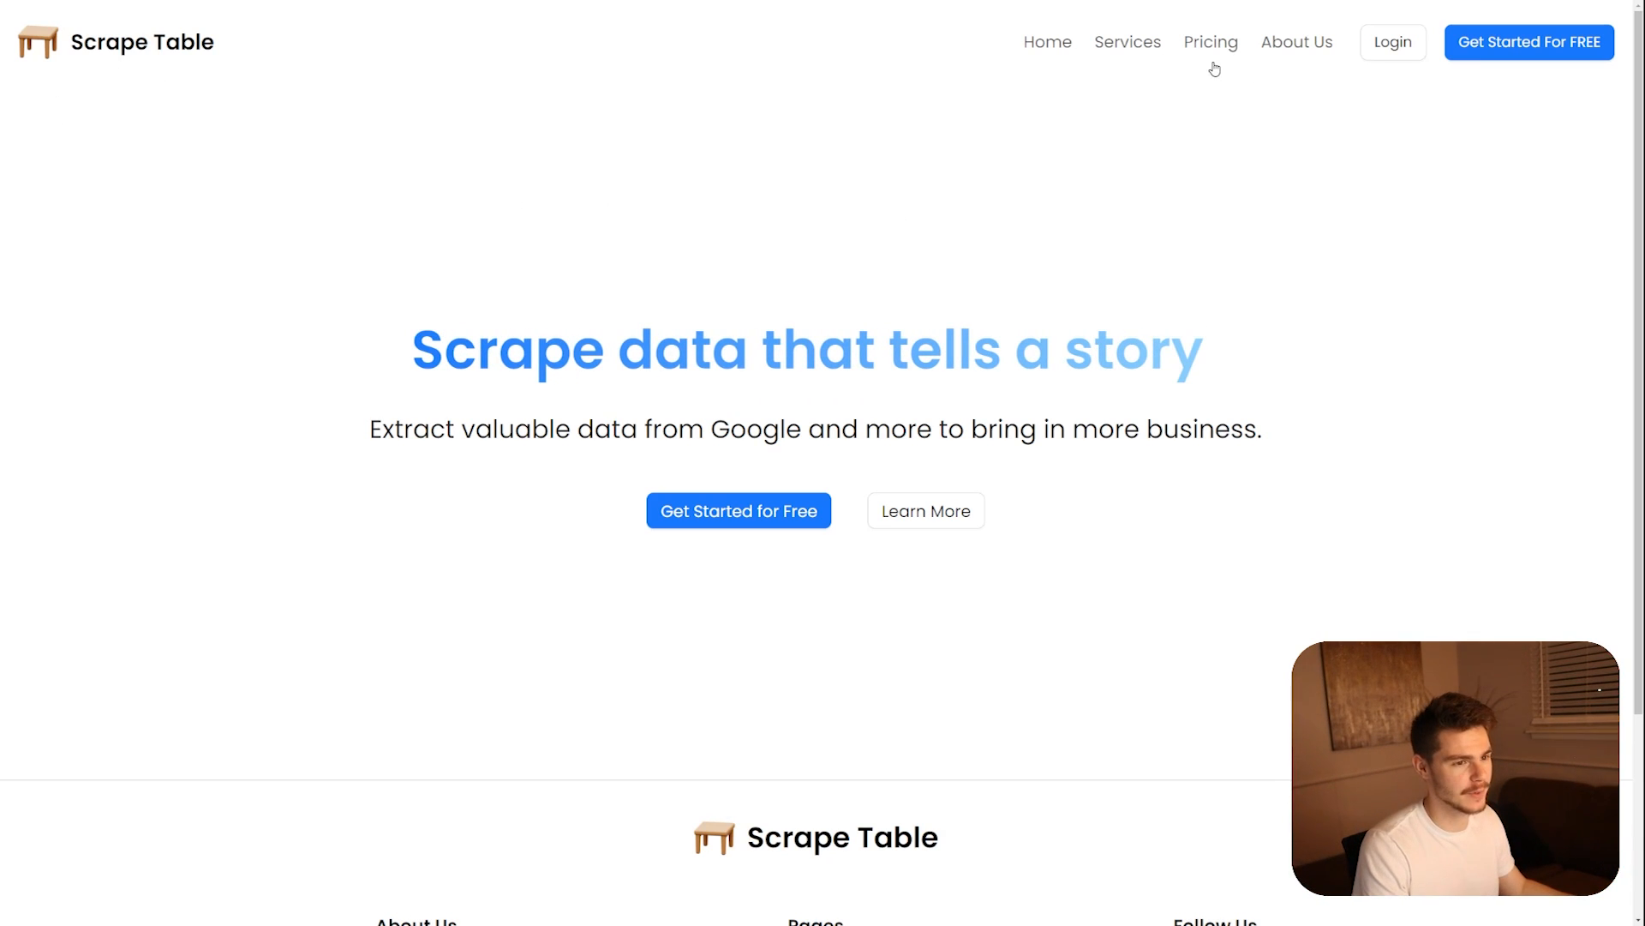
# - Browse the Services, About Us and Pricing pages, then return to Home
pyautogui.click(1210, 42)
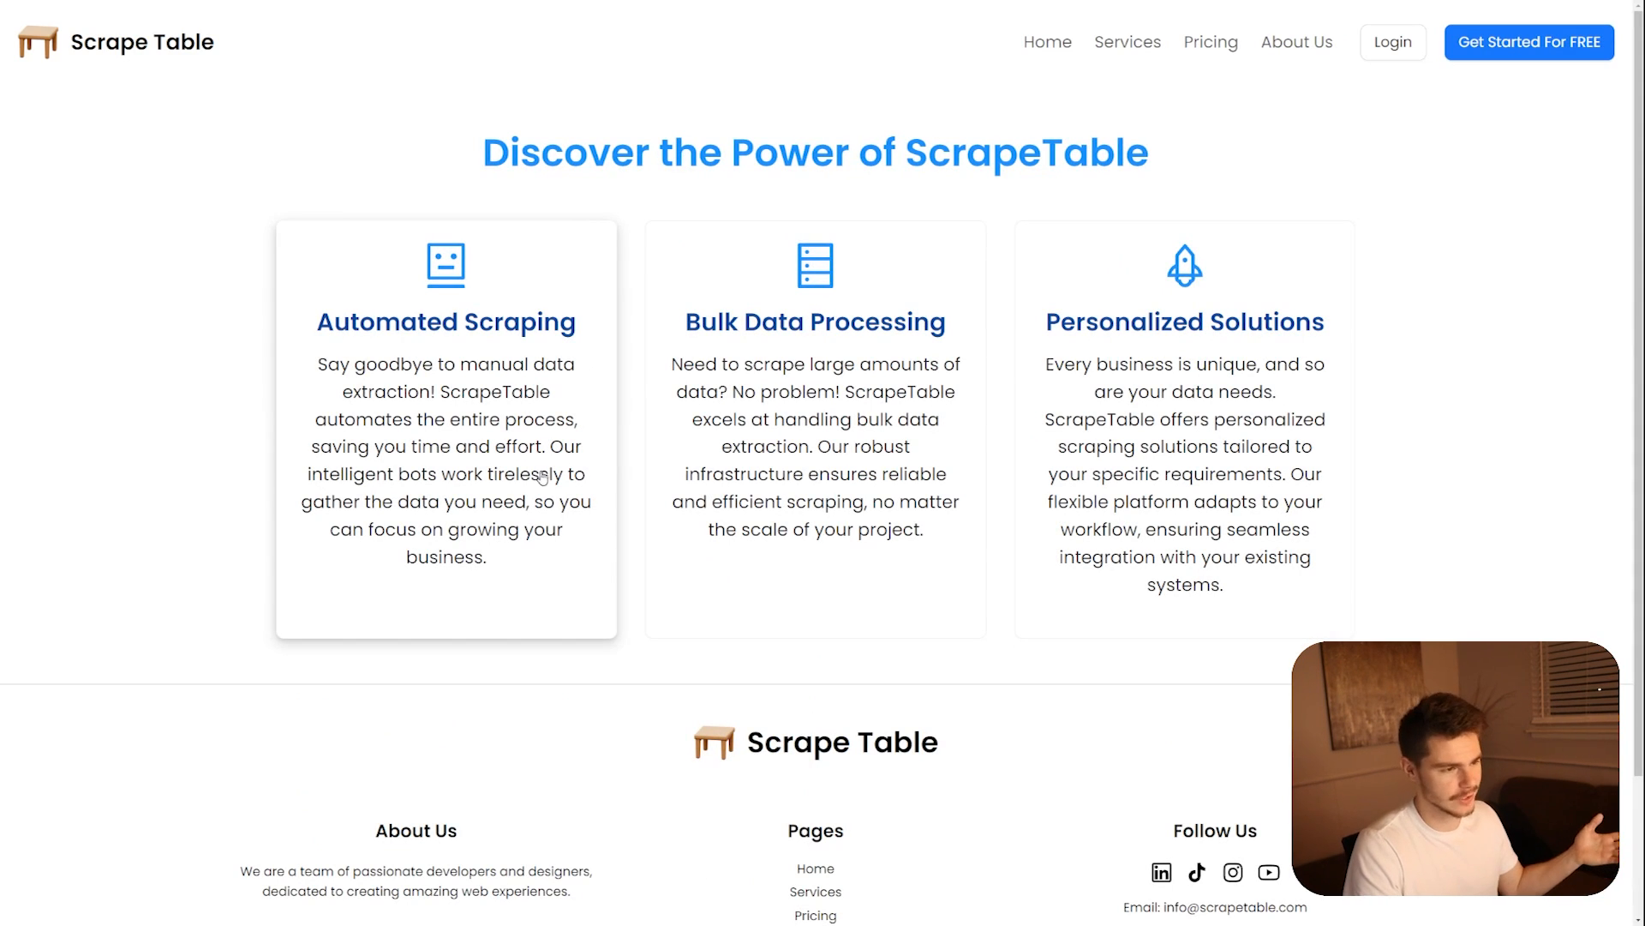
pyautogui.click(1296, 42)
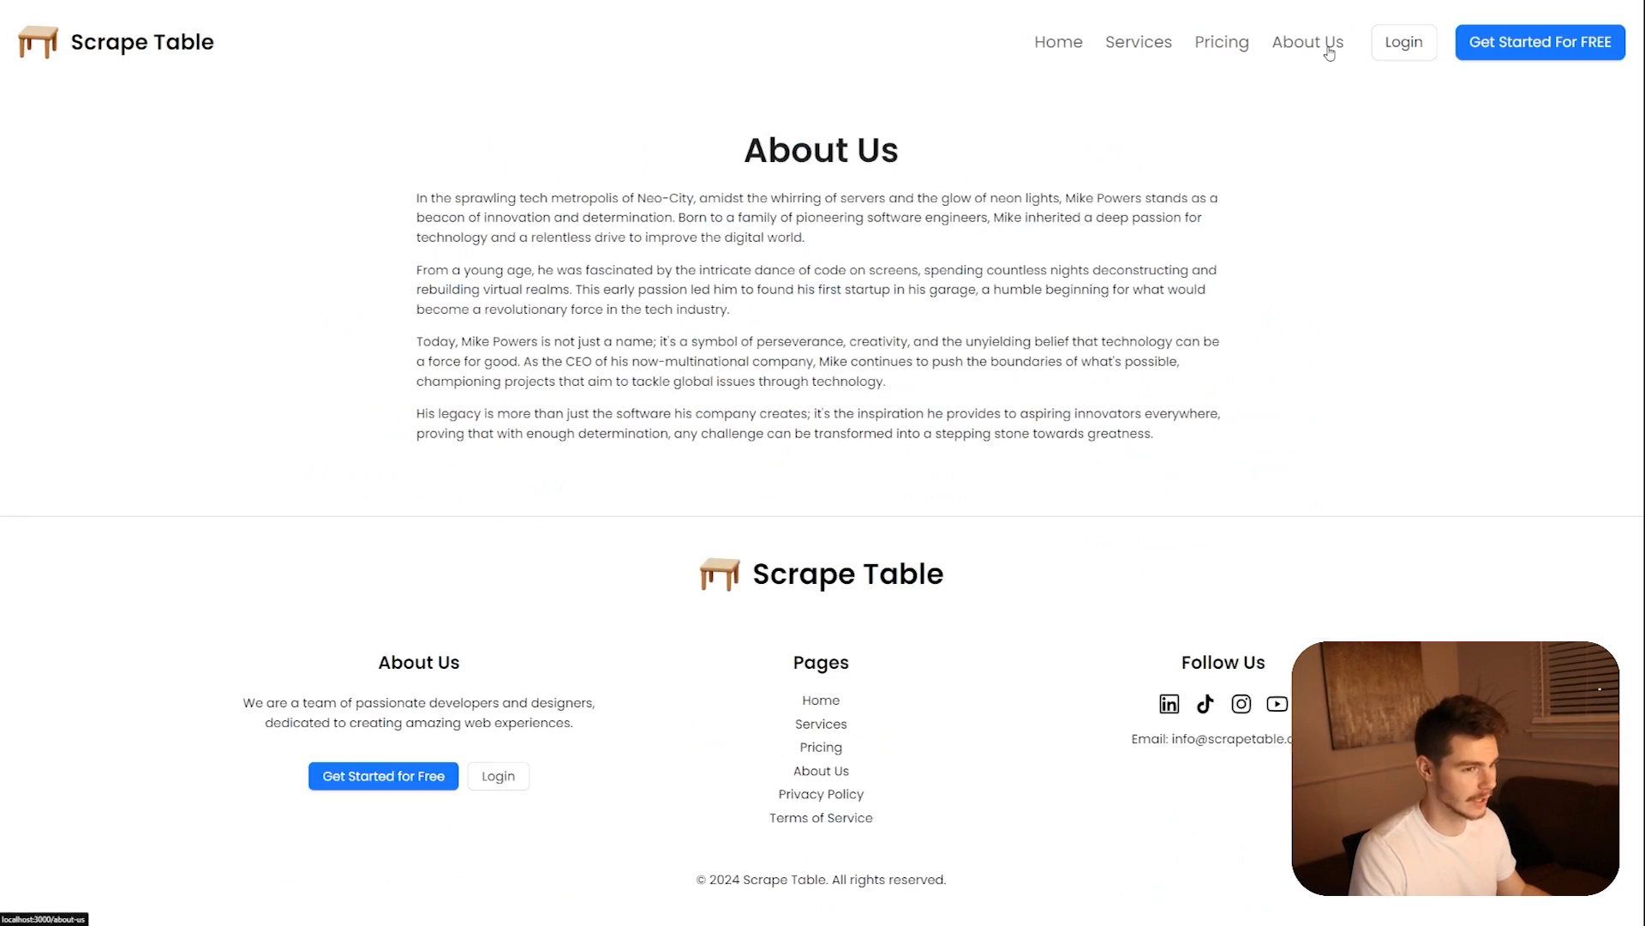
pyautogui.click(1210, 42)
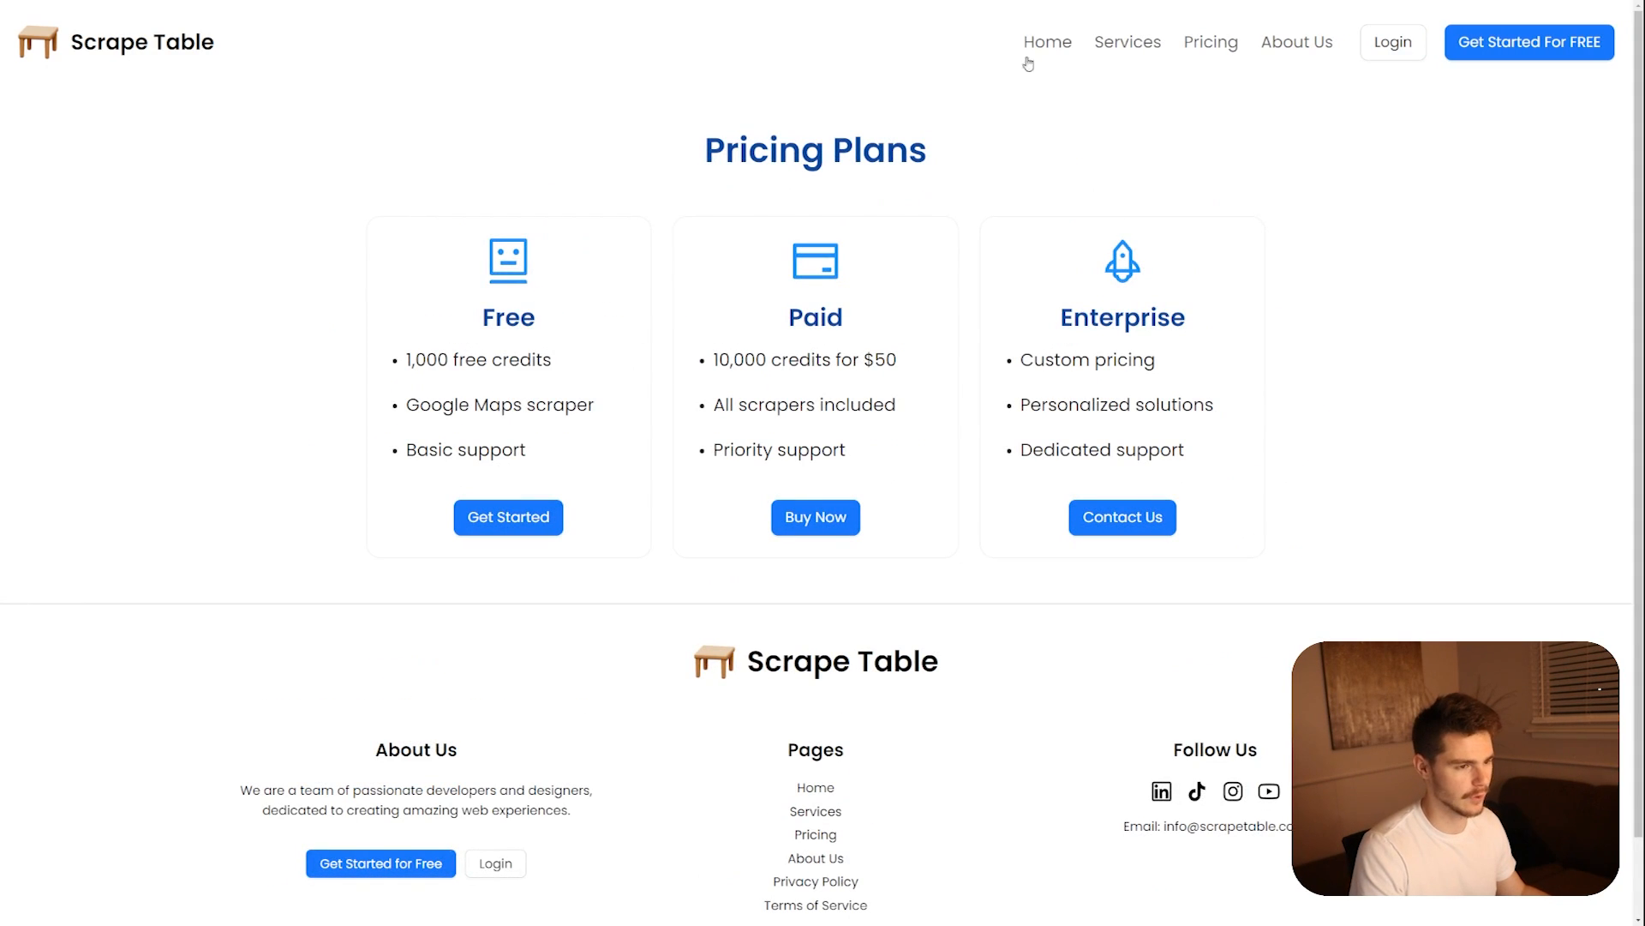
pyautogui.click(1046, 42)
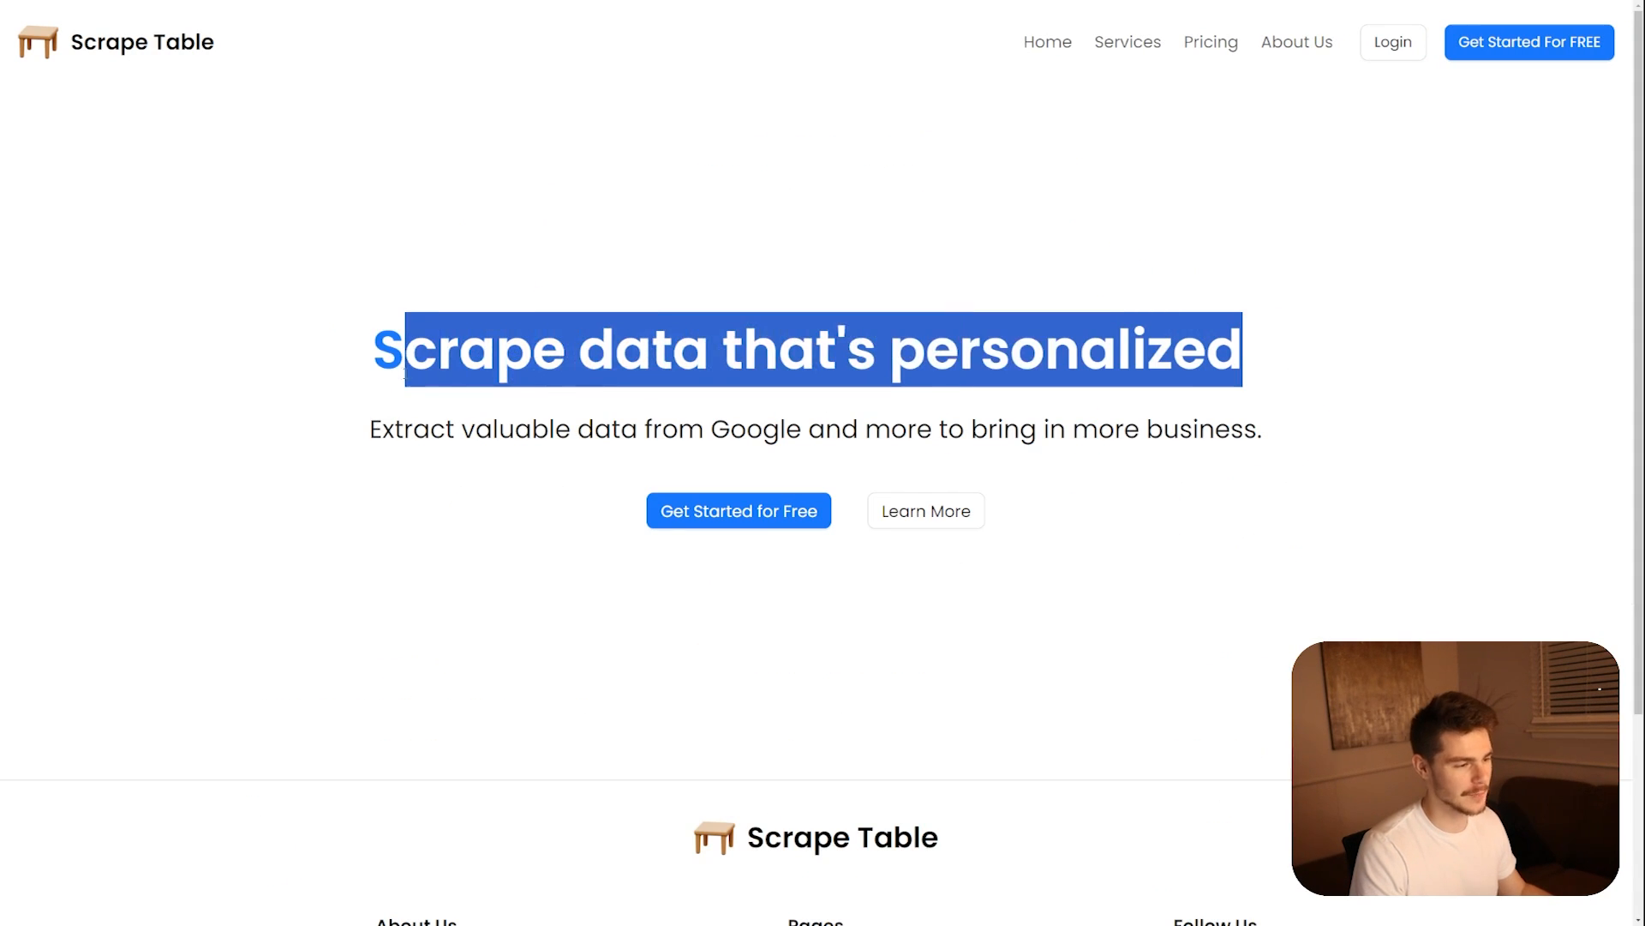
pyautogui.scroll(-3)
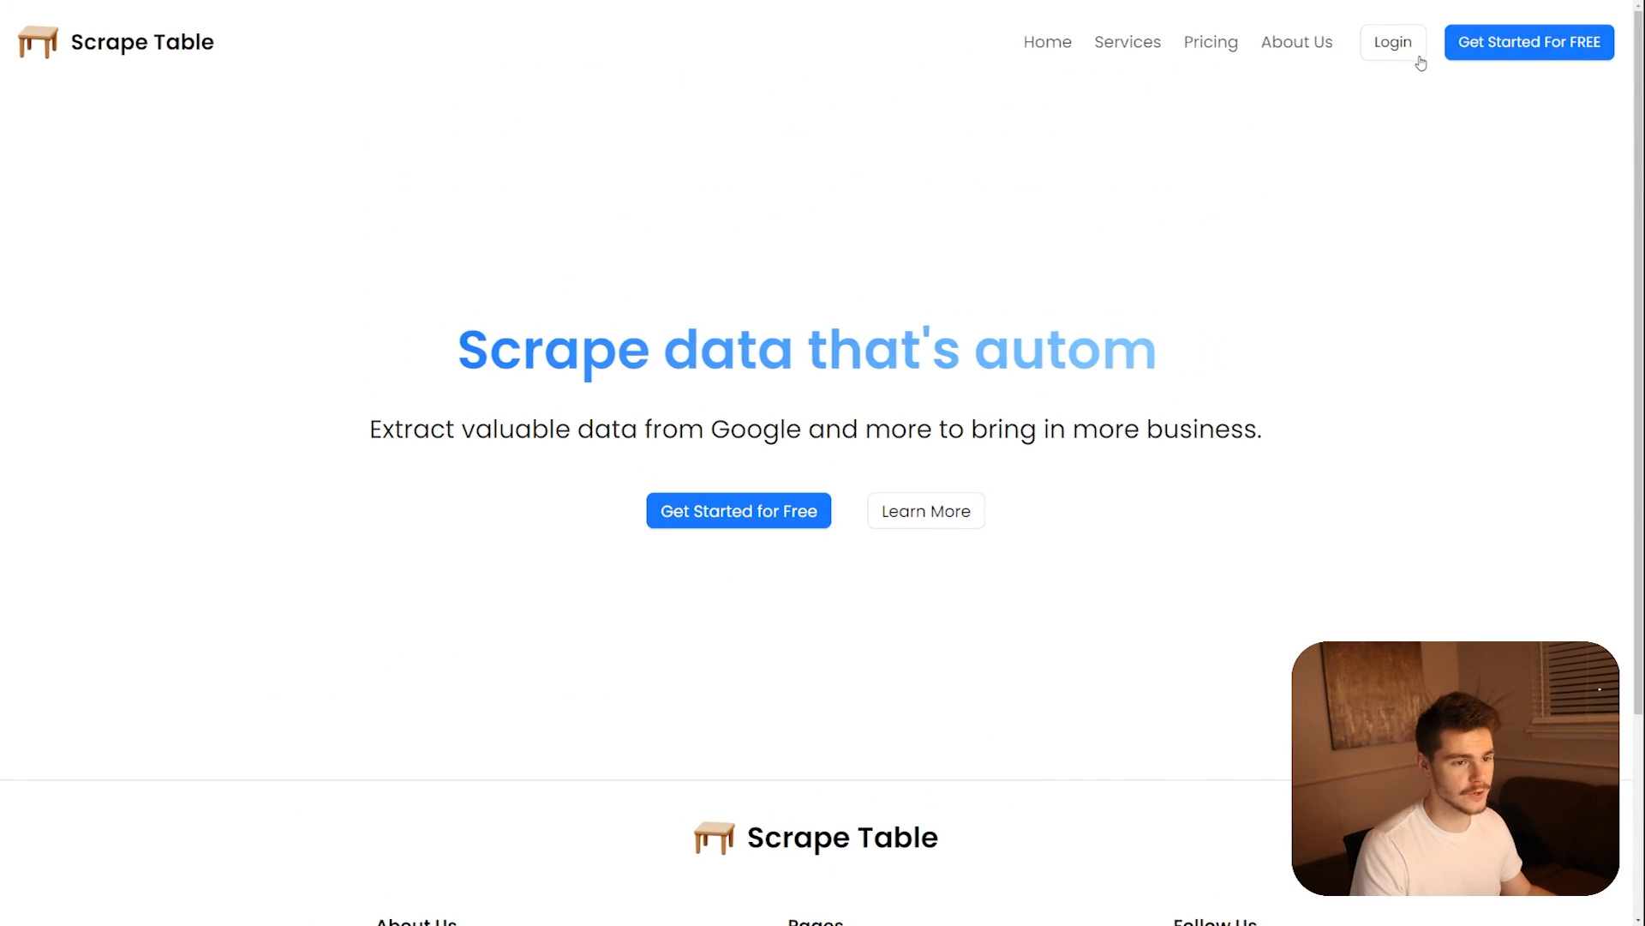
# - Sign in with a Google account and view the Feedback form
pyautogui.click(1392, 42)
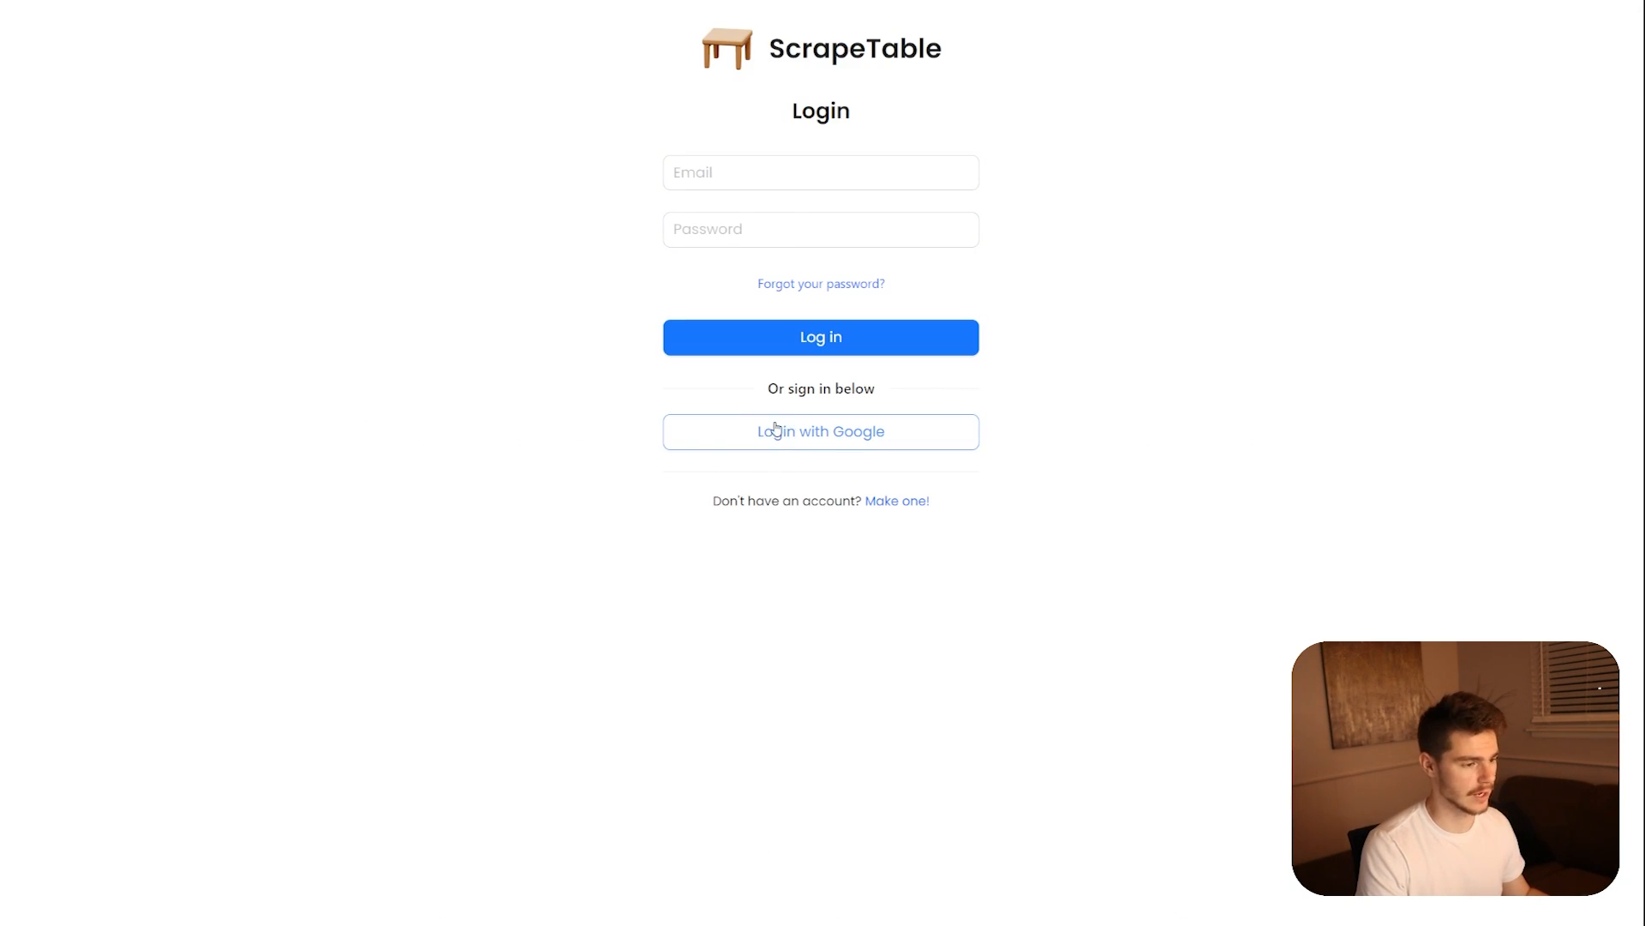
pyautogui.click(821, 431)
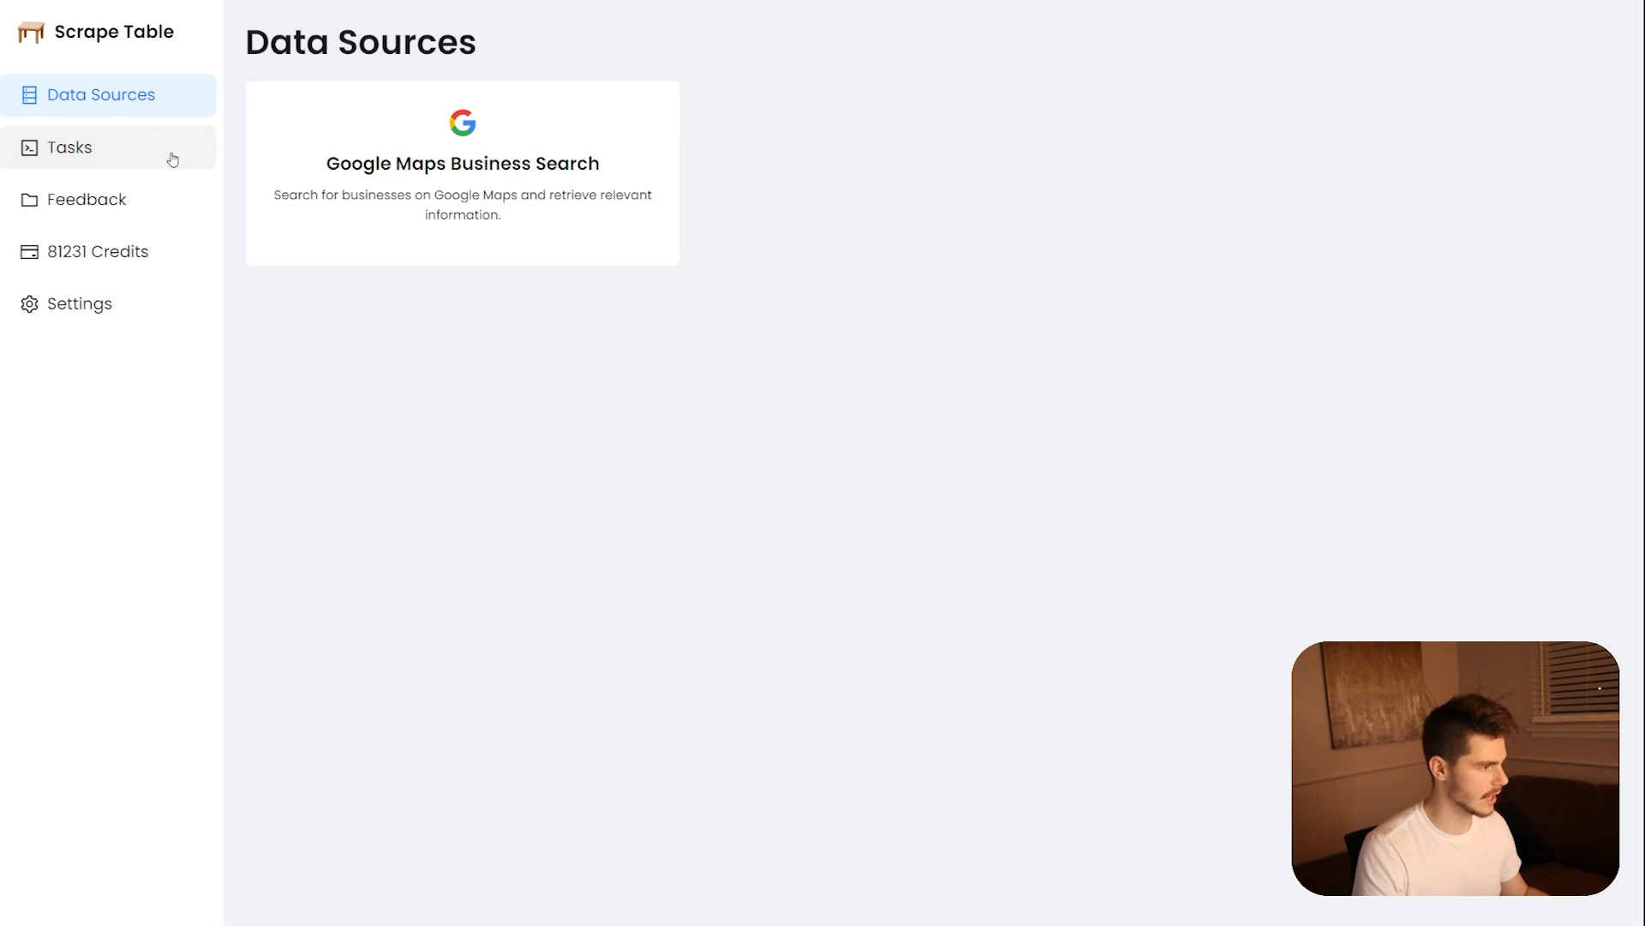
pyautogui.click(85, 200)
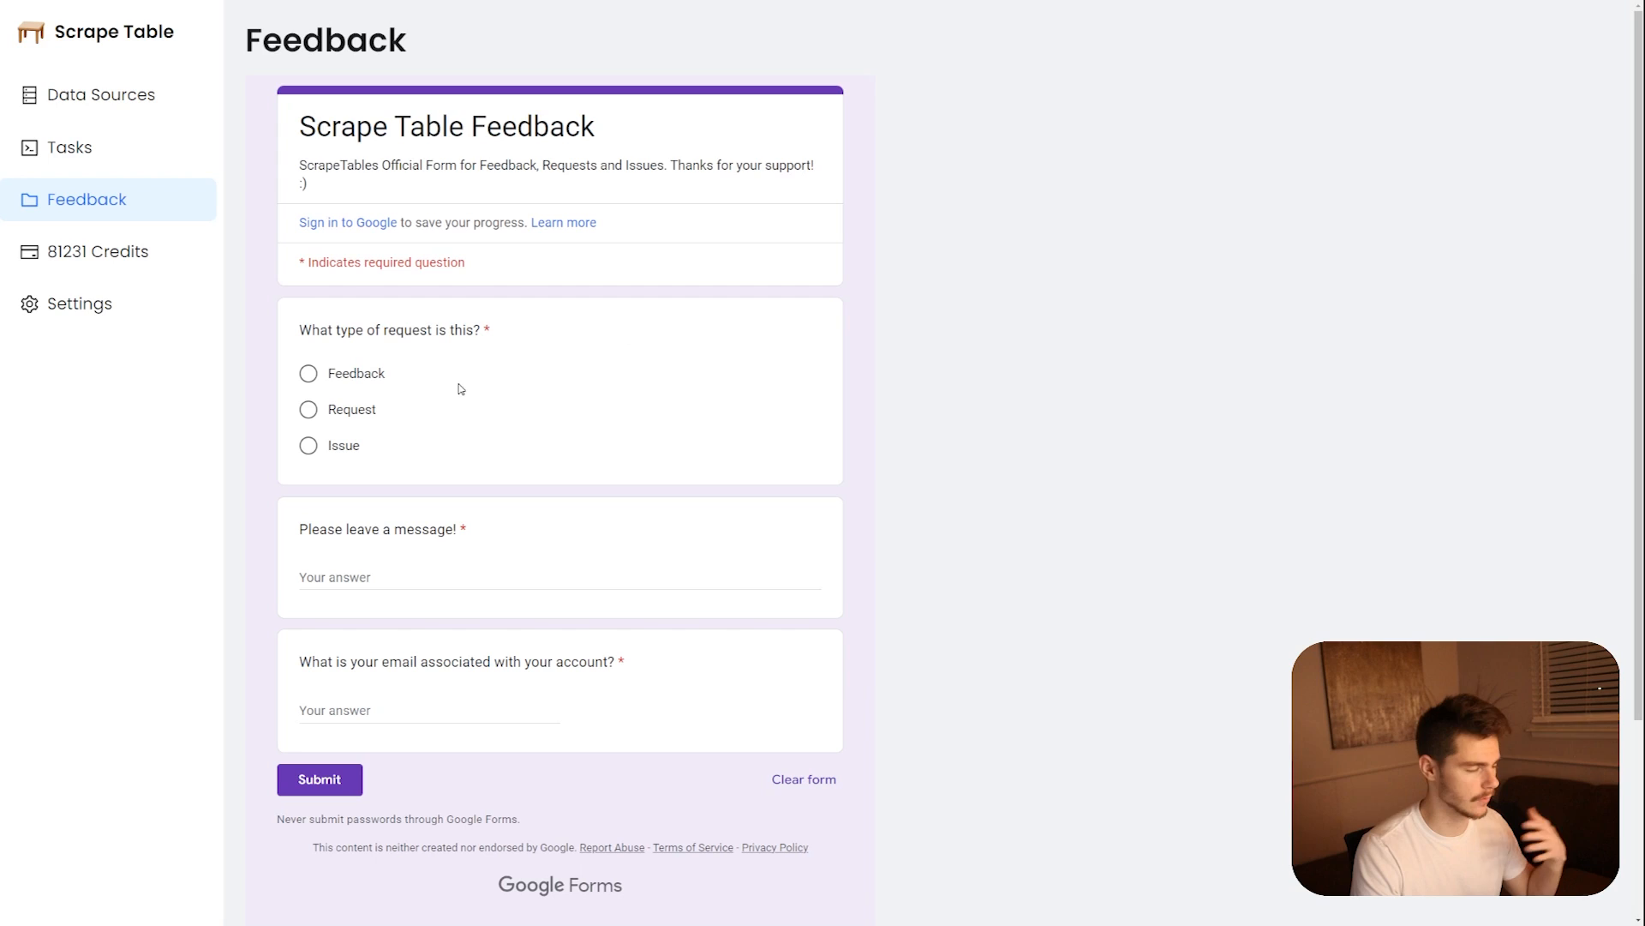
# - View the Credits and Settings pages, then return to the data sources list
pyautogui.click(99, 251)
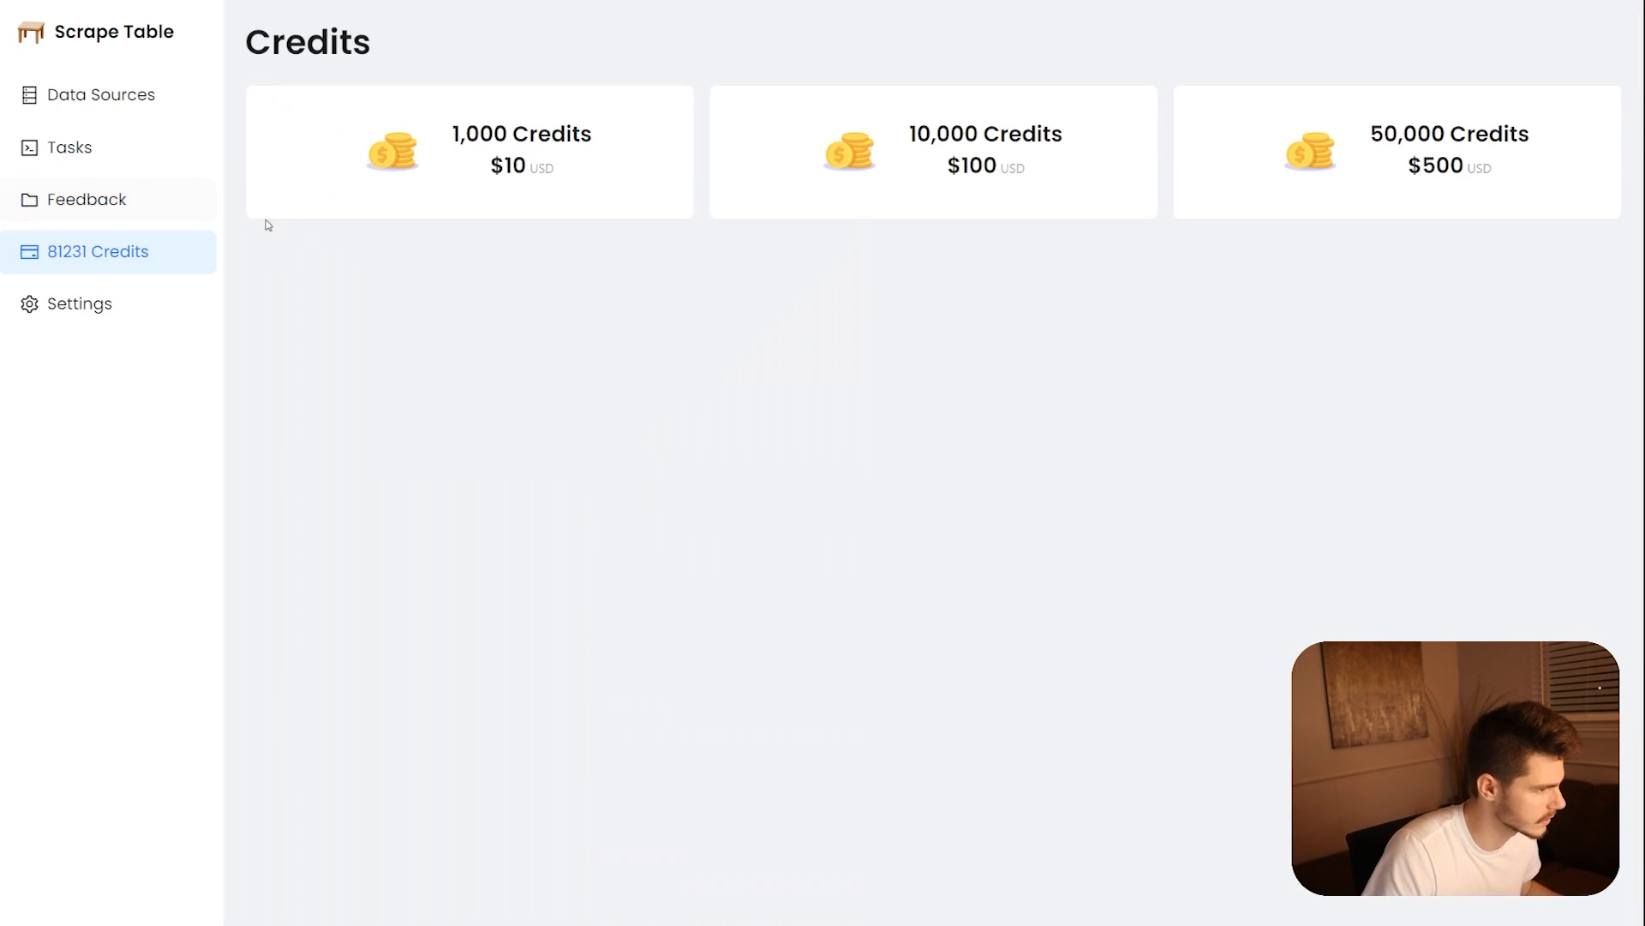
pyautogui.click(78, 304)
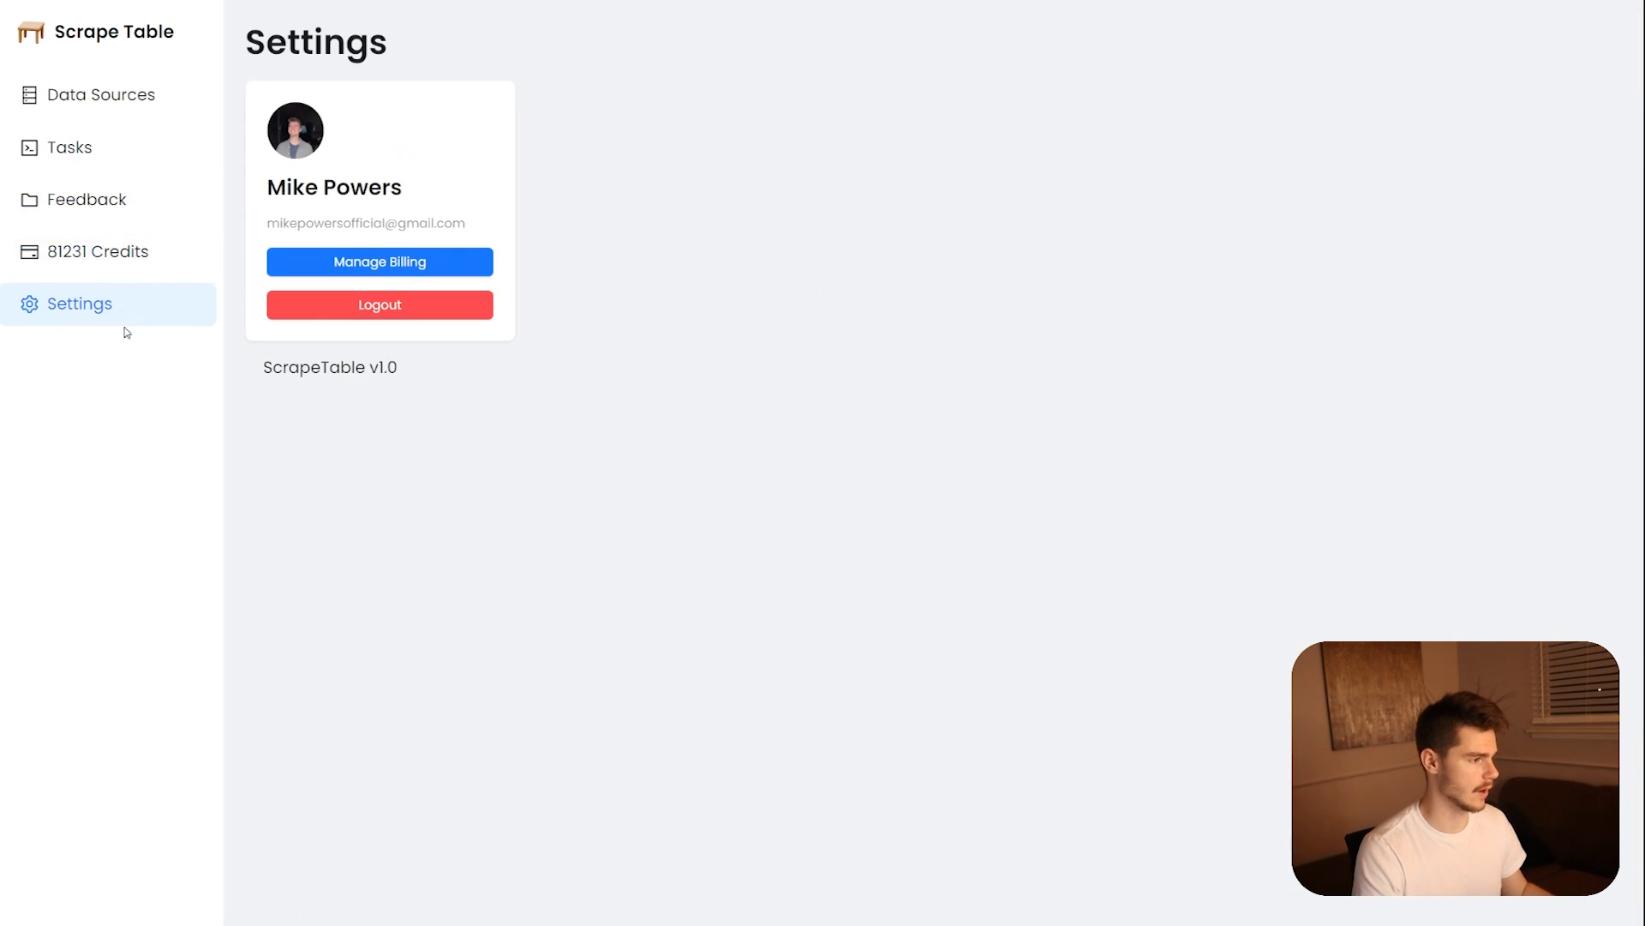
pyautogui.doubleClick(333, 187)
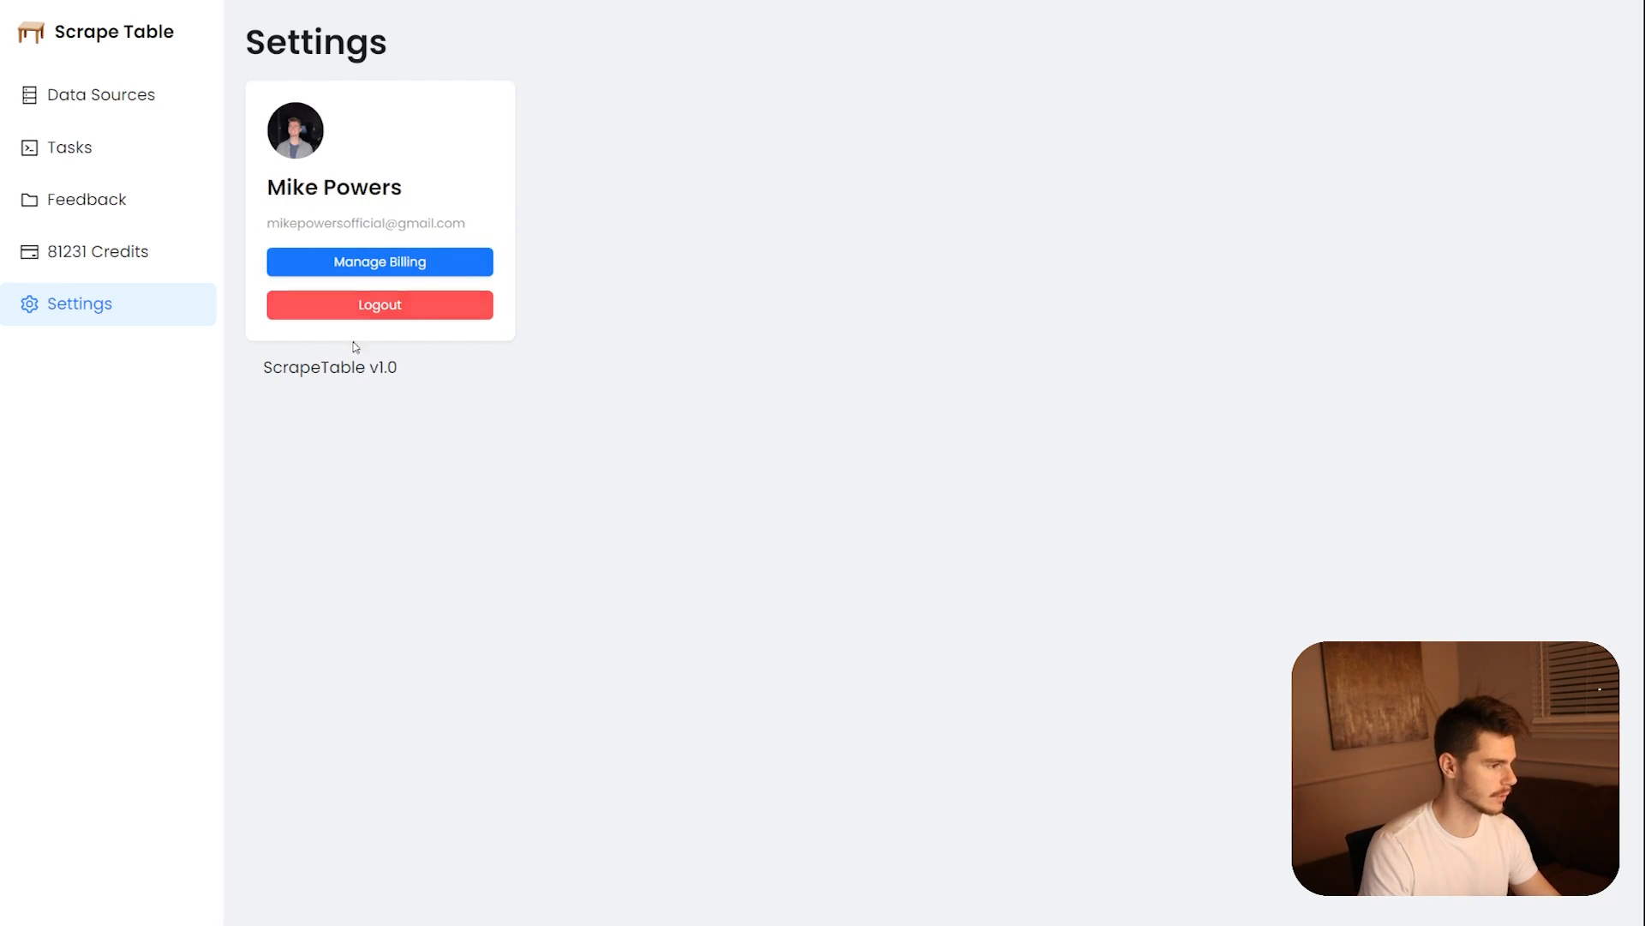
pyautogui.moveTo(618, 391)
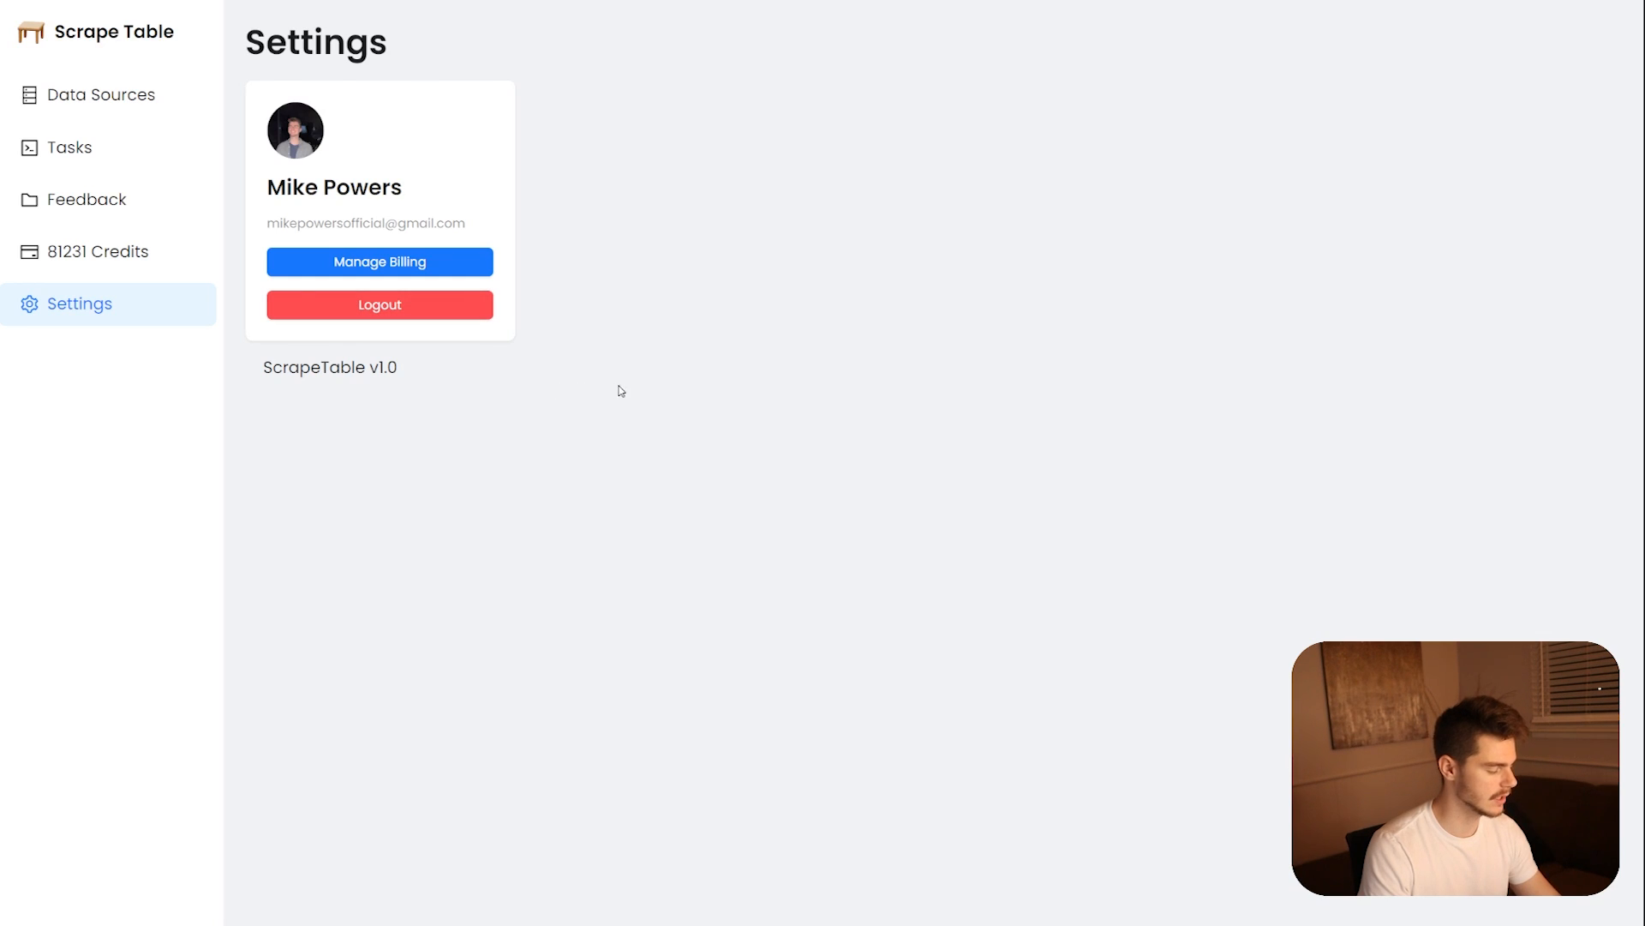
pyautogui.click(379, 262)
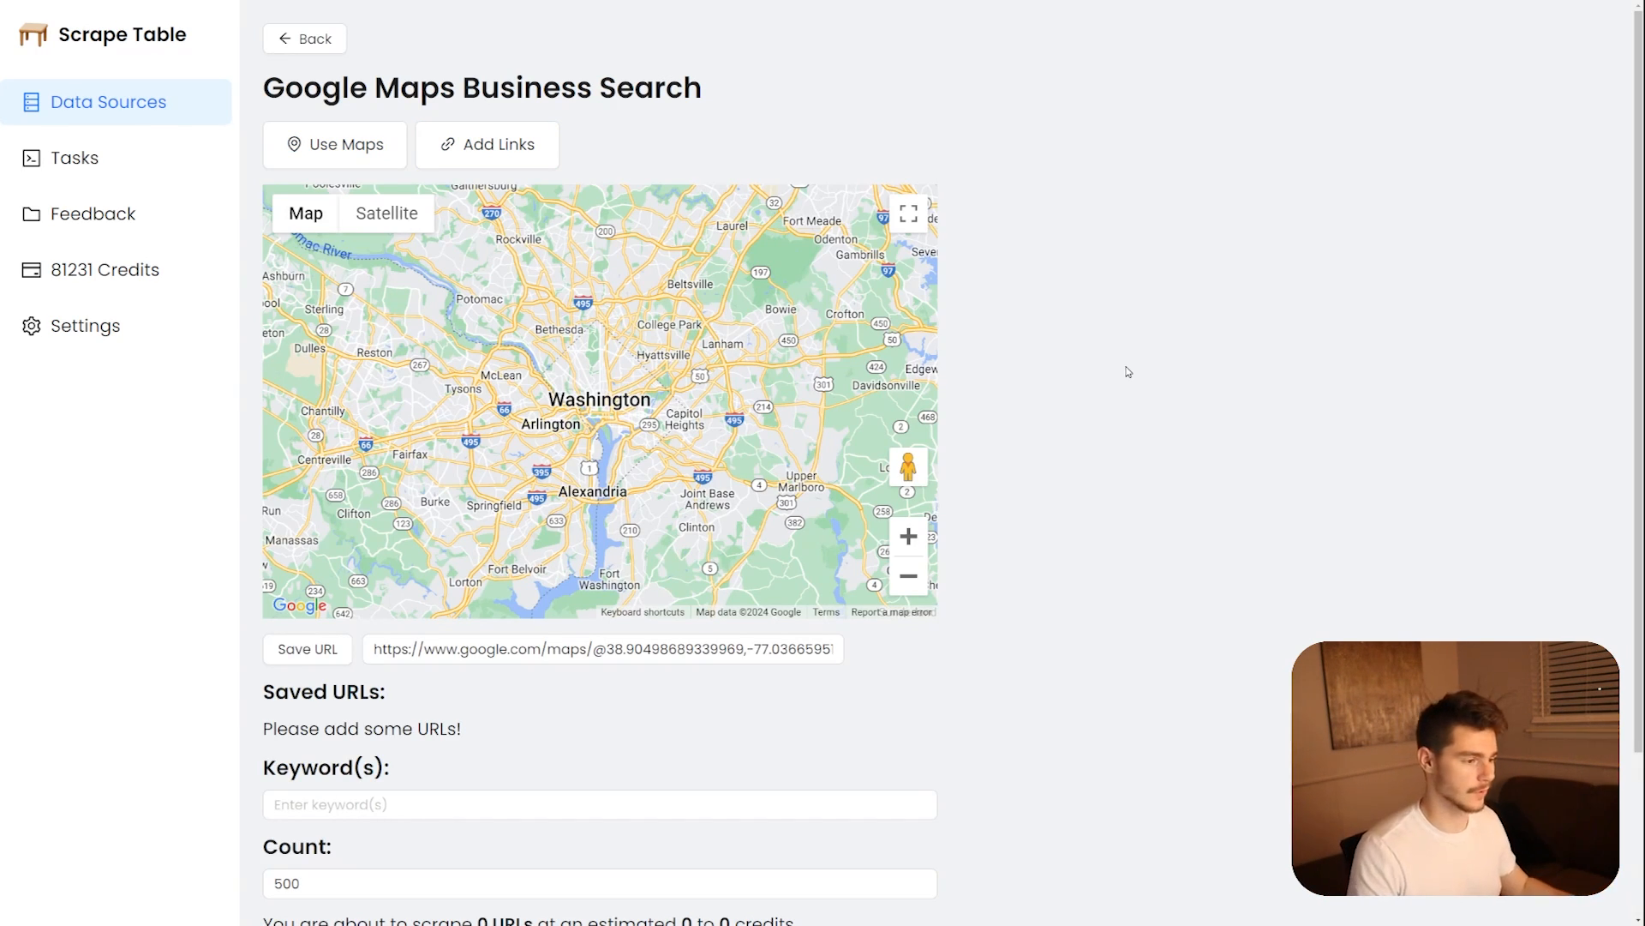
pyautogui.moveTo(315, 673)
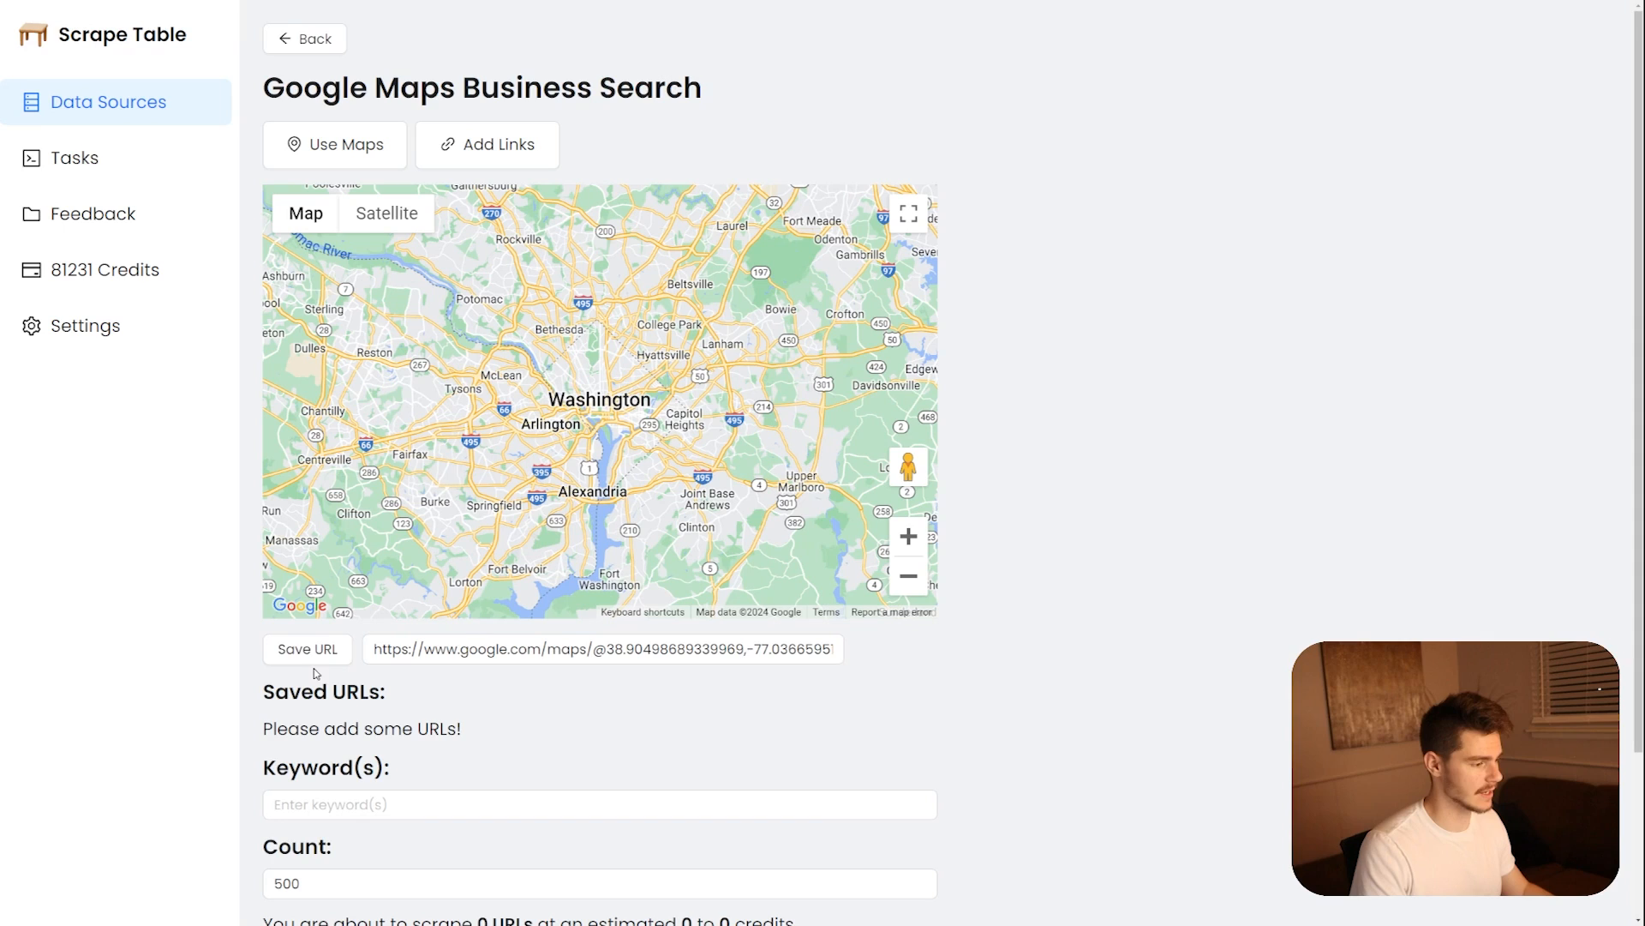
# - Save the Washington map area and scrape it for 'lawn' businesses
pyautogui.click(307, 648)
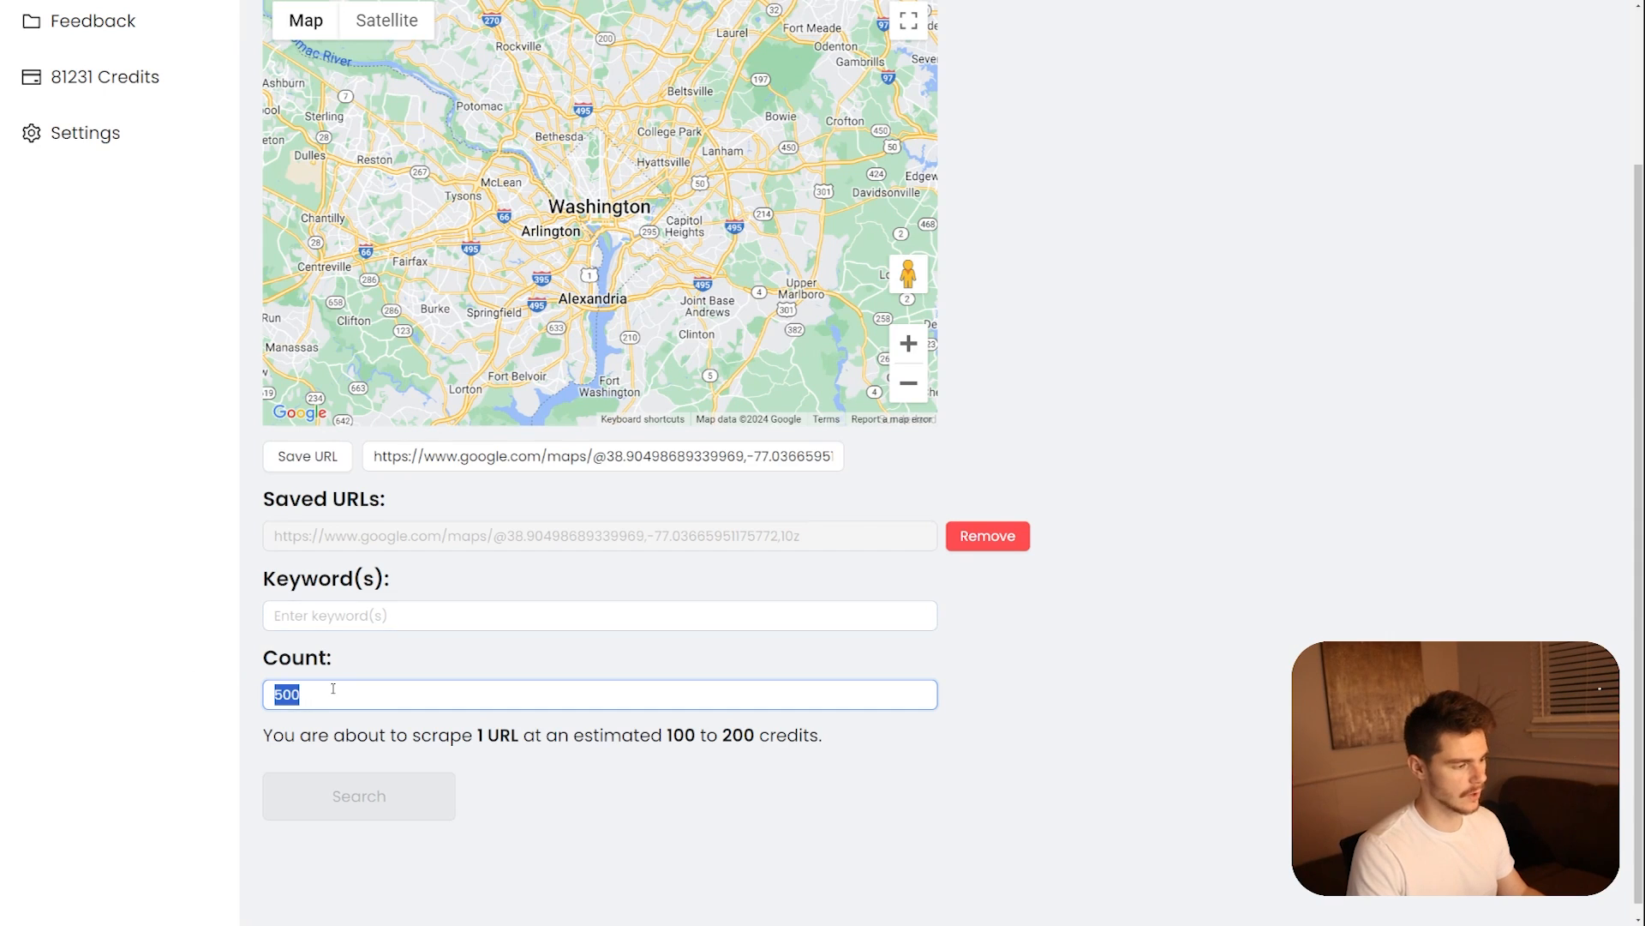
pyautogui.click(599, 616)
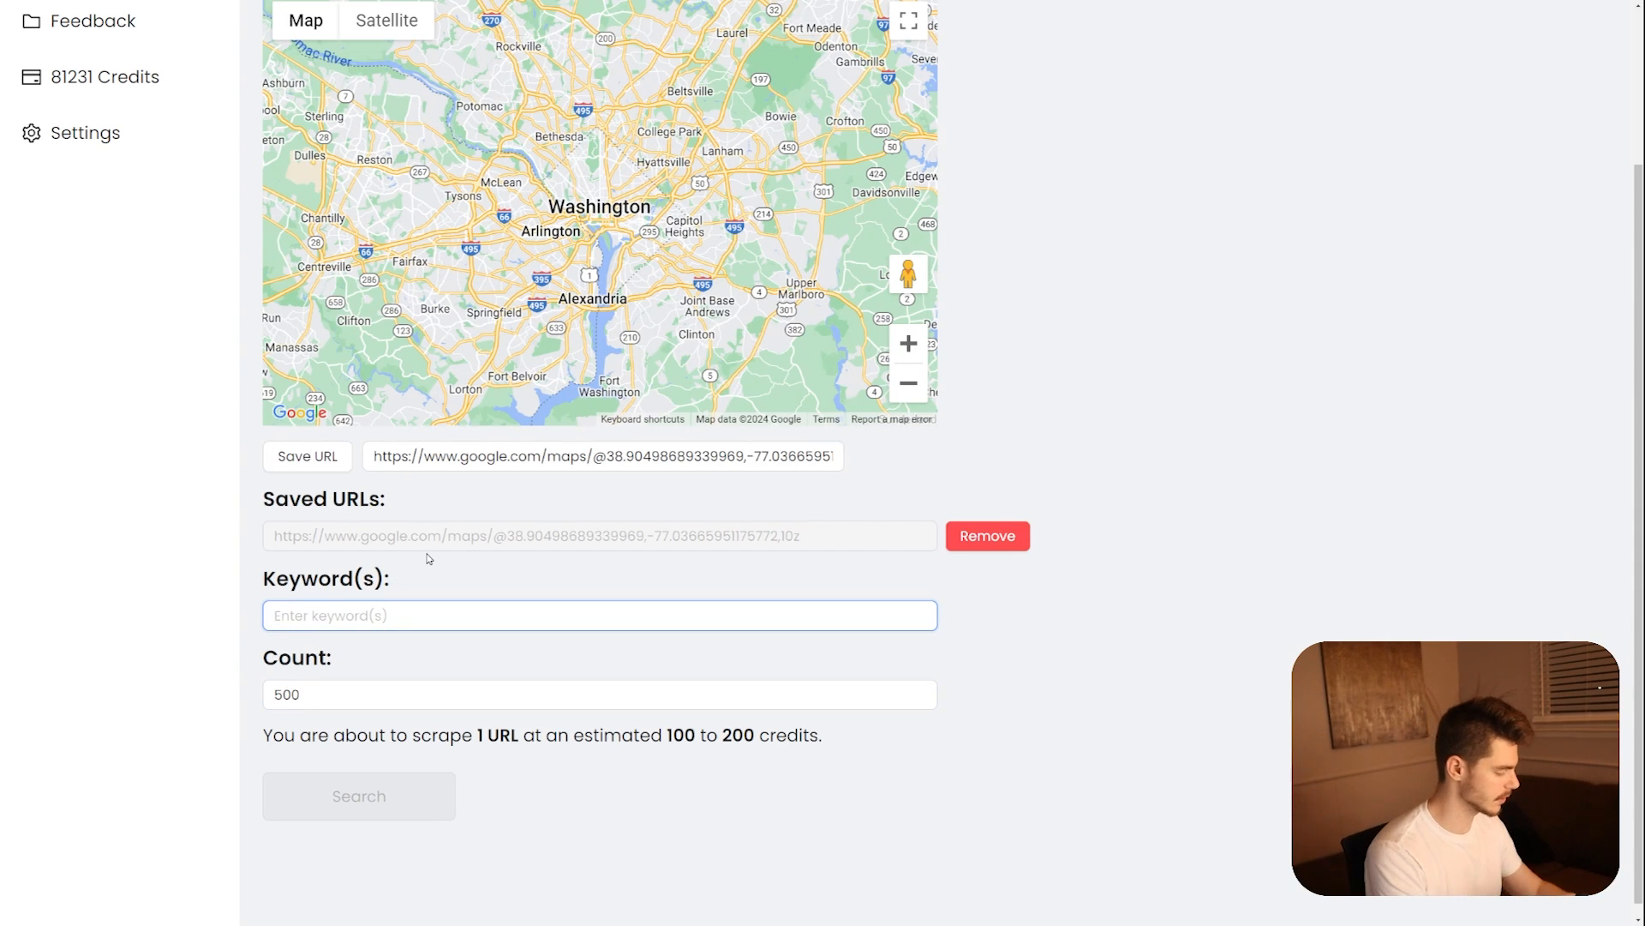
pyautogui.write('lawn')
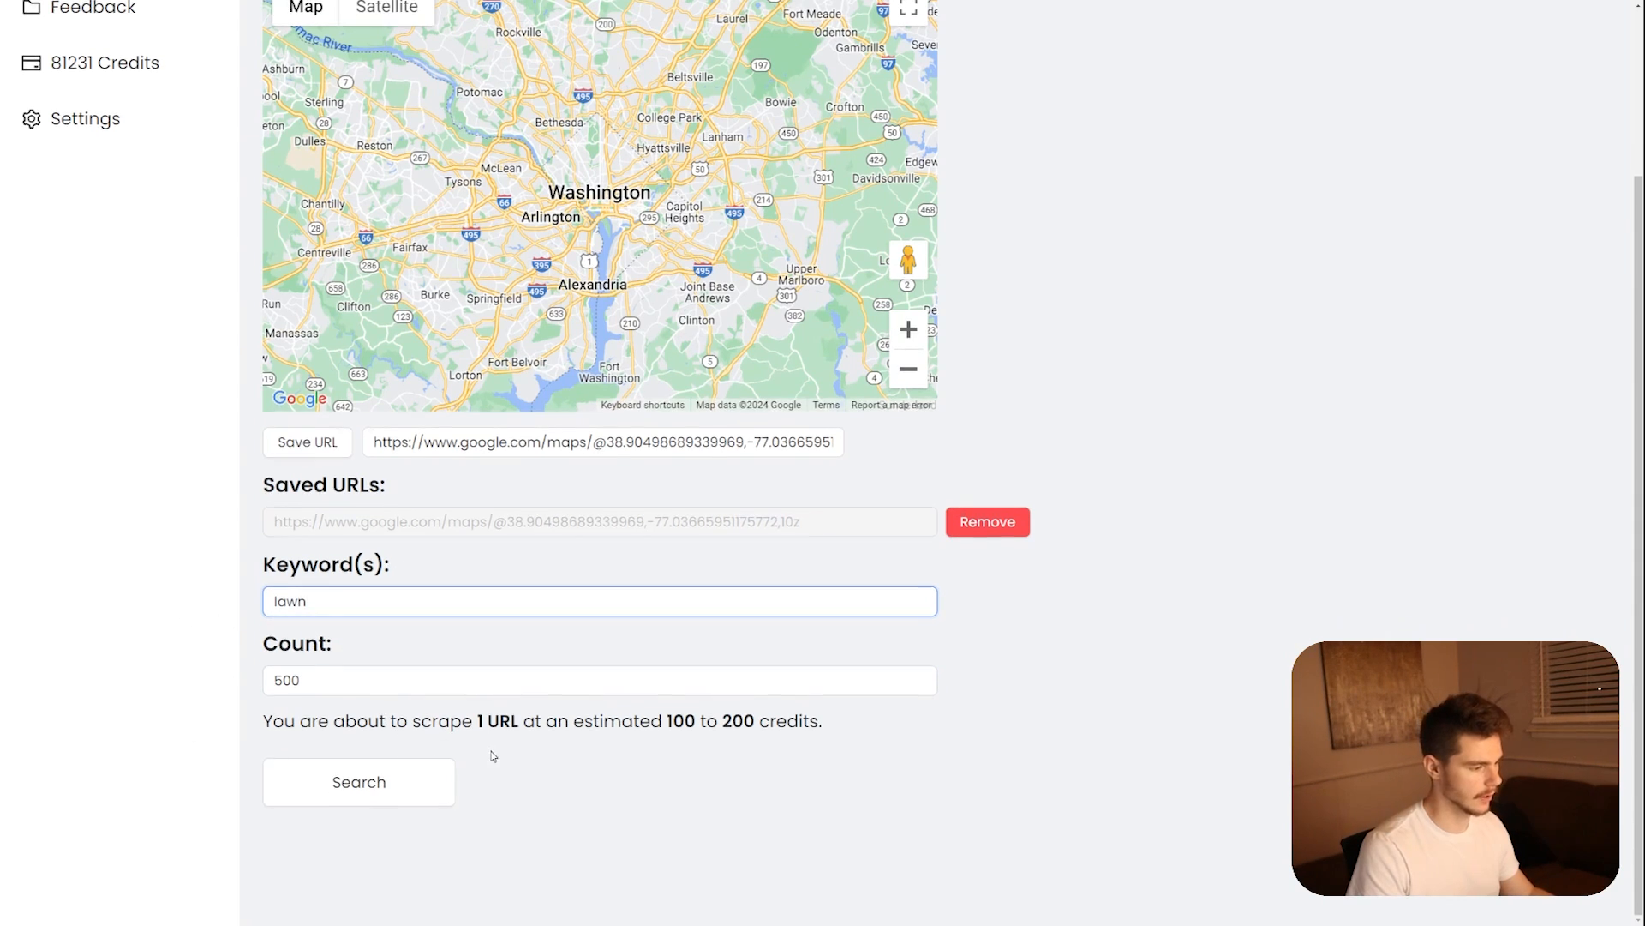
pyautogui.click(74, 157)
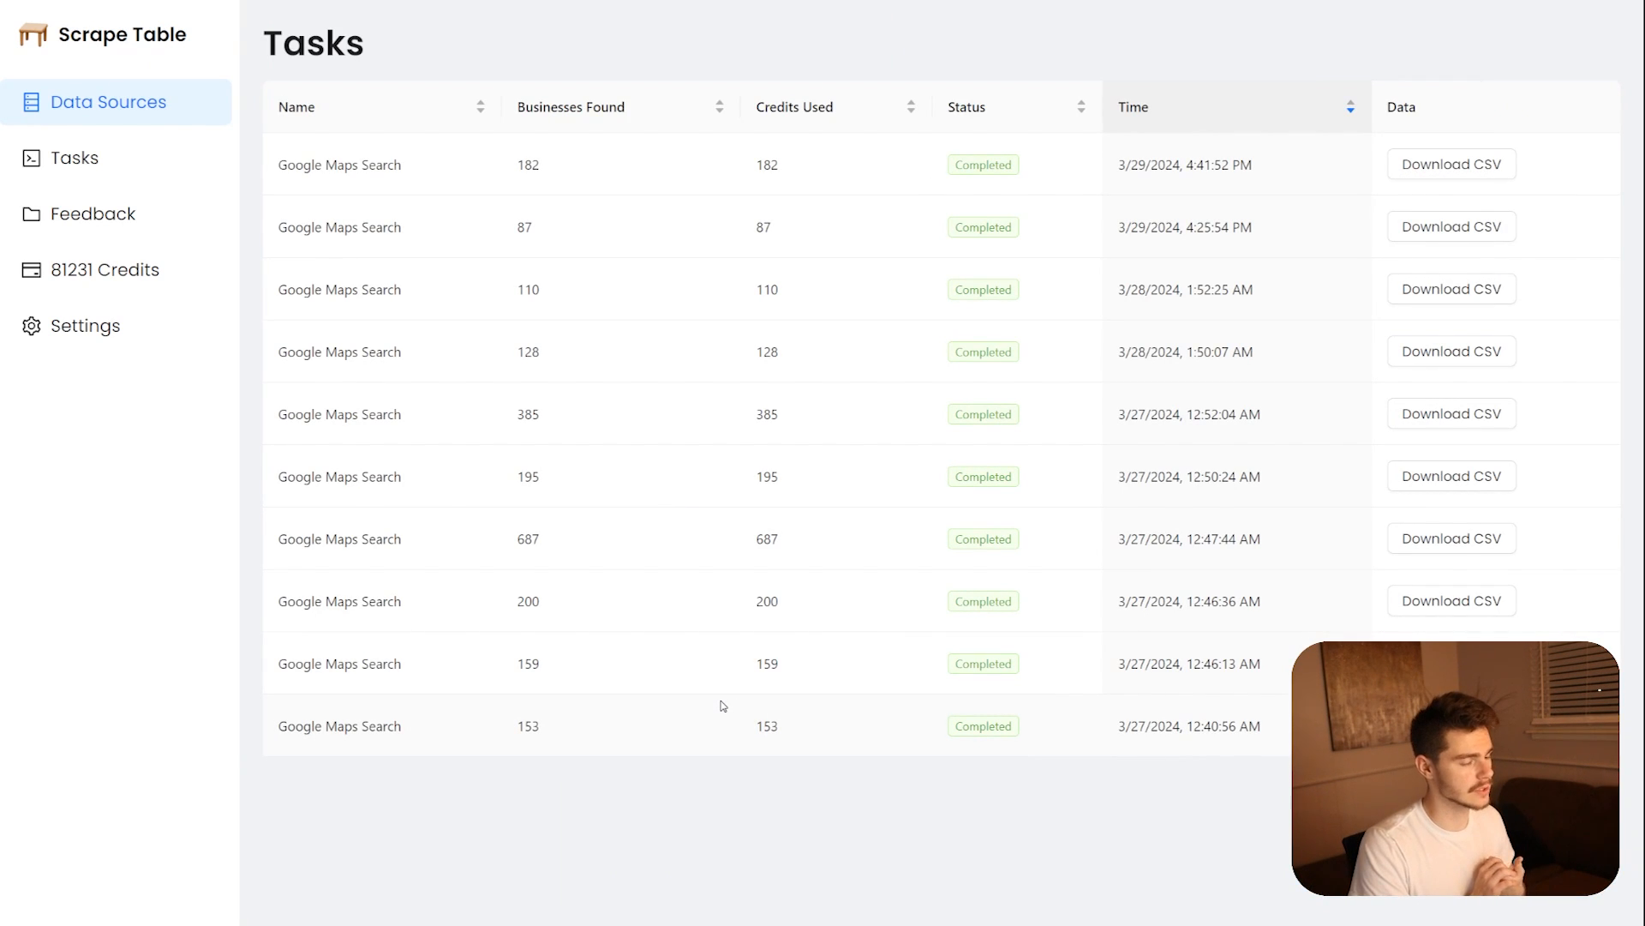
pyautogui.moveTo(1502, 204)
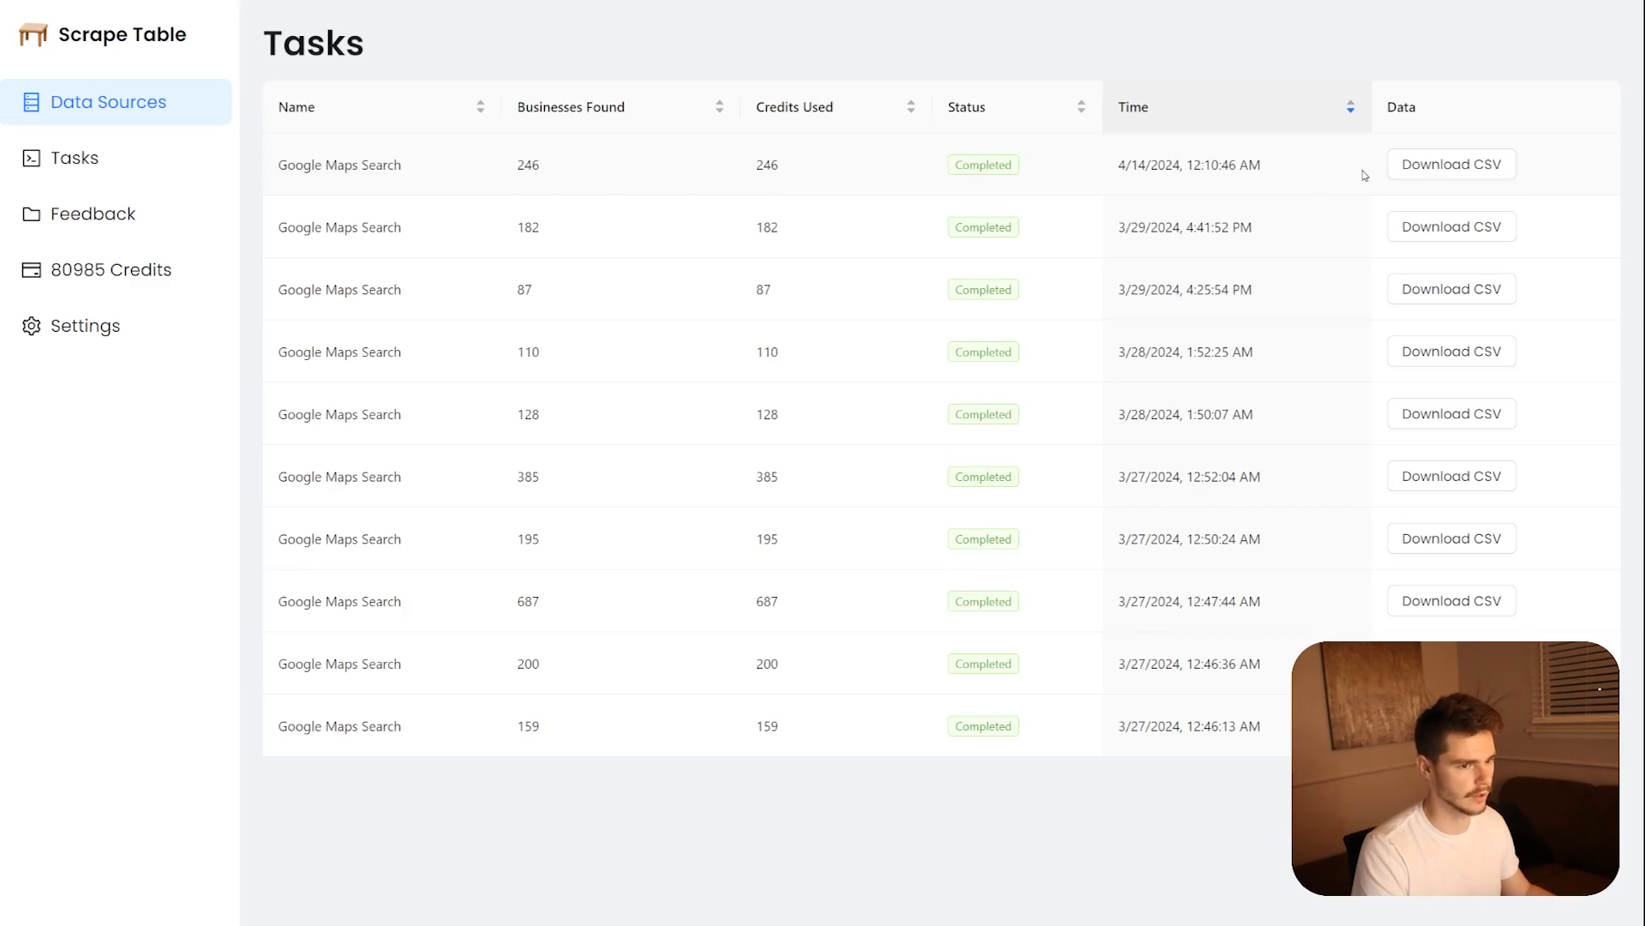
# - Download the 246 lawn results as CSV, then open account settings
pyautogui.click(1451, 164)
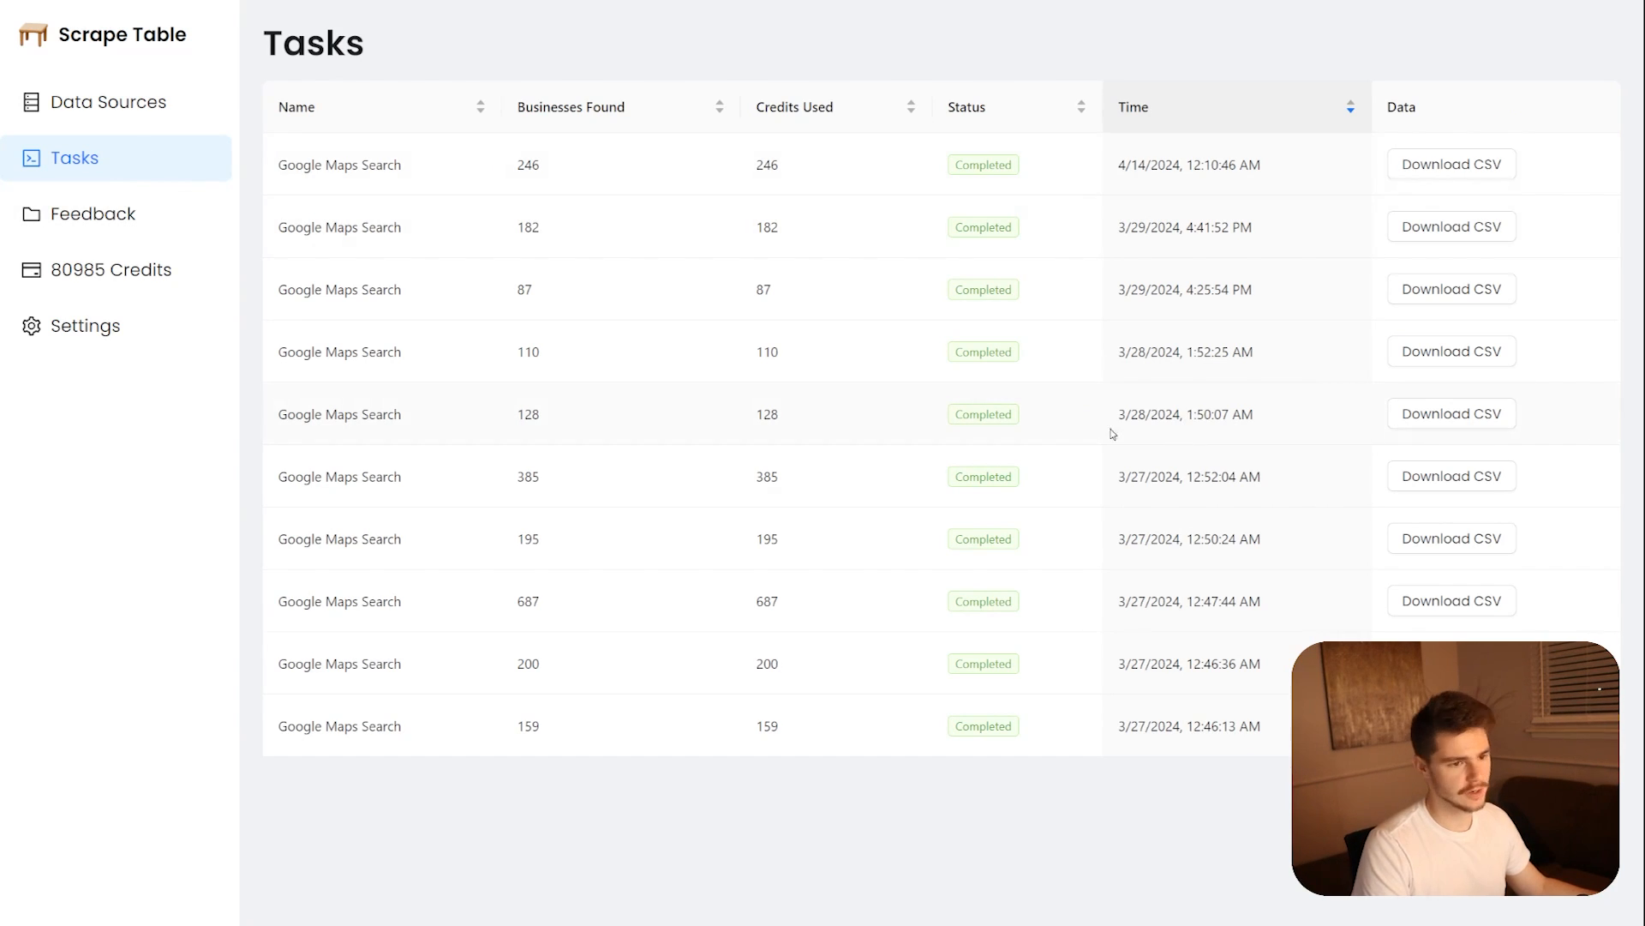
pyautogui.click(1565, 599)
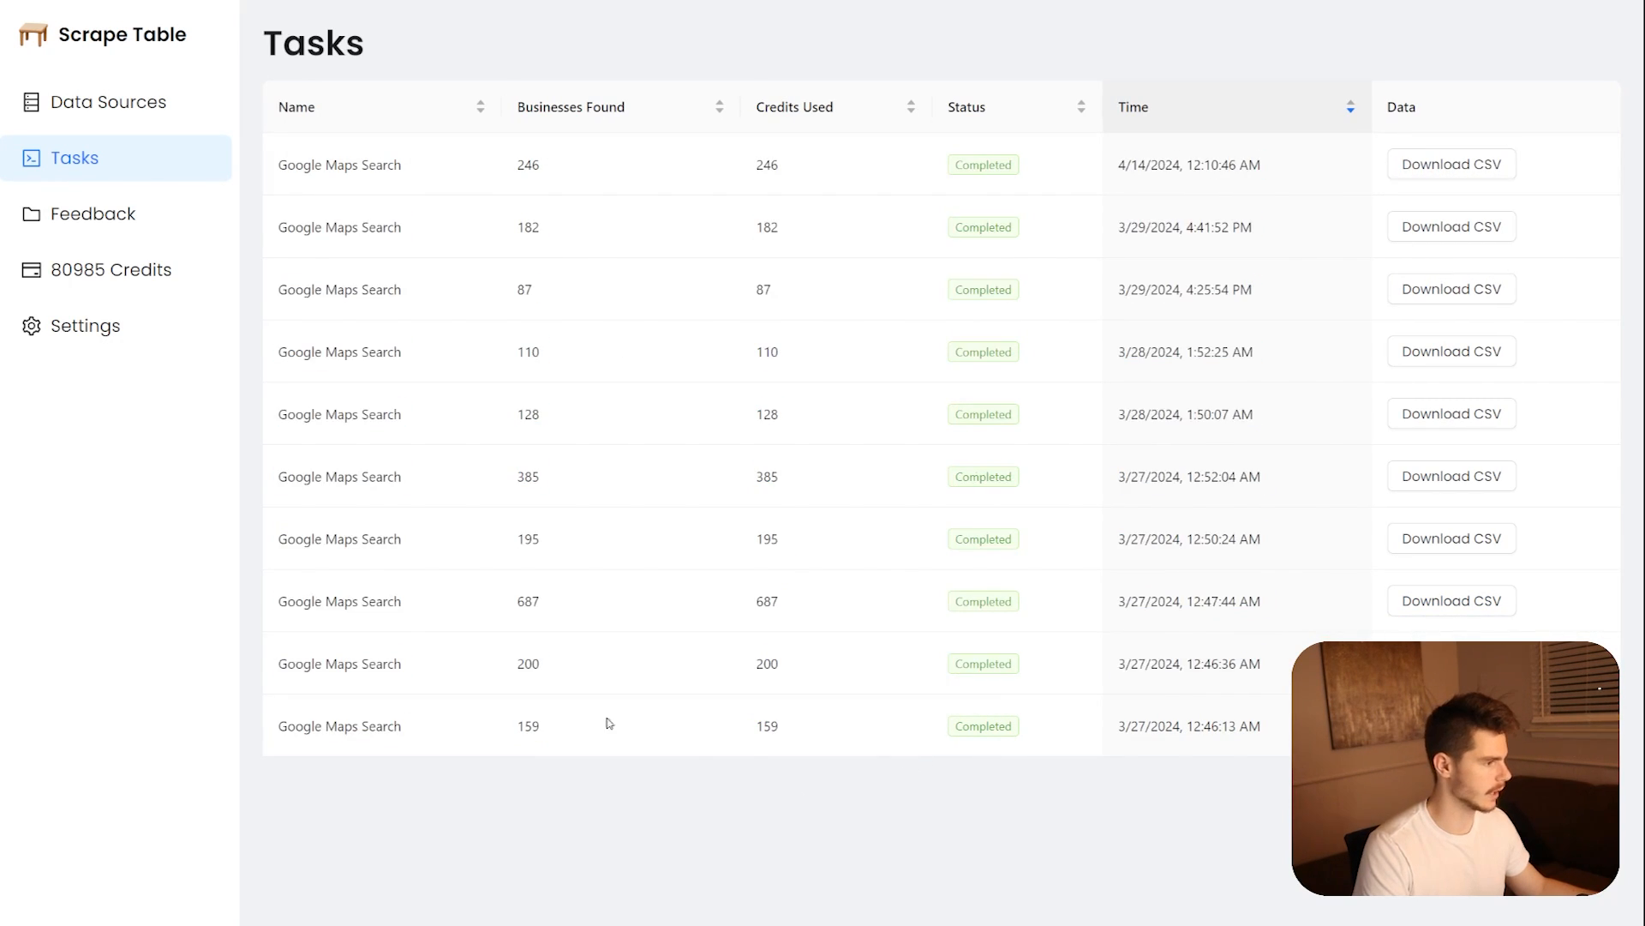
pyautogui.click(85, 326)
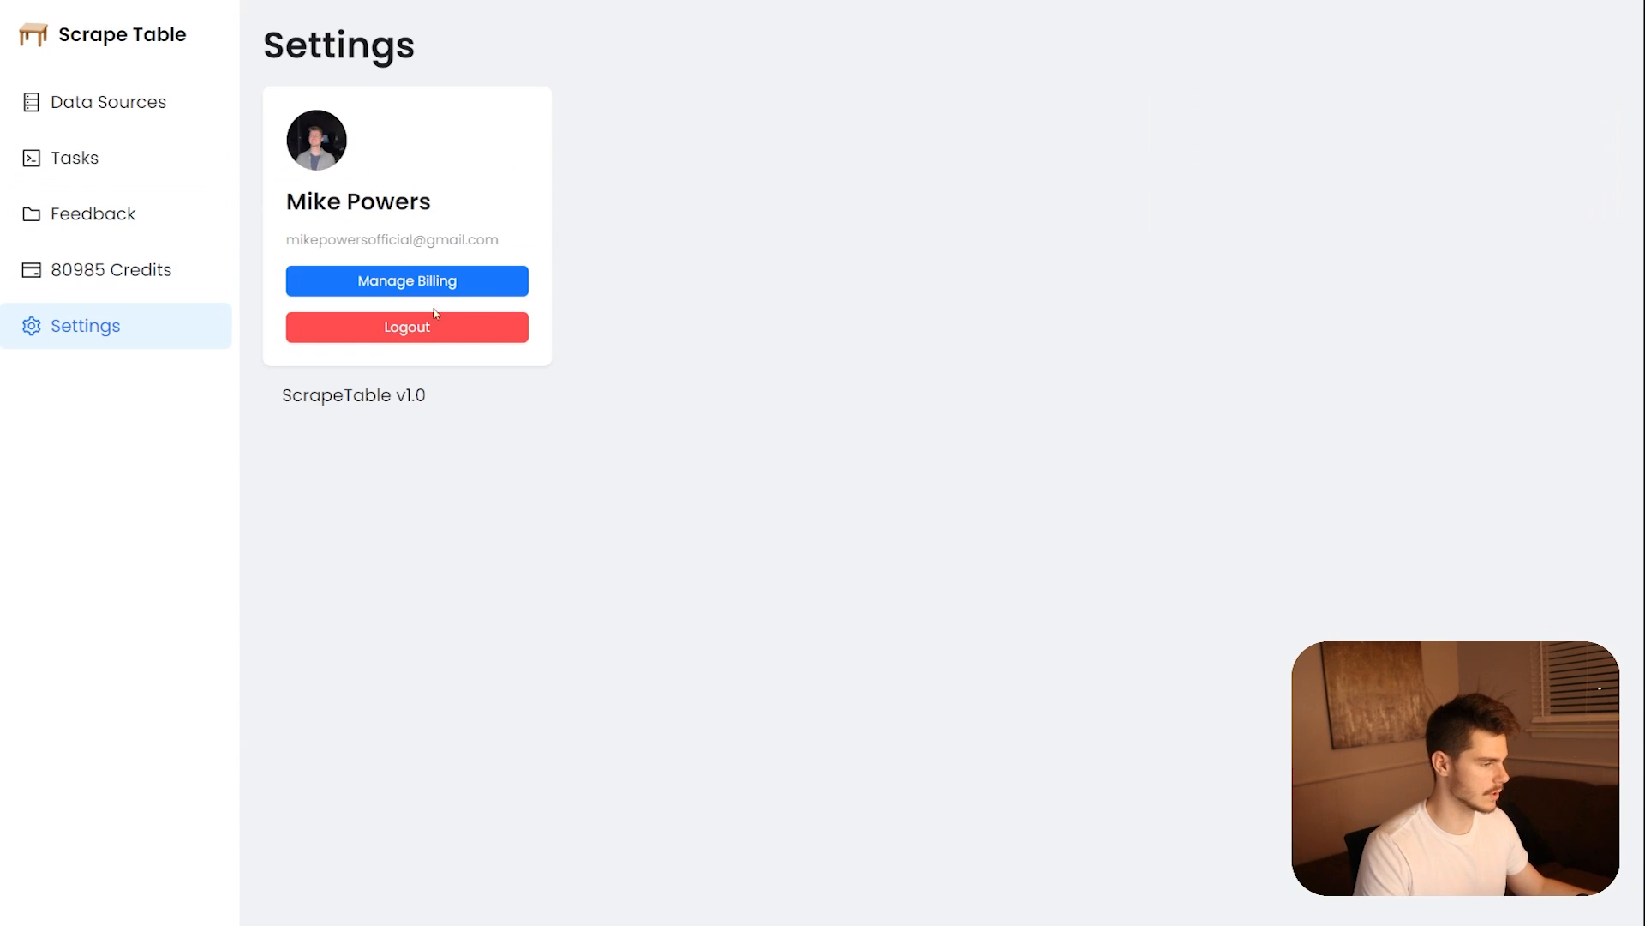
# - Leave the Settings page for the App.js source code view
pyautogui.click(407, 327)
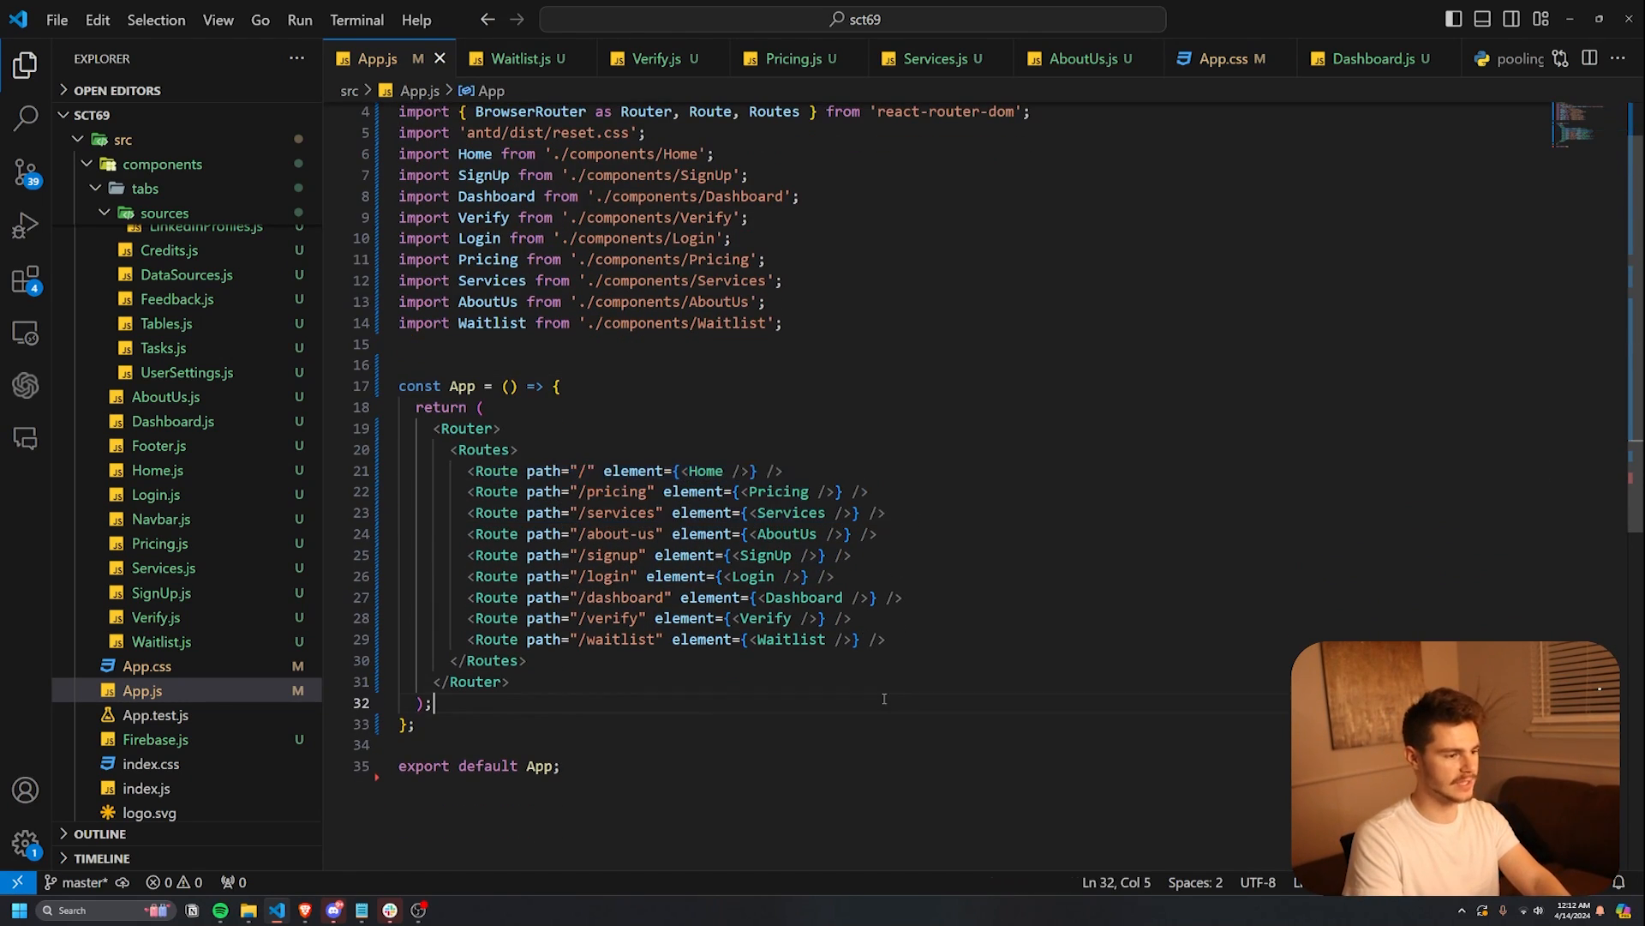
# - Select the App.js route lines 21–26, then open Login.js from the Explorer
pyautogui.doubleClick(617, 491)
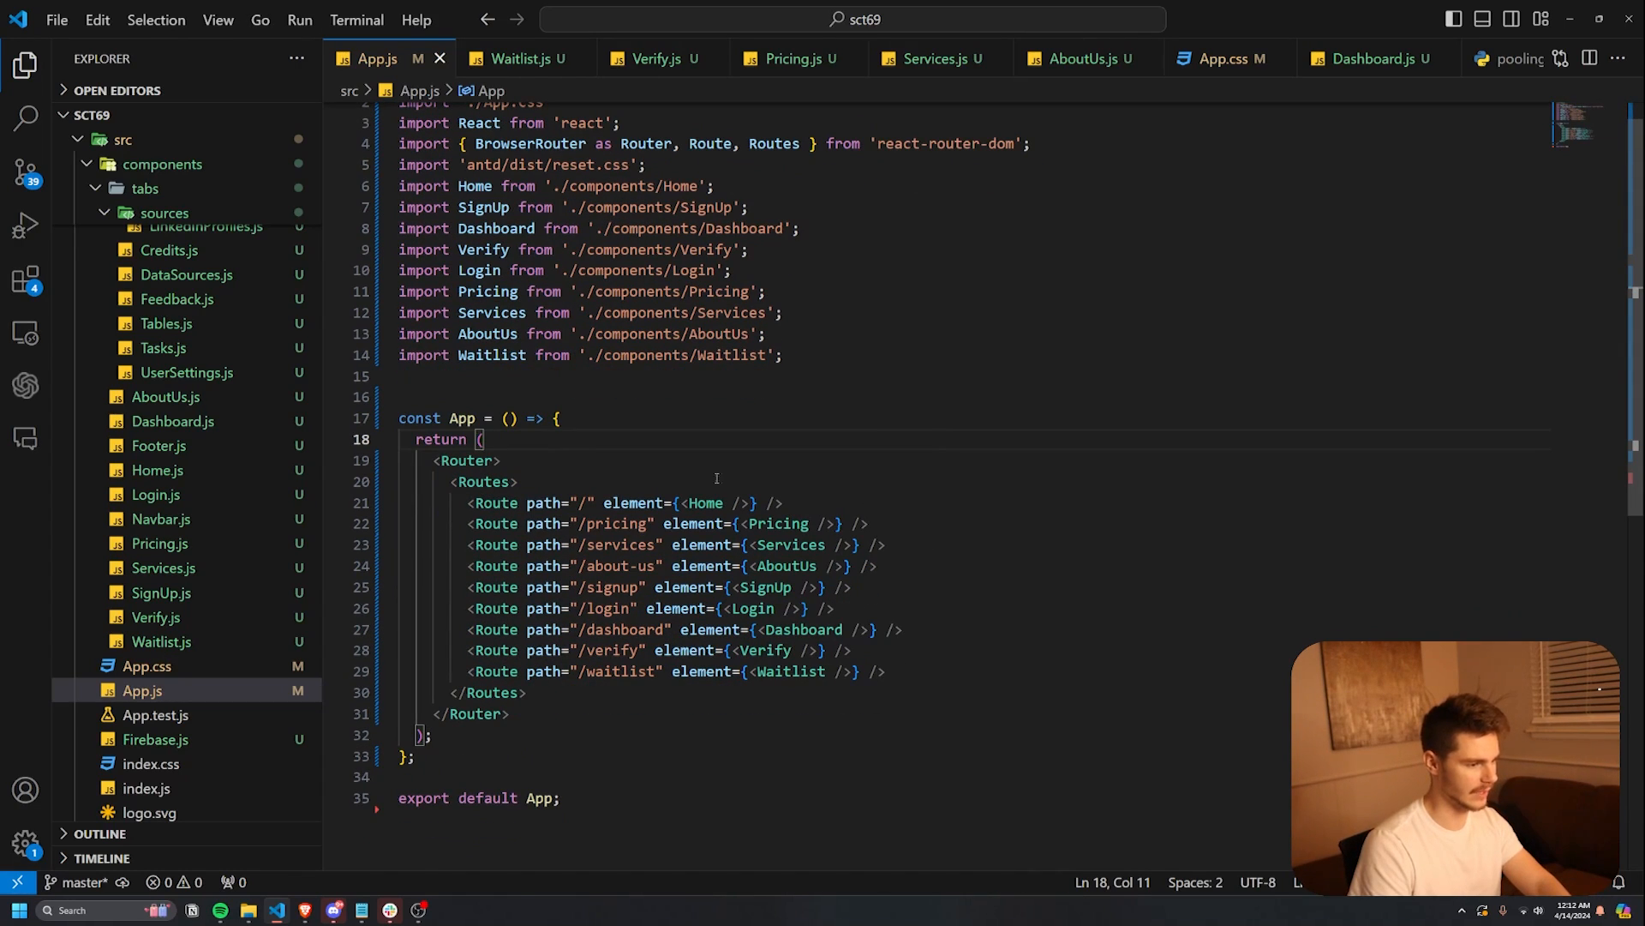
pyautogui.moveTo(468, 503); pyautogui.dragTo(835, 608)
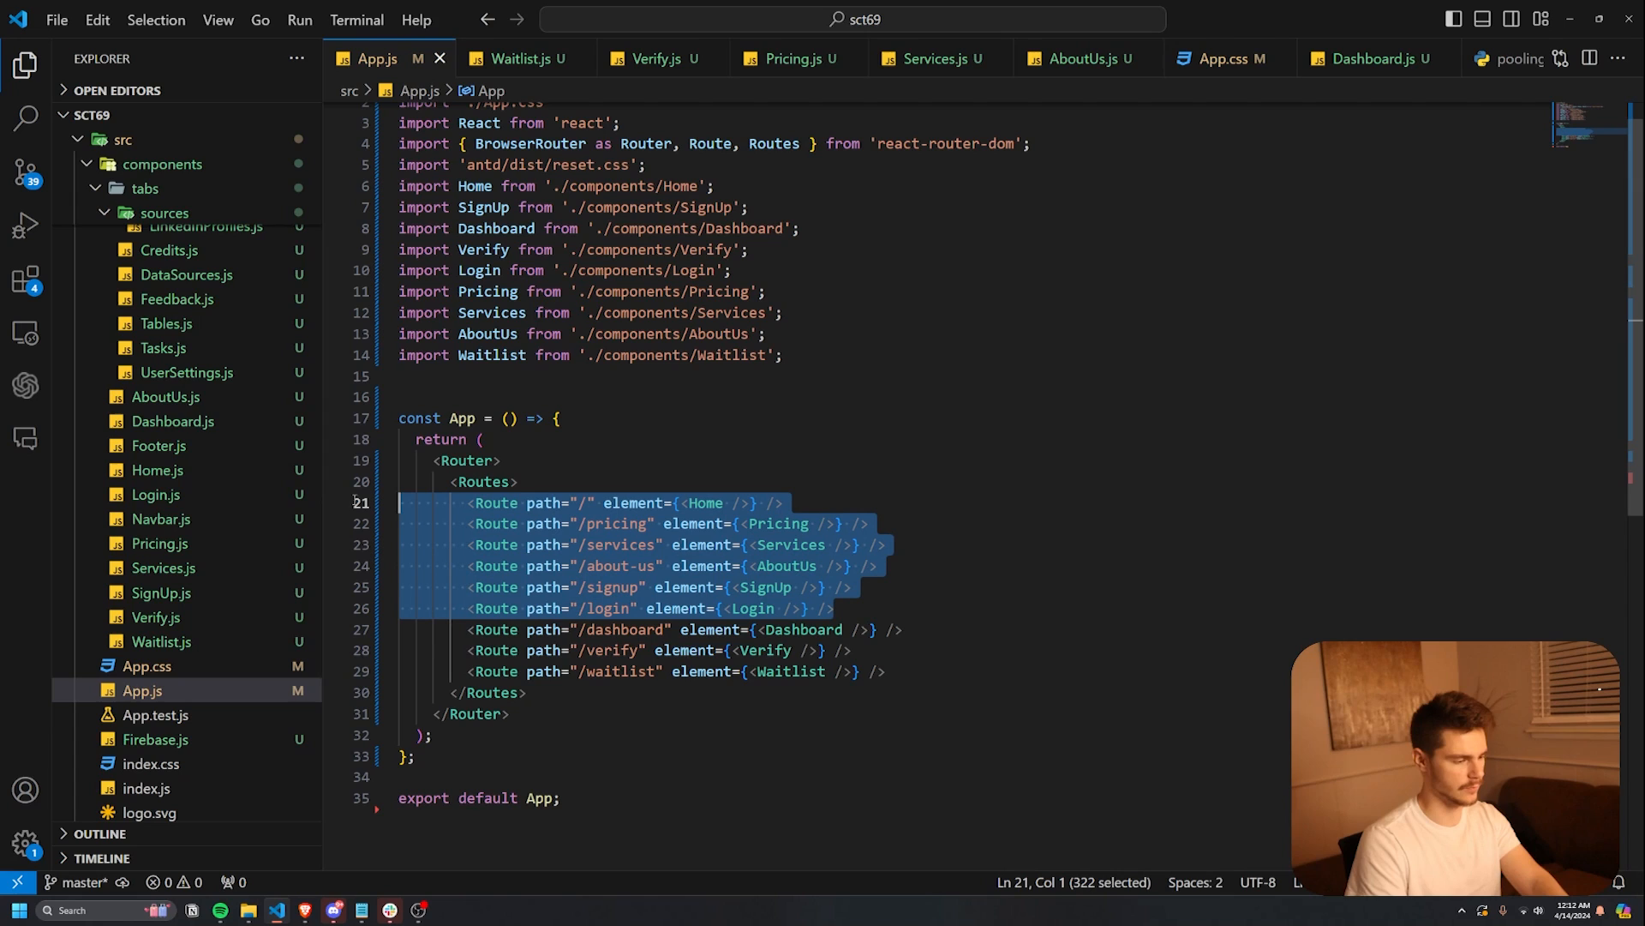
pyautogui.click(603, 608)
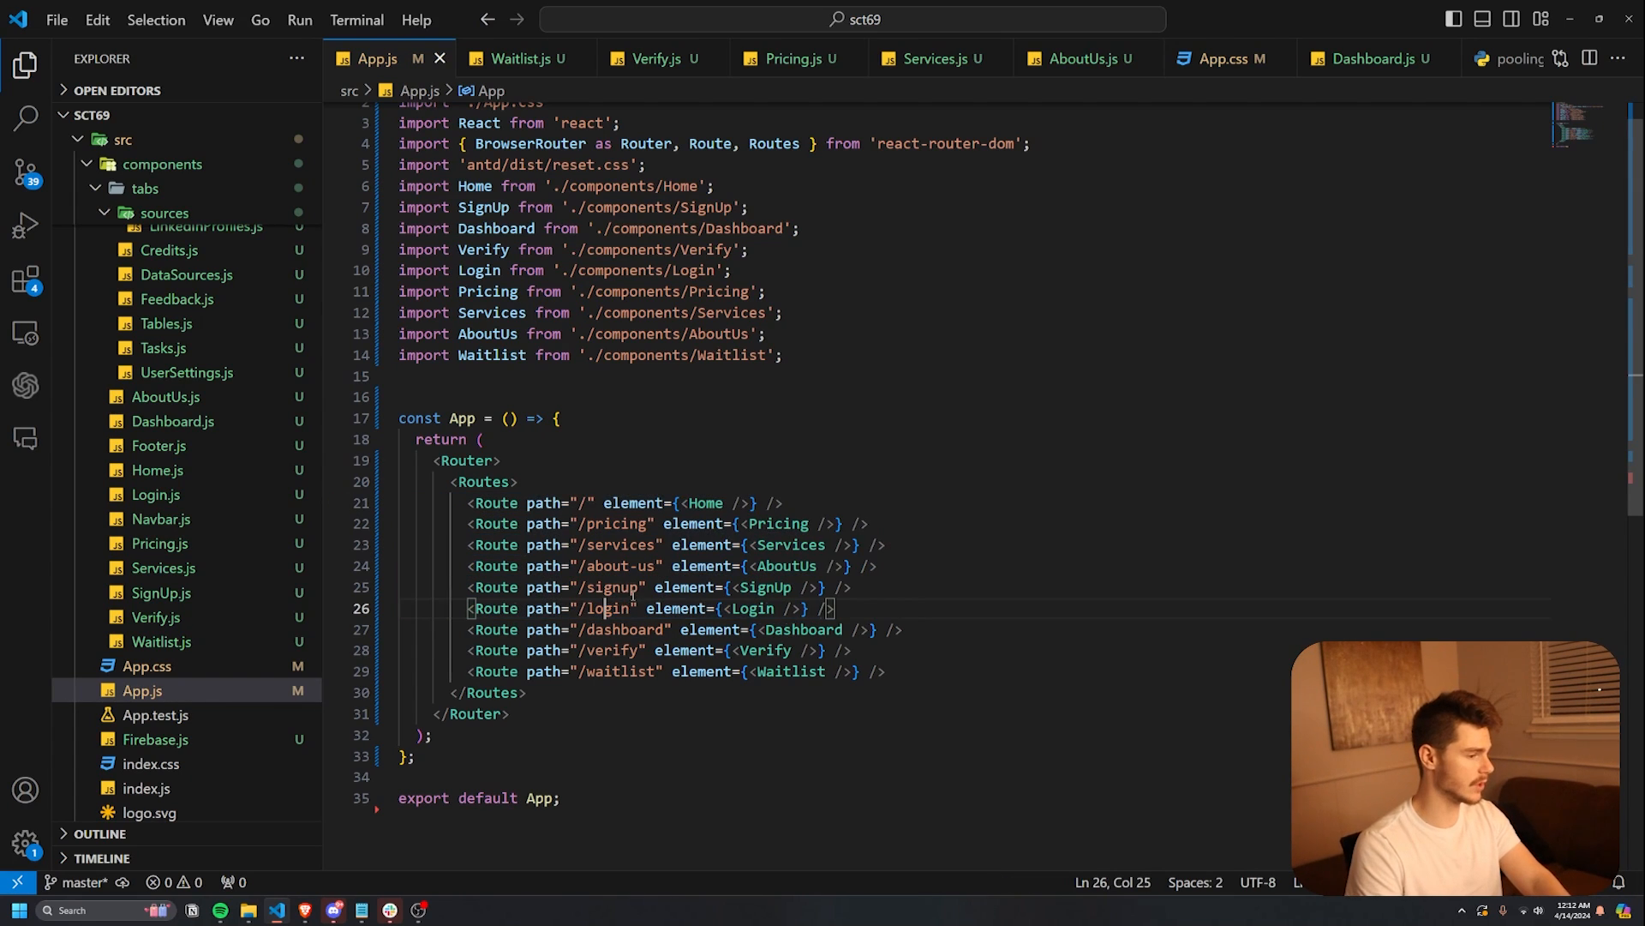
pyautogui.click(155, 494)
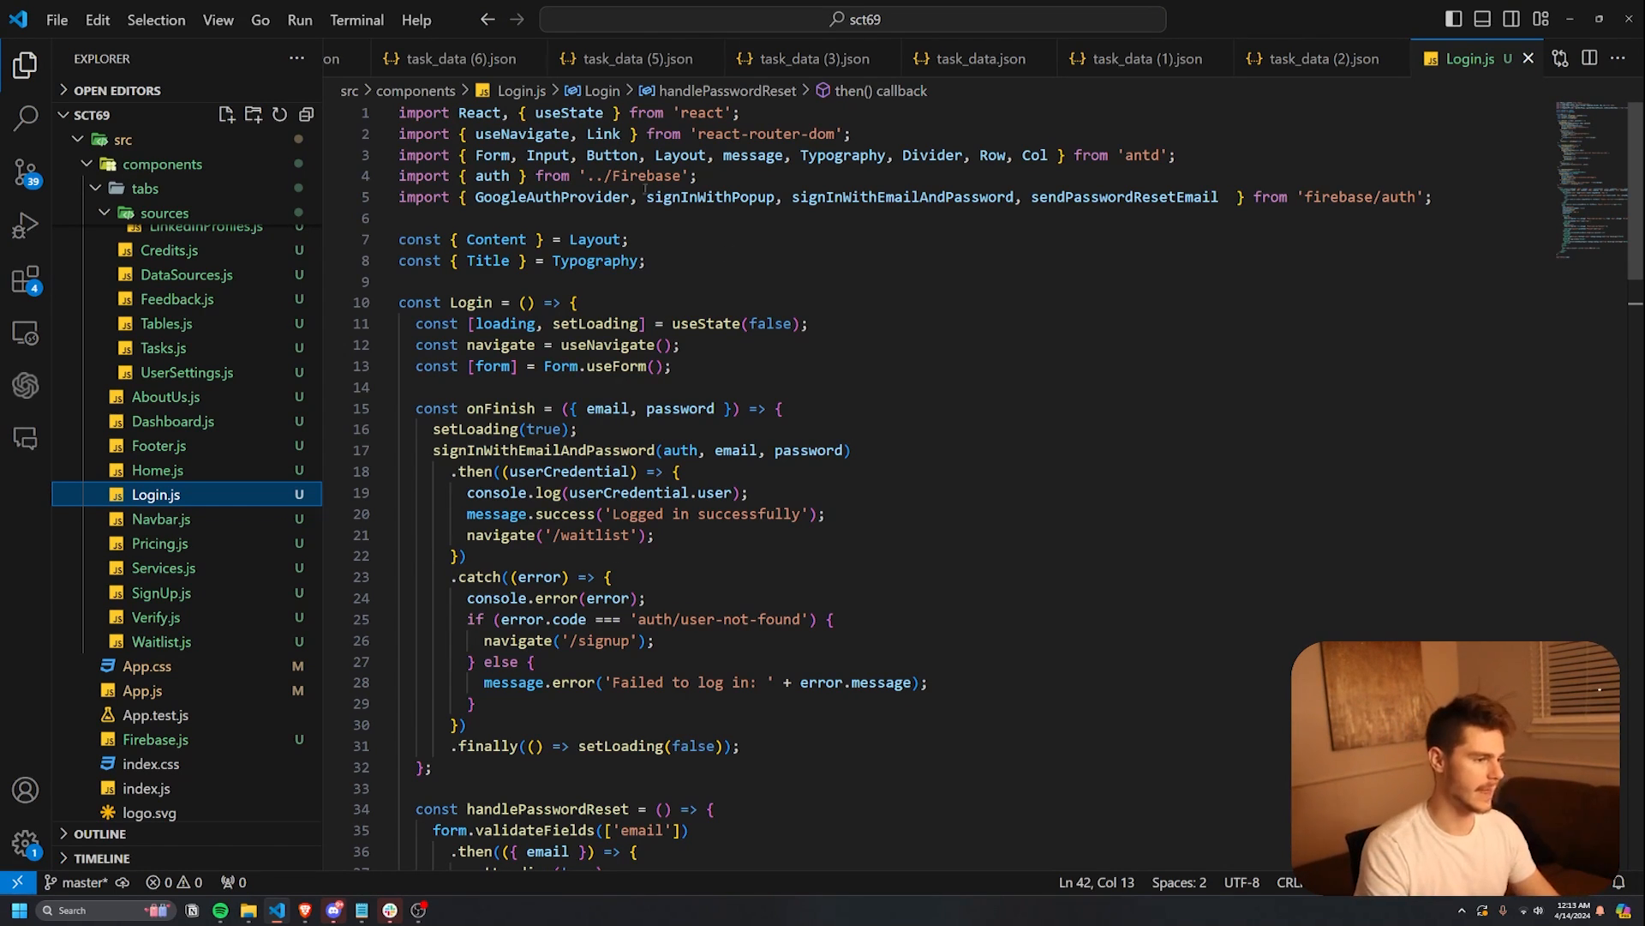
# - Review Login.js's password reset import and GoogleAuthProvider handler, then open SignUp.js and Dashboard.js
pyautogui.doubleClick(593, 503)
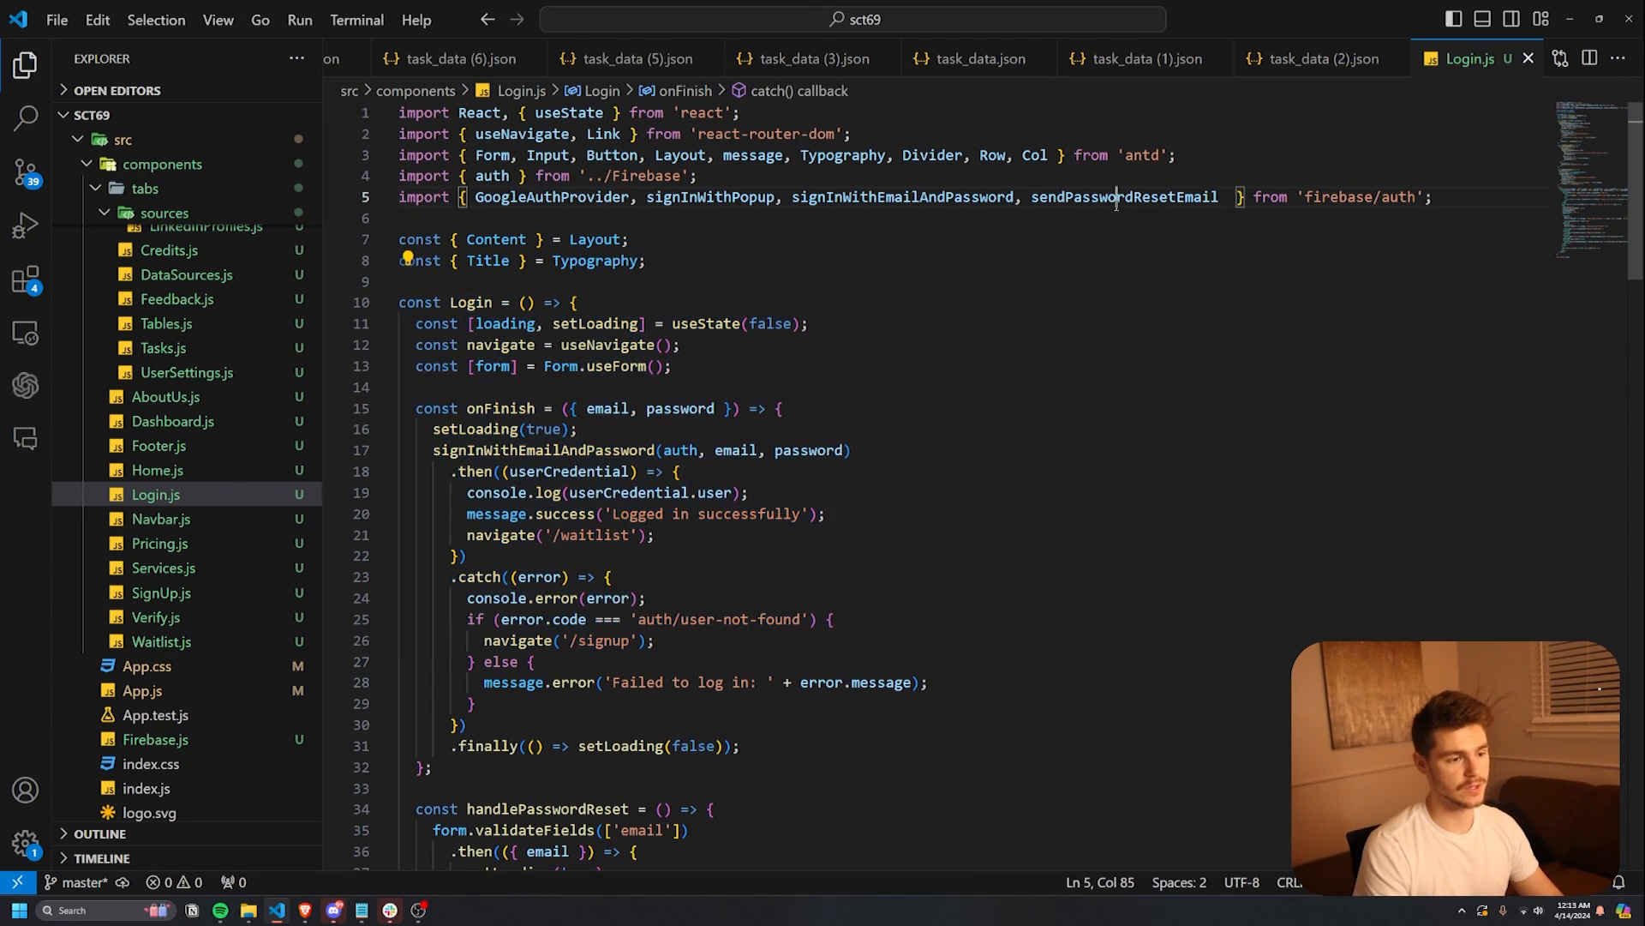
pyautogui.doubleClick(1123, 196)
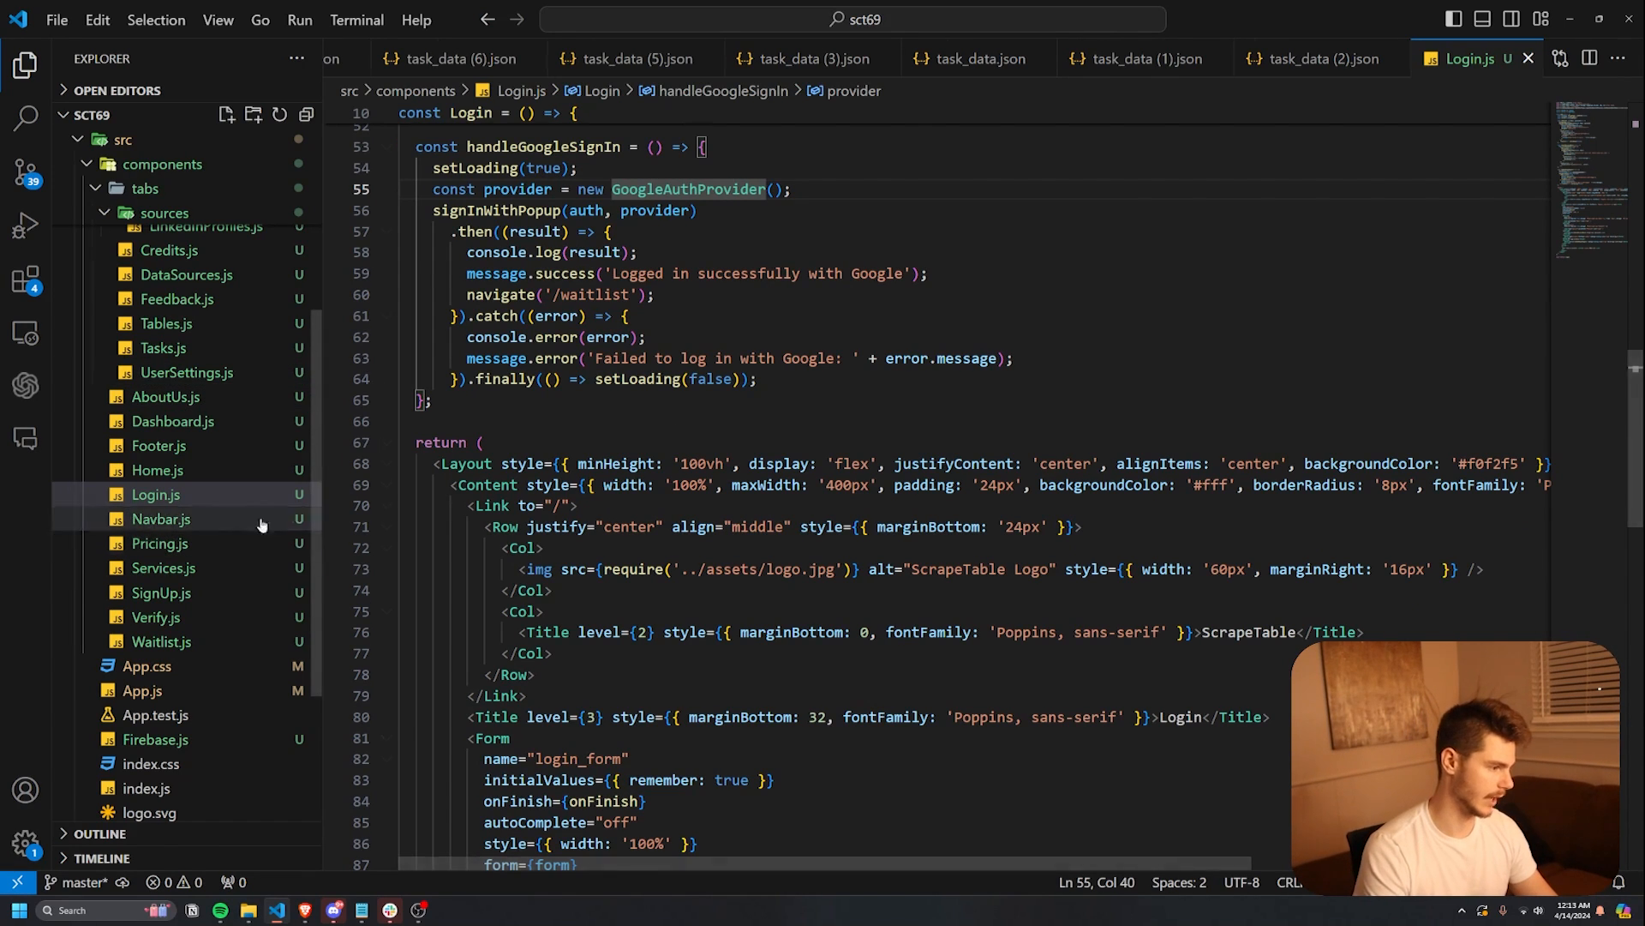
pyautogui.click(161, 593)
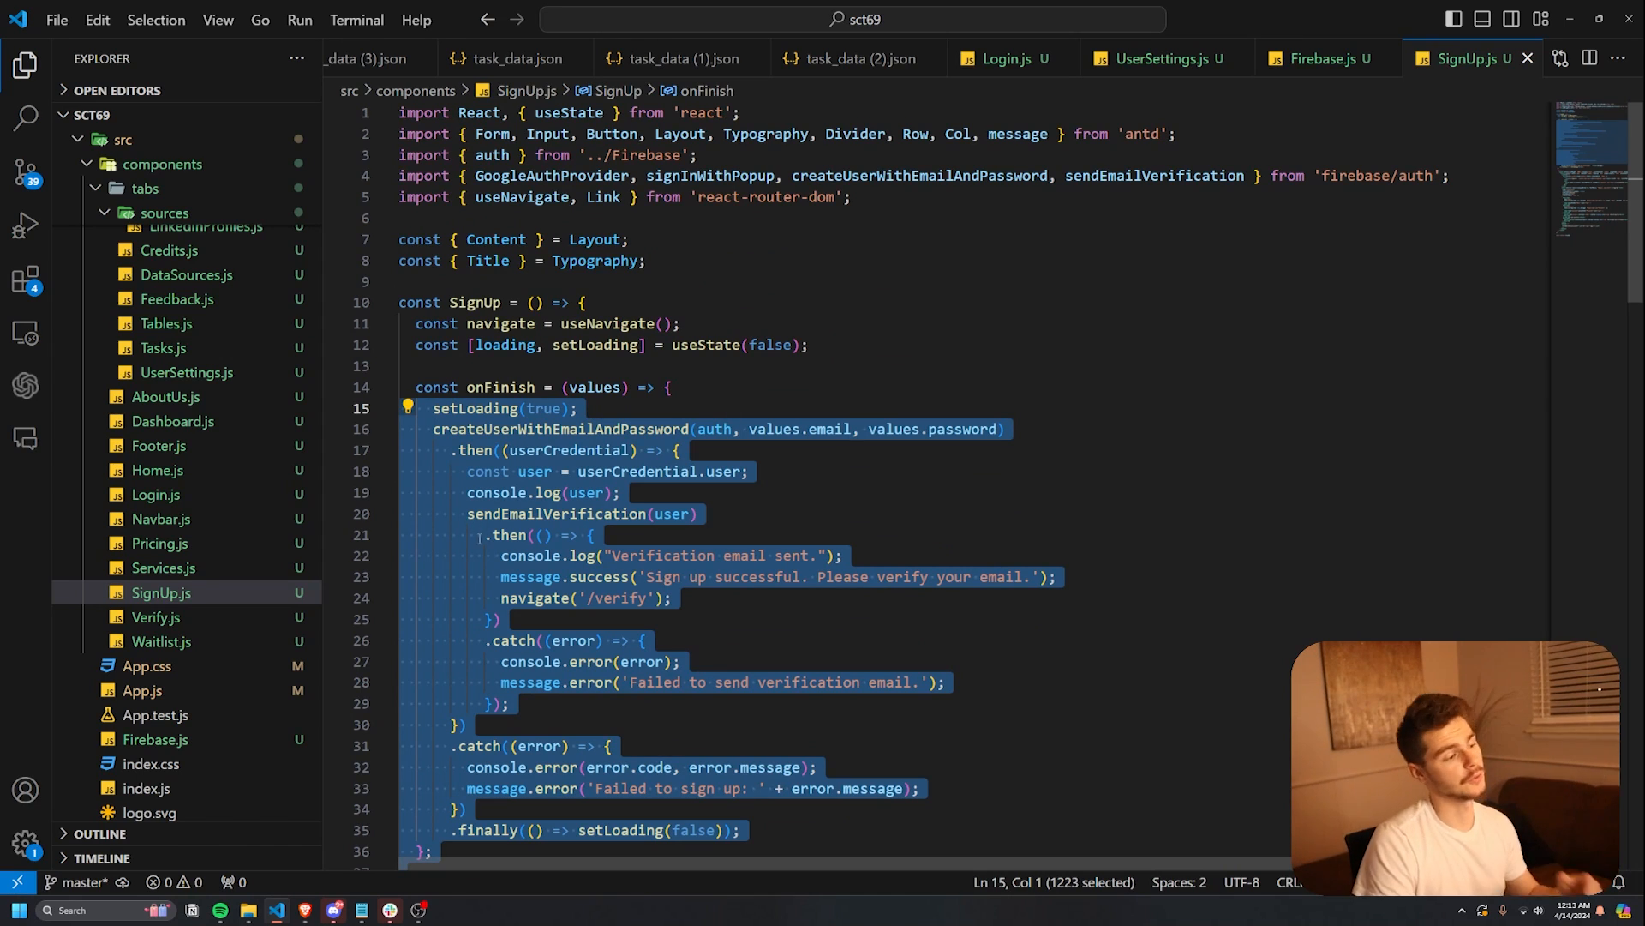
pyautogui.moveTo(173, 421)
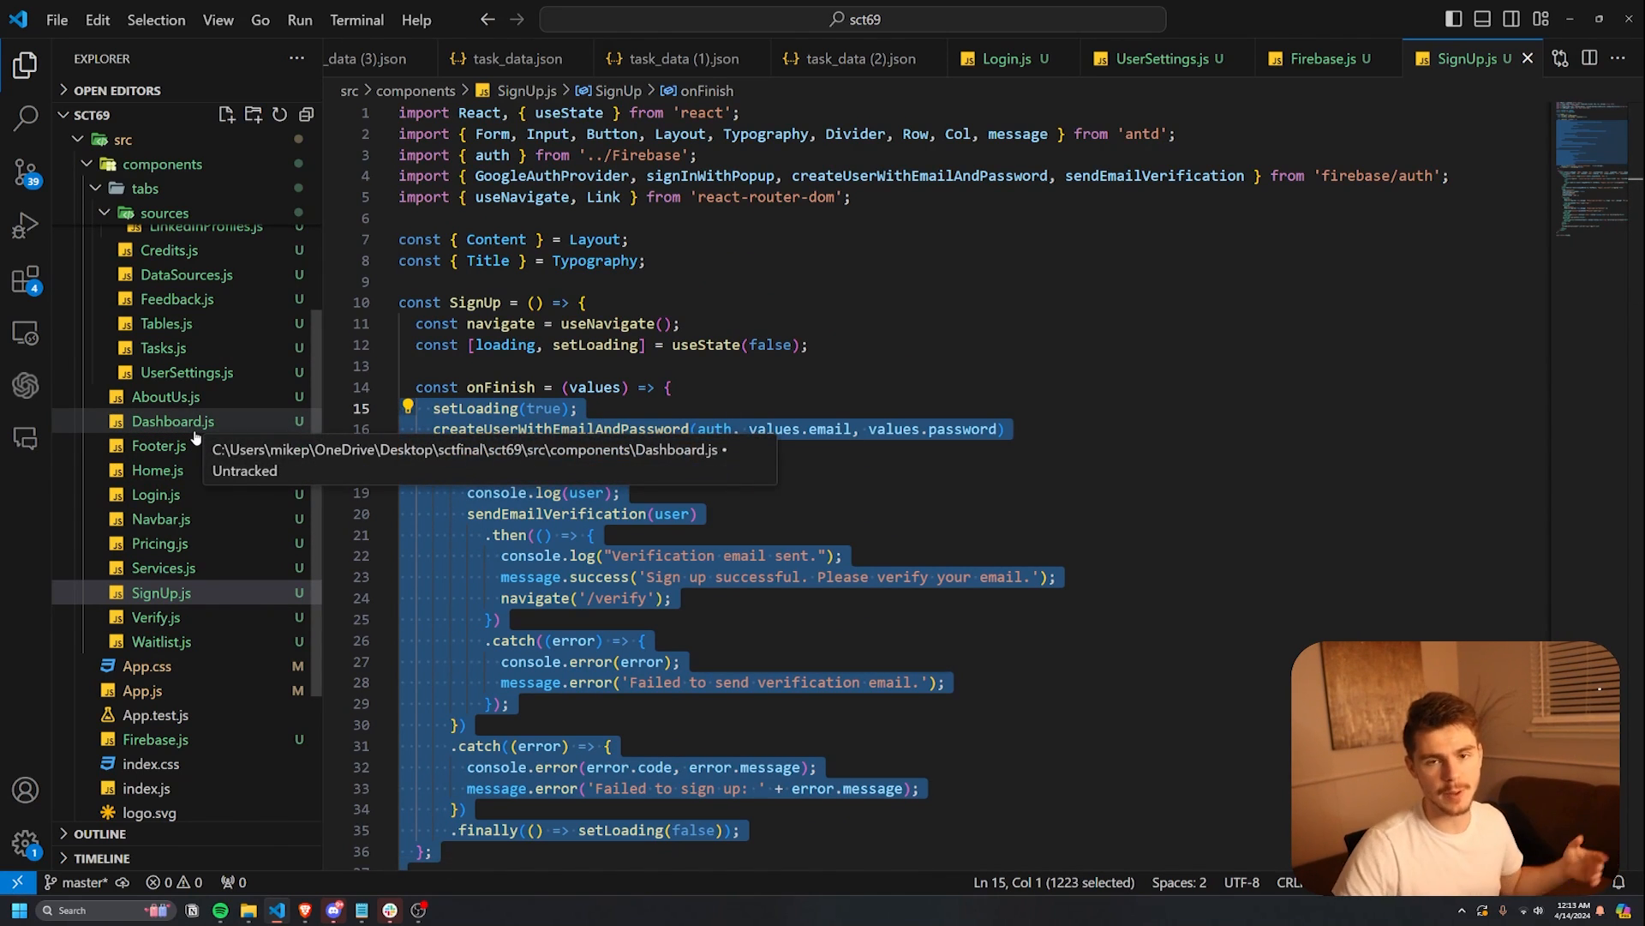
pyautogui.click(173, 420)
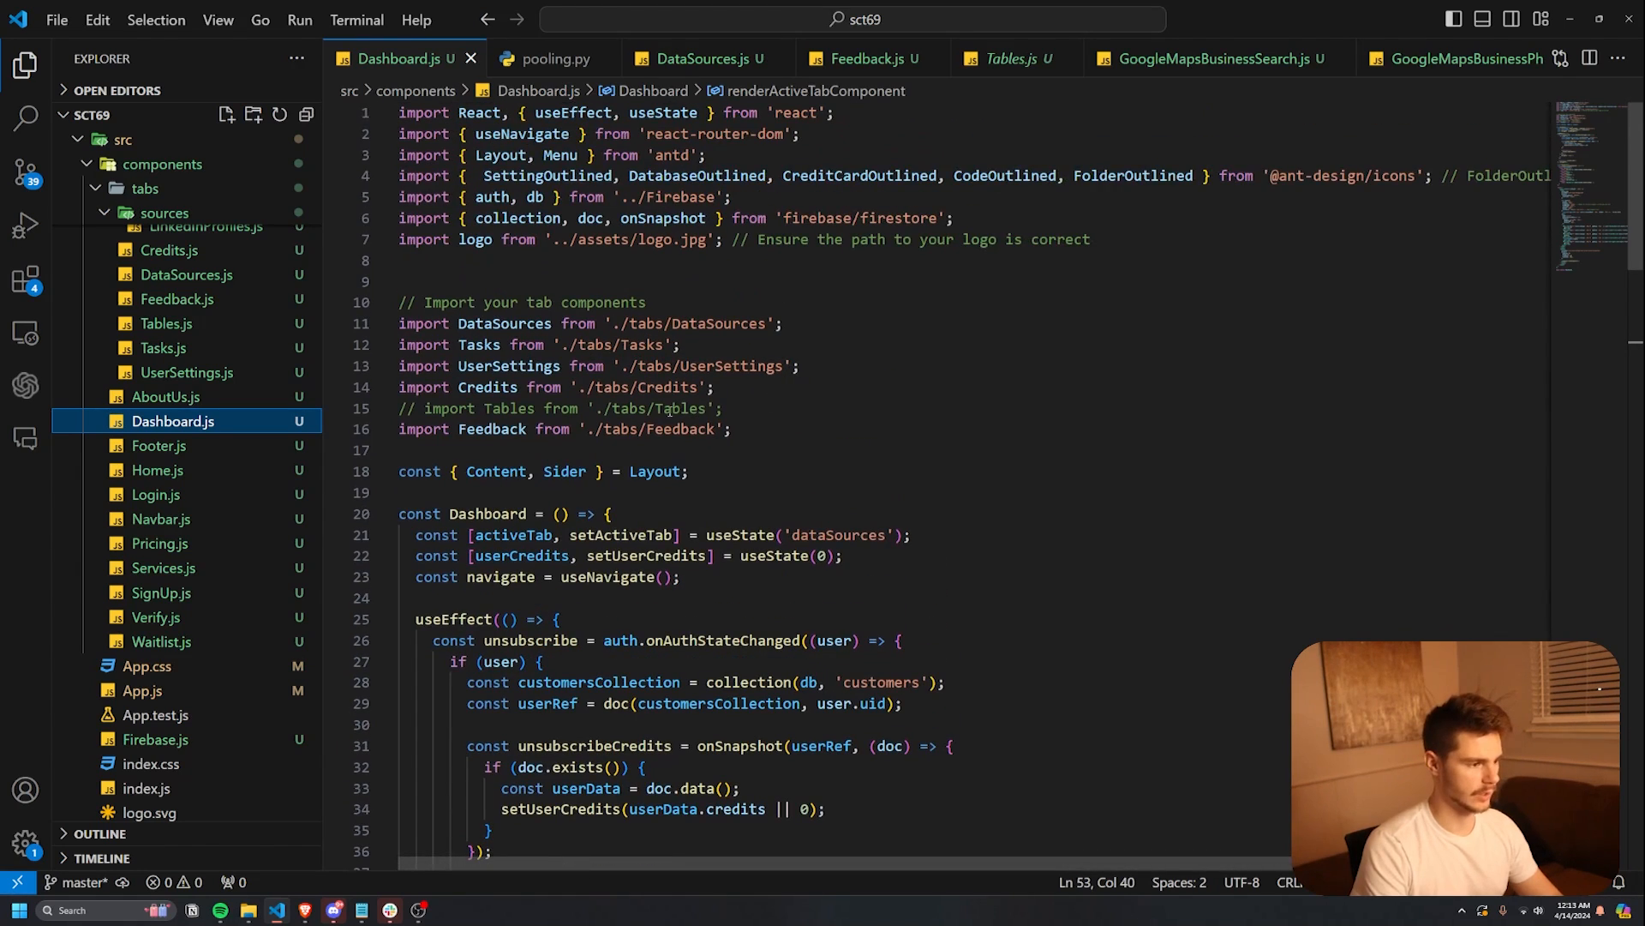
# - Highlight Dashboard.js's tab component imports and layout setup
pyautogui.moveTo(655, 239); pyautogui.dragTo(398, 492)
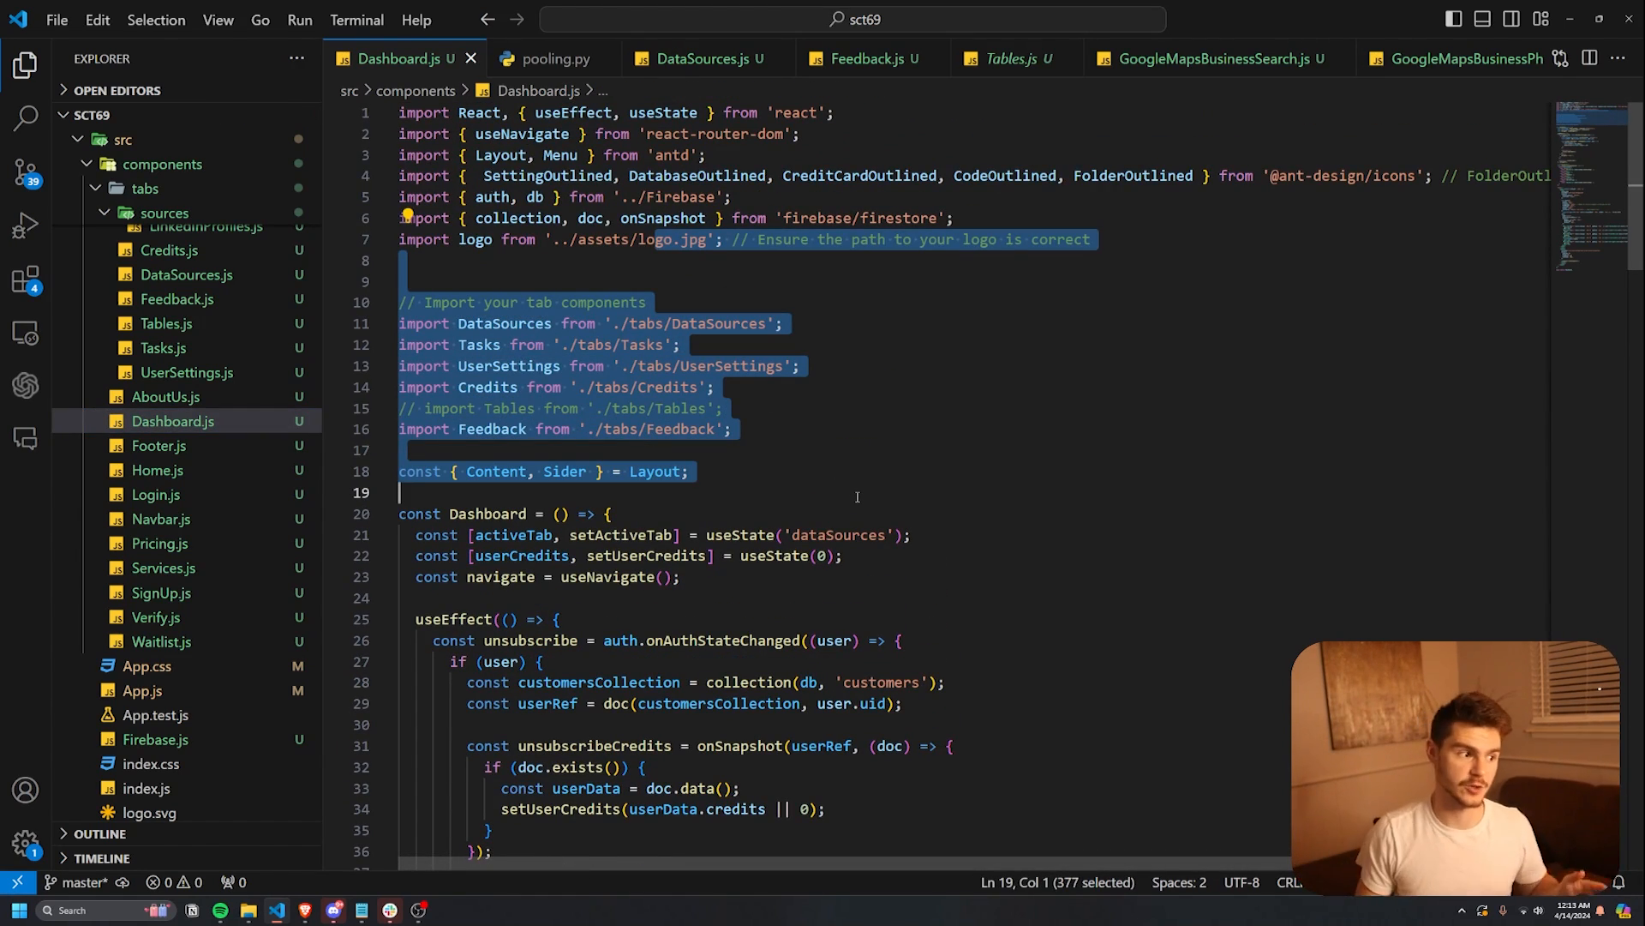
pyautogui.moveTo(164, 397)
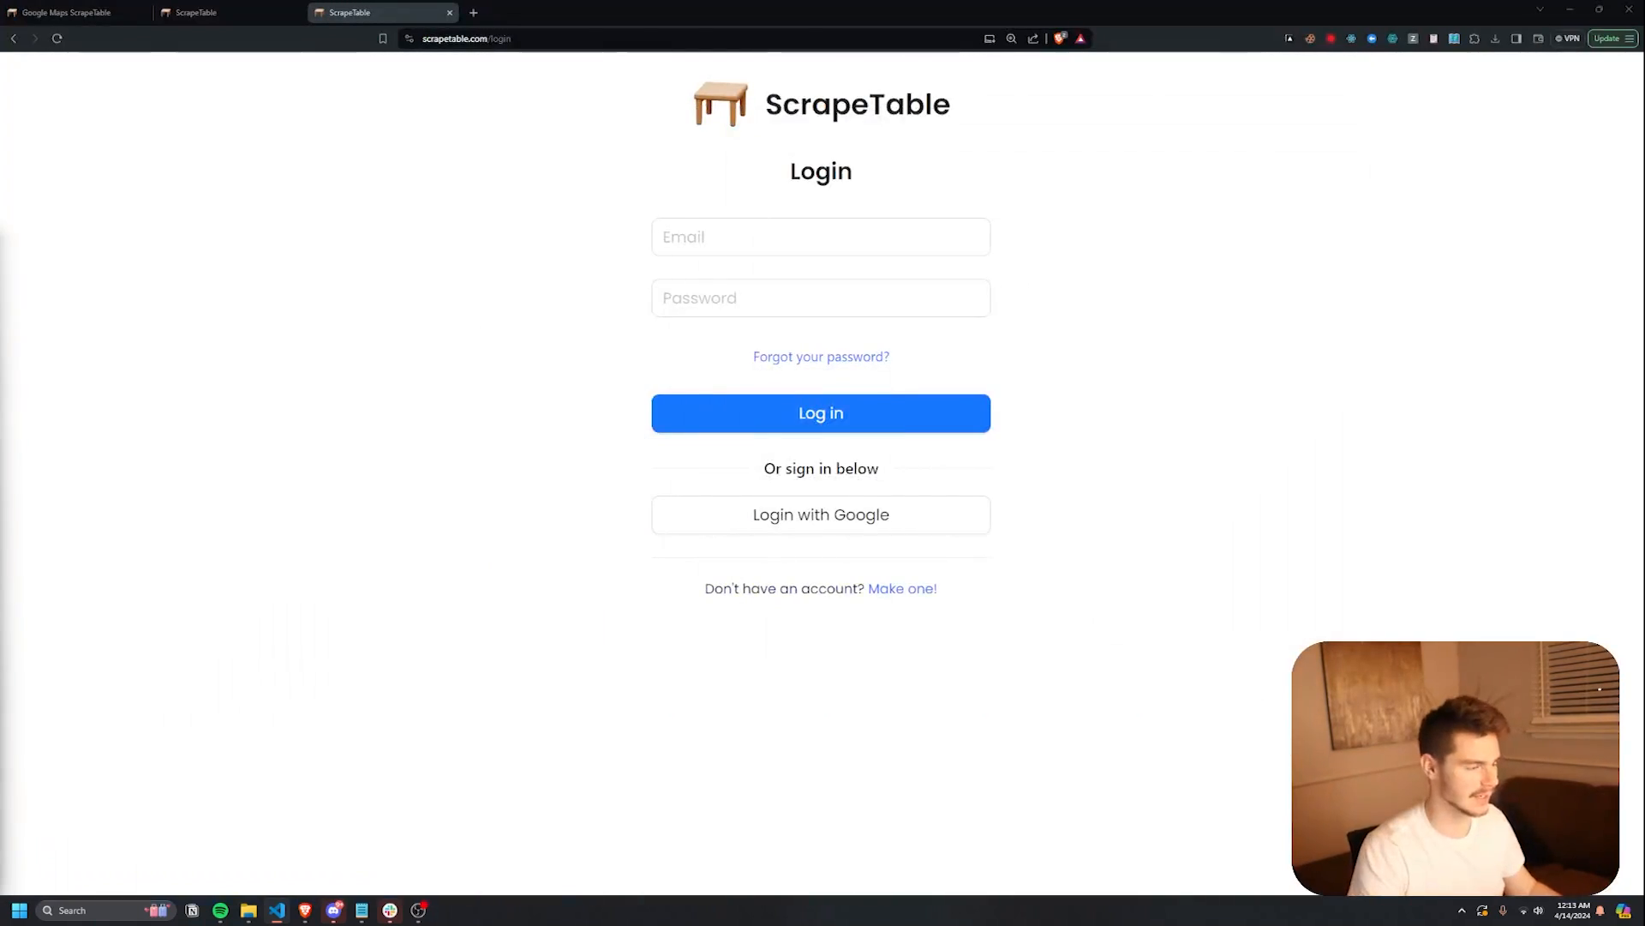
# - Return to VS Code showing UserSettings.js with its billing and logout buttons
pyautogui.click(821, 412)
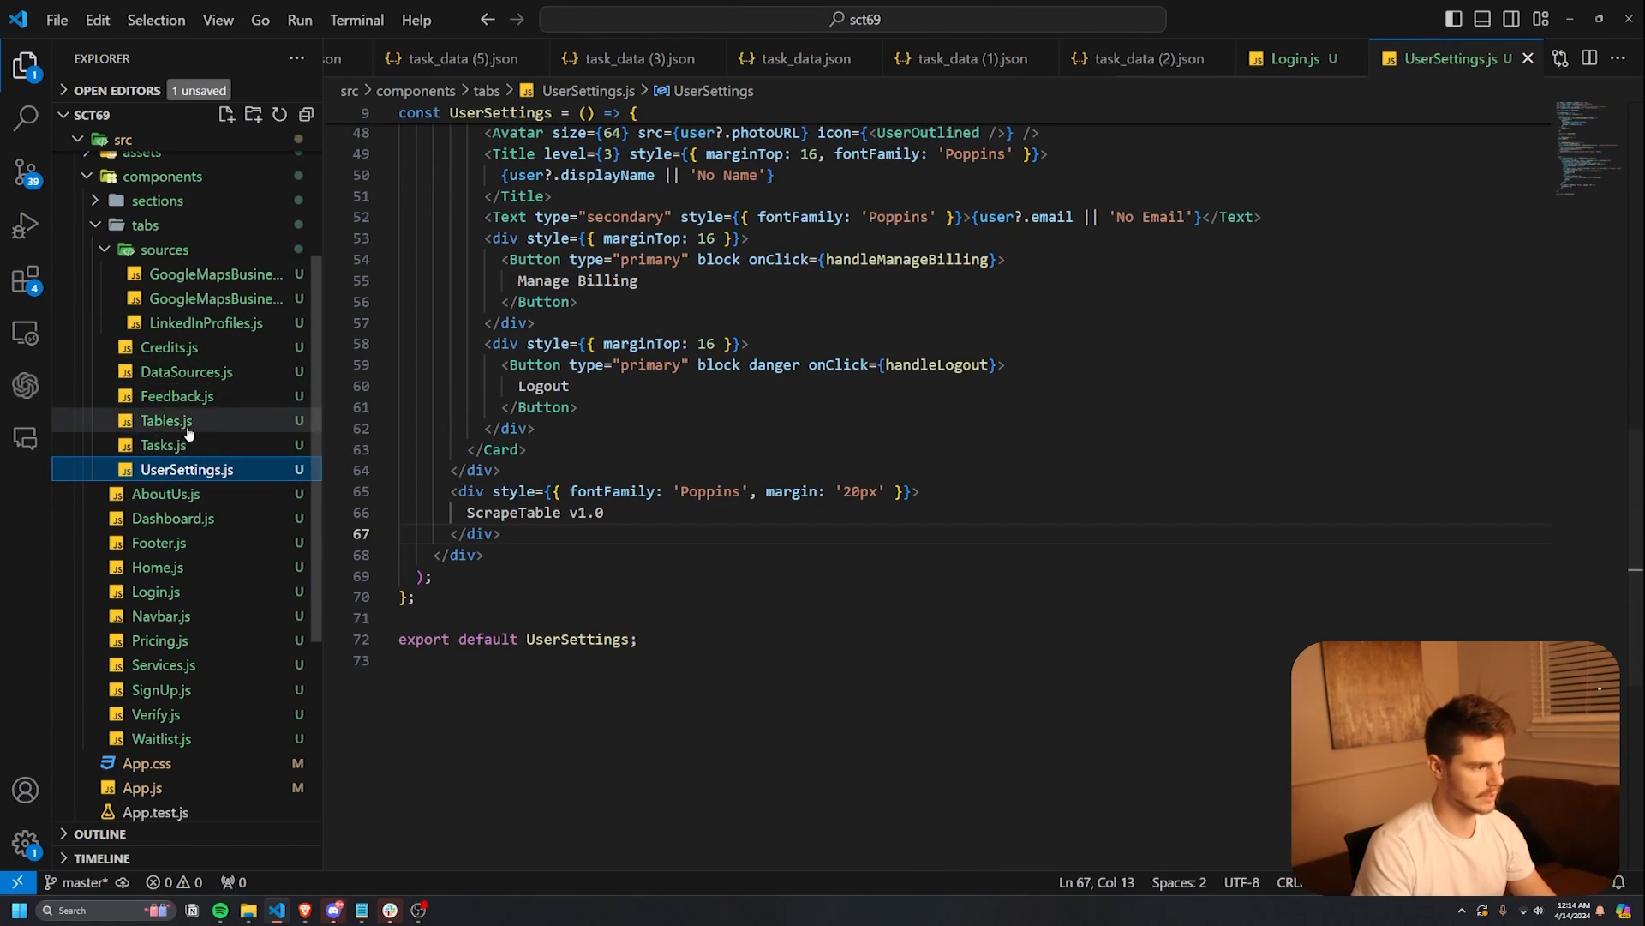
pyautogui.click(165, 420)
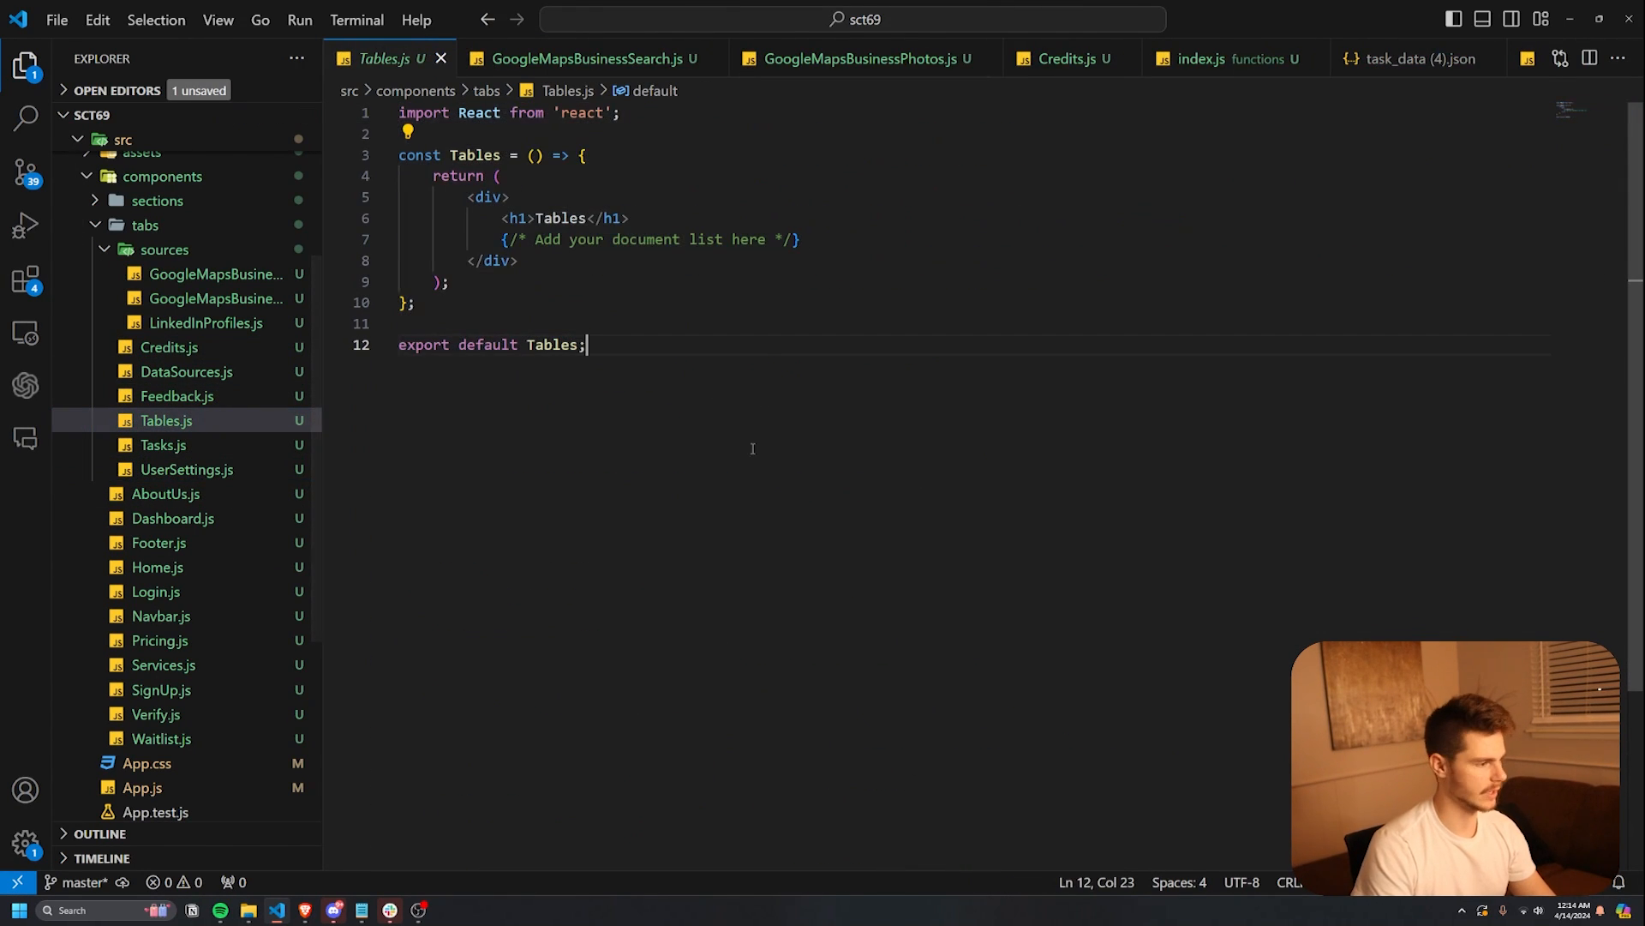
pyautogui.click(186, 371)
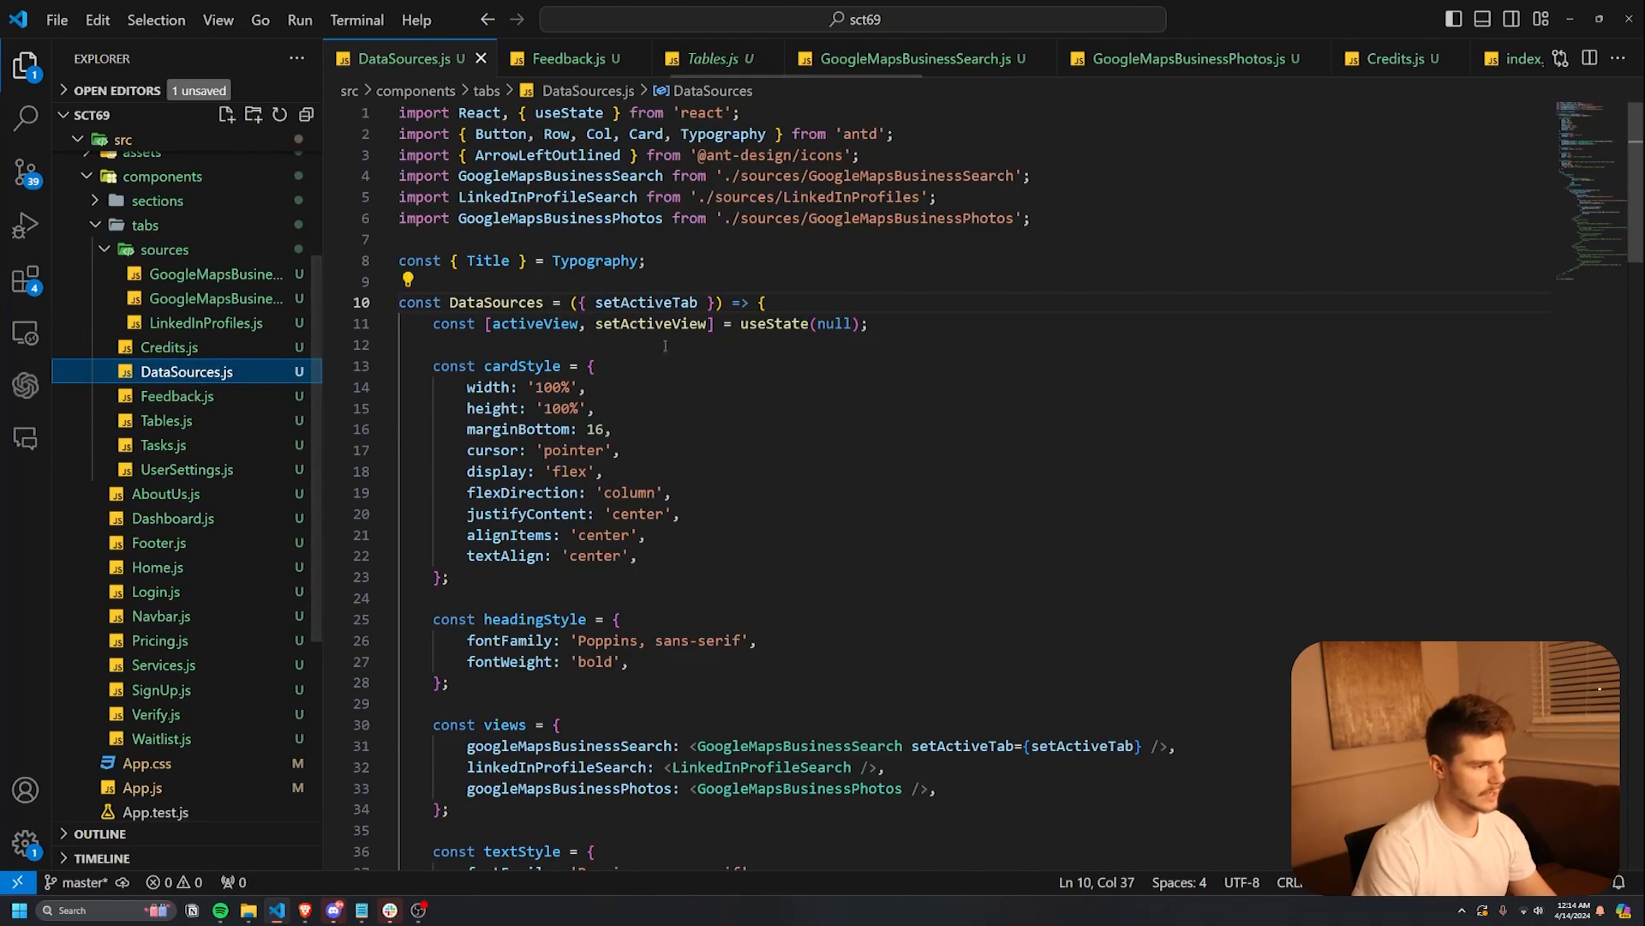
pyautogui.scroll(-3)
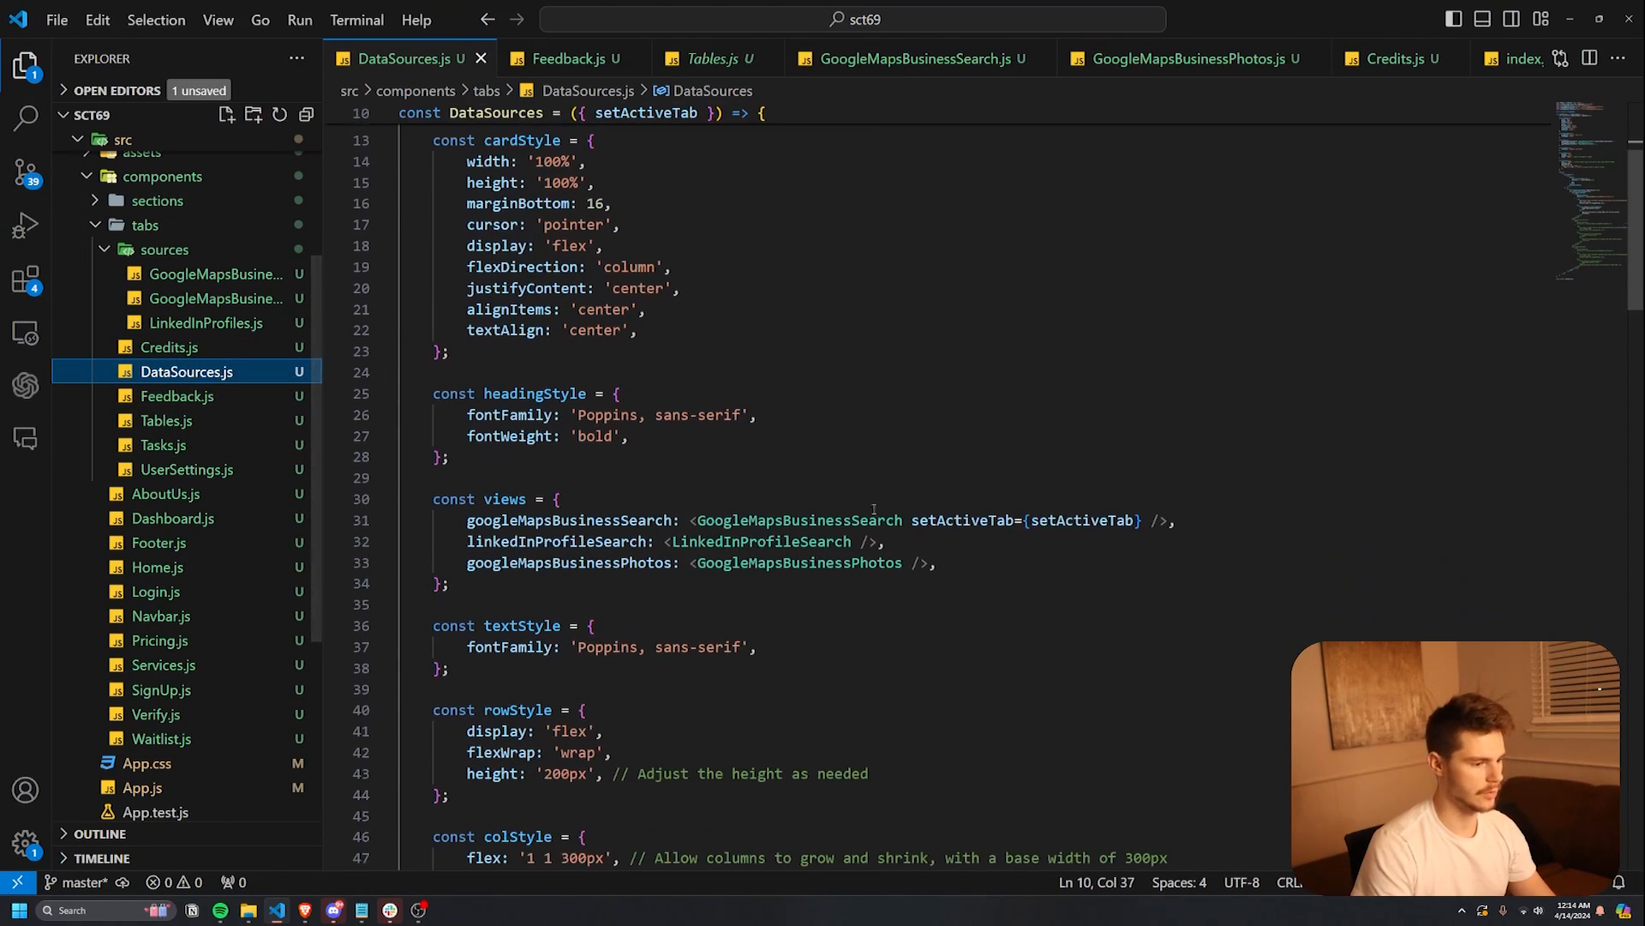
pyautogui.doubleClick(798, 561)
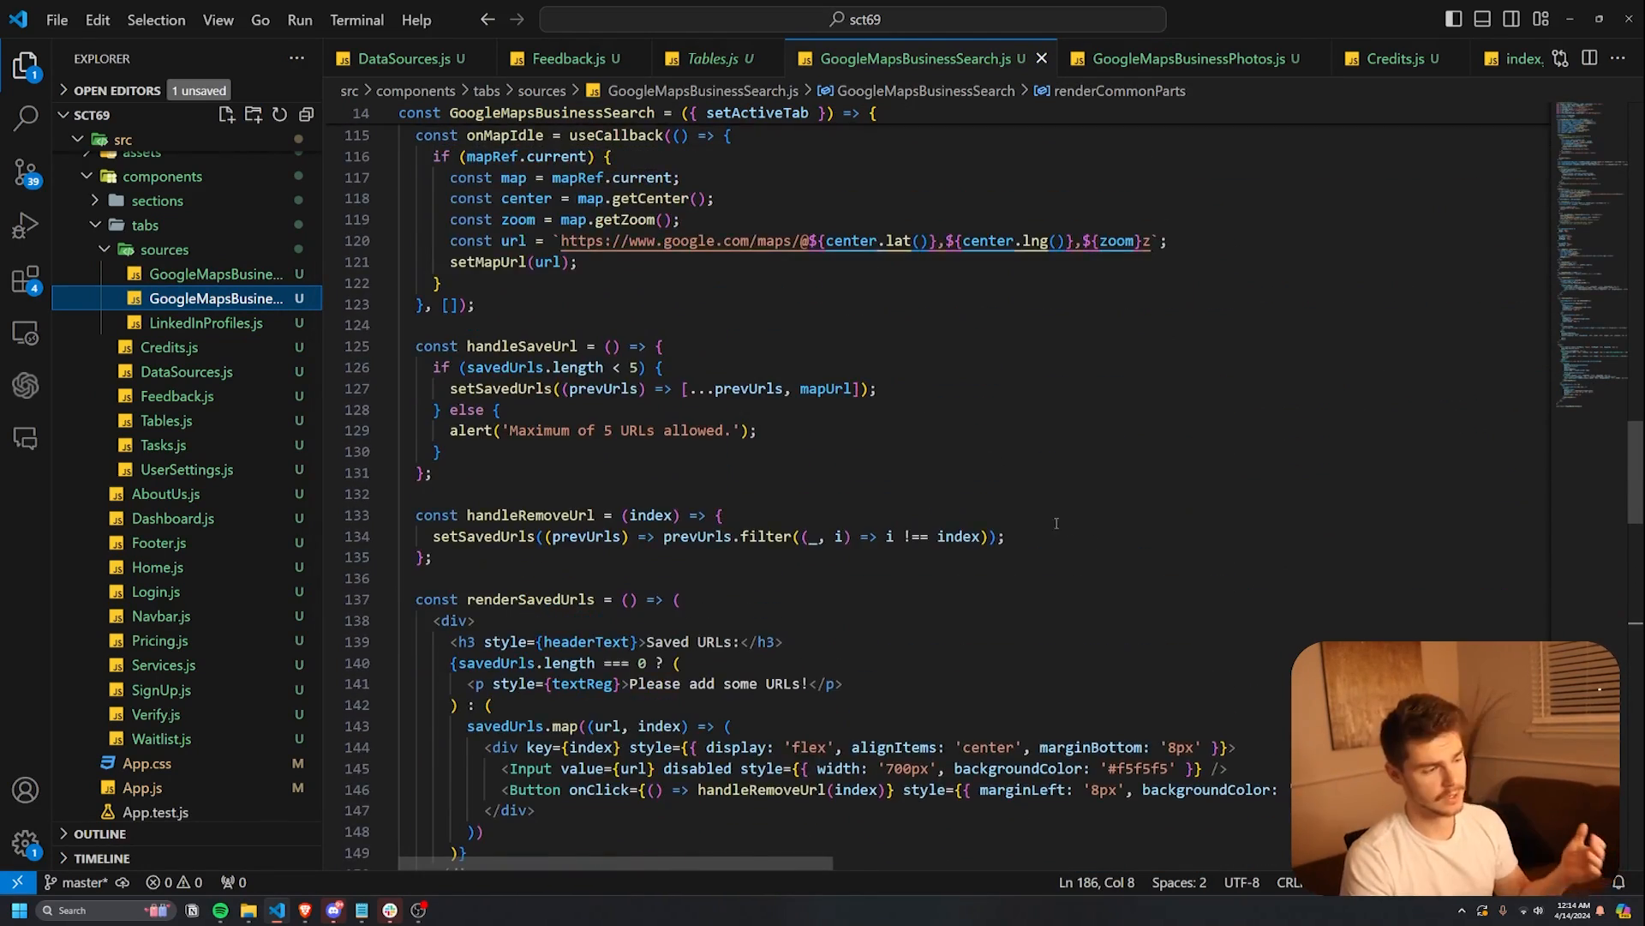
pyautogui.click(156, 567)
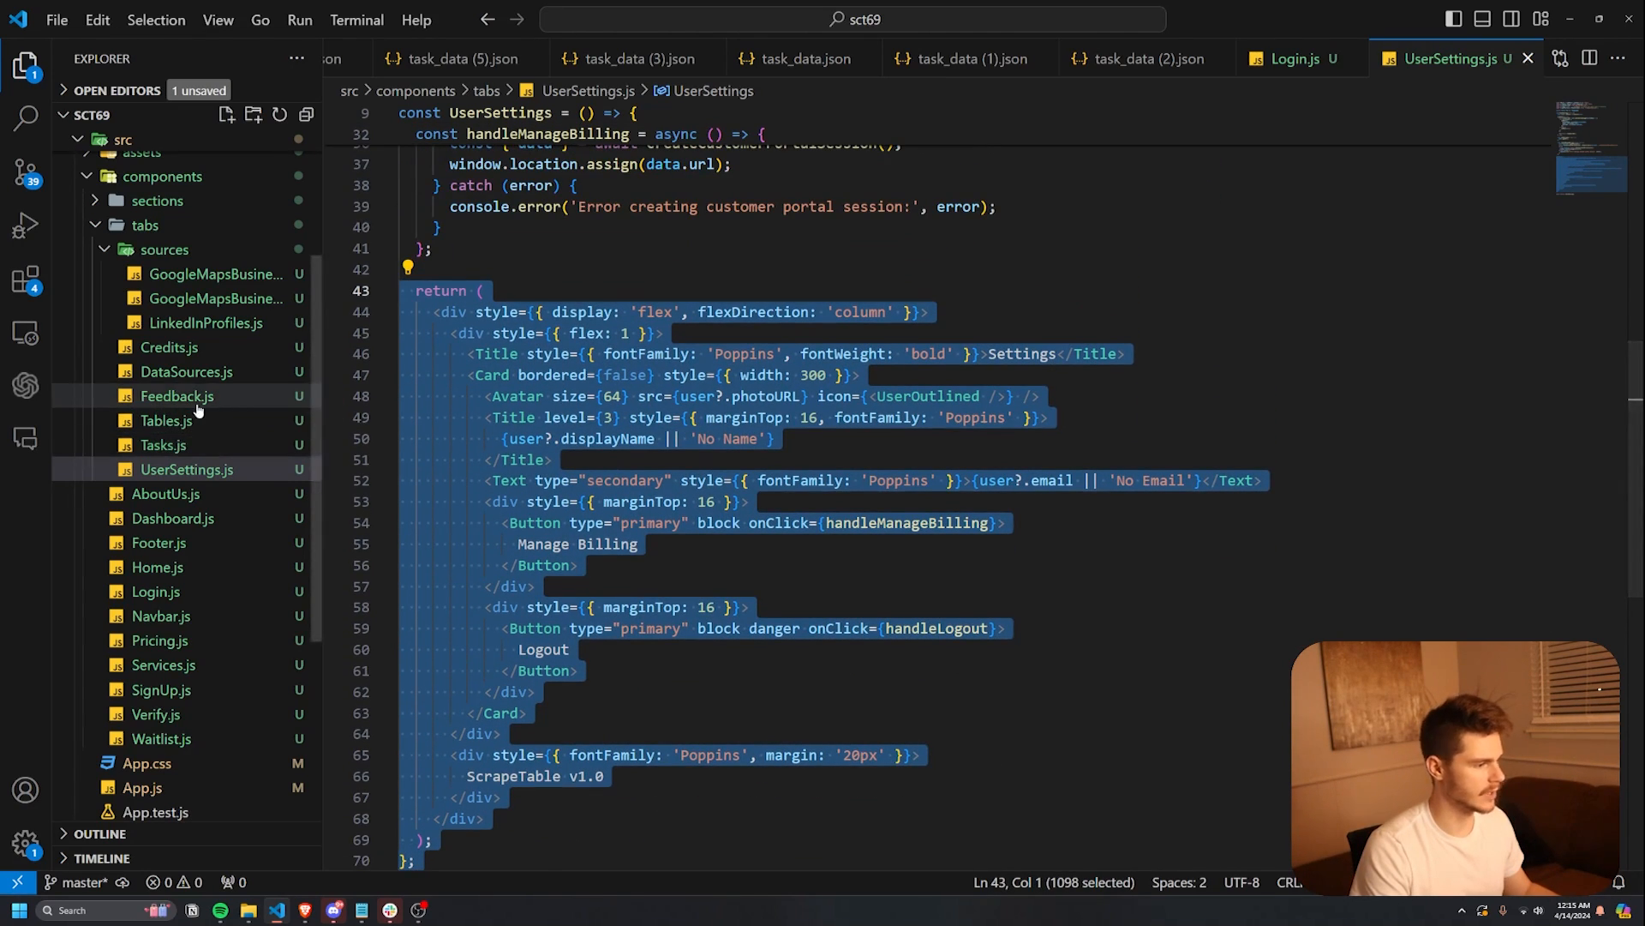
# - Open Feedback.js and select its embedded form markup, then view Credits.js and DataSources.js
pyautogui.click(177, 396)
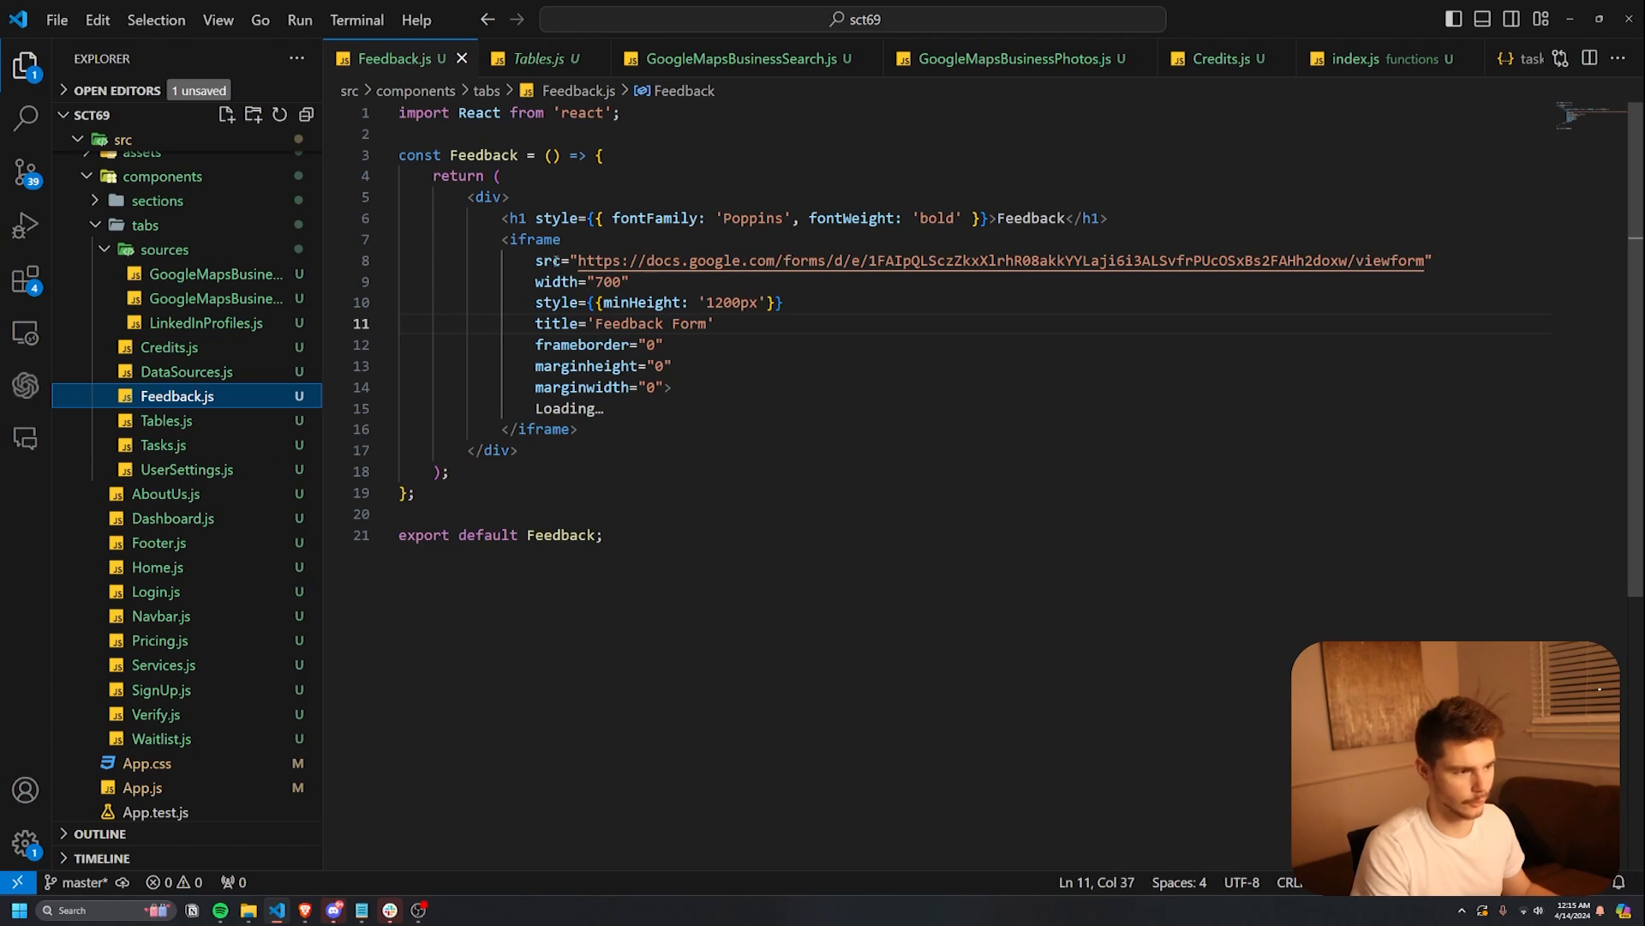
pyautogui.moveTo(506, 197); pyautogui.dragTo(631, 386)
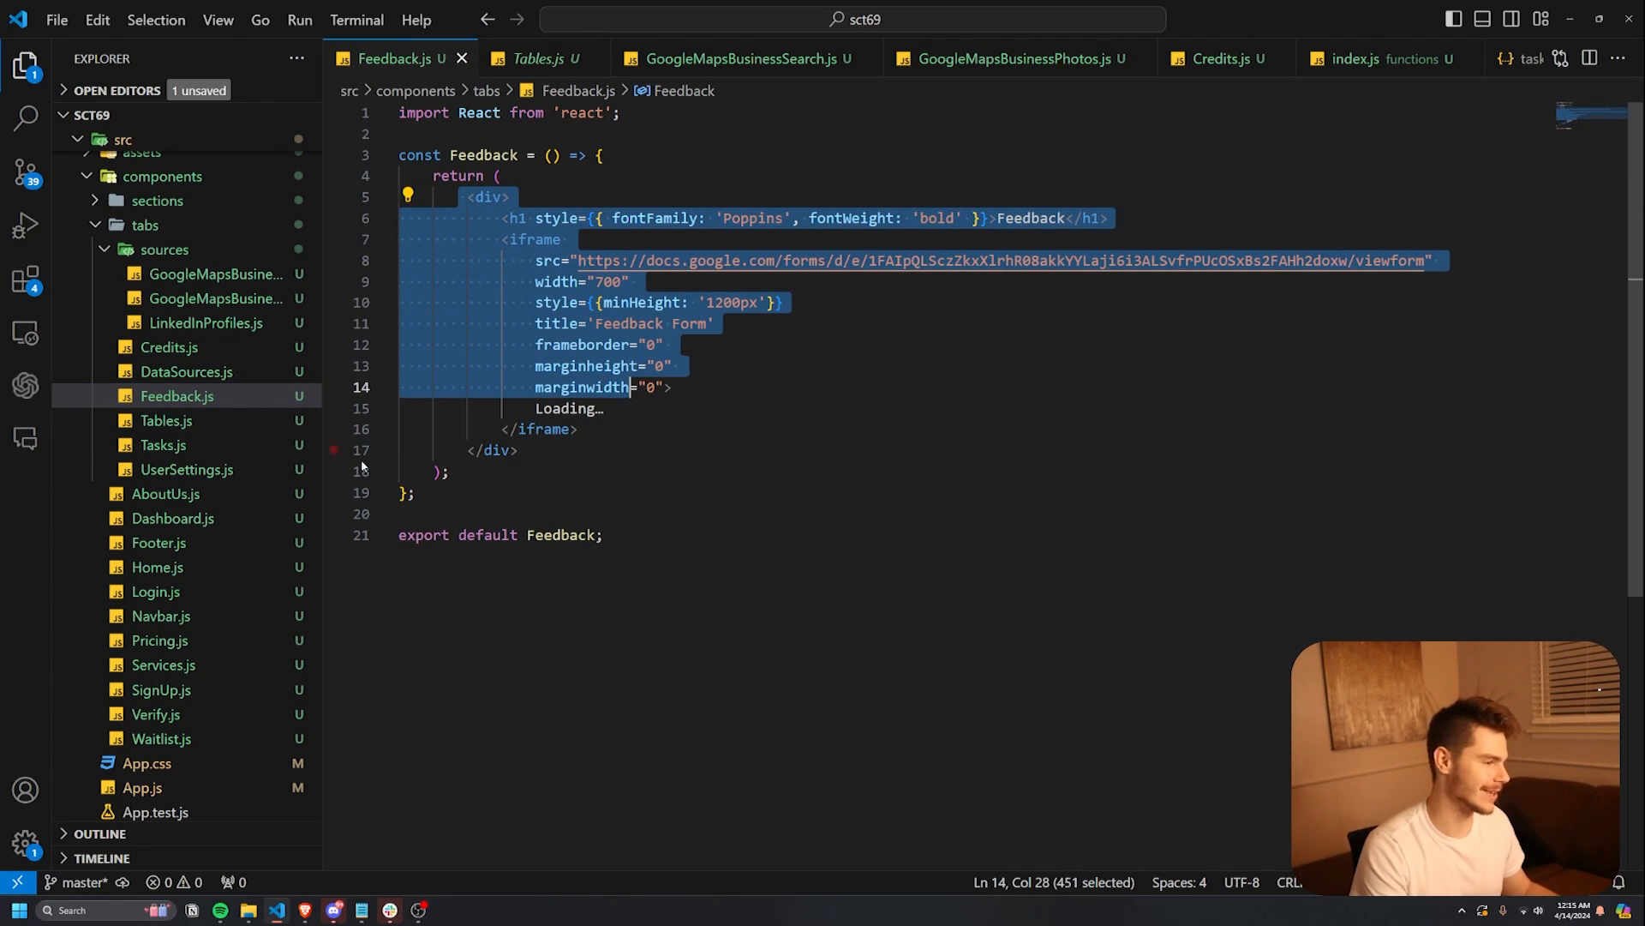
pyautogui.click(1217, 57)
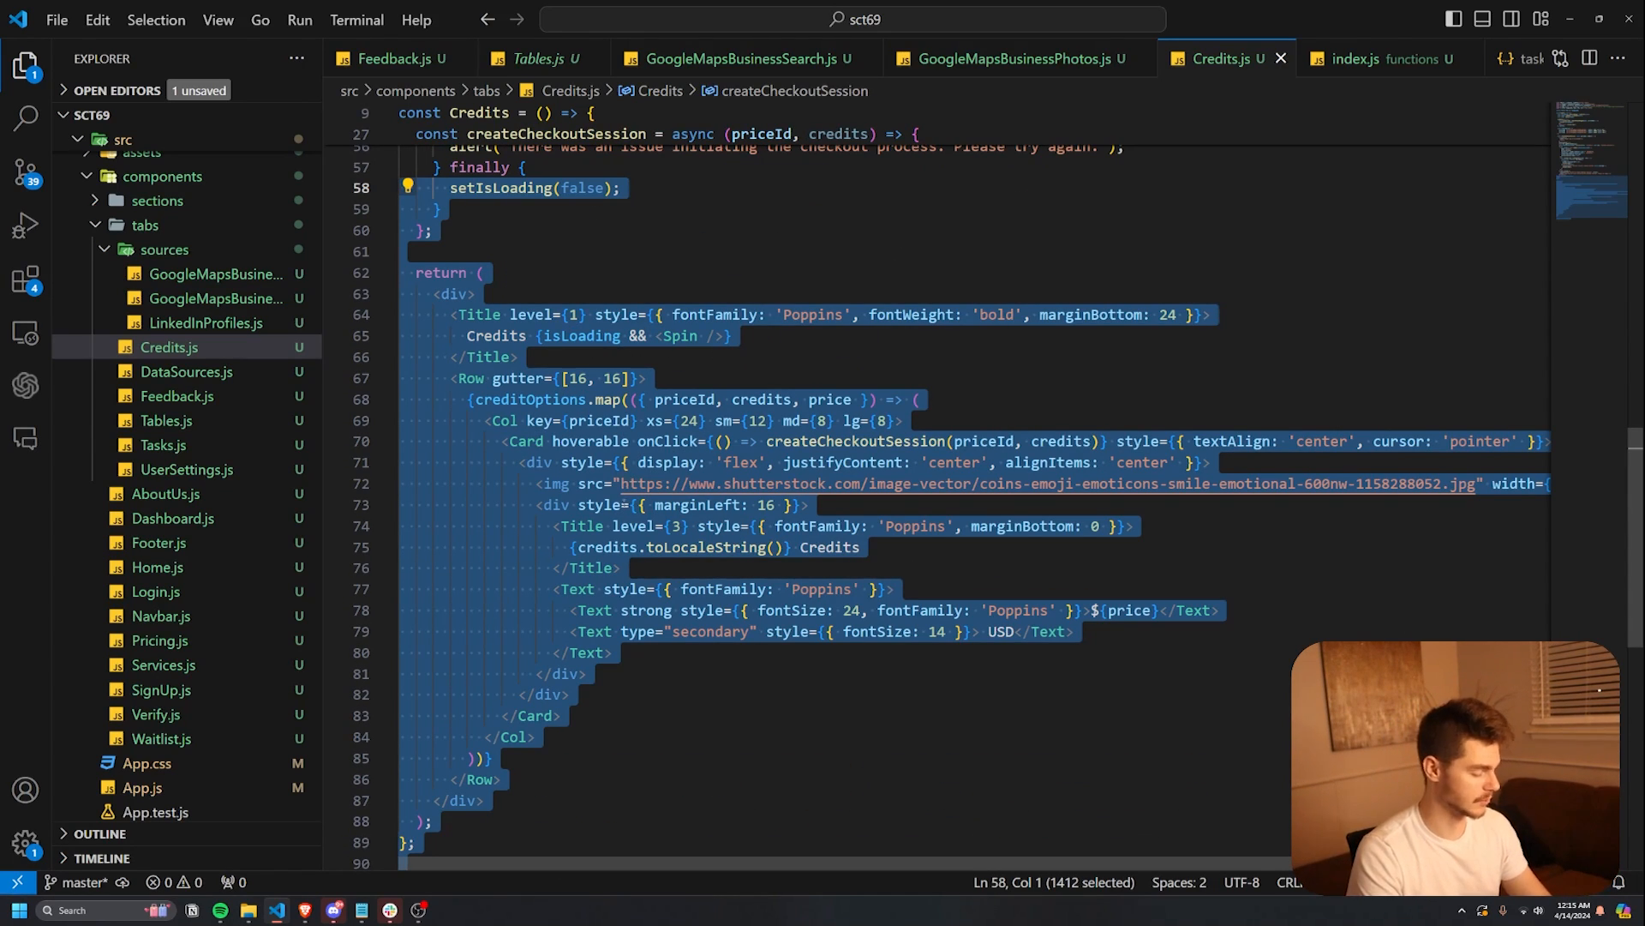
pyautogui.click(187, 370)
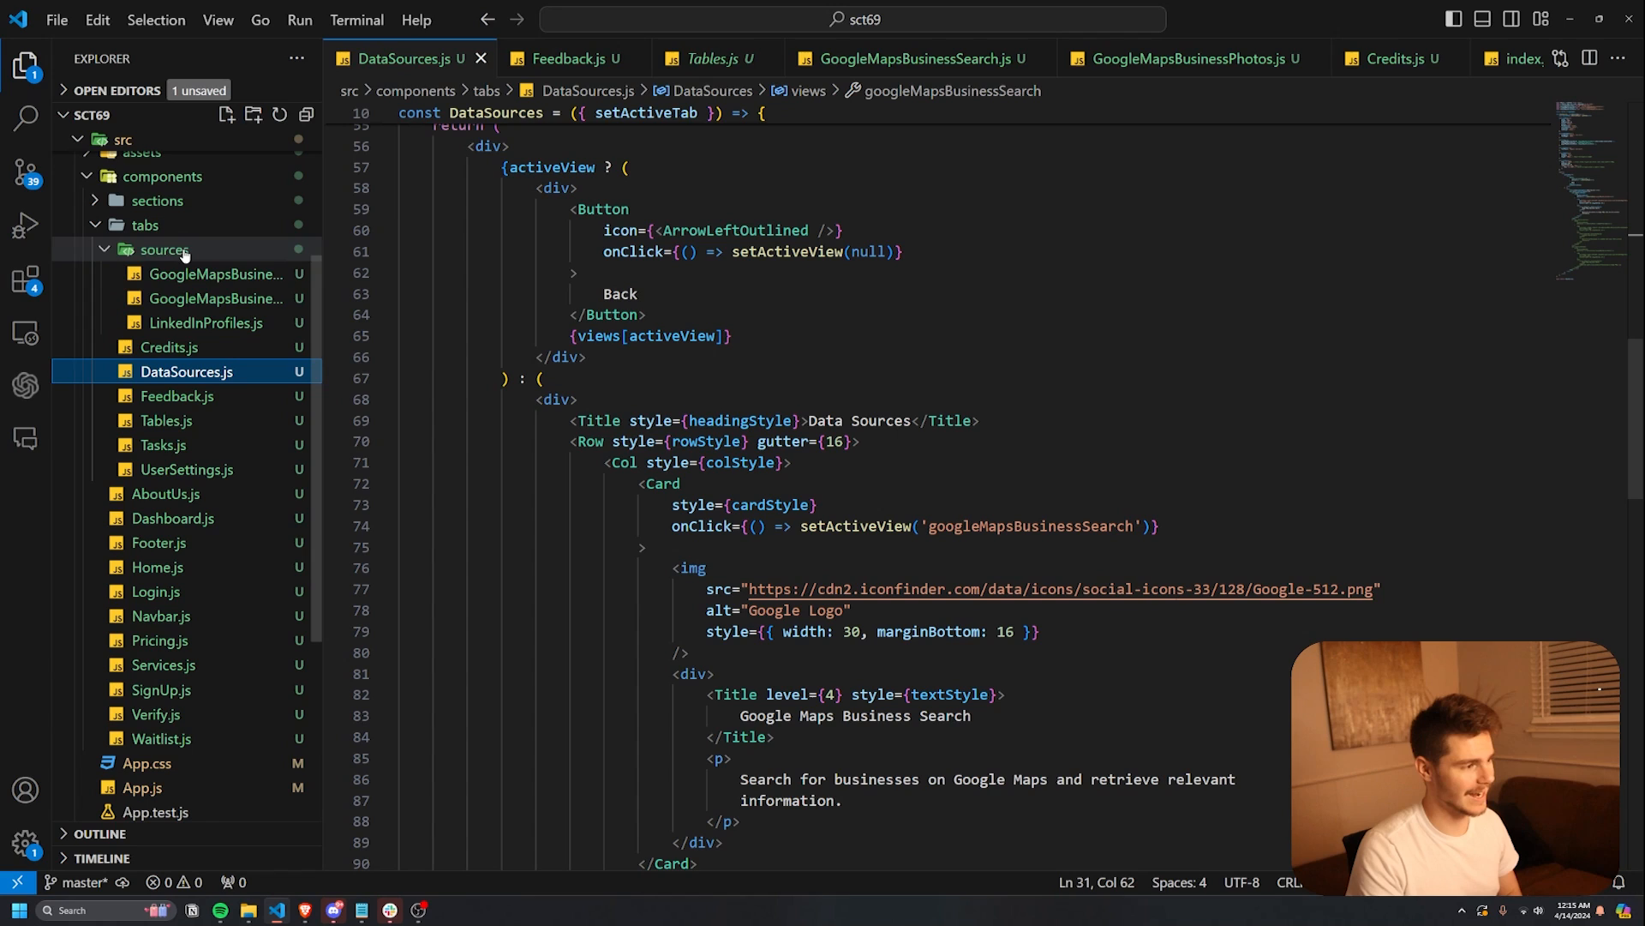
pyautogui.moveTo(215, 274)
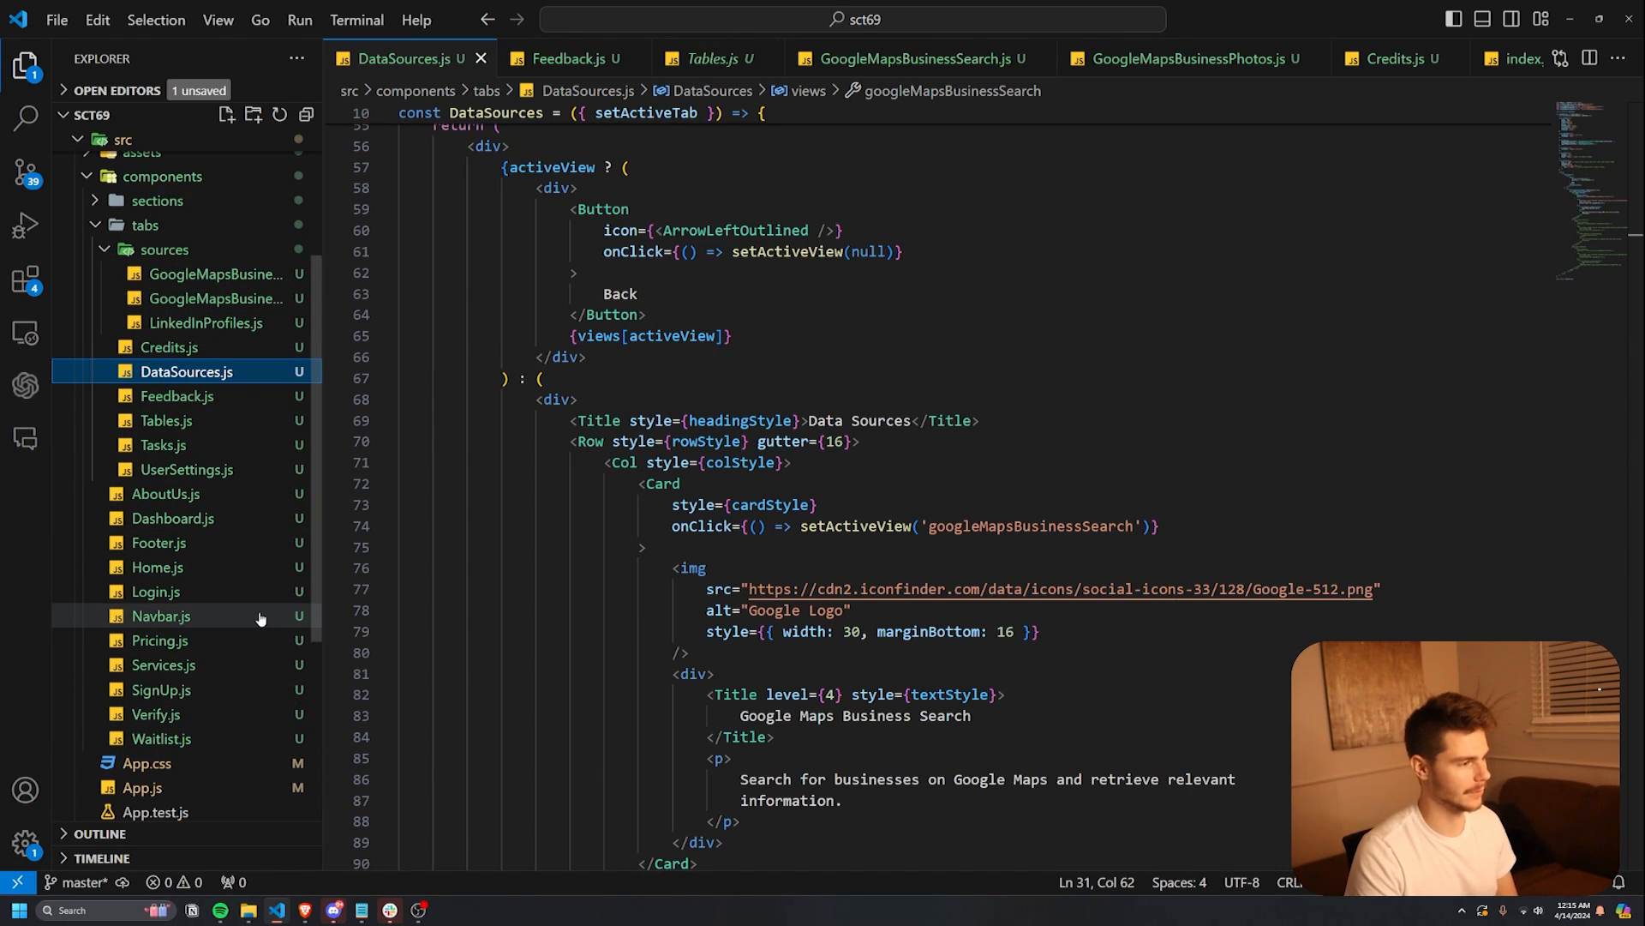
pyautogui.moveTo(163, 664)
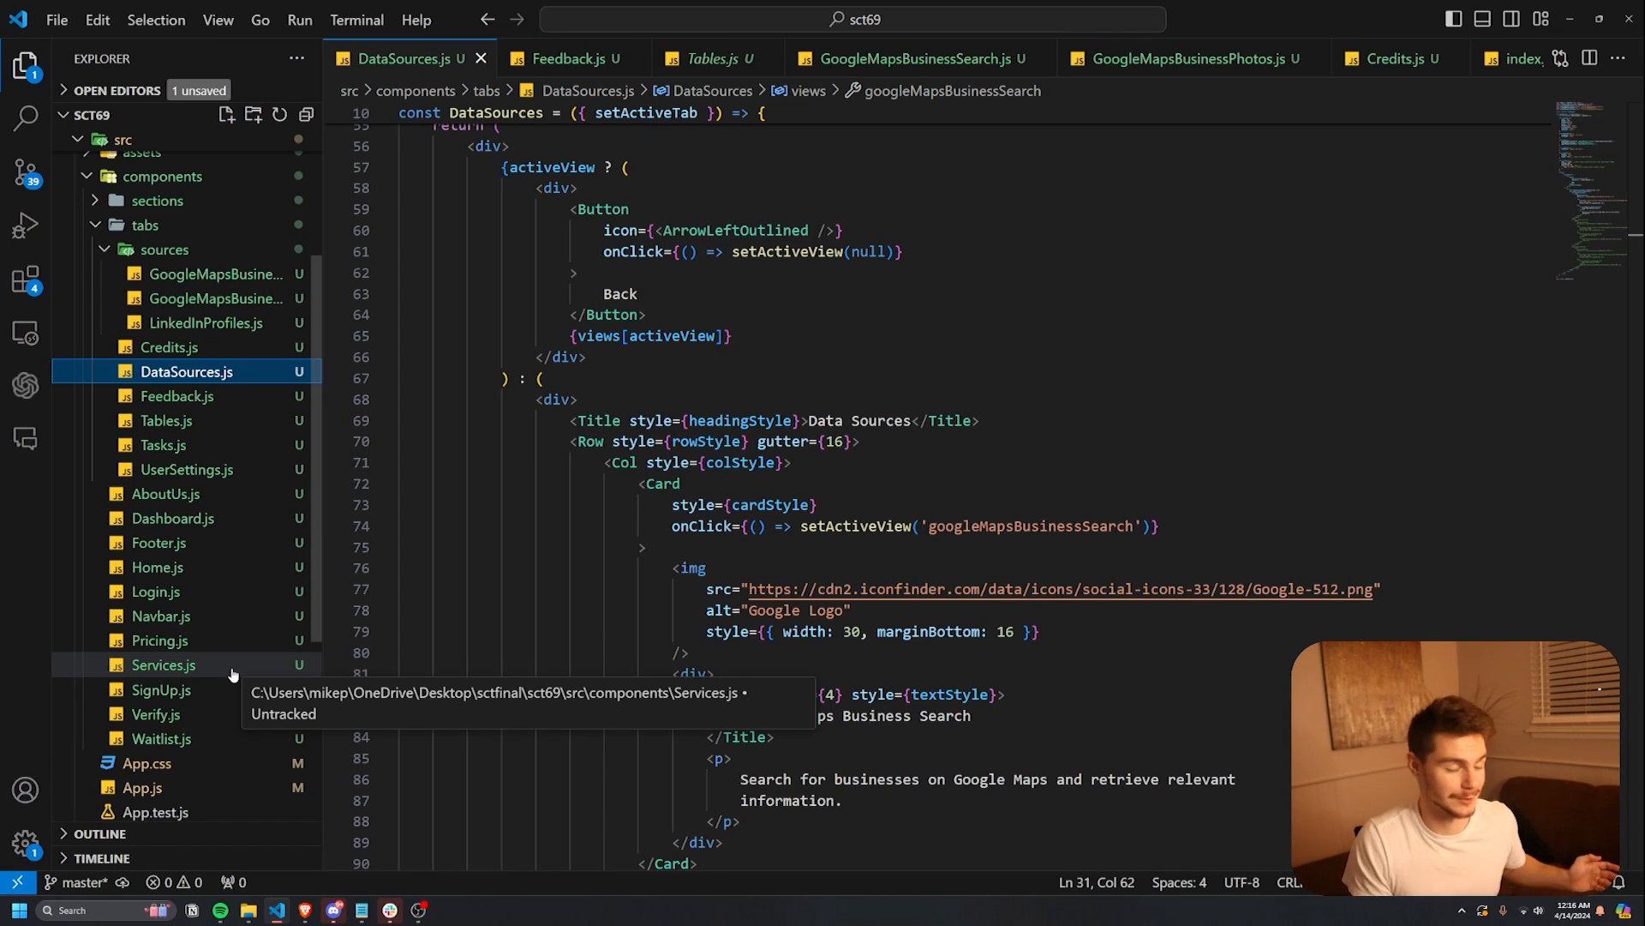
pyautogui.scroll(-3)
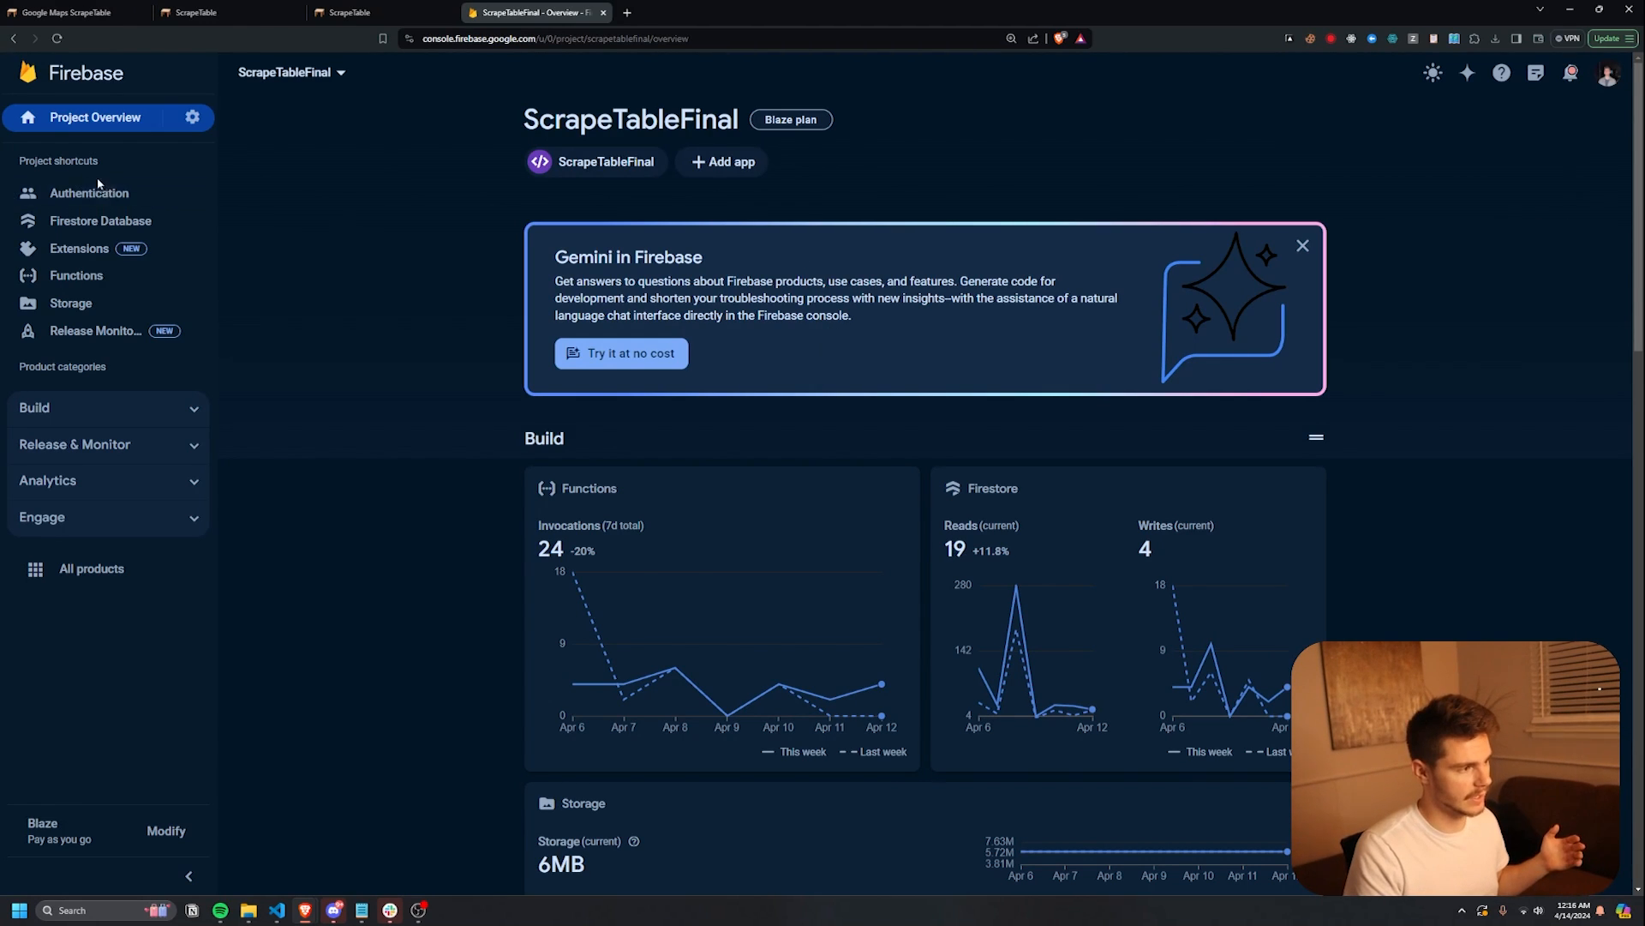
# - Check that Email/Password and Google sign-in are enabled, then go to Firestore Database
pyautogui.click(89, 192)
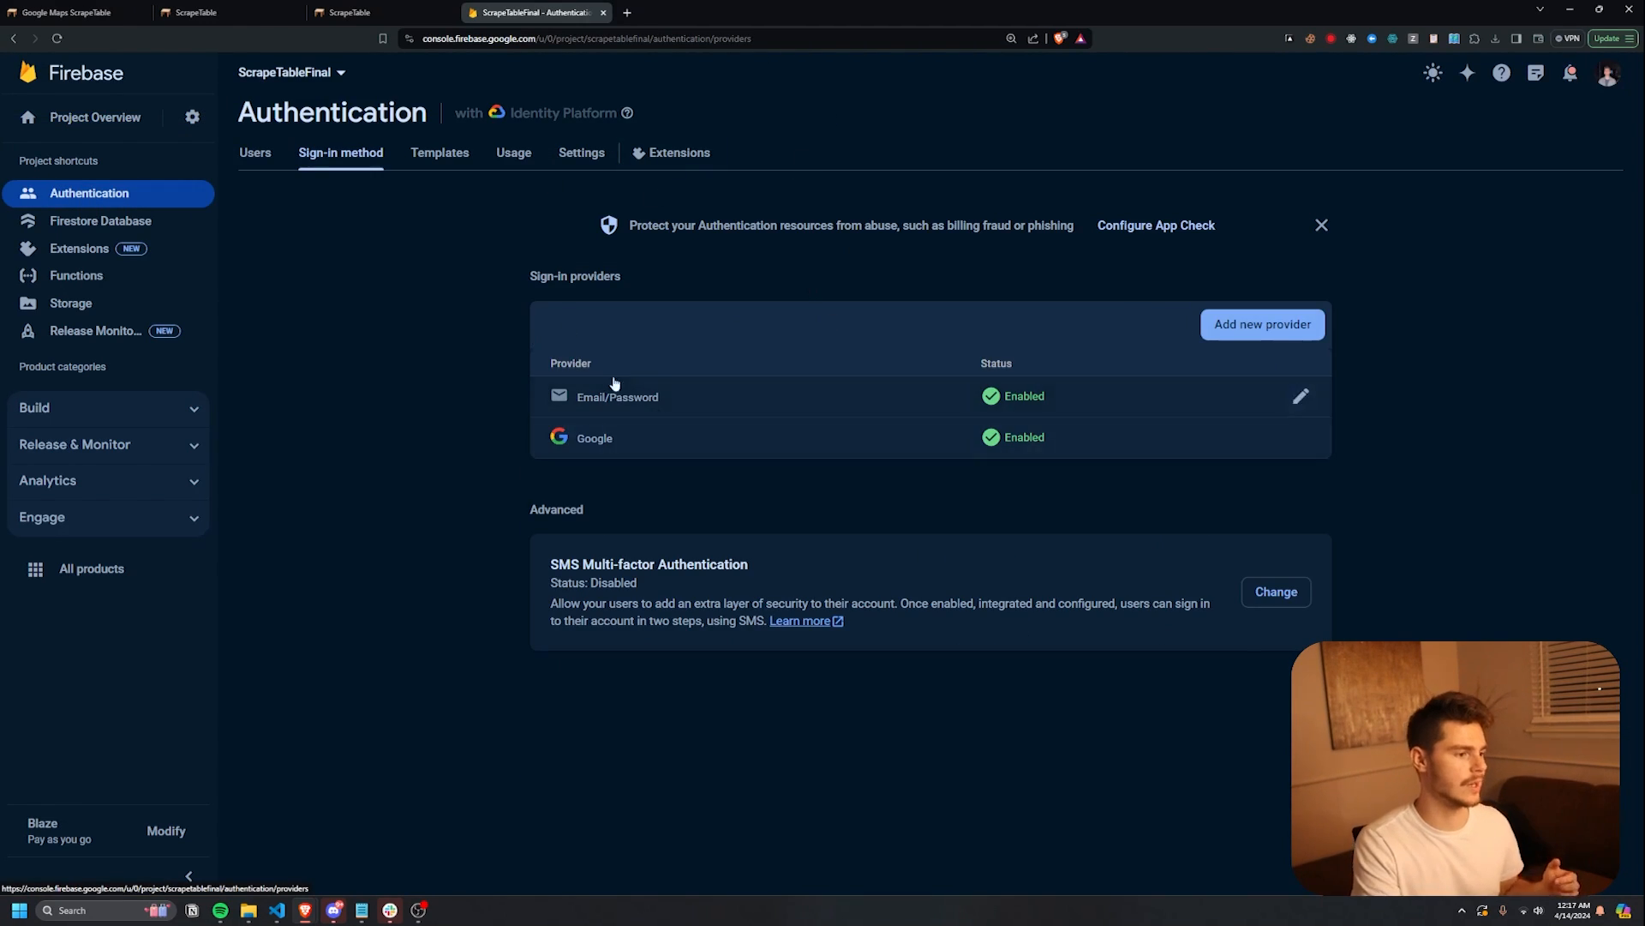
pyautogui.moveTo(656, 403)
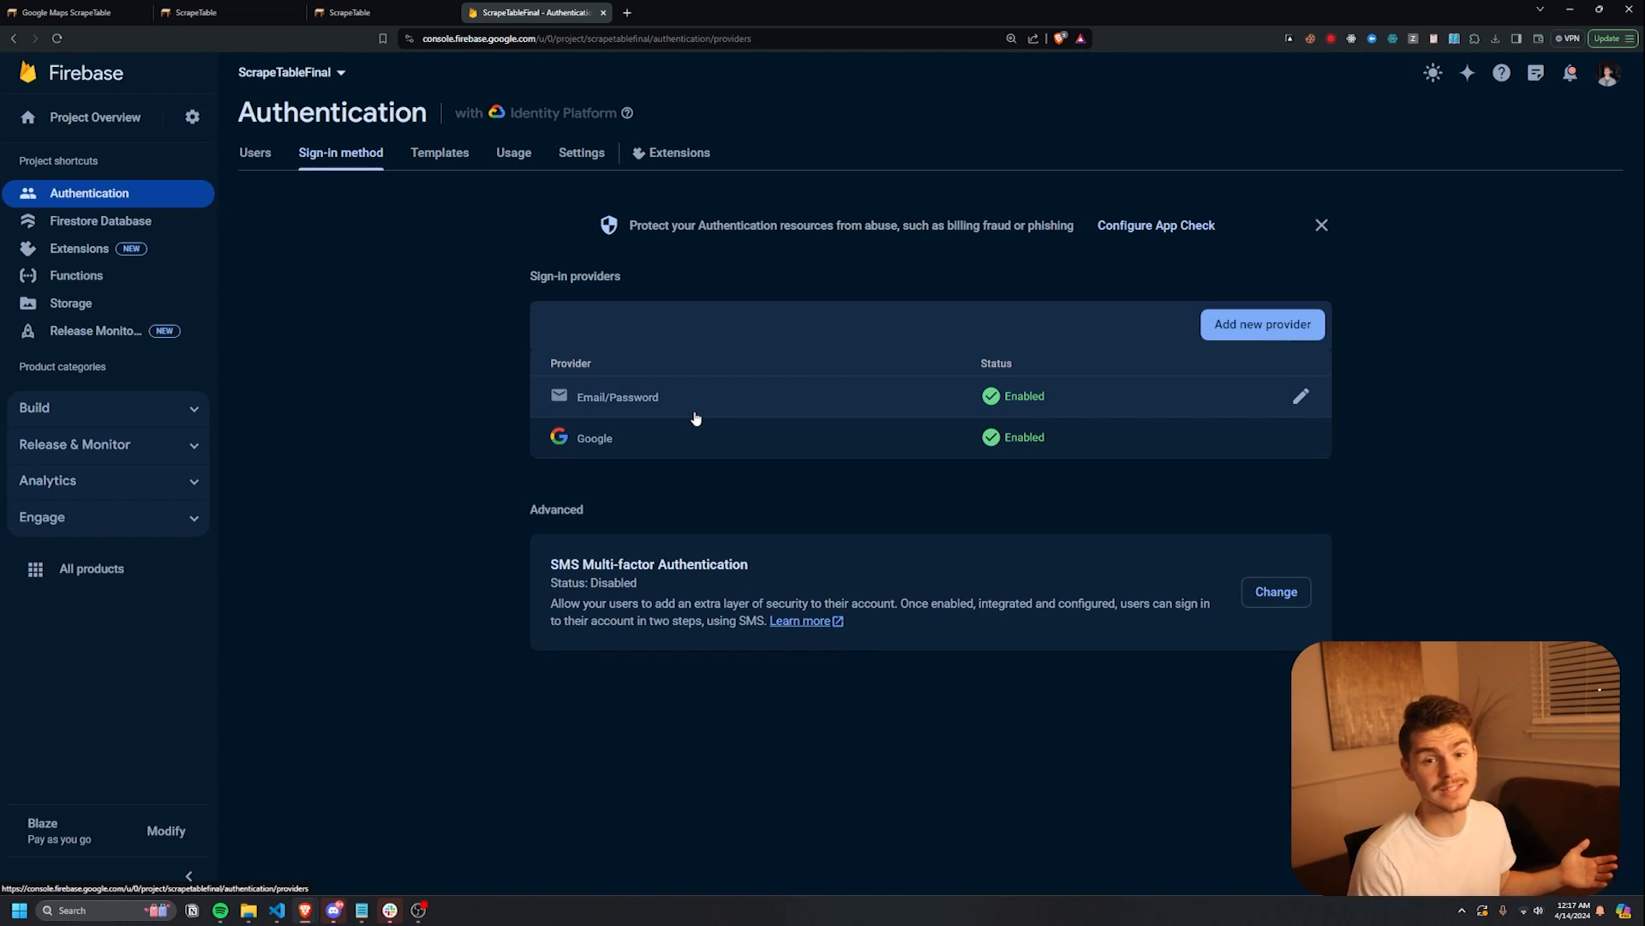
pyautogui.click(100, 220)
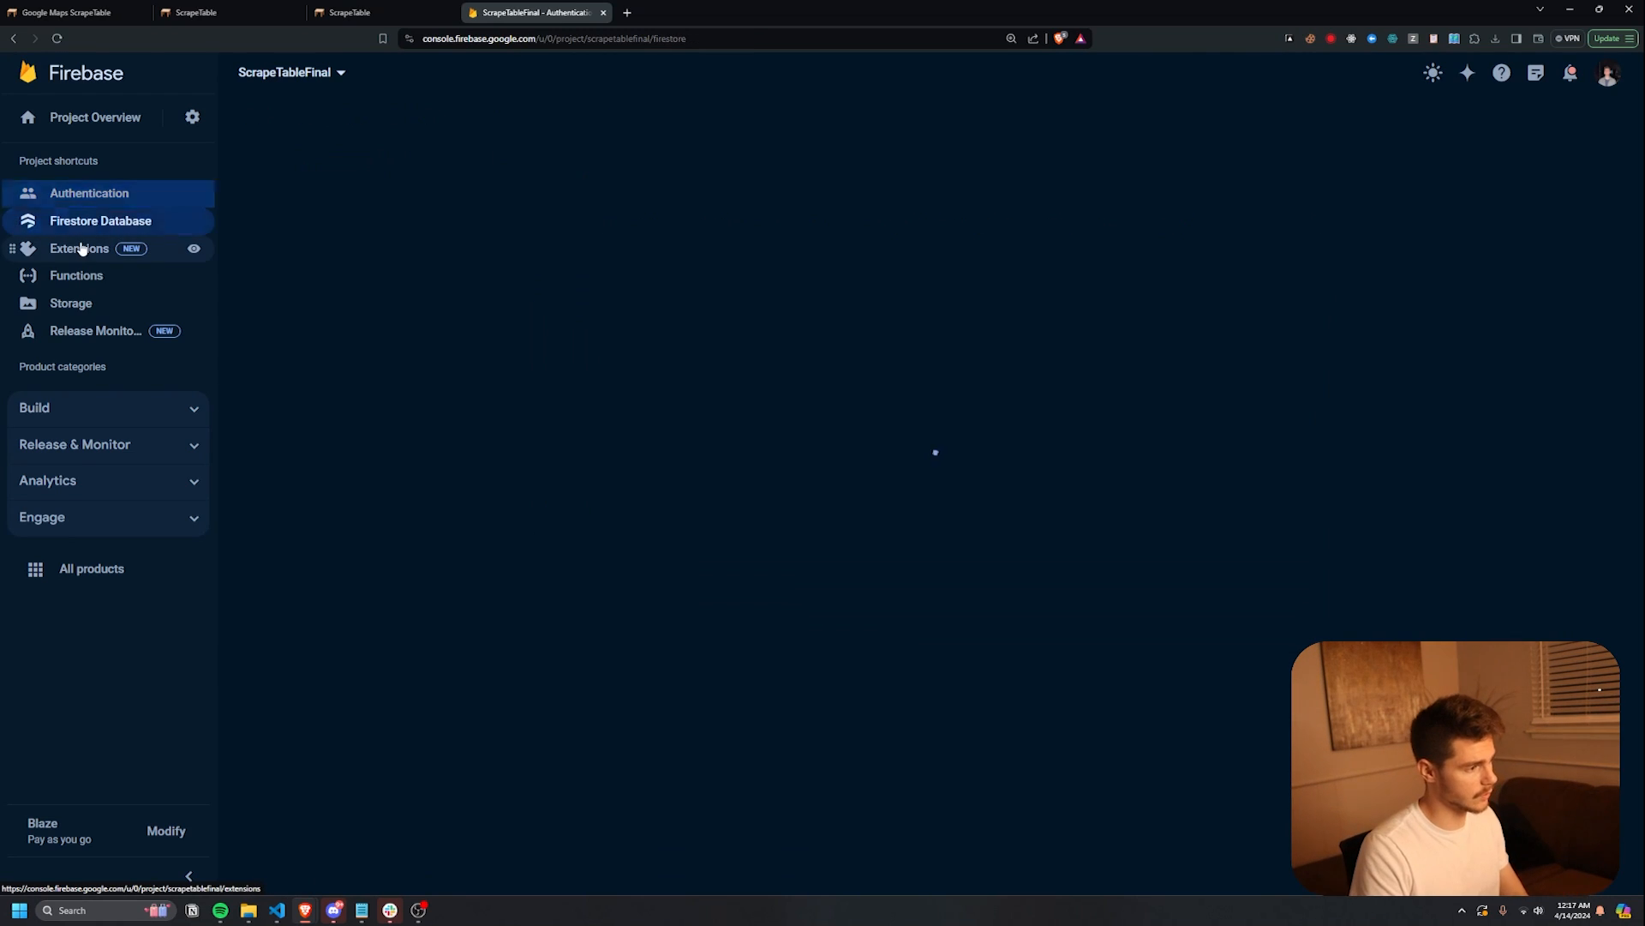
# - Browse a customer's task documents, including scraped business results, then the products collection
pyautogui.click(99, 220)
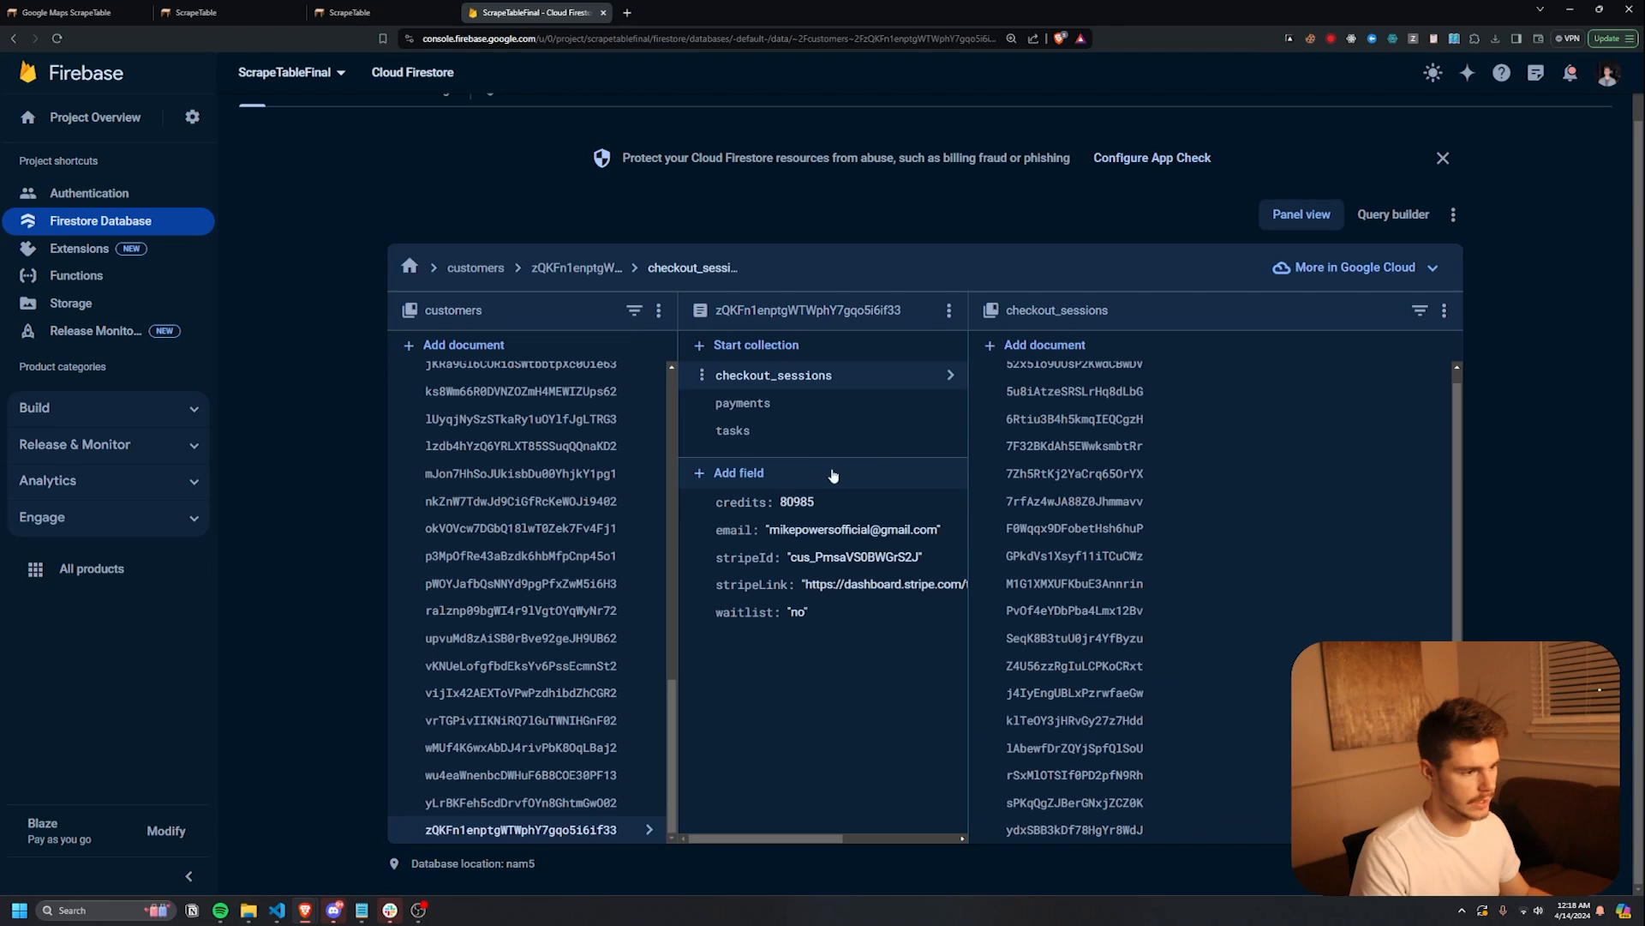
pyautogui.click(731, 429)
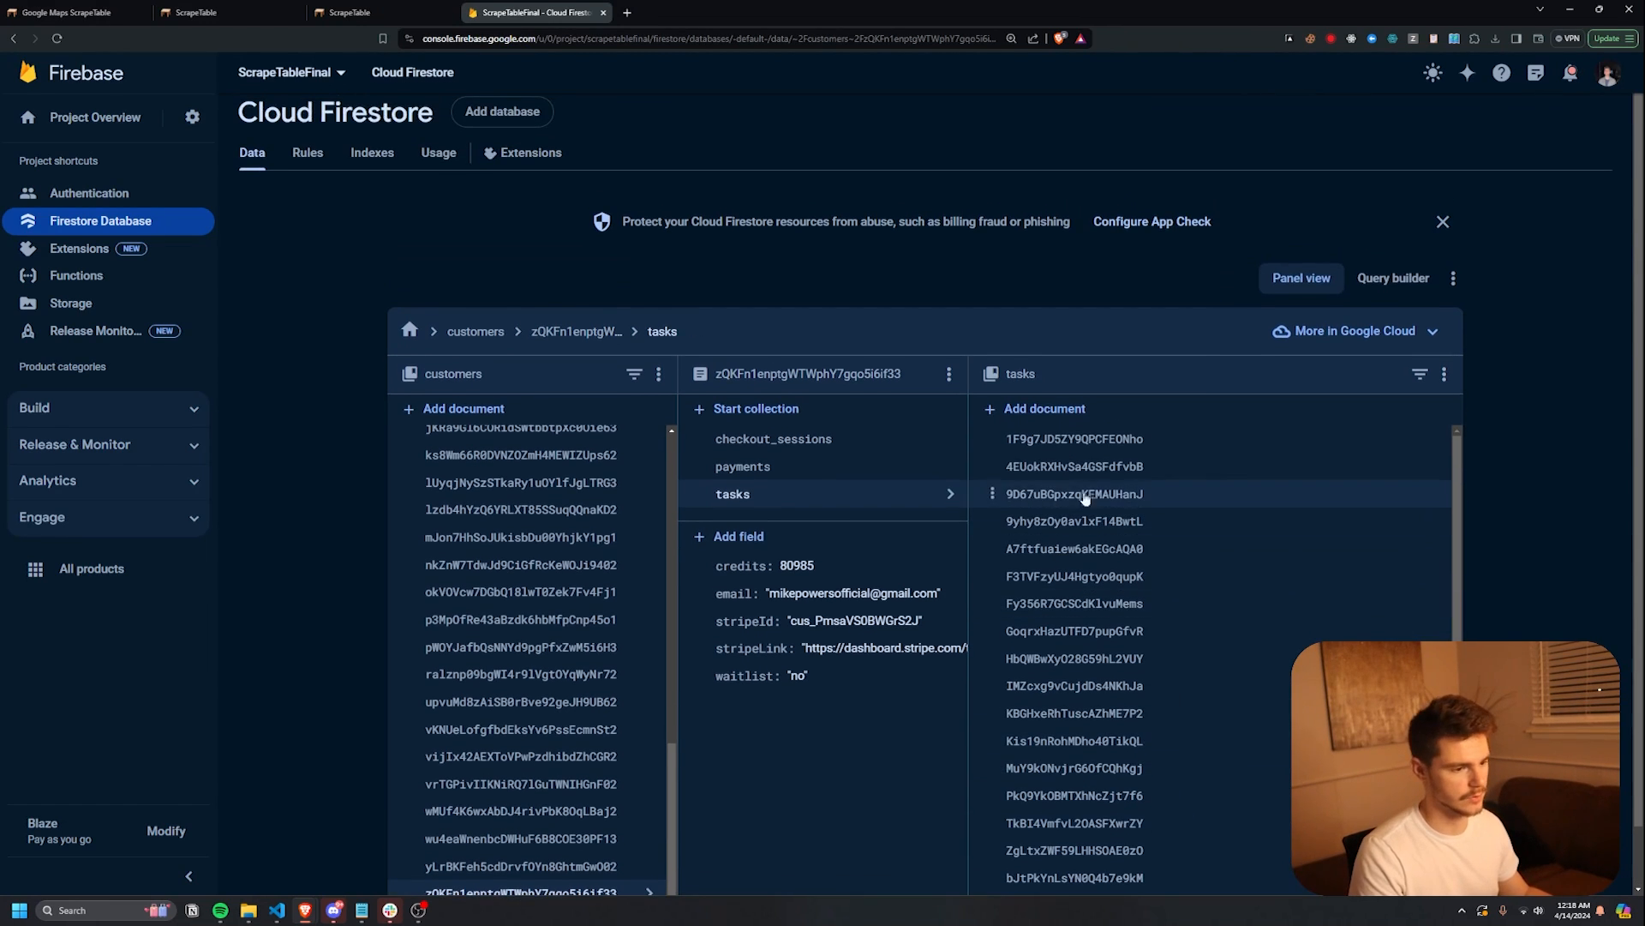
pyautogui.click(1073, 438)
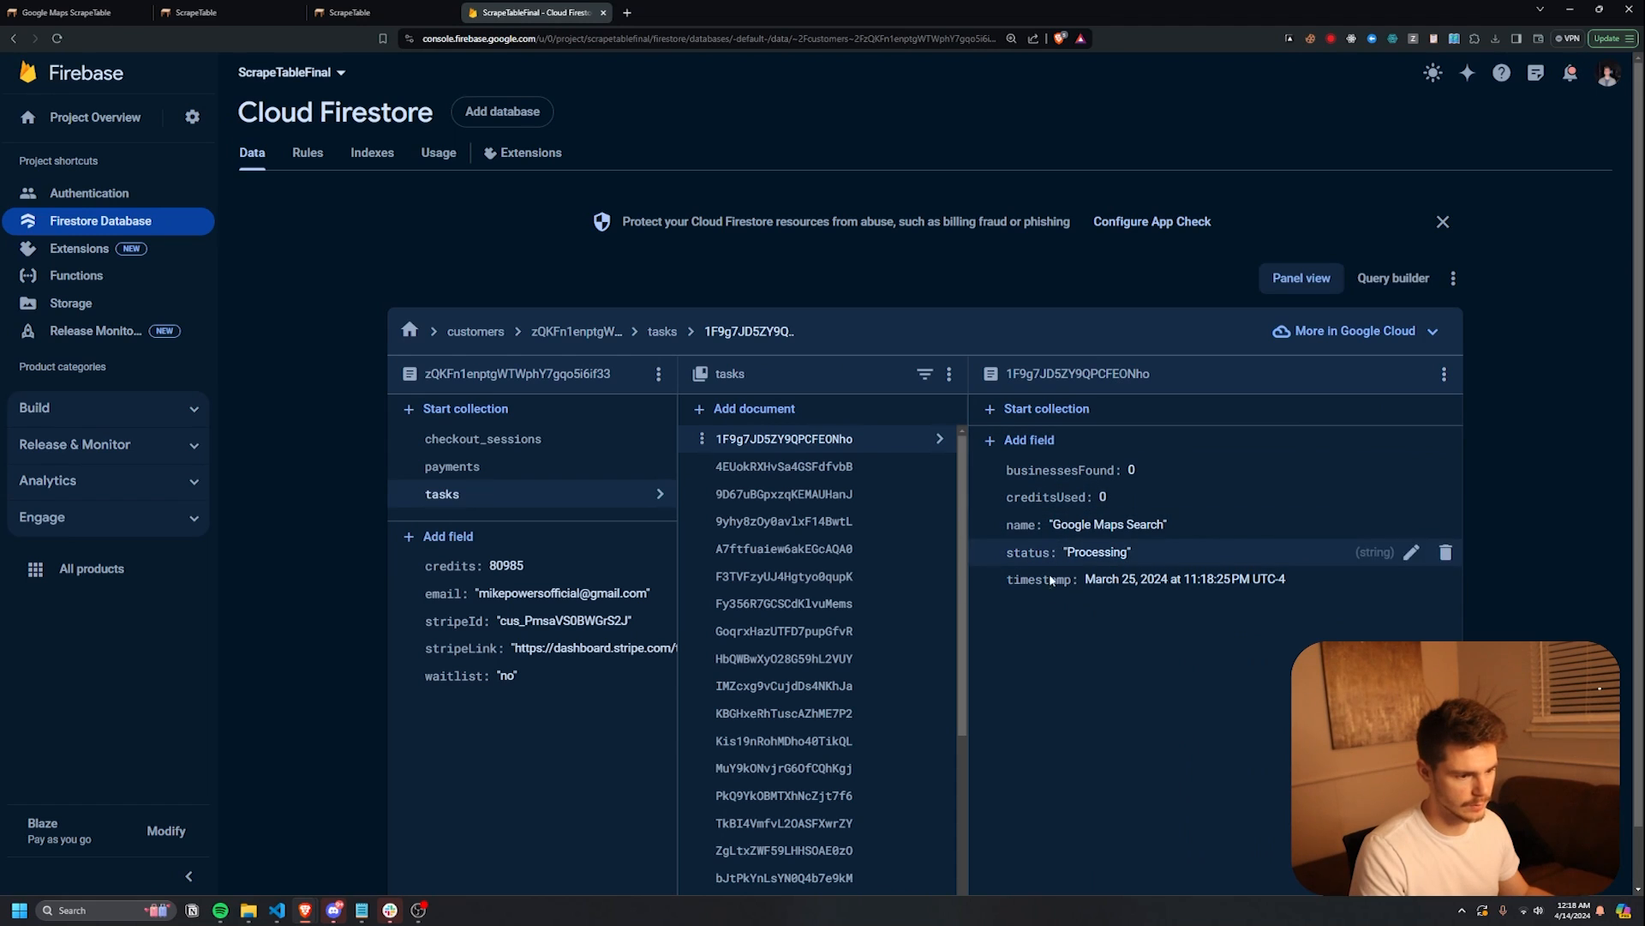
pyautogui.moveTo(840, 520)
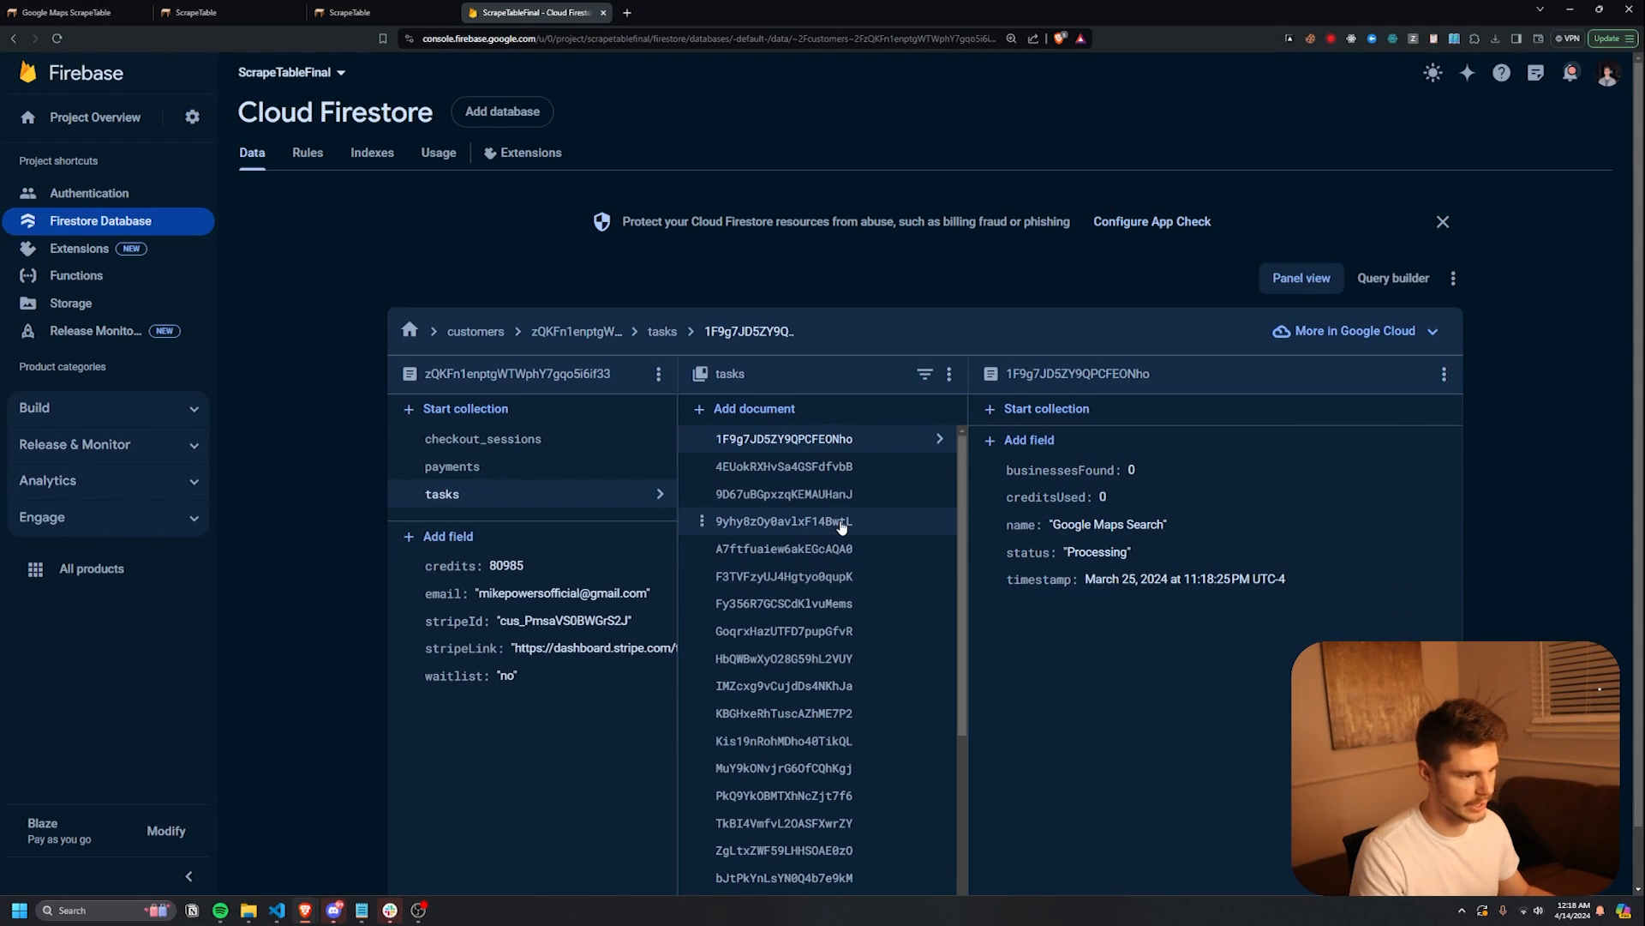
pyautogui.click(782, 520)
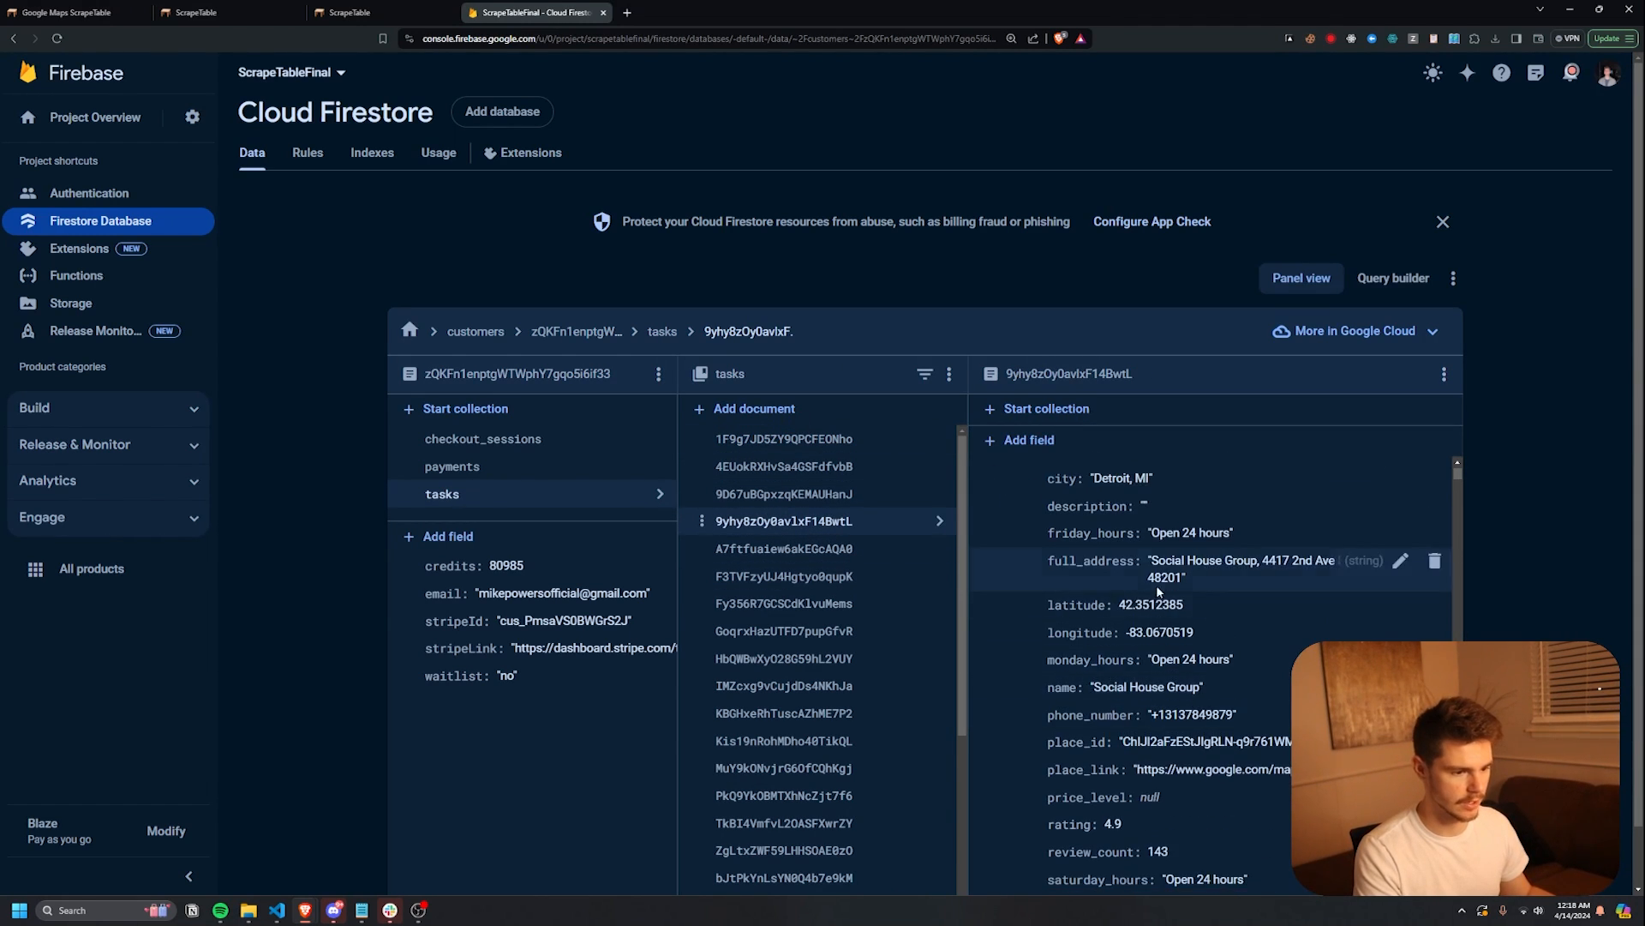
pyautogui.scroll(-3)
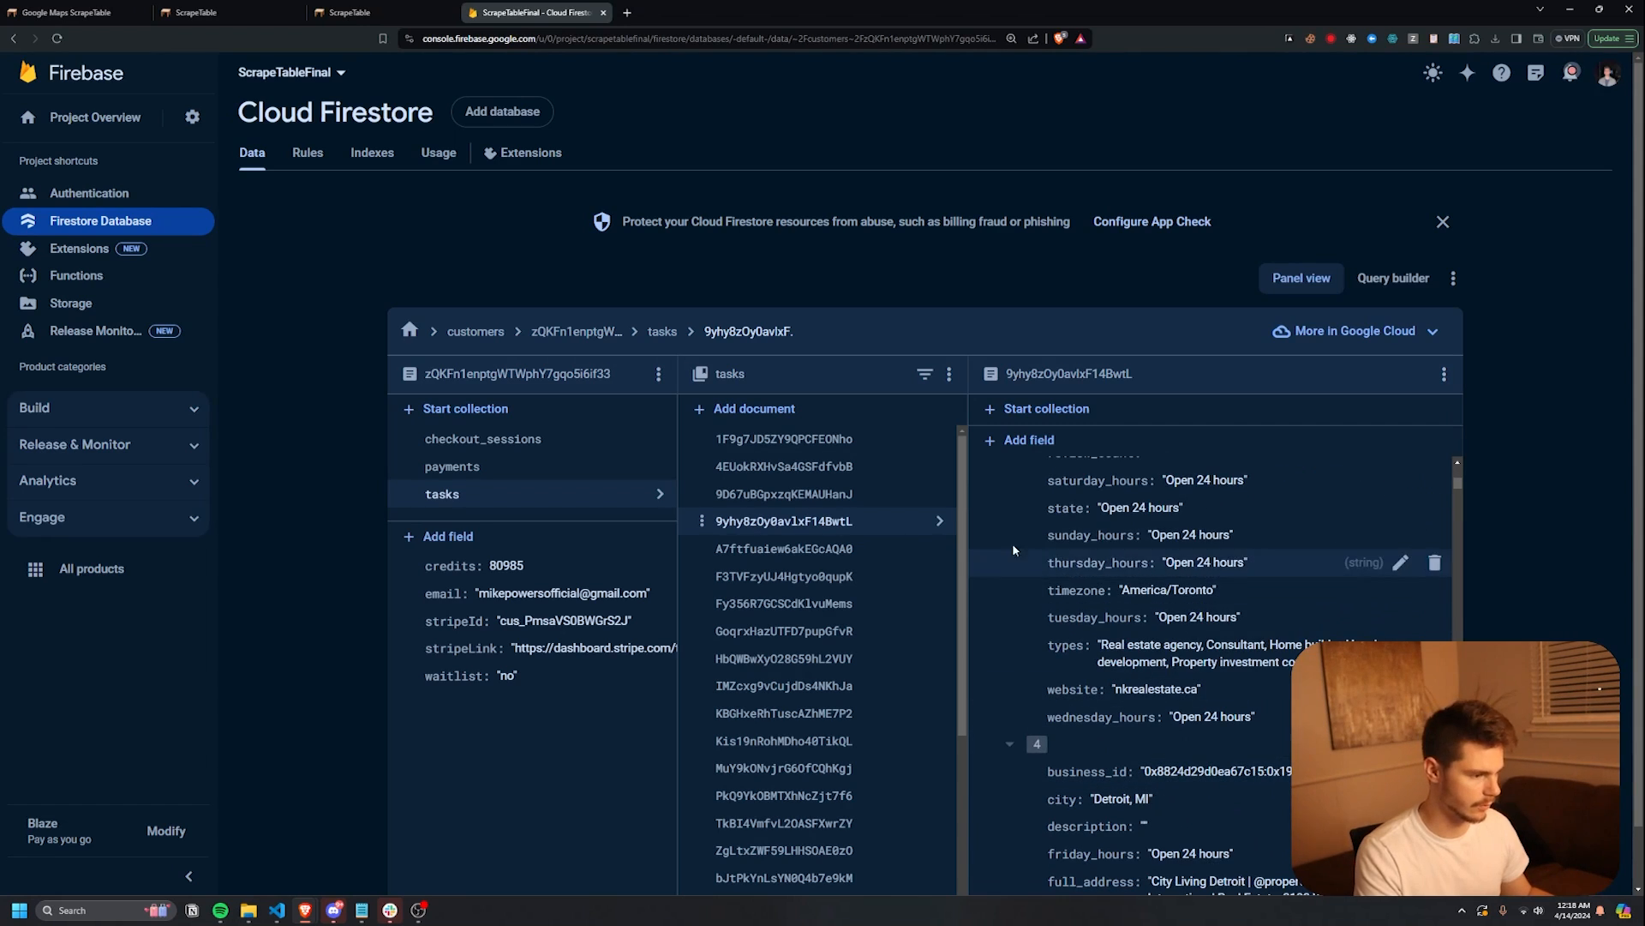
pyautogui.click(452, 466)
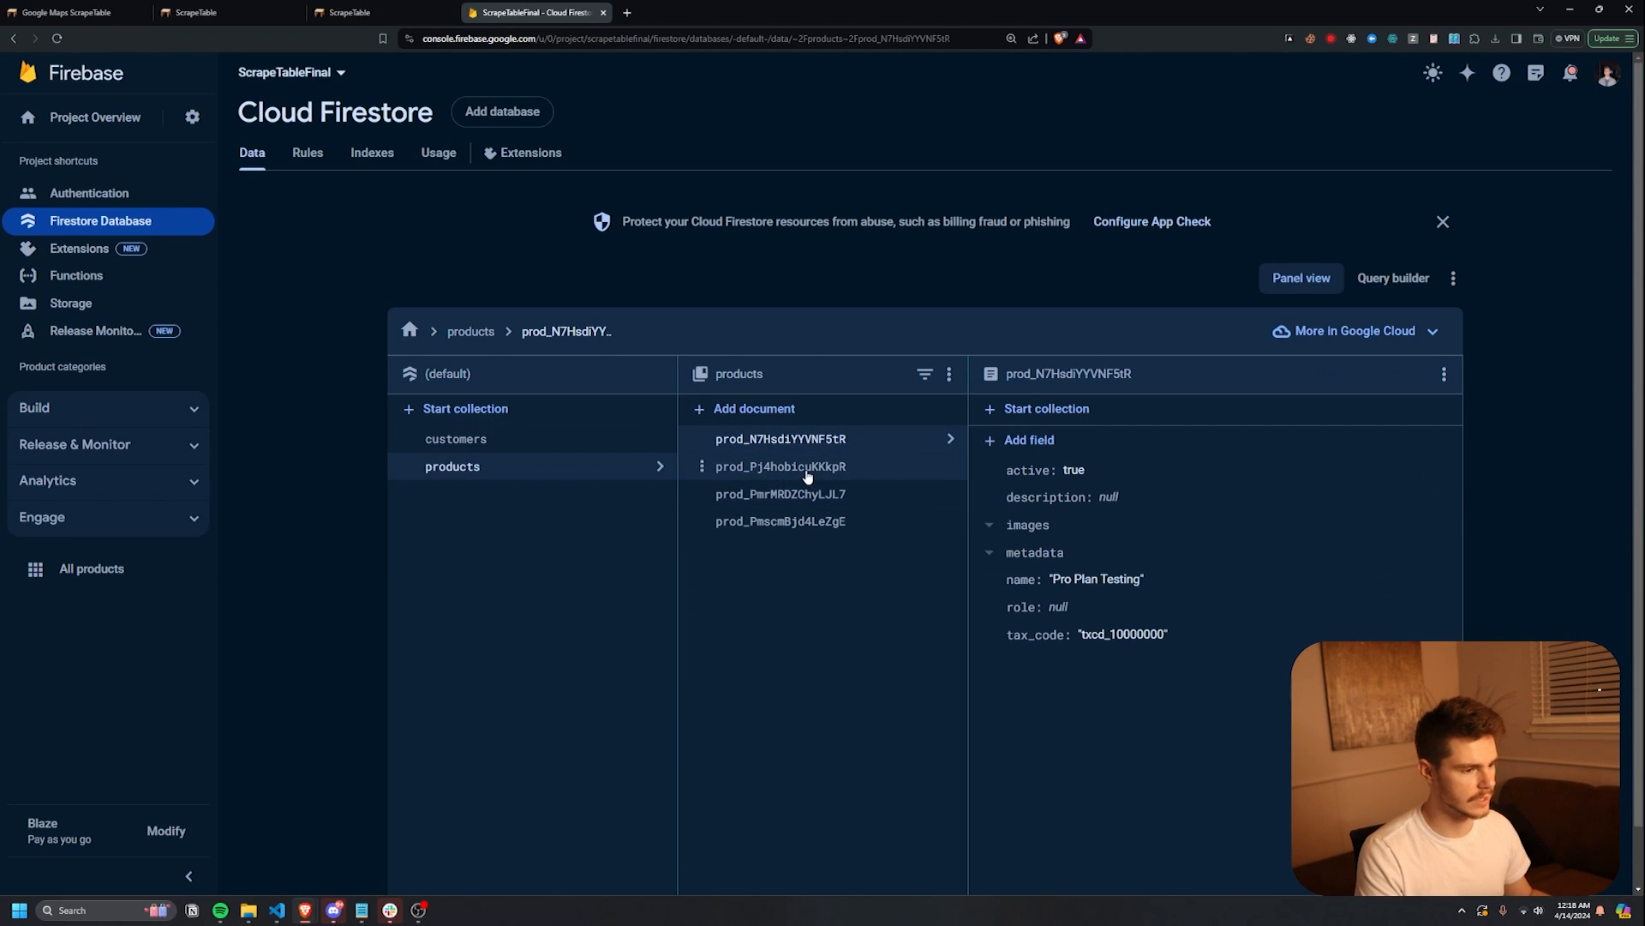
pyautogui.click(781, 493)
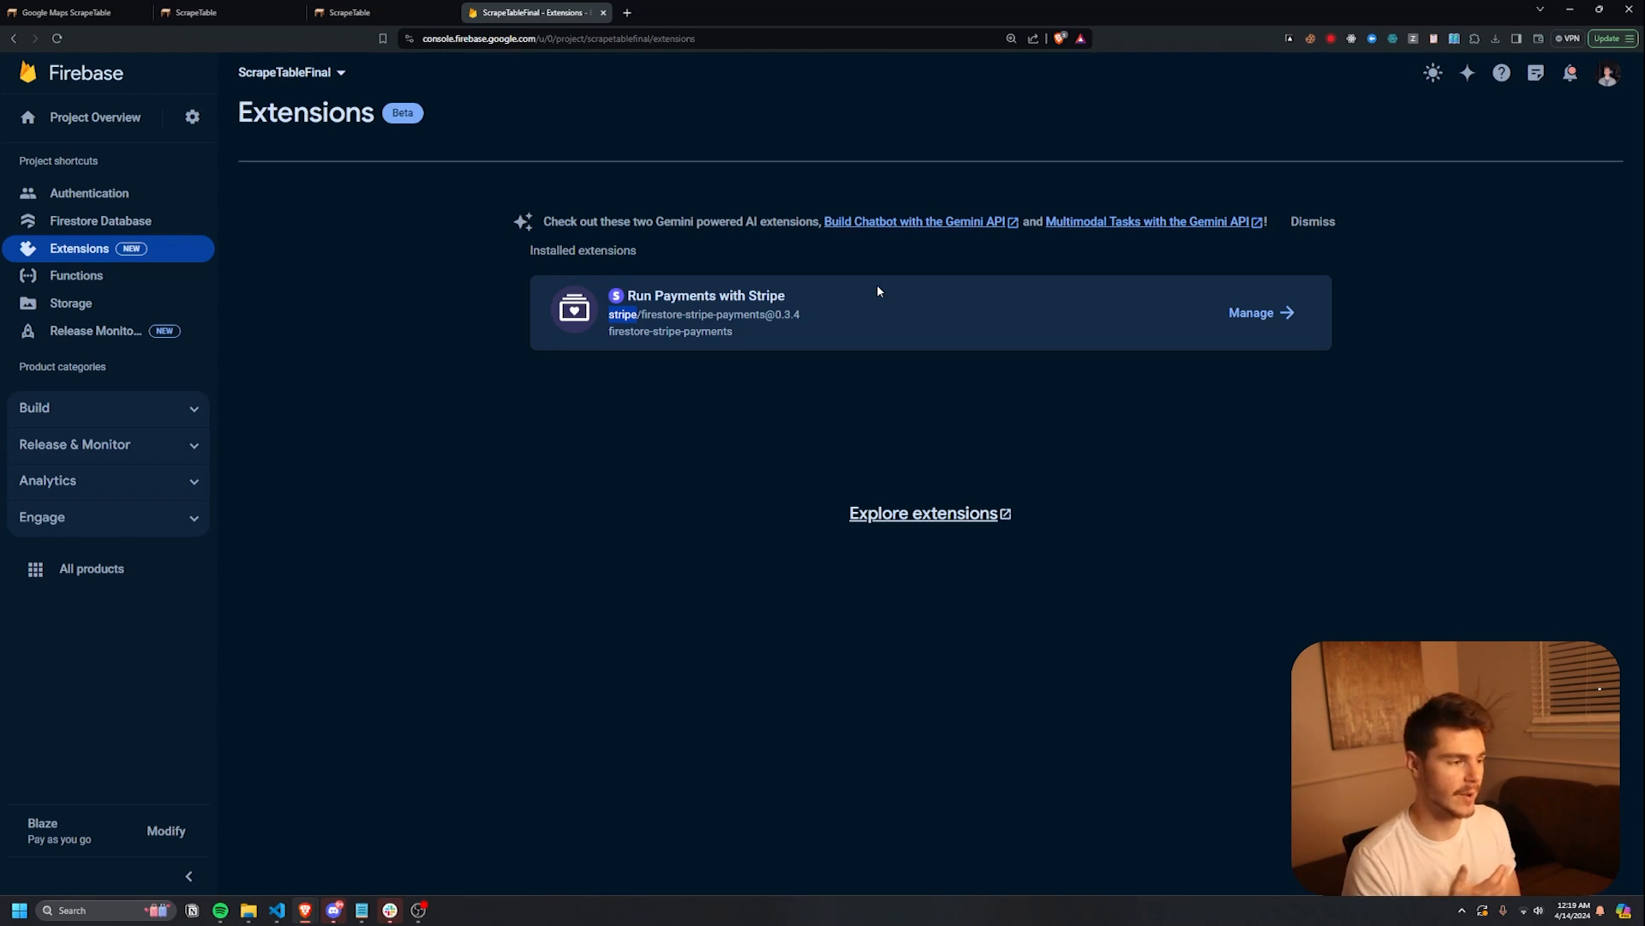
# - View the Run Payments with Stripe extension configuration, then the deployed Functions list
pyautogui.click(1252, 312)
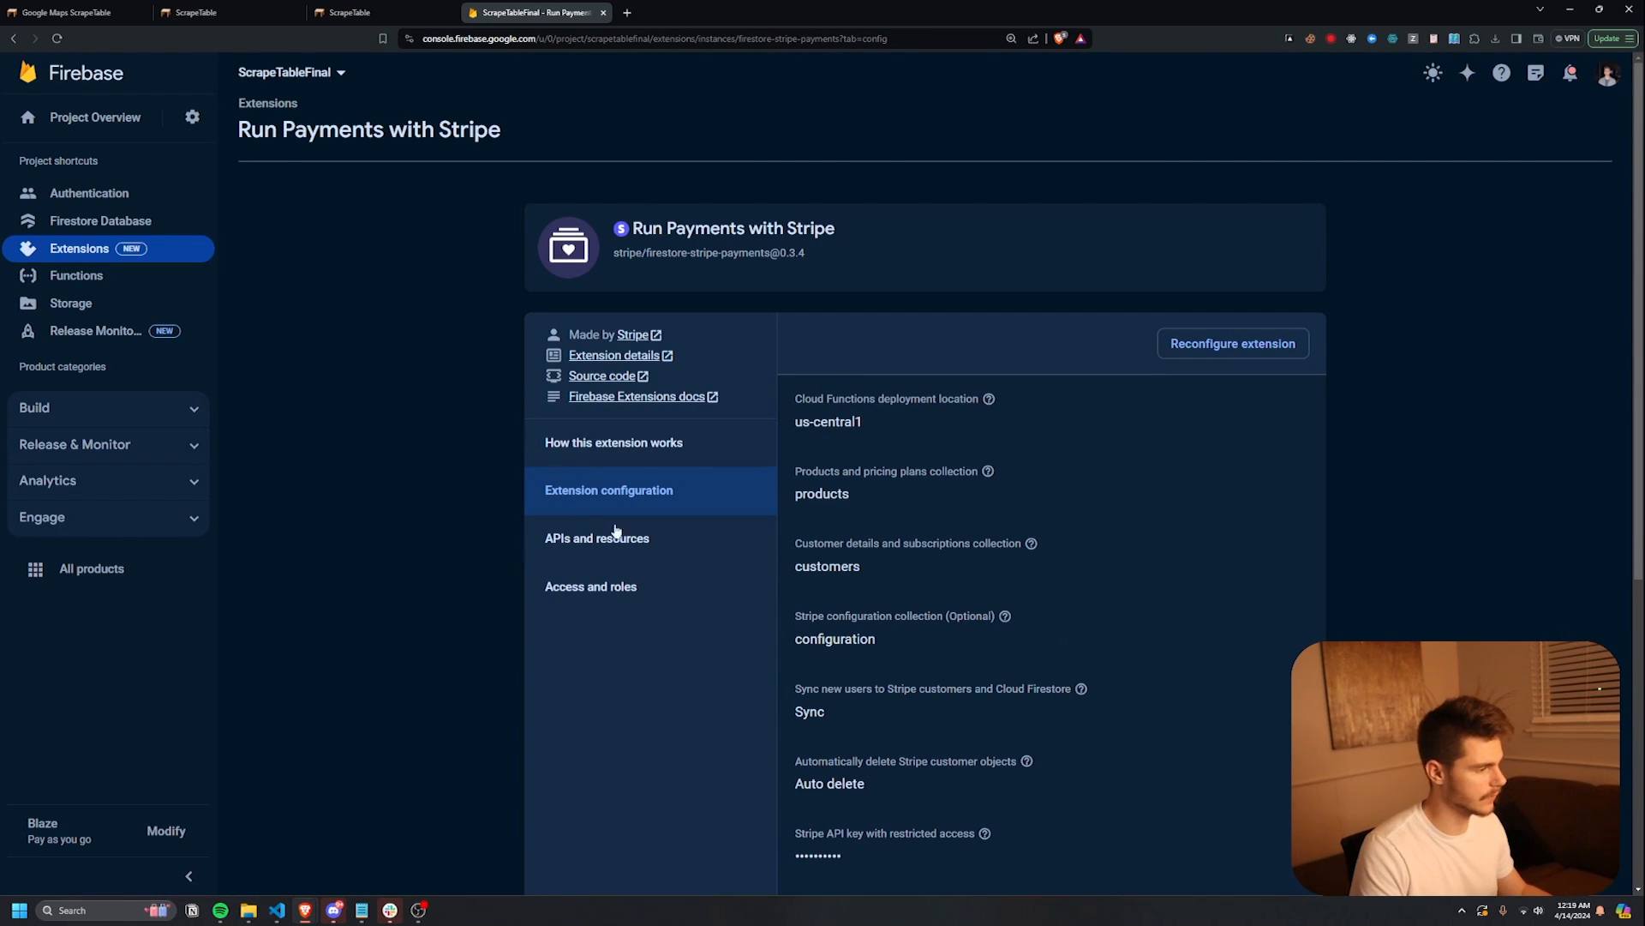
pyautogui.moveTo(104, 275)
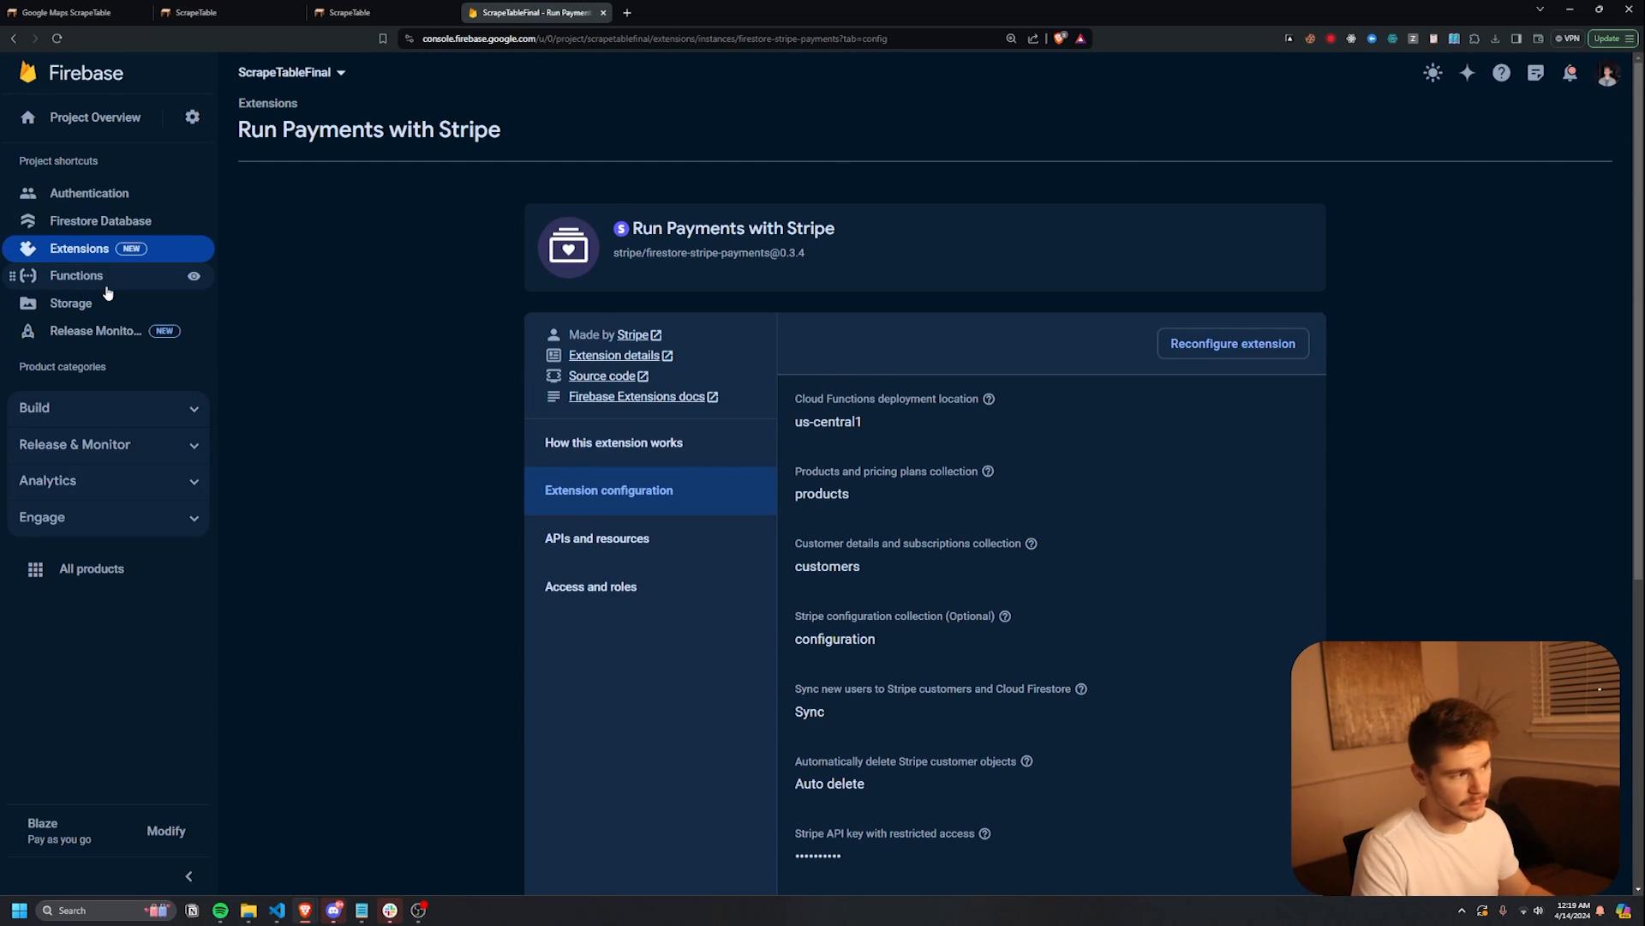
pyautogui.click(75, 275)
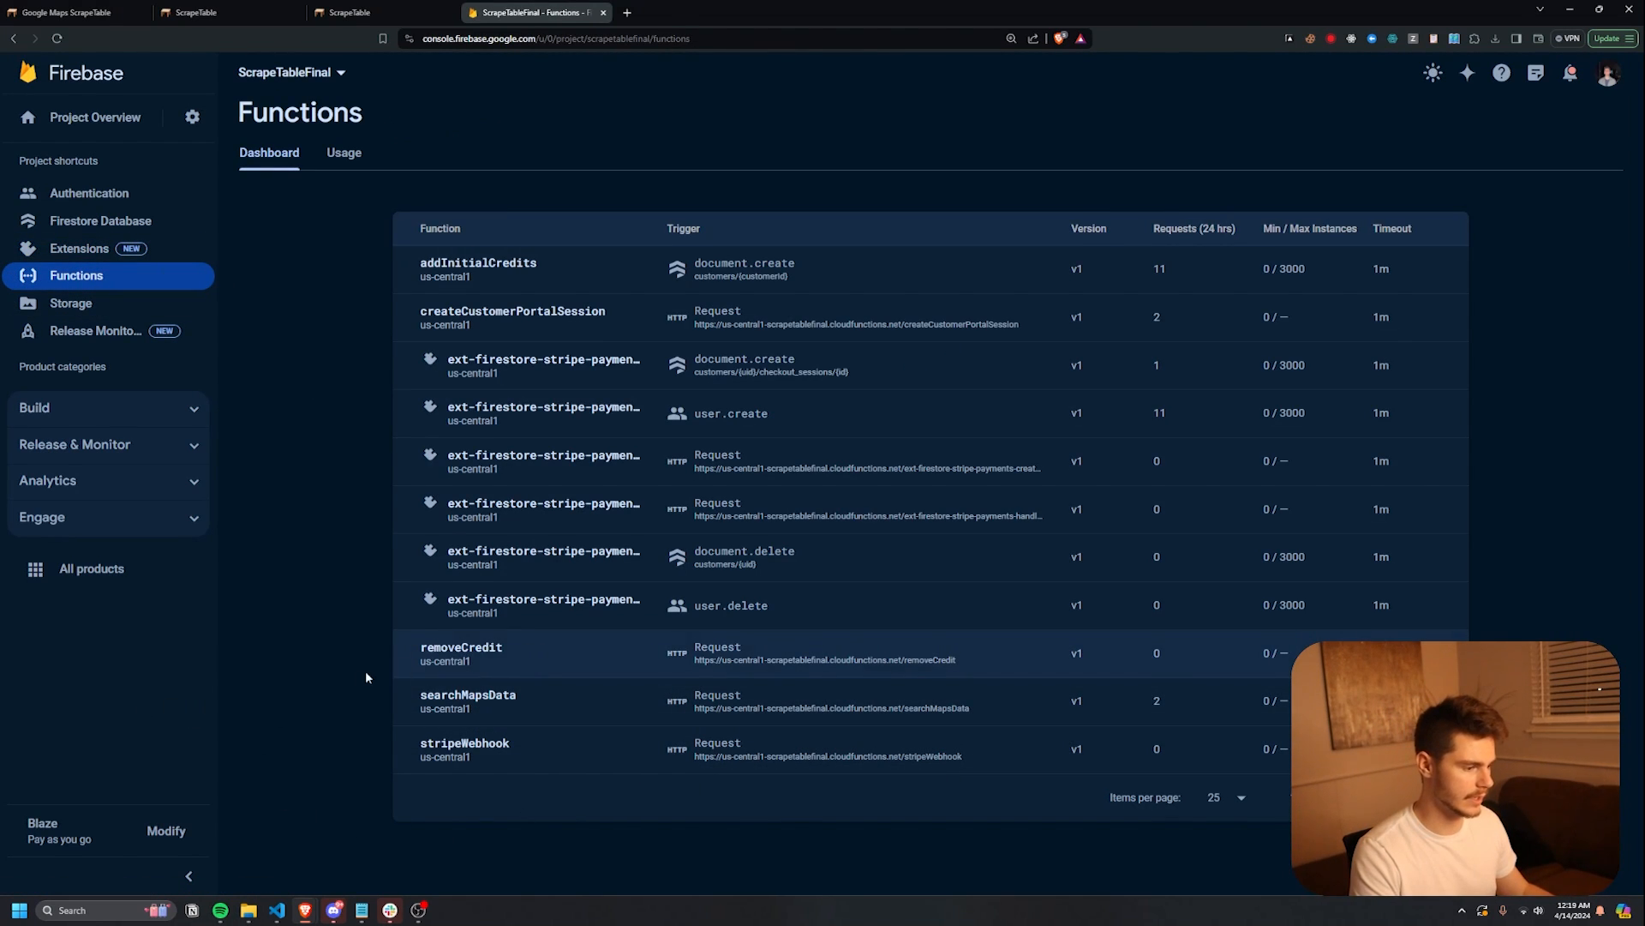
pyautogui.moveTo(463, 743)
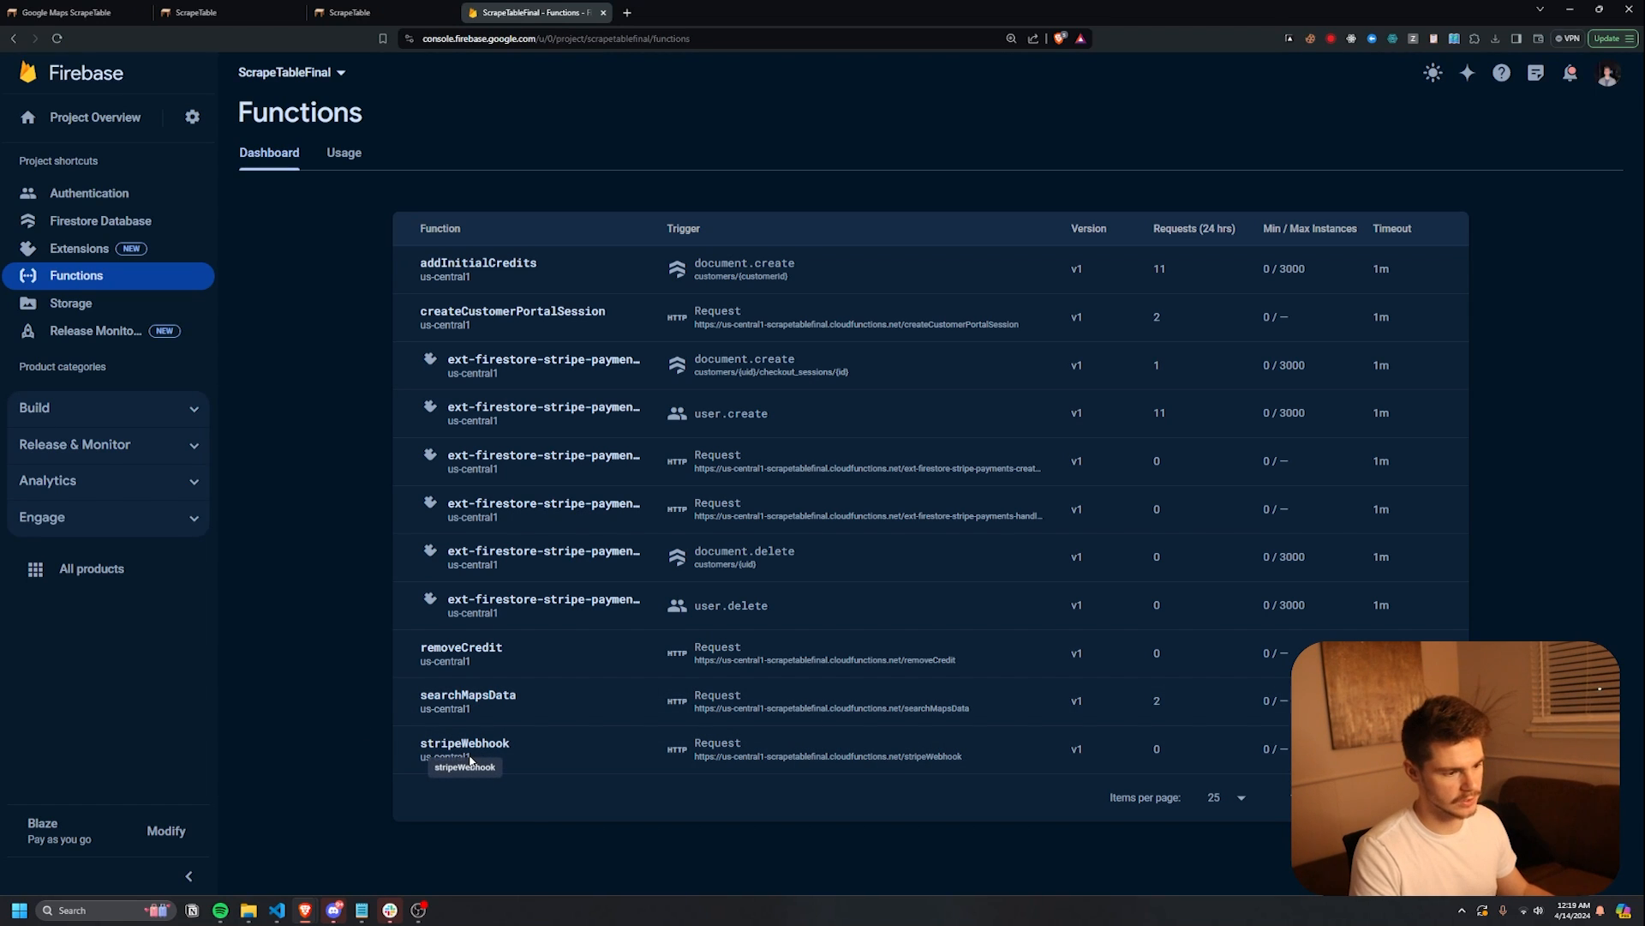
pyautogui.moveTo(499, 322)
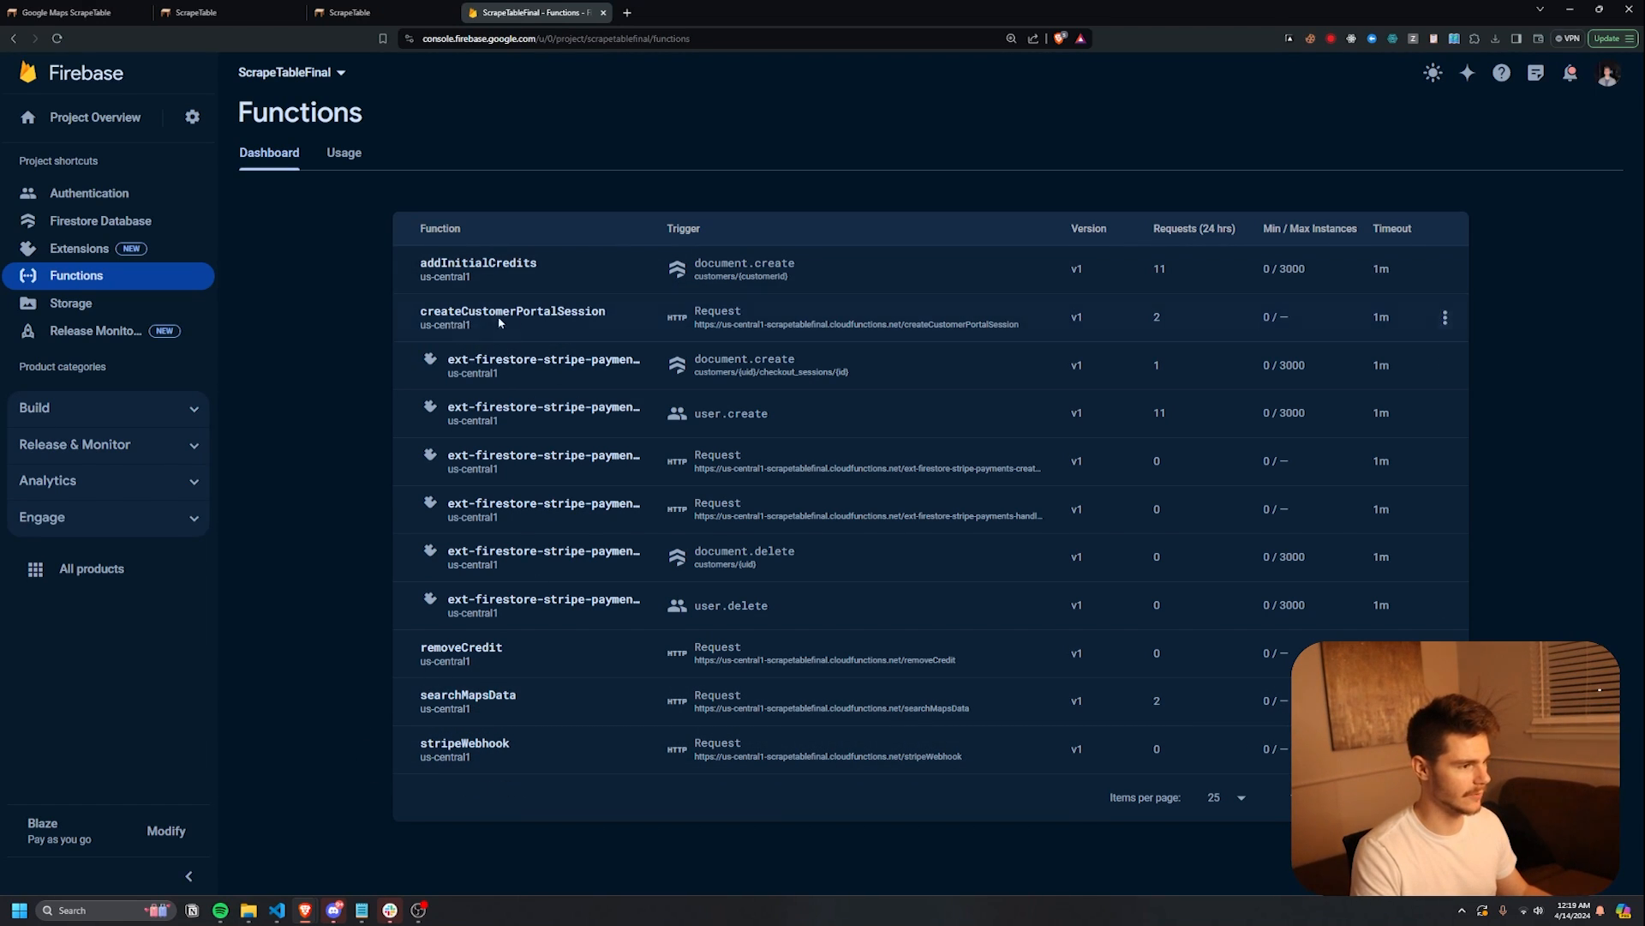